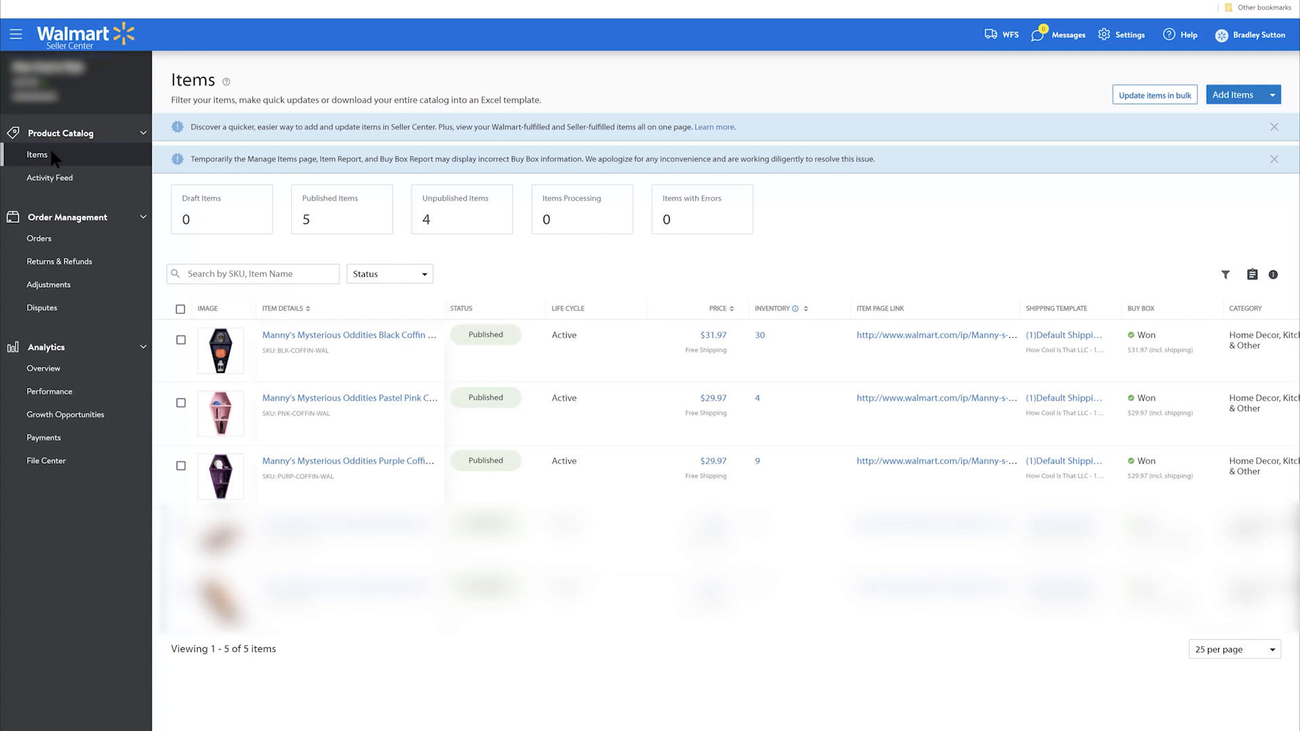
{"action": "mouse_move", "coordinate": [52, 202]}
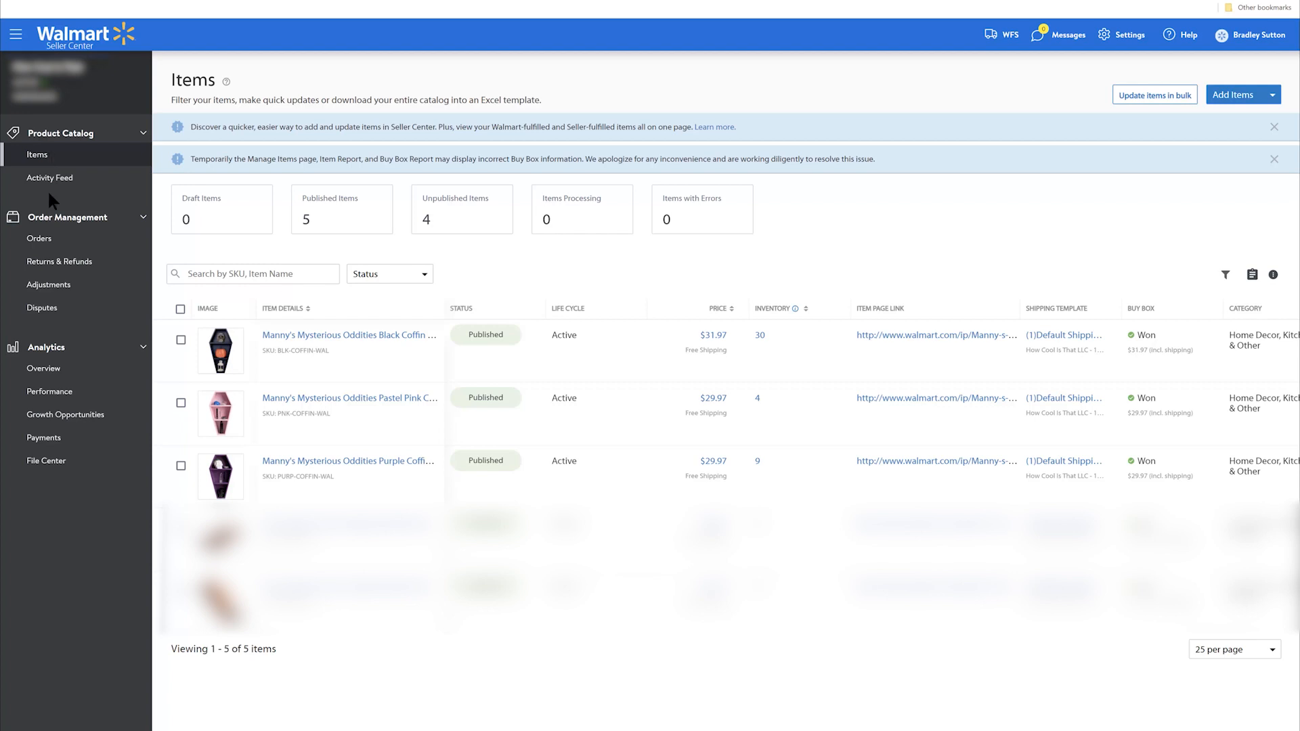
{"action": "mouse_move", "coordinate": [32, 158]}
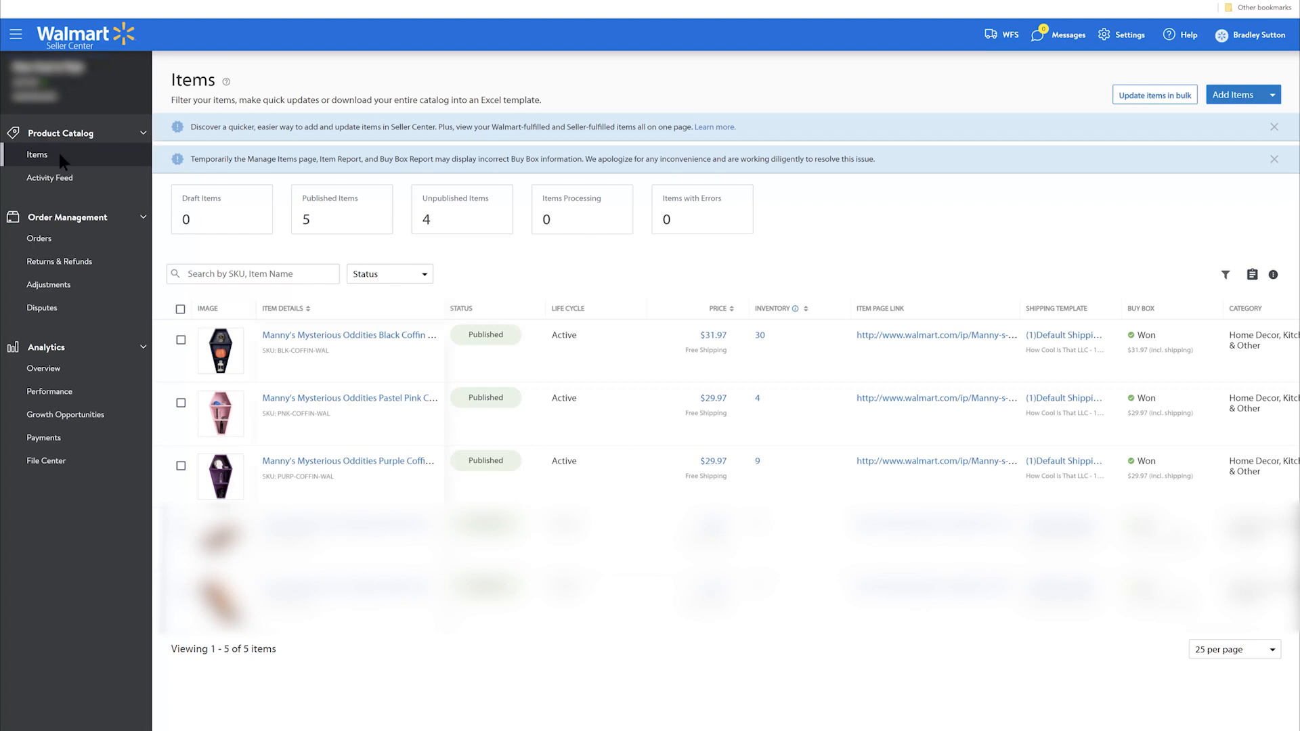
{"action": "mouse_move", "coordinate": [1172, 126]}
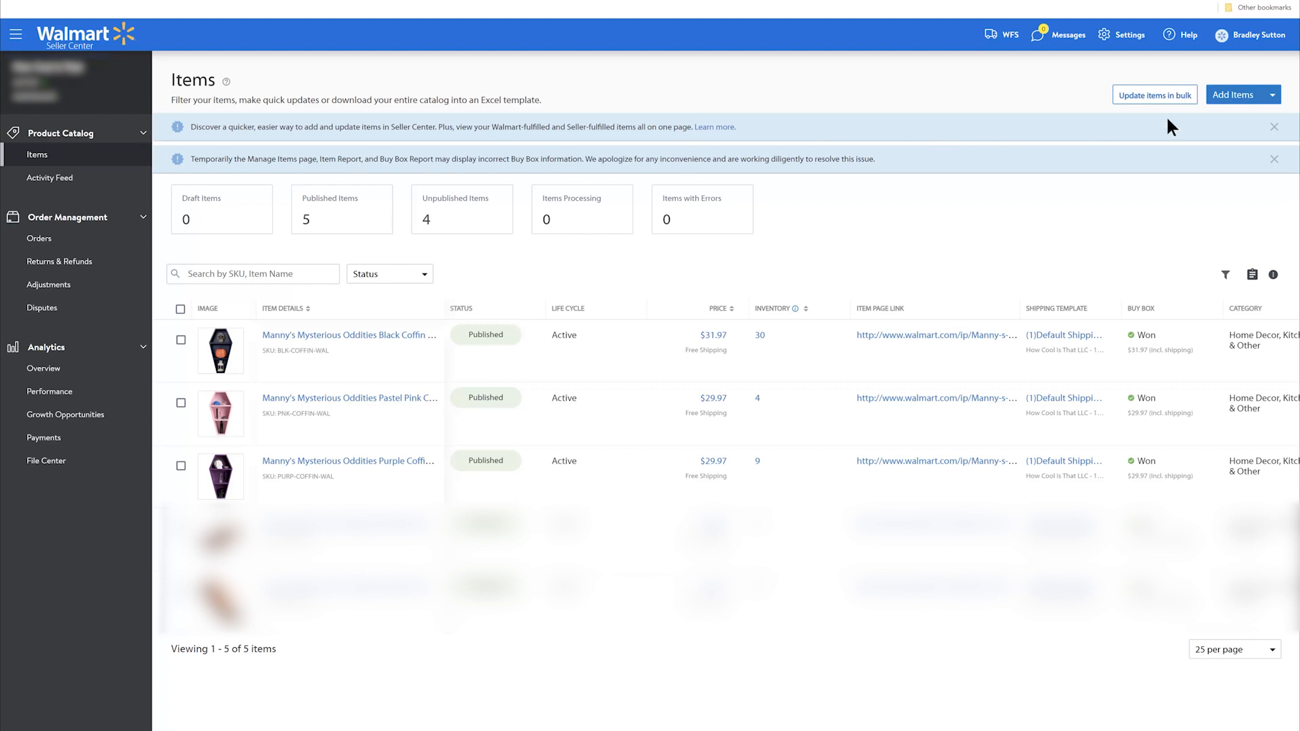
Choose Add single item from the Add Items menu on the Items page.
{"action": "left_click", "coordinate": [1244, 95]}
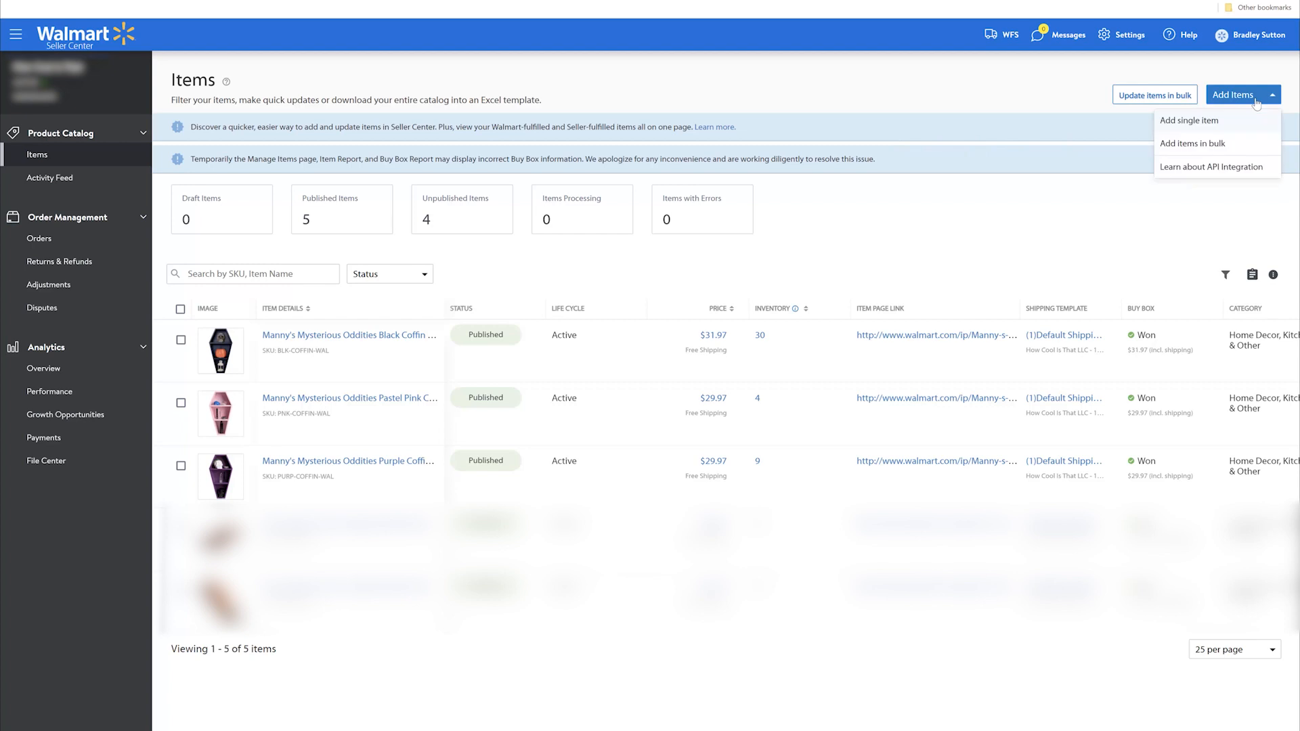
{"action": "mouse_move", "coordinate": [1211, 130]}
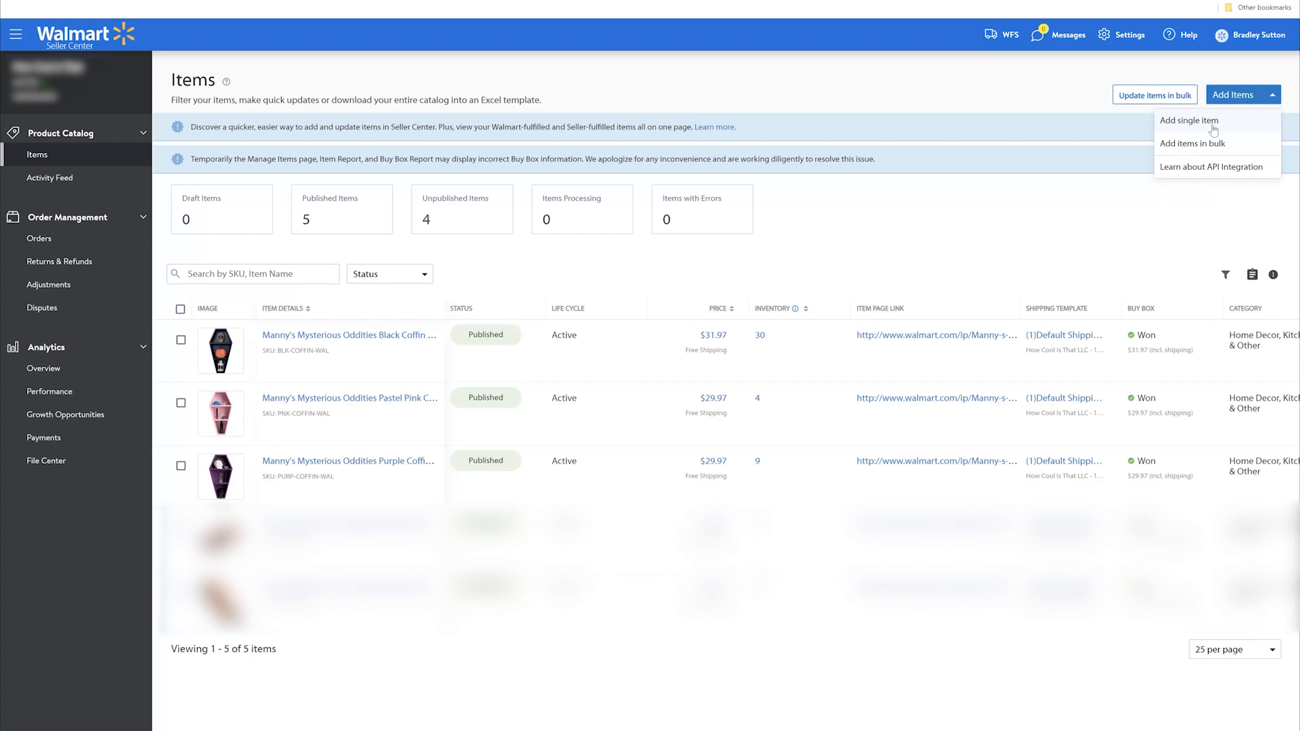
{"action": "left_click", "coordinate": [1187, 121]}
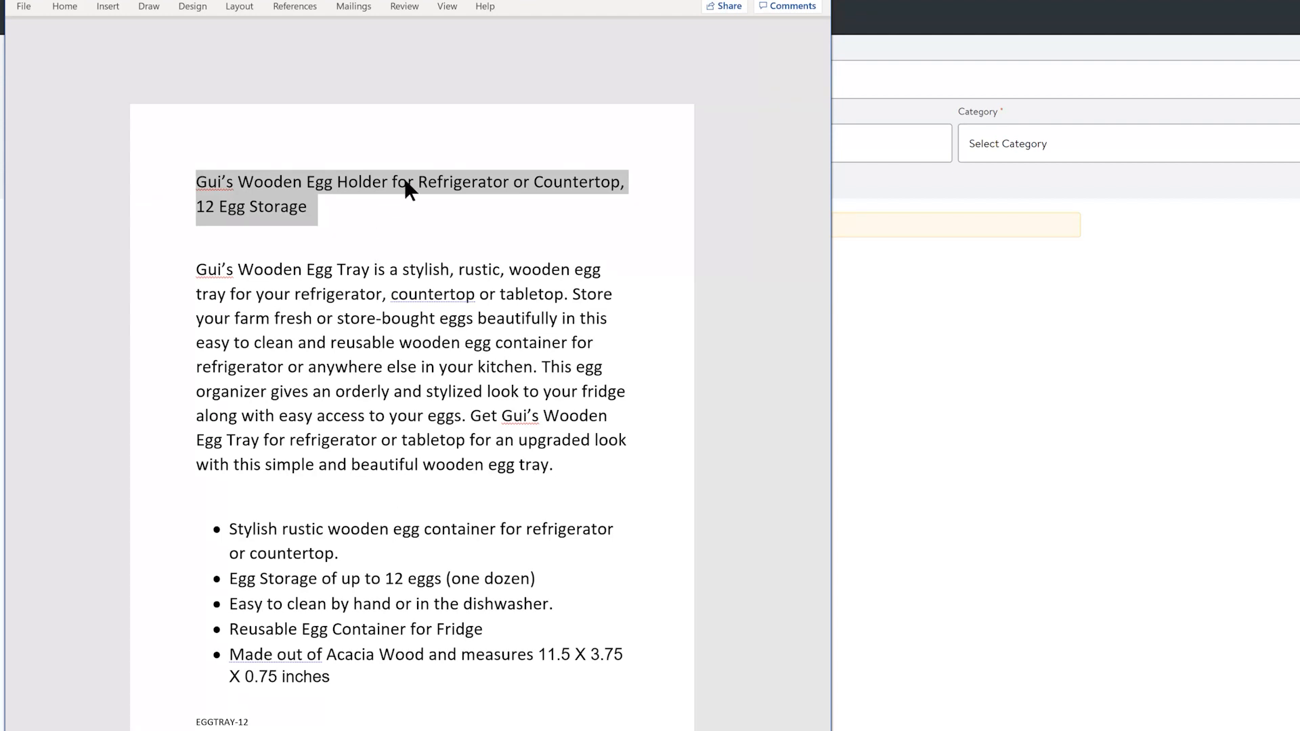
{"action": "mouse_move", "coordinate": [826, 171]}
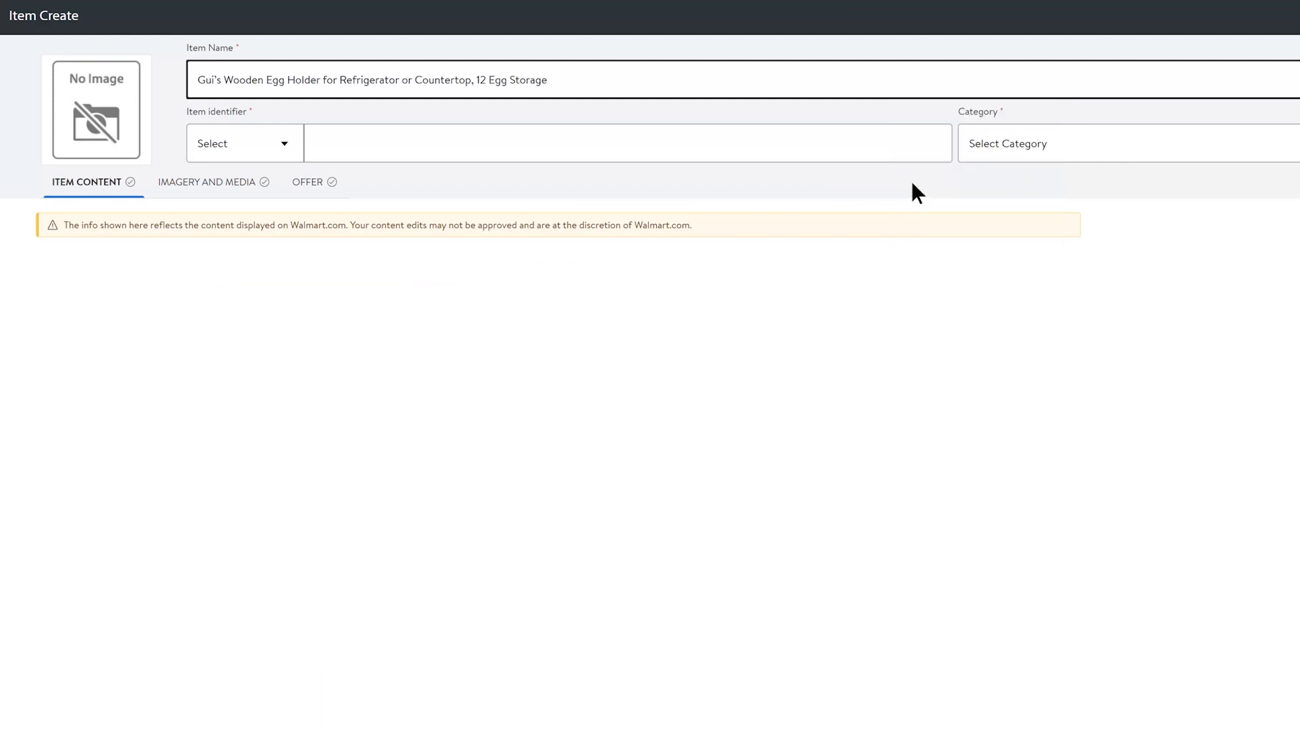
{"action": "left_click", "coordinate": [597, 143]}
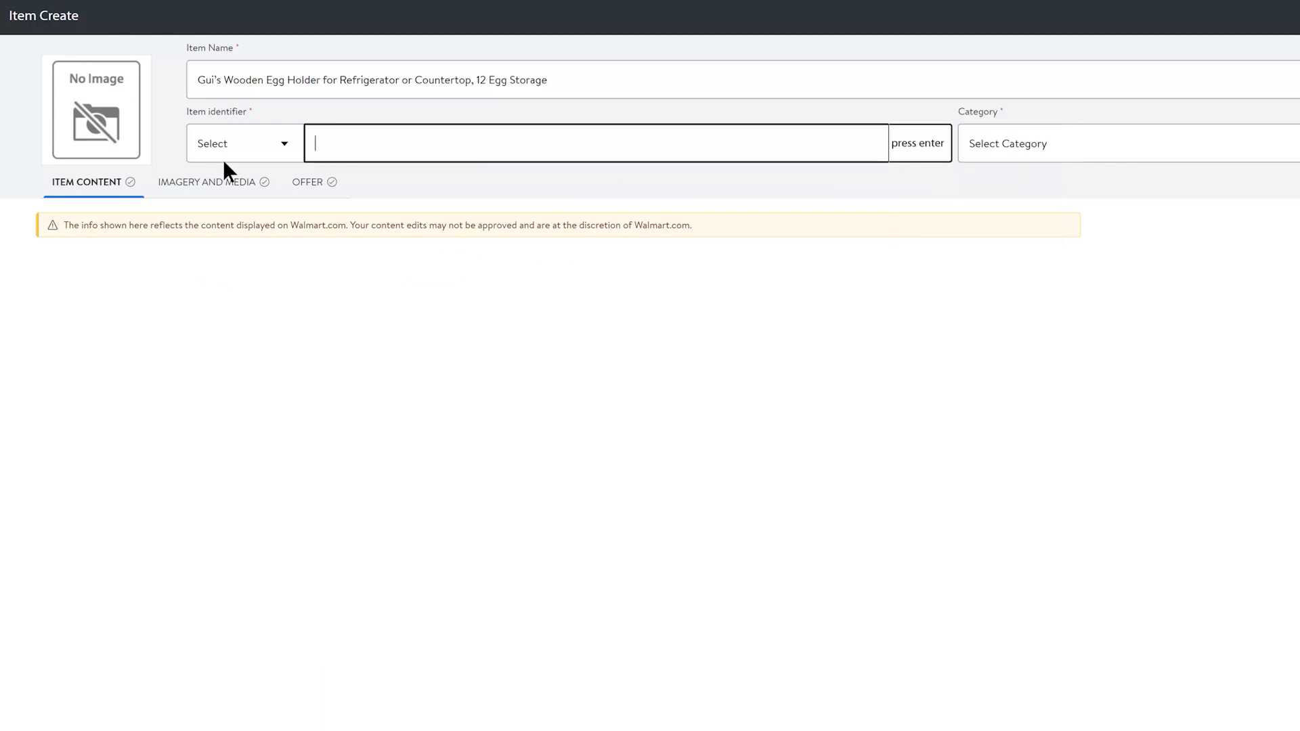
{"action": "left_click", "coordinate": [243, 143]}
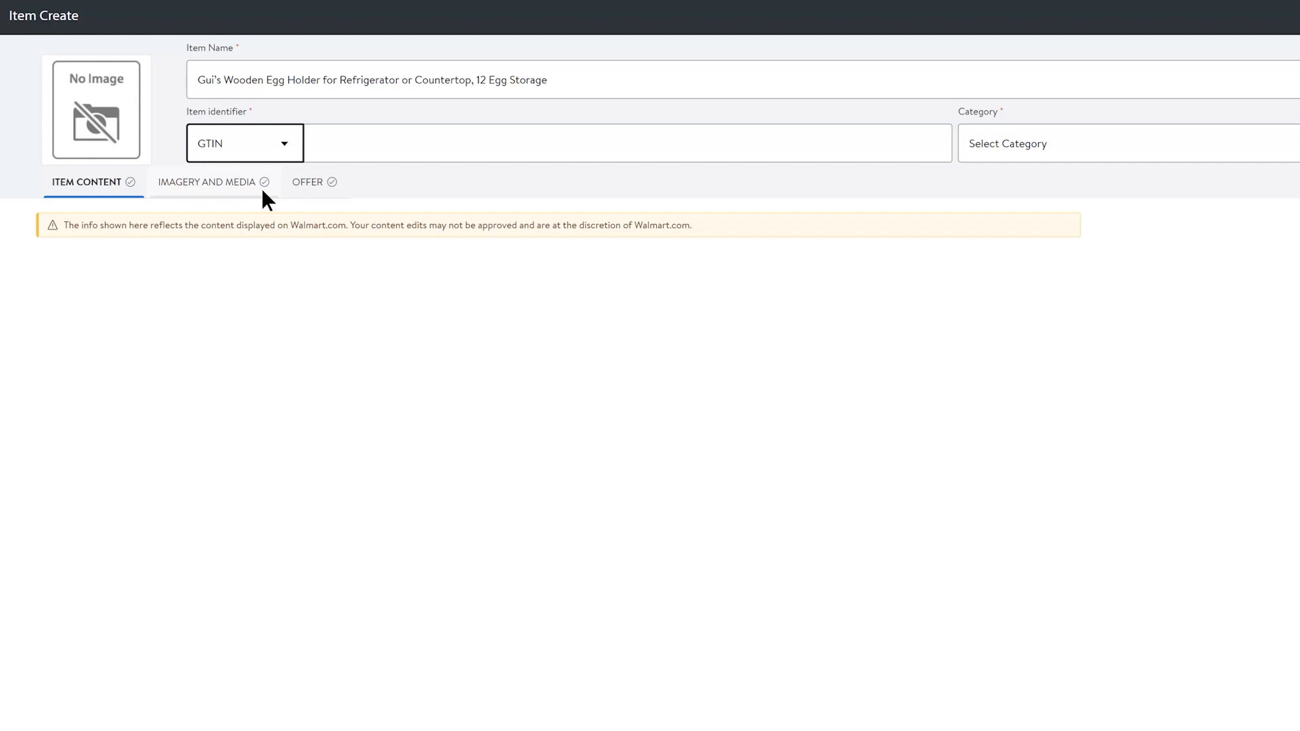
{"action": "left_click", "coordinate": [595, 143]}
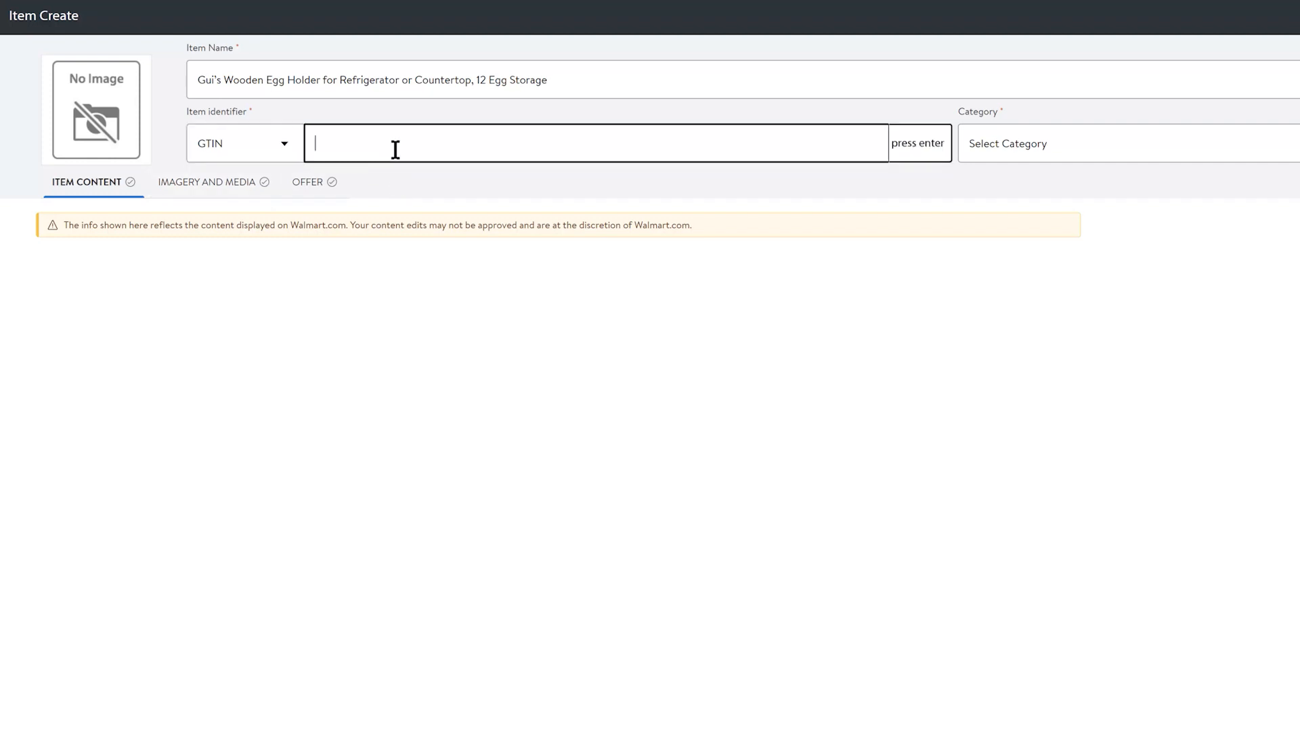
{"action": "type", "text": "0"}
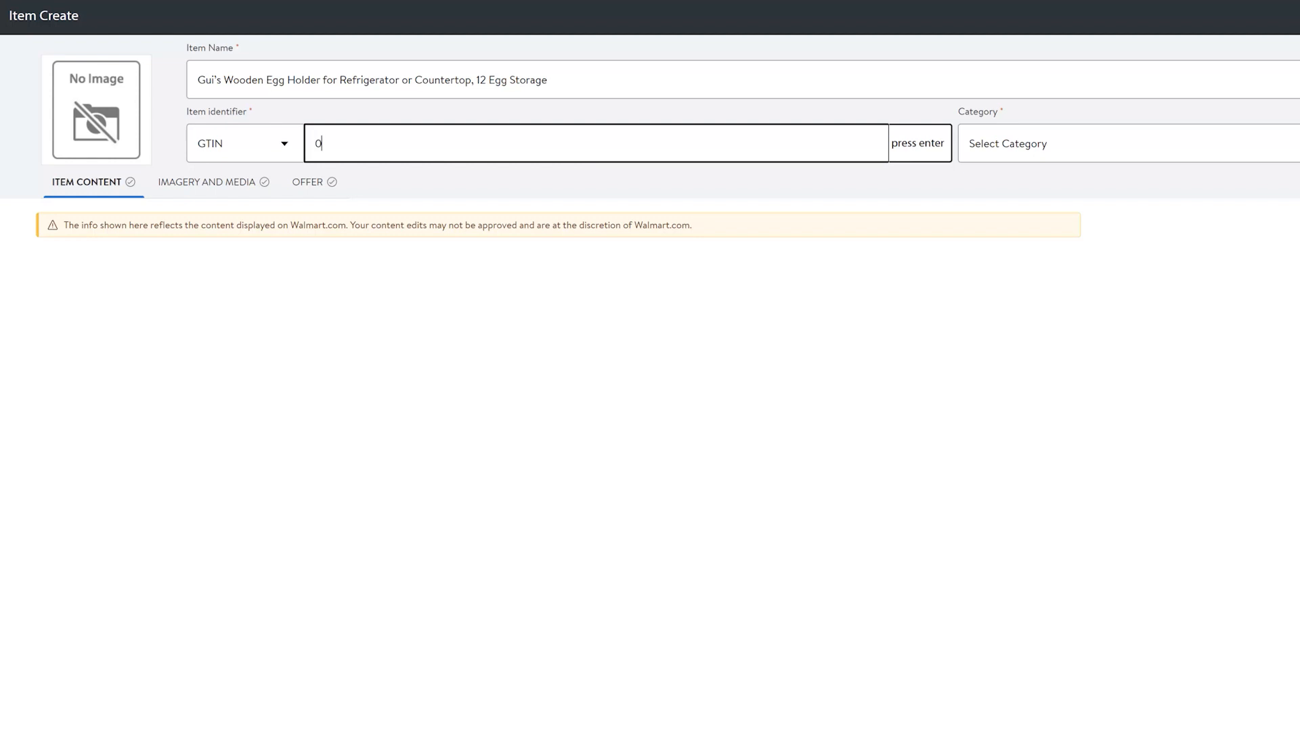
{"action": "type", "text": "5060787"}
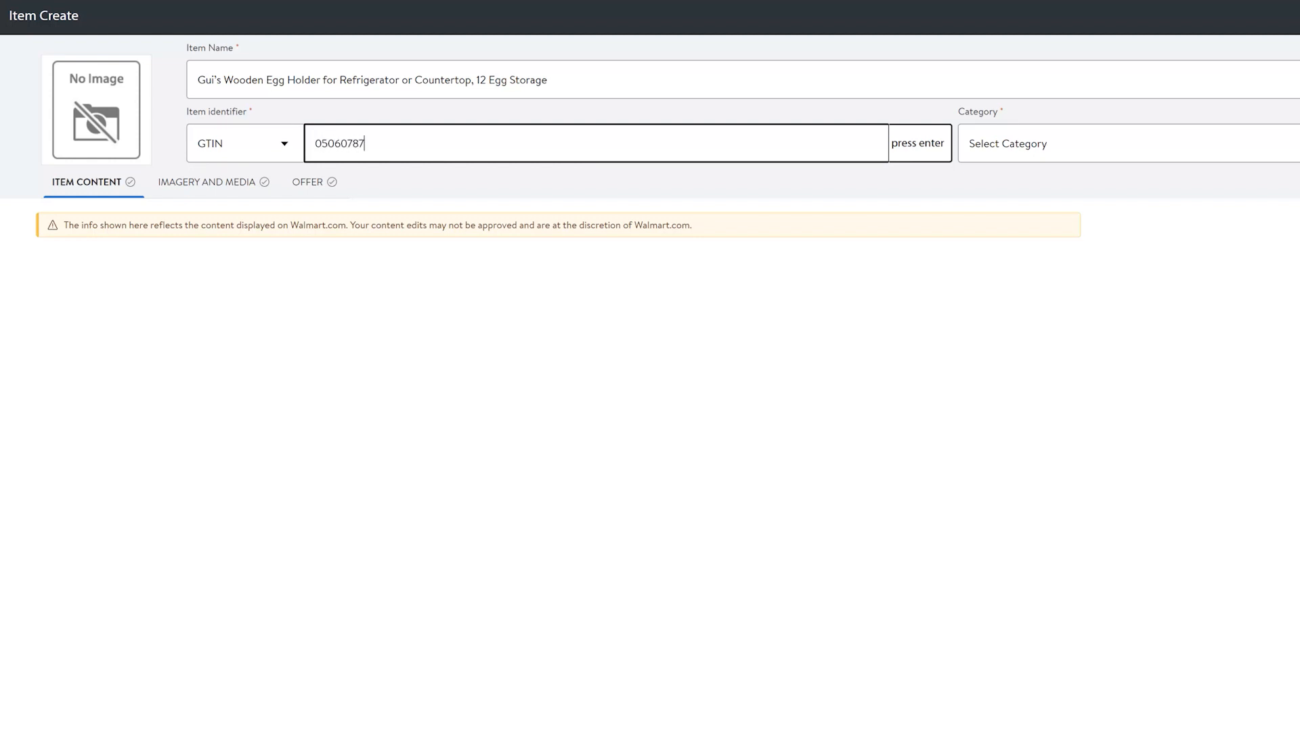
{"action": "type", "text": "800"}
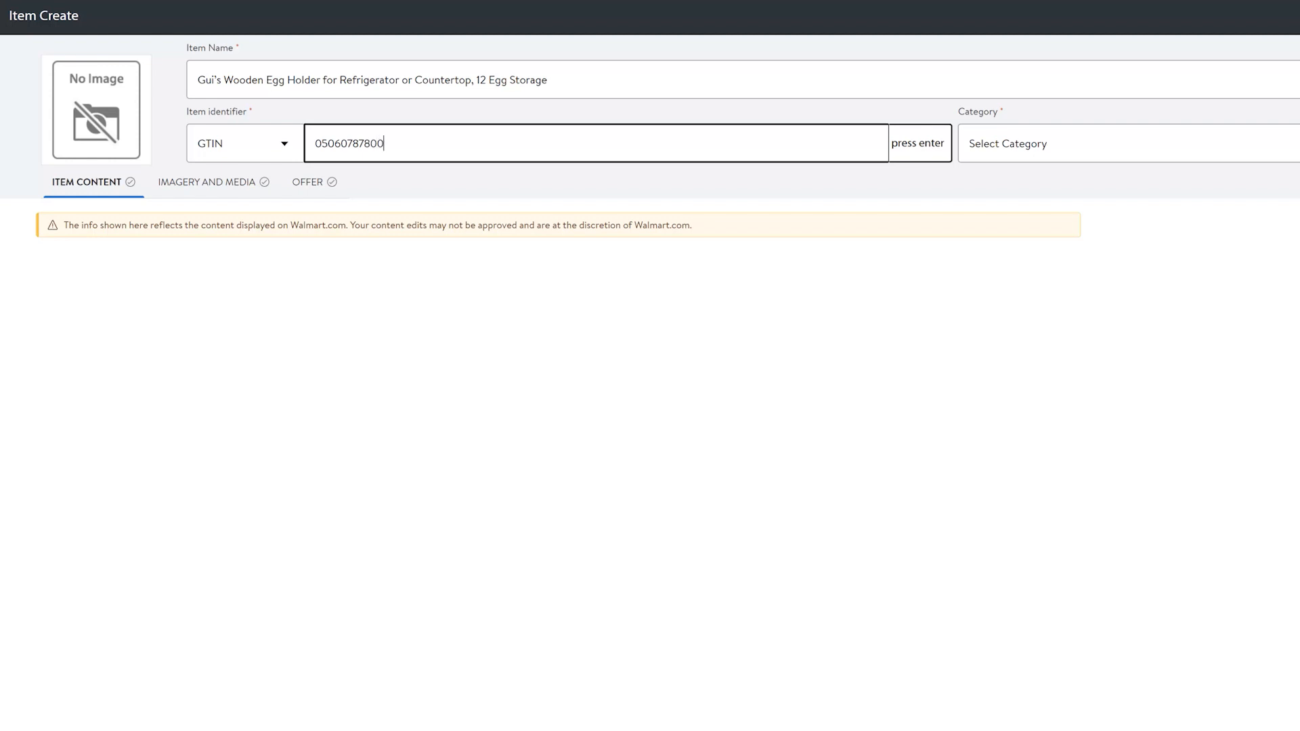
{"action": "type", "text": "090"}
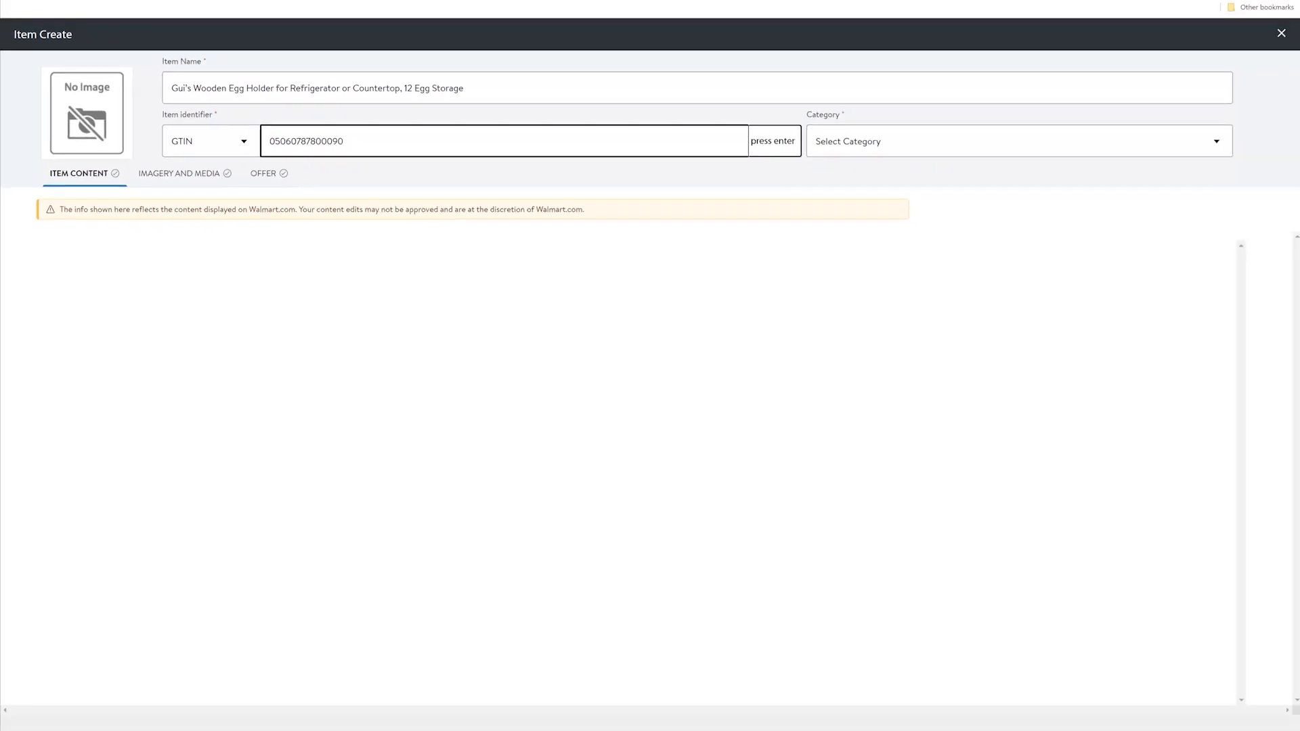
{"action": "left_click", "coordinate": [1016, 141]}
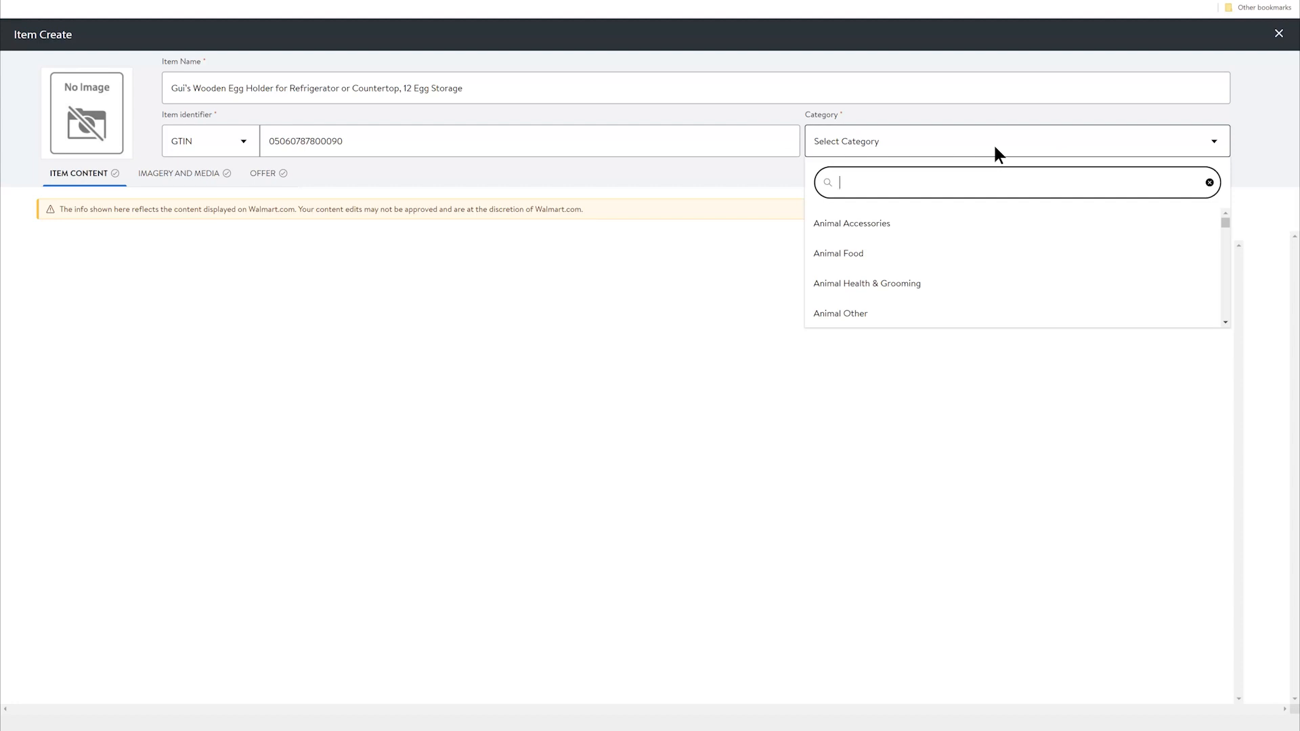
{"action": "mouse_move", "coordinate": [1012, 223]}
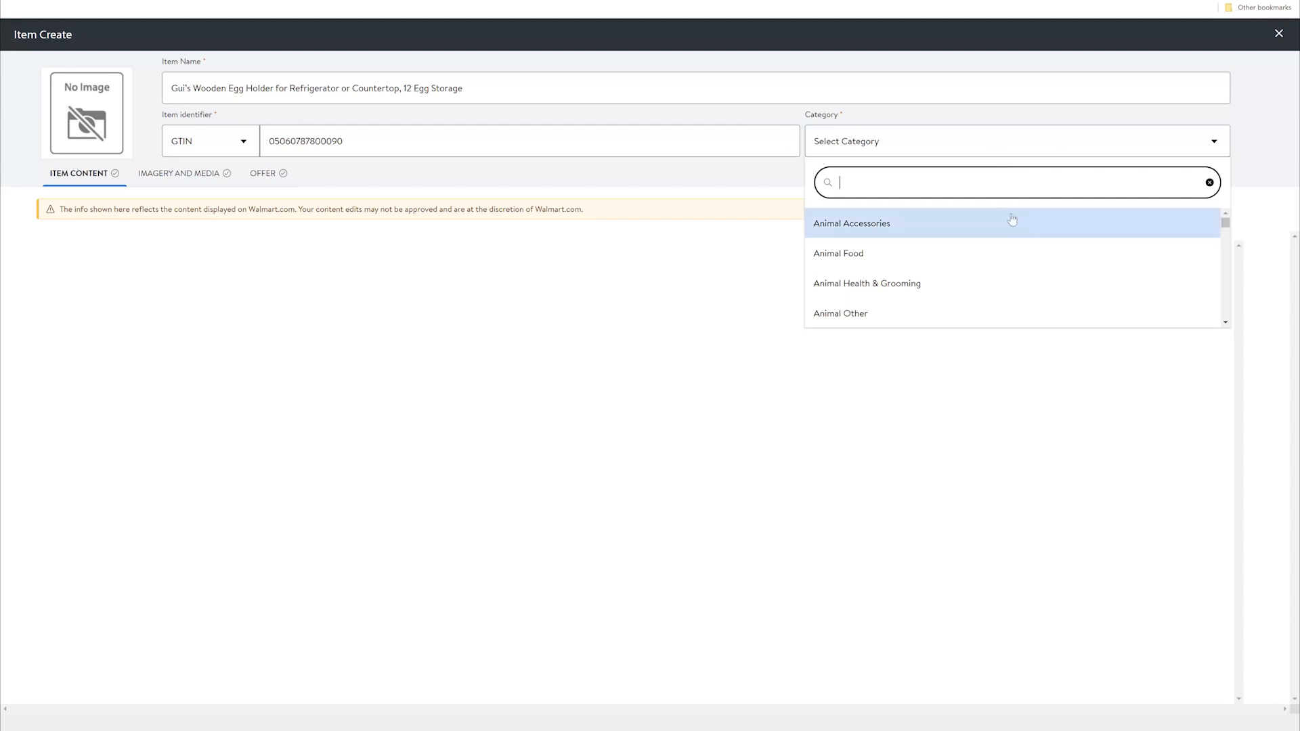
Scroll the category list and select Home Decor, Kitchen, & Other.
{"action": "scroll", "scroll_direction": "down", "scroll_amount": 3}
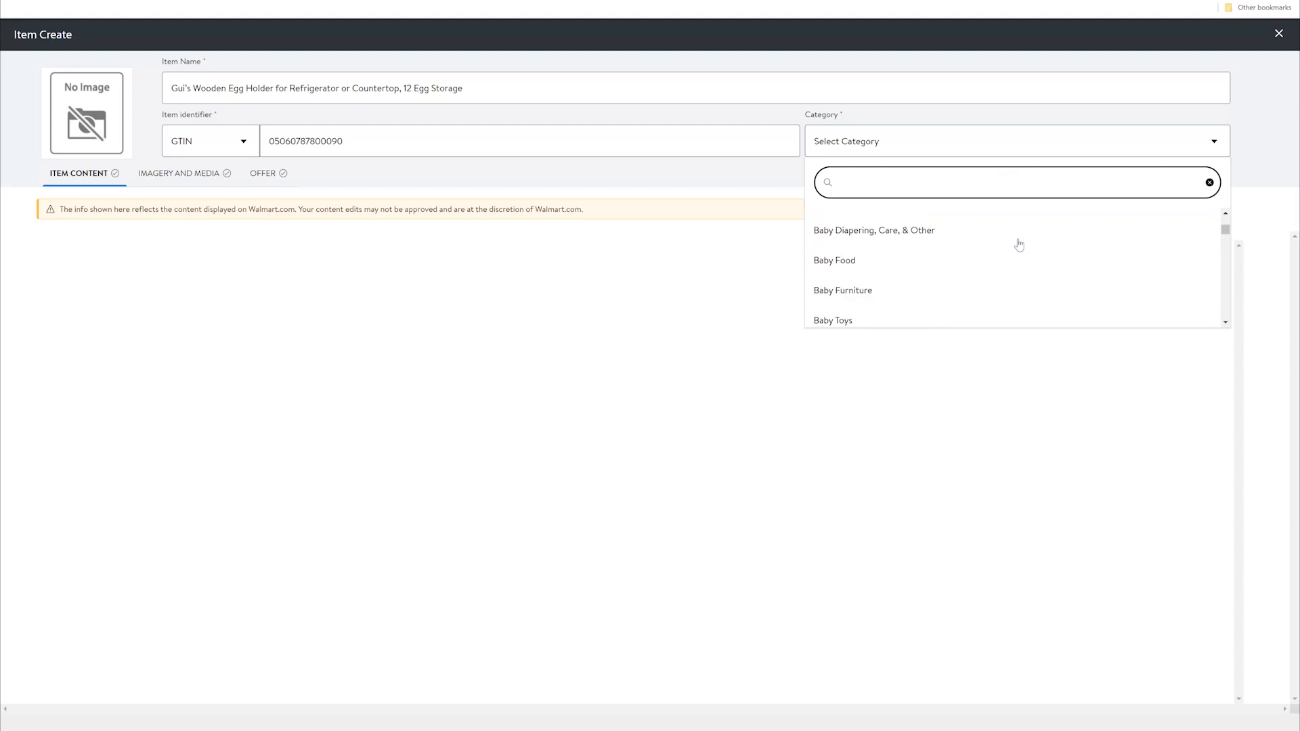
{"action": "scroll", "scroll_direction": "down", "scroll_amount": 3}
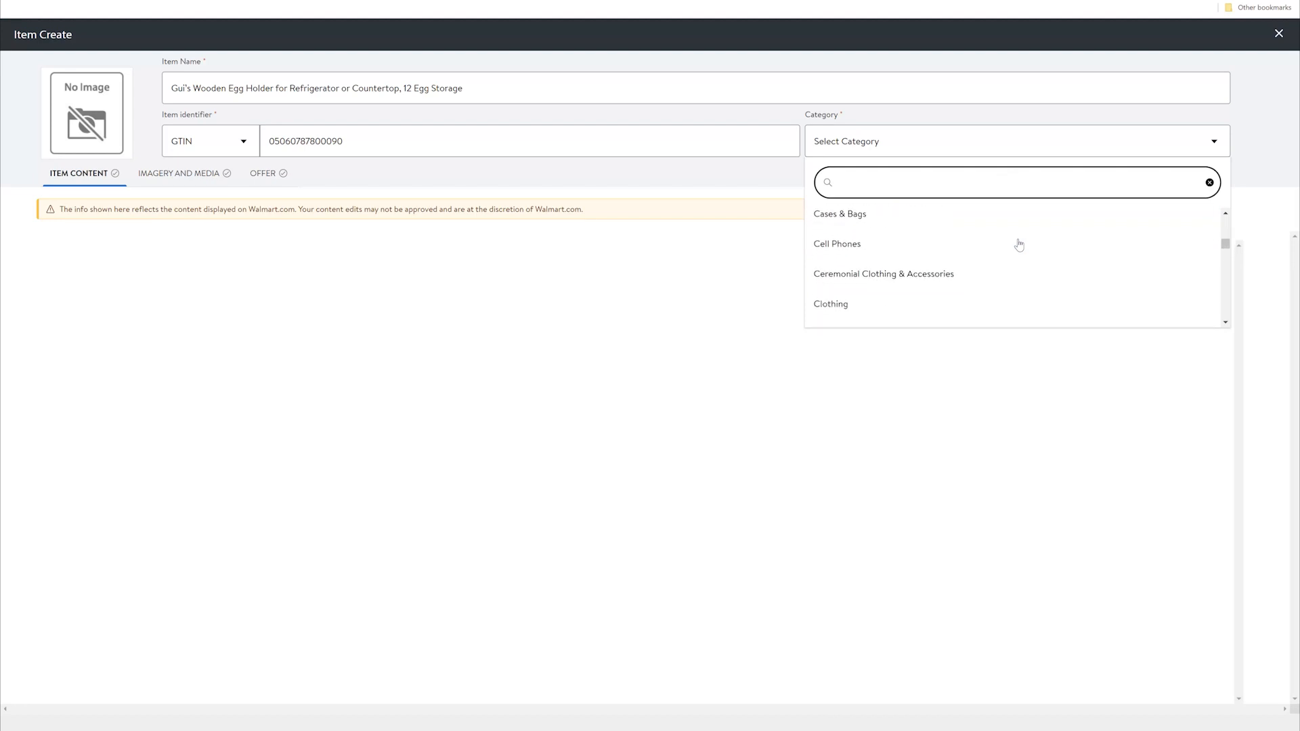
{"action": "scroll", "scroll_direction": "down", "scroll_amount": 3}
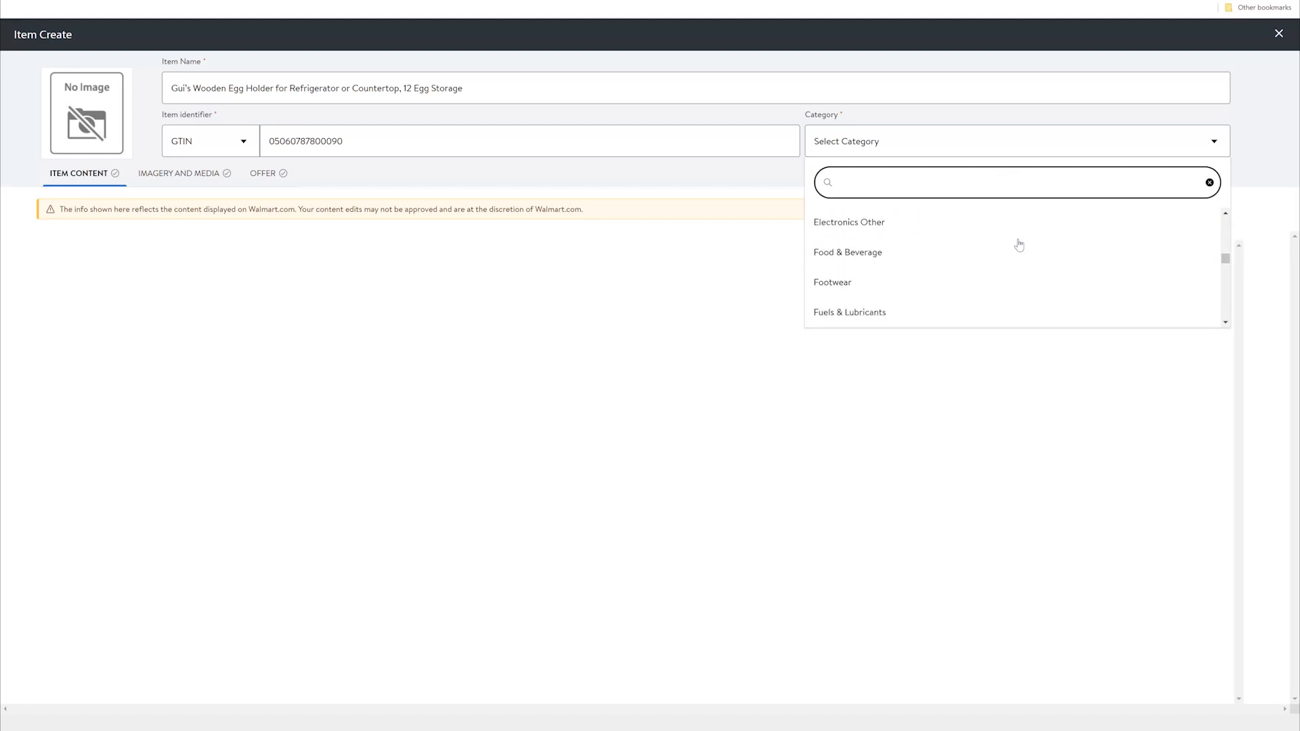
{"action": "scroll", "scroll_direction": "down", "scroll_amount": 3}
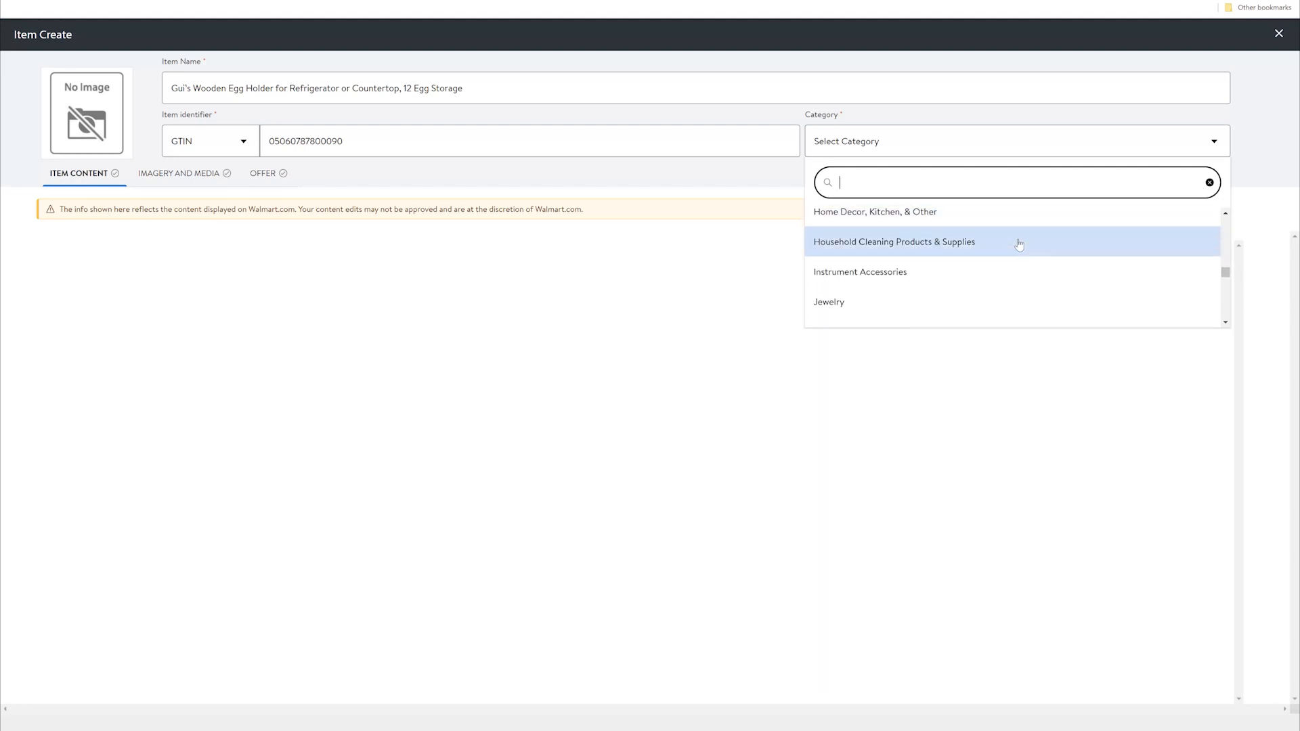
{"action": "scroll", "scroll_direction": "down", "scroll_amount": 3}
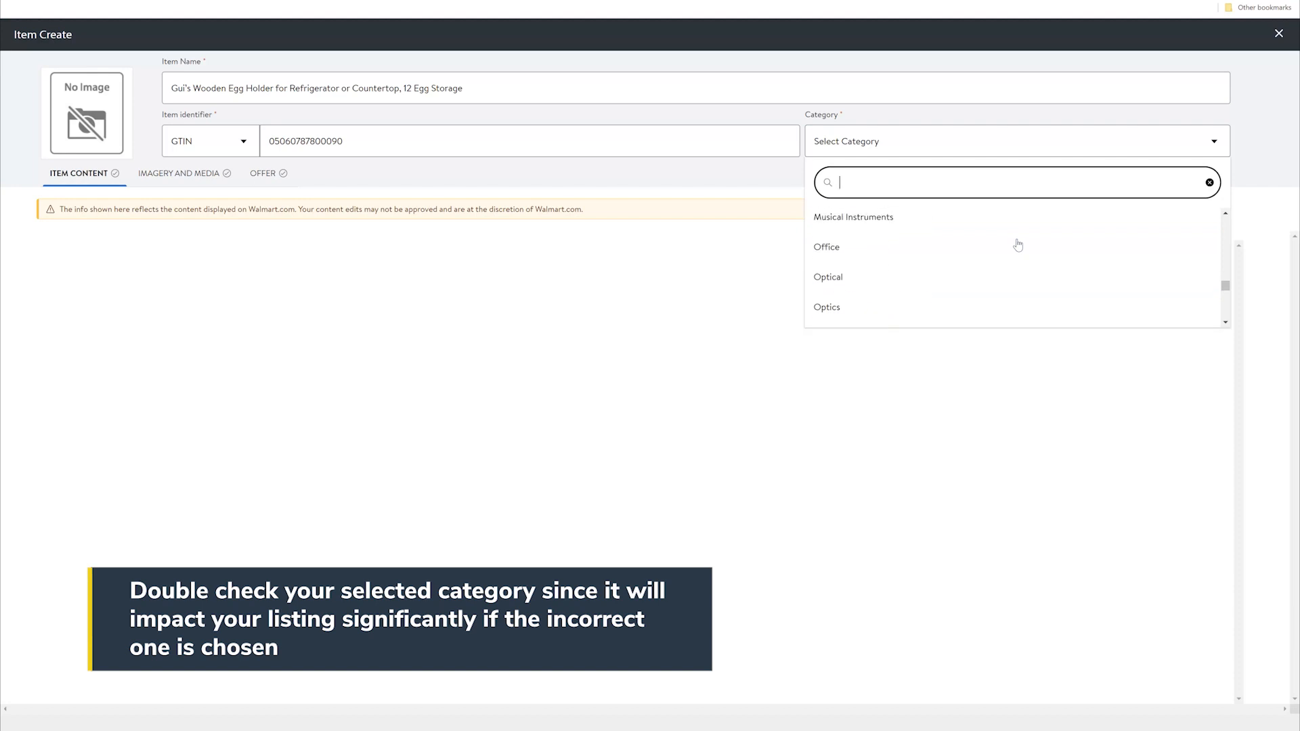
{"action": "scroll", "scroll_direction": "up", "scroll_amount": 3}
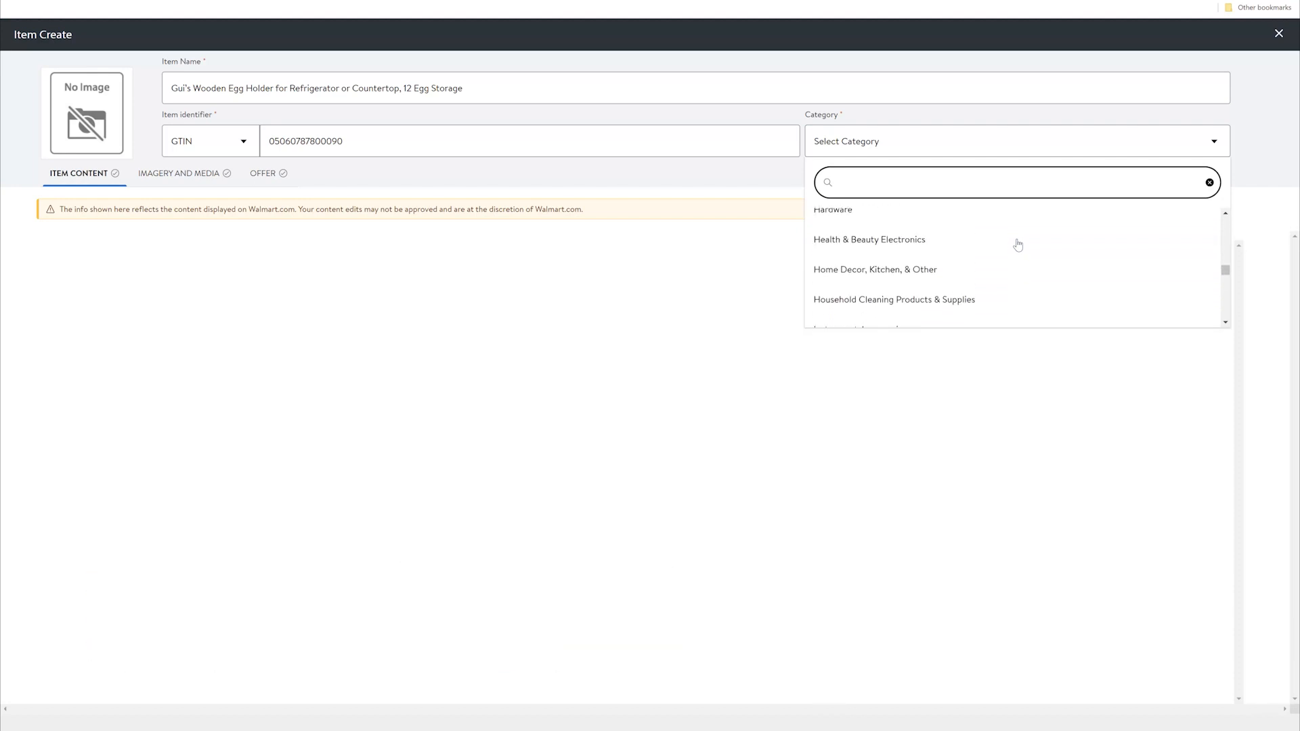
{"action": "left_click", "coordinate": [875, 270]}
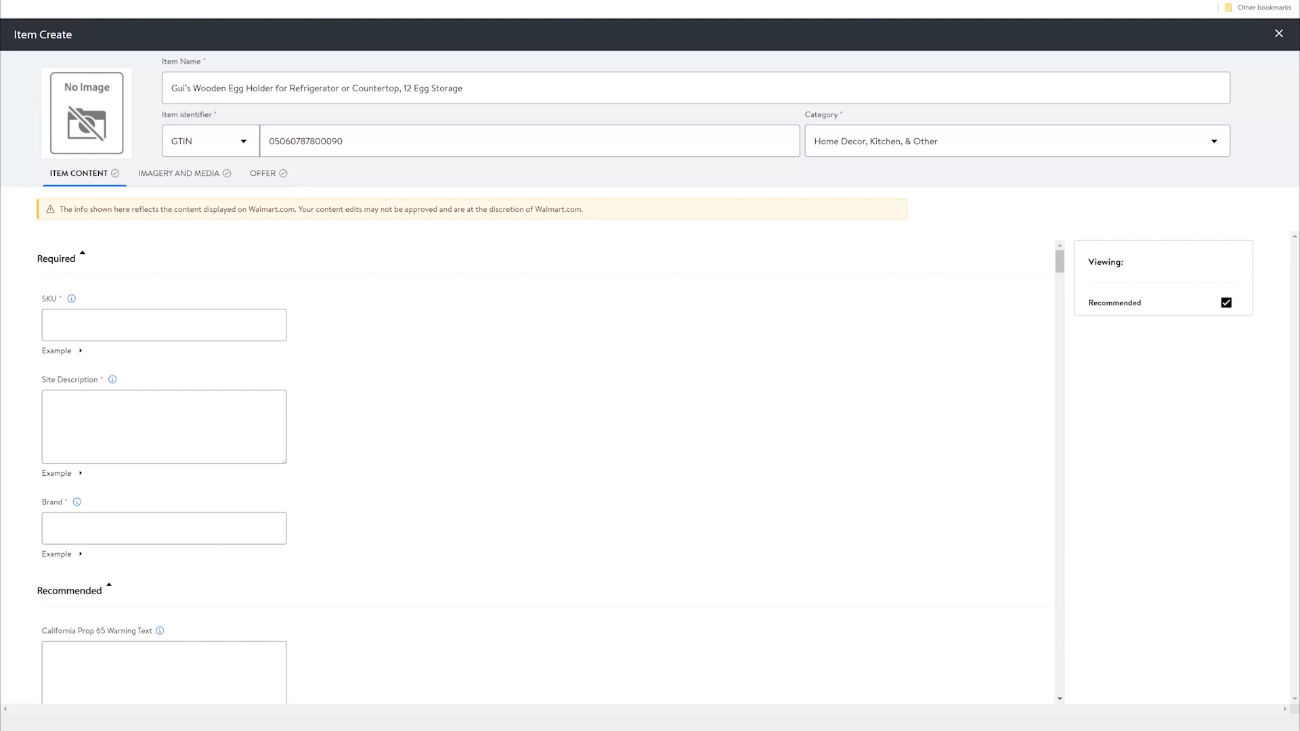
{"action": "mouse_move", "coordinate": [787, 415]}
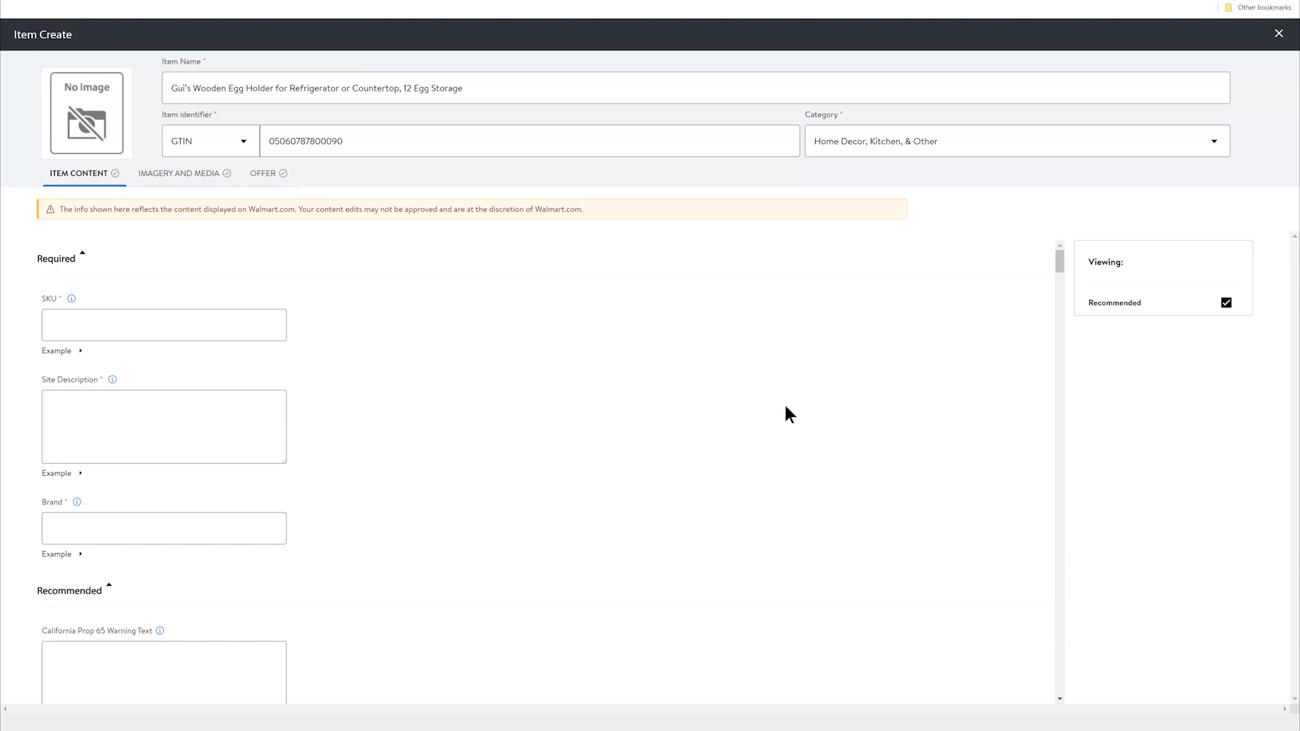
{"action": "mouse_move", "coordinate": [462, 439]}
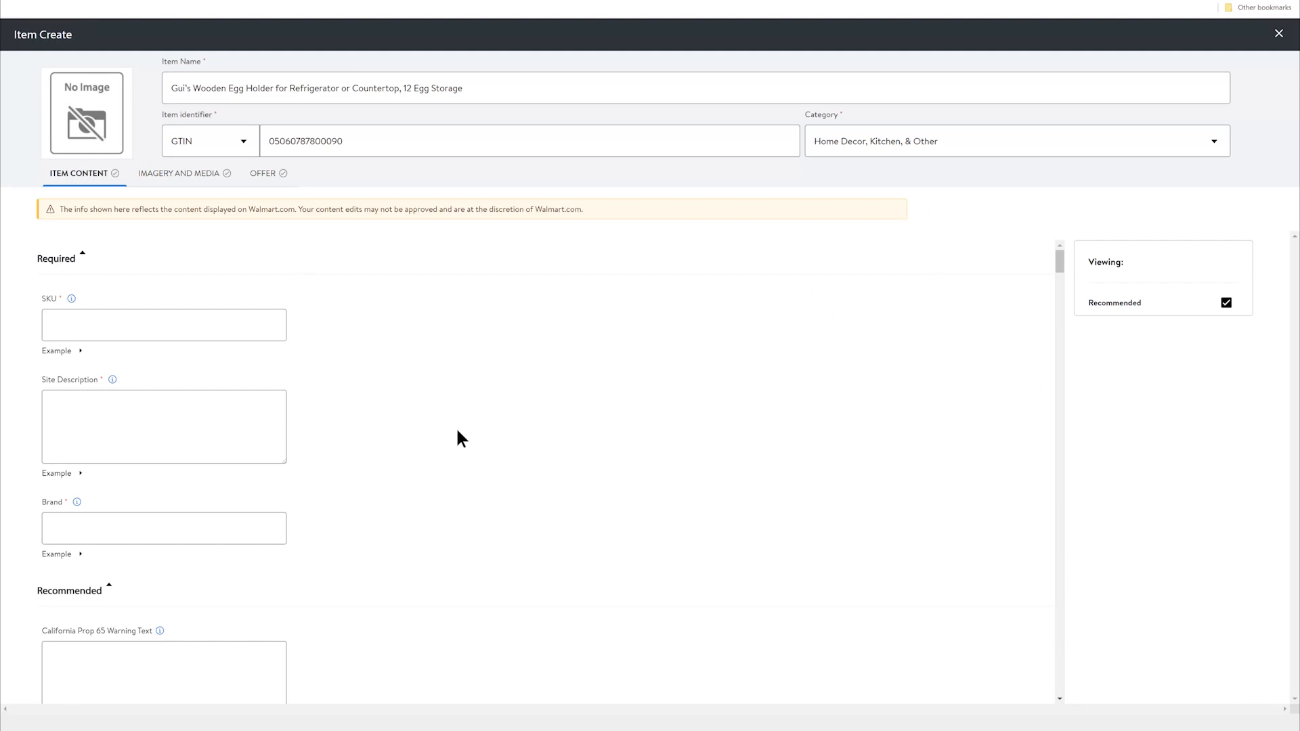
Enter EGGTRAY-12 as the item's SKU.
{"action": "left_click", "coordinate": [163, 324]}
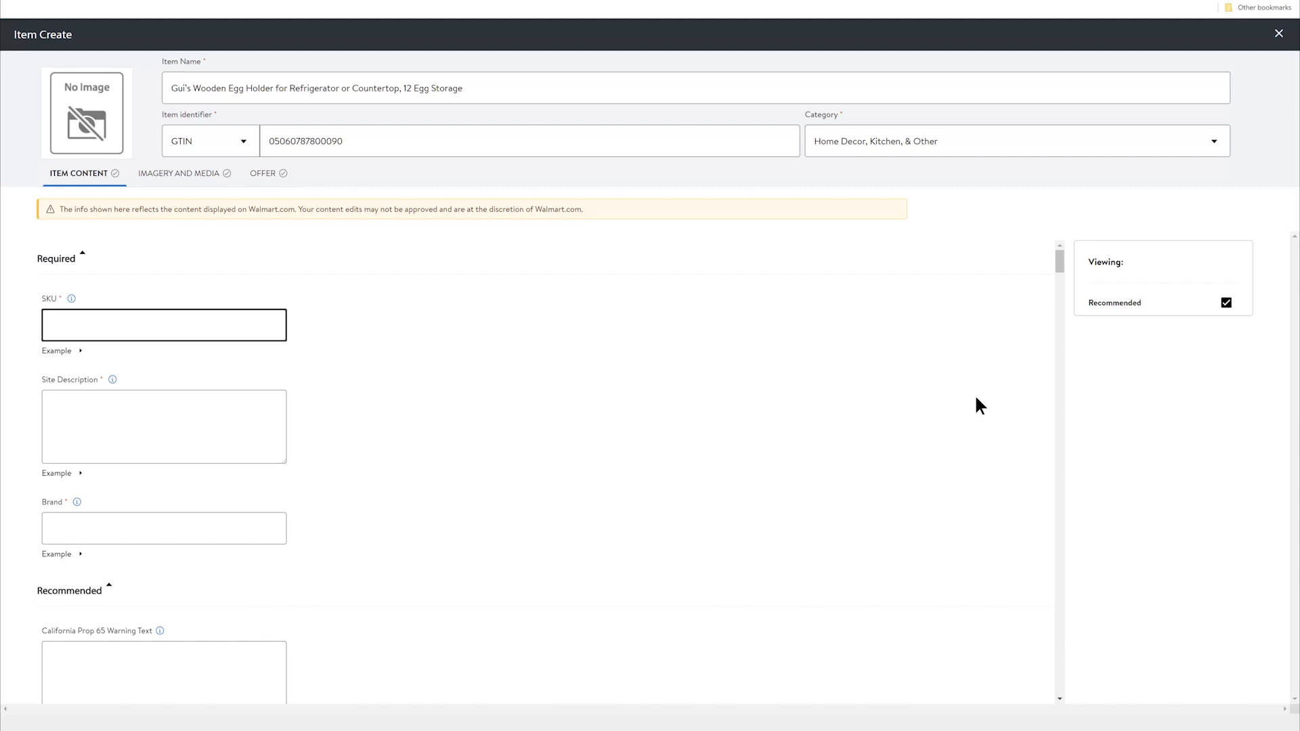
{"action": "type", "text": "EGG"}
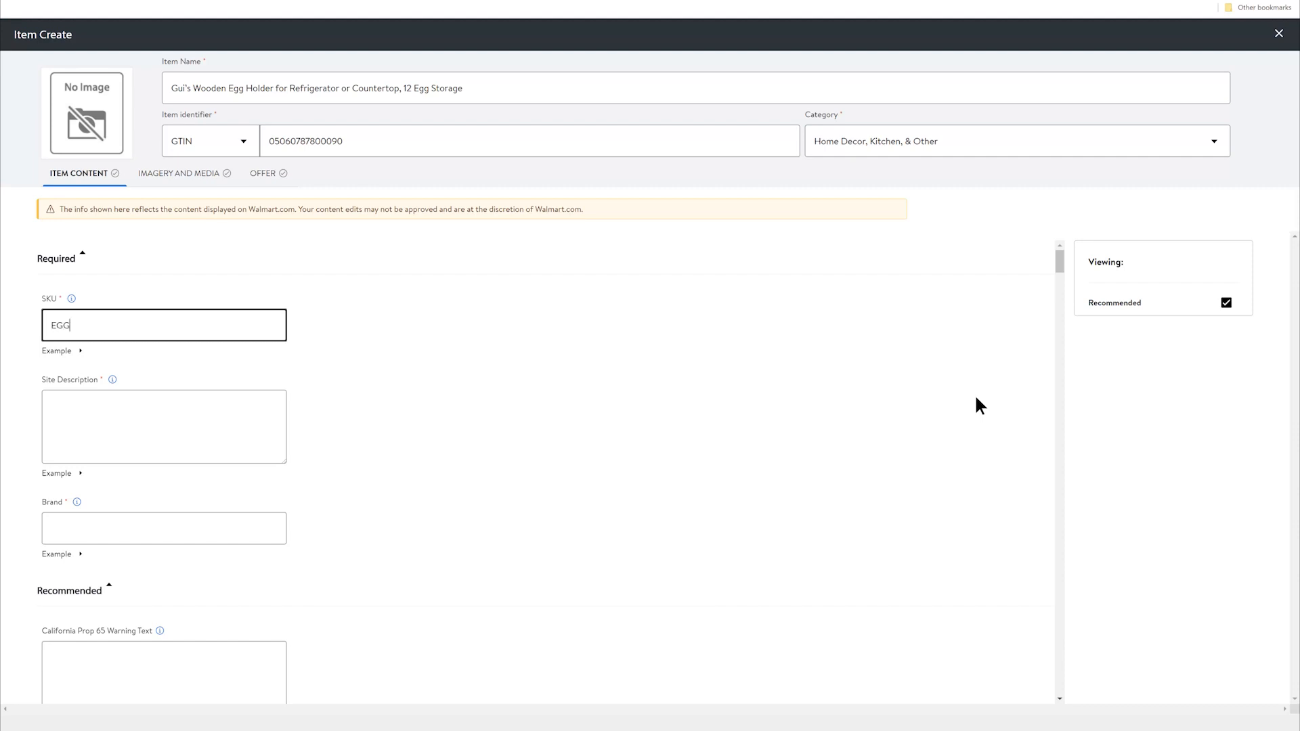
{"action": "type", "text": "TRAY"}
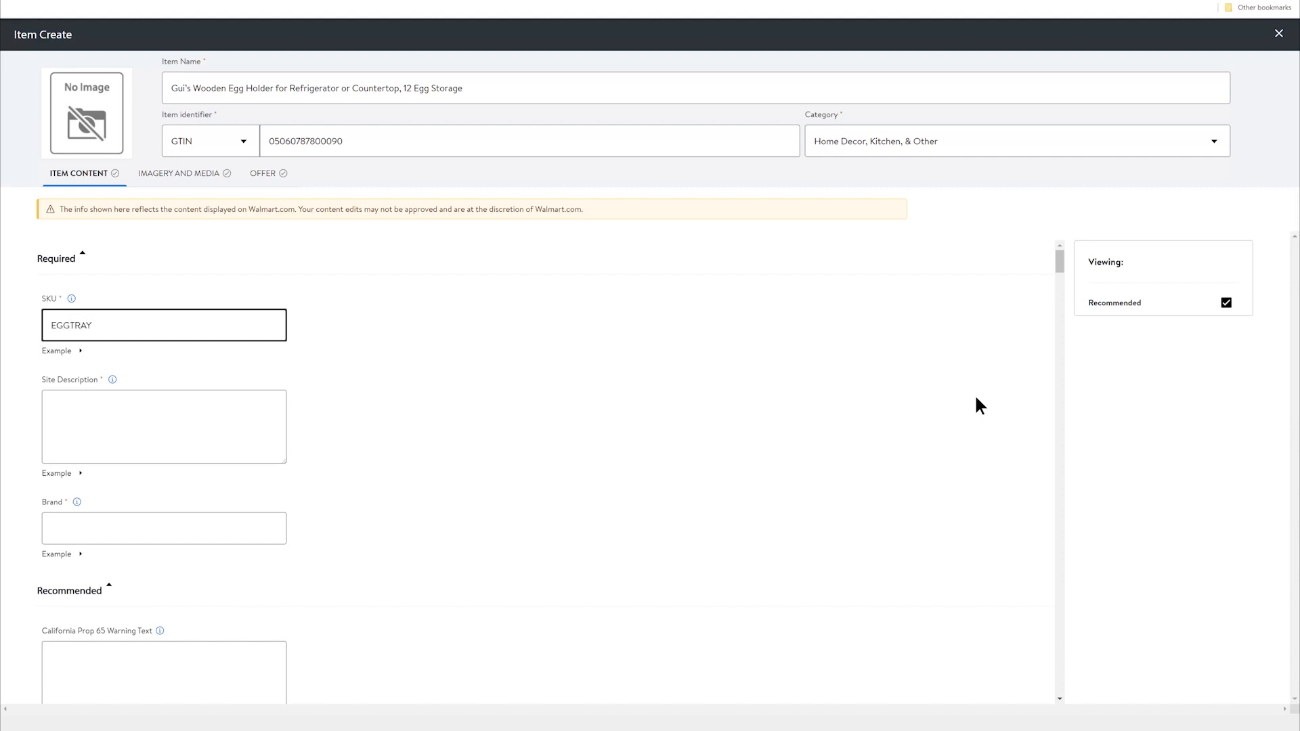
{"action": "type", "text": "-"}
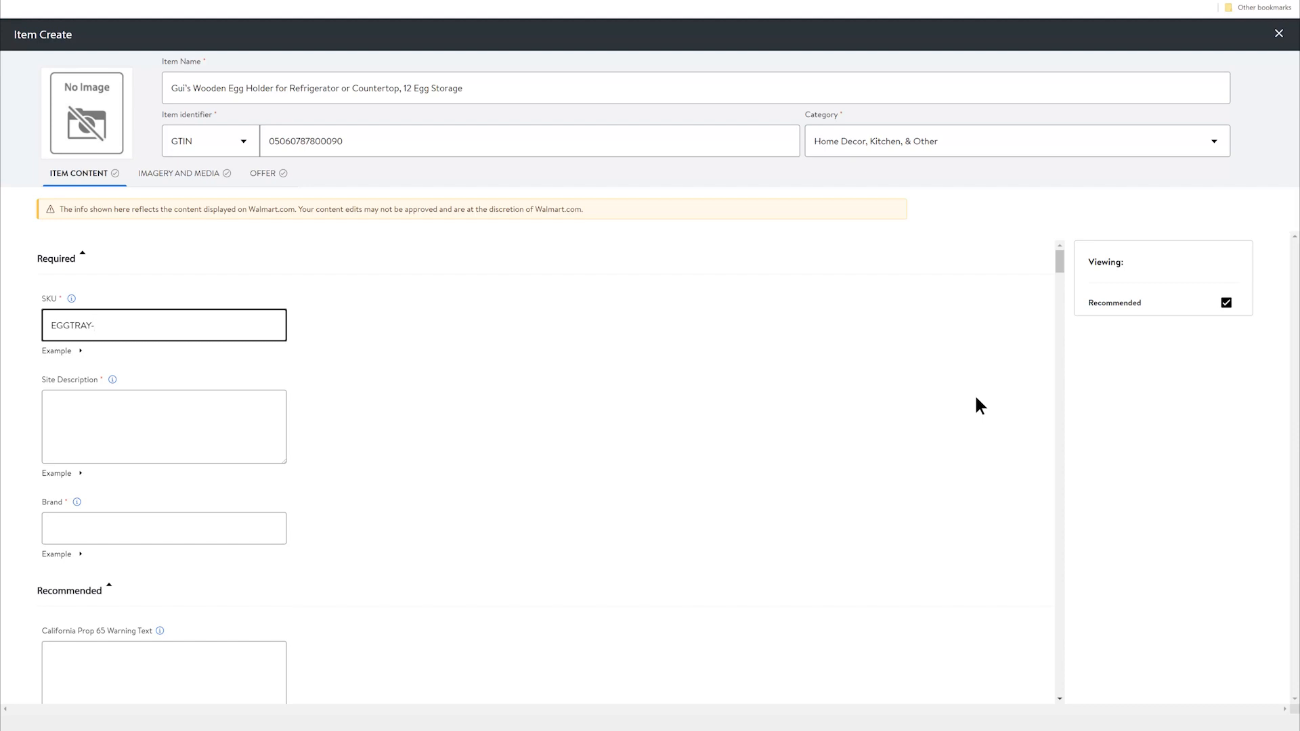
{"action": "type", "text": "12"}
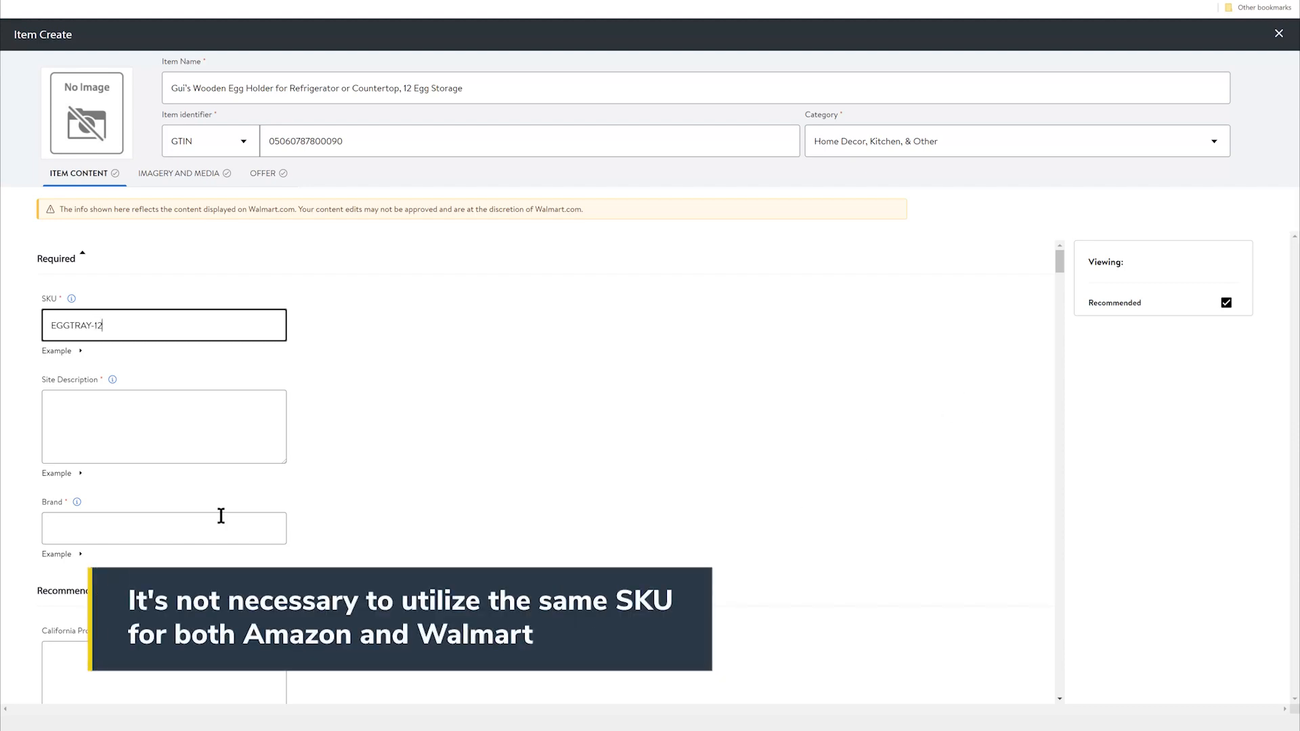
Enter Gui's as the brand and paste in the wooden egg tray site description.
{"action": "left_click", "coordinate": [164, 528]}
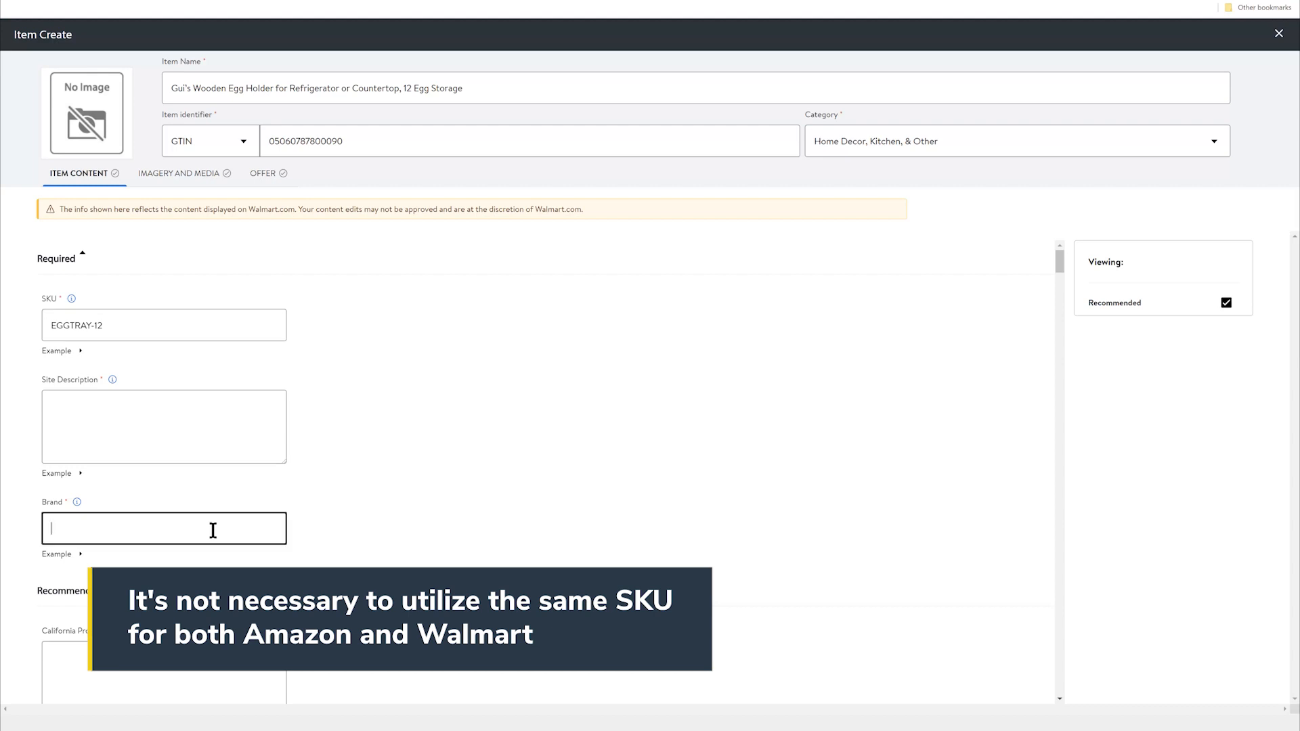
{"action": "type", "text": "g"}
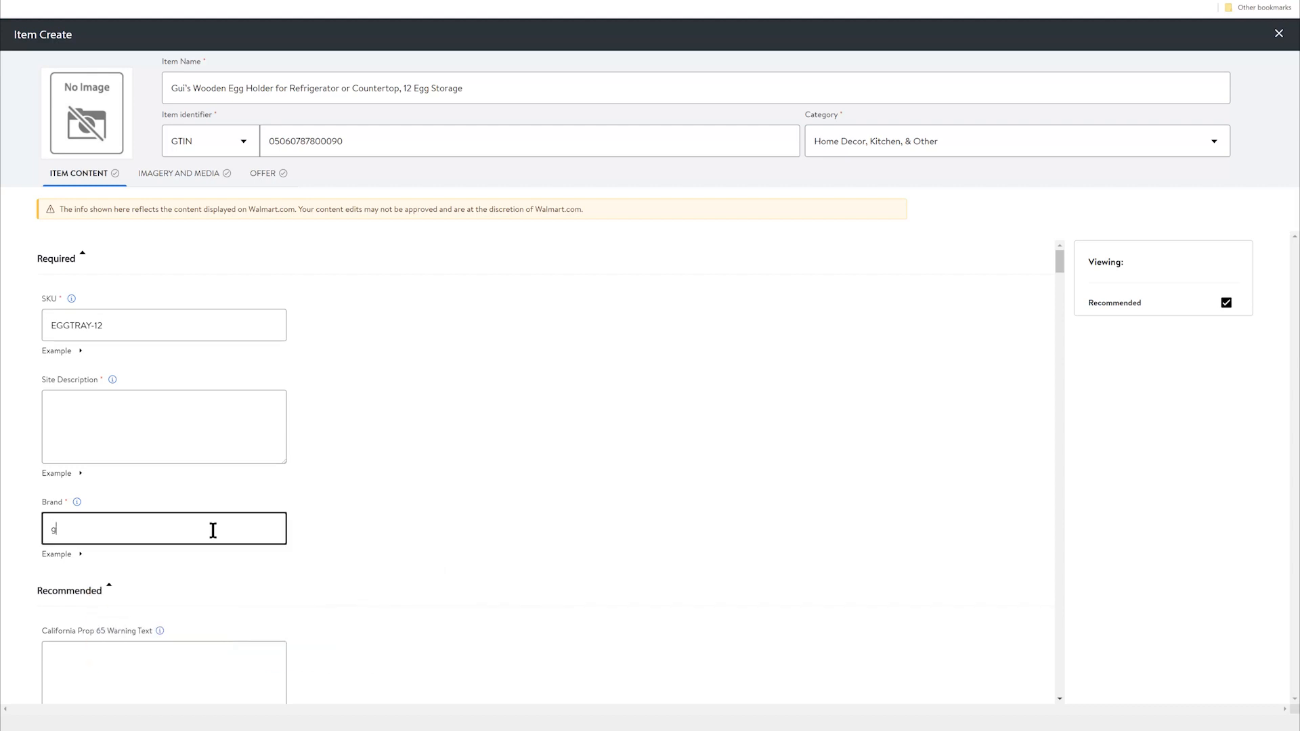
{"action": "type", "text": "Gui's"}
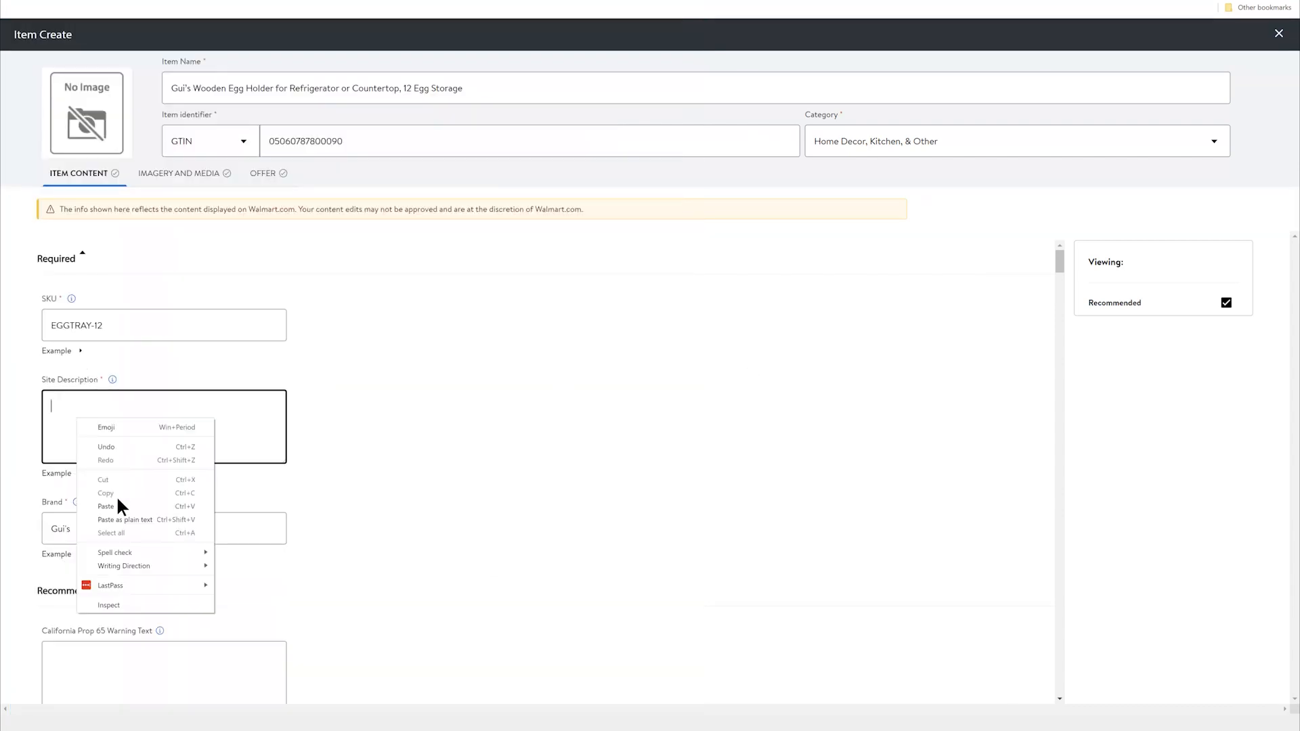
{"action": "left_click", "coordinate": [105, 506]}
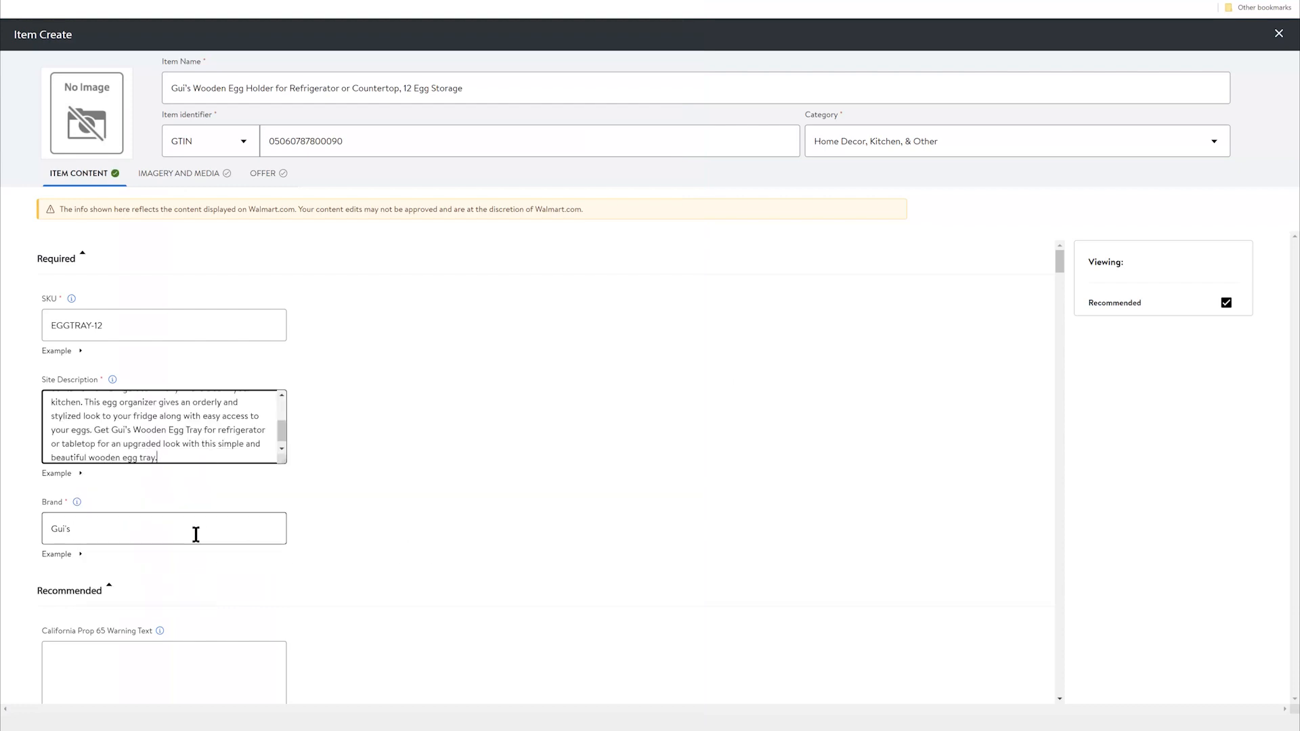
{"action": "left_click", "coordinate": [163, 528]}
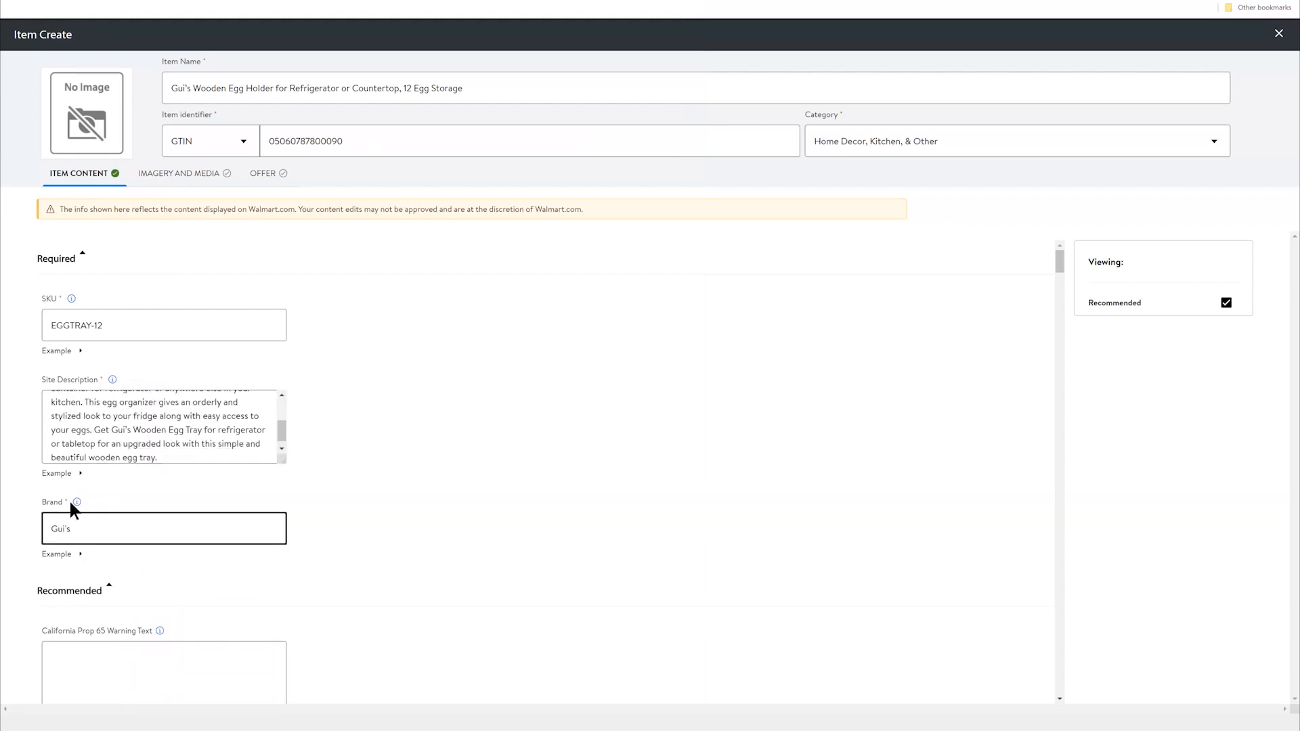
{"action": "mouse_move", "coordinate": [76, 503]}
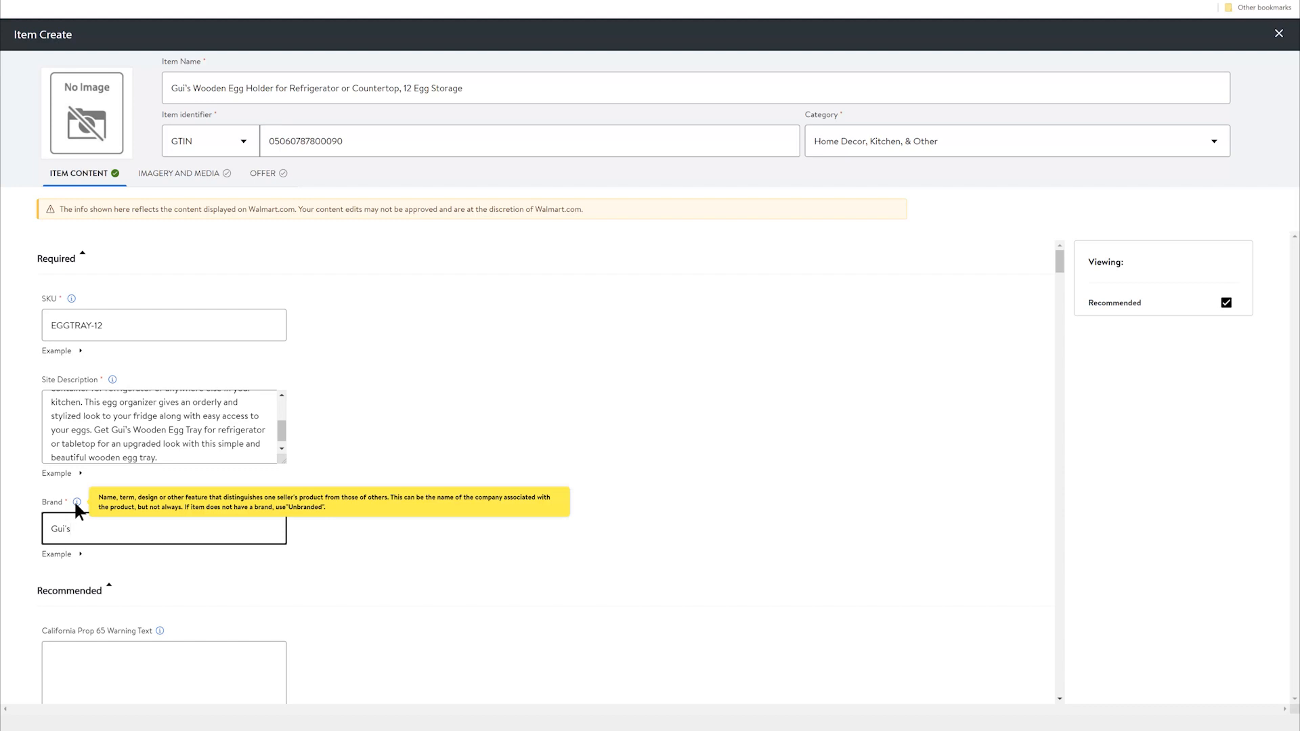
{"action": "left_click", "coordinate": [70, 591]}
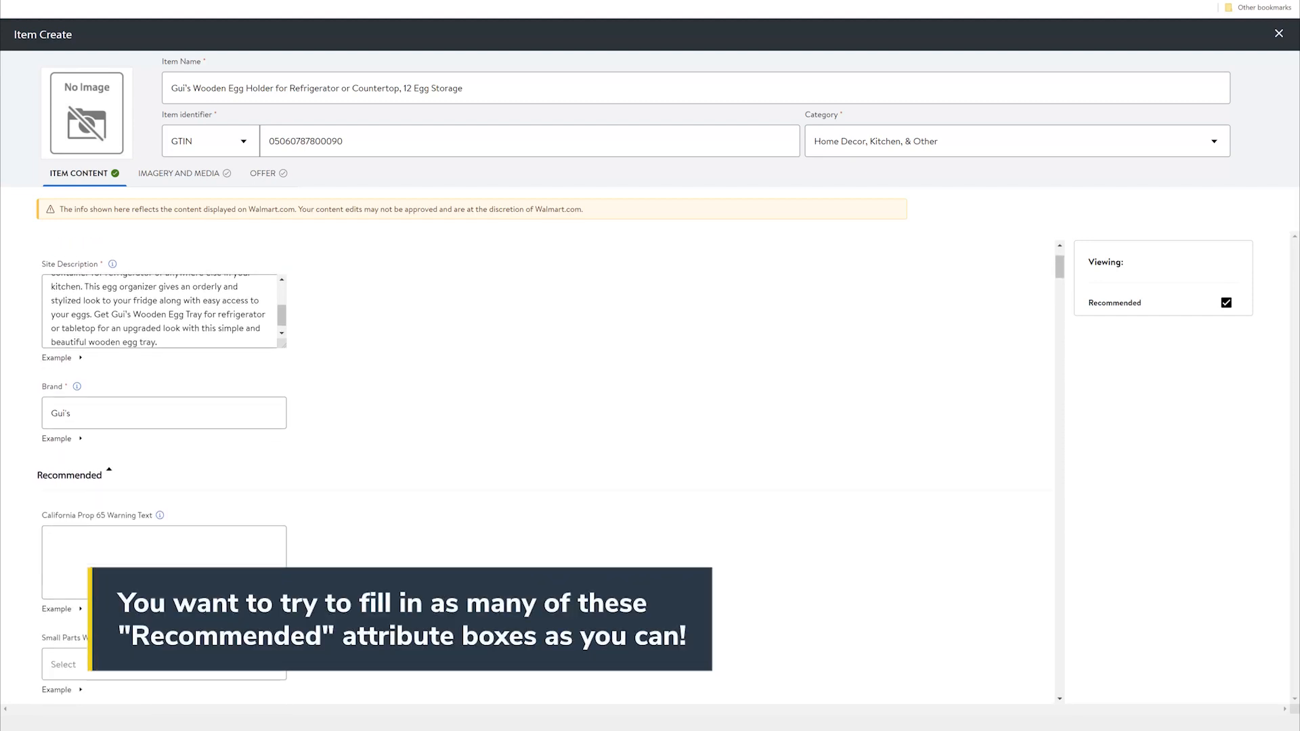
Set Country of Origin - Textiles to Imported.
{"action": "scroll", "scroll_direction": "down", "scroll_amount": 3}
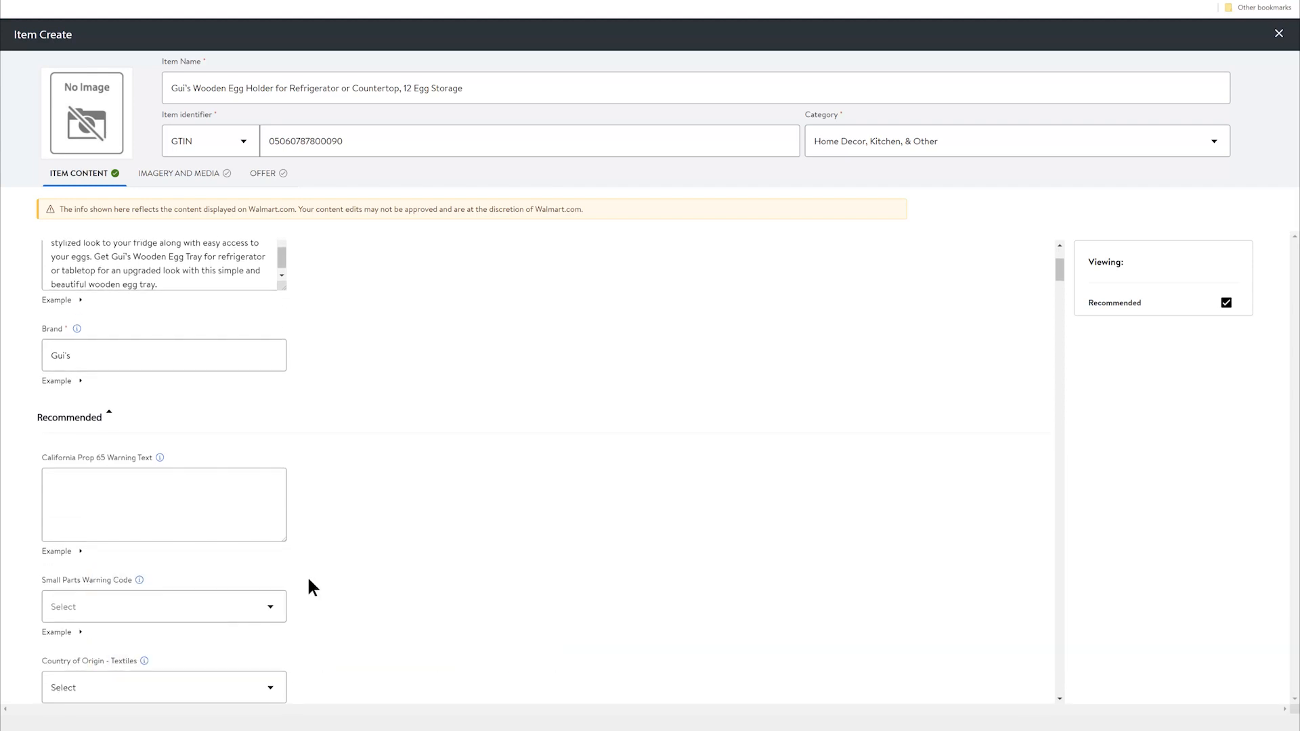
{"action": "scroll", "scroll_direction": "down", "scroll_amount": 3}
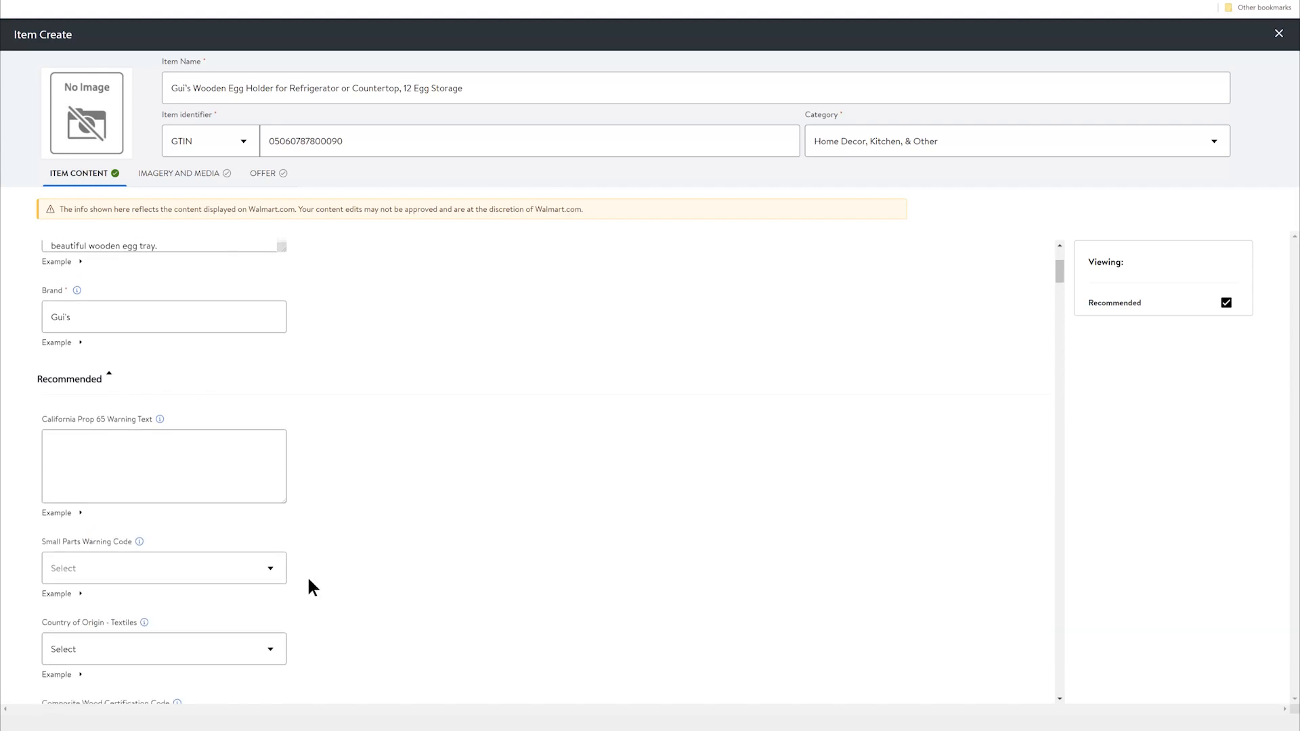
{"action": "scroll", "scroll_direction": "down", "scroll_amount": 3}
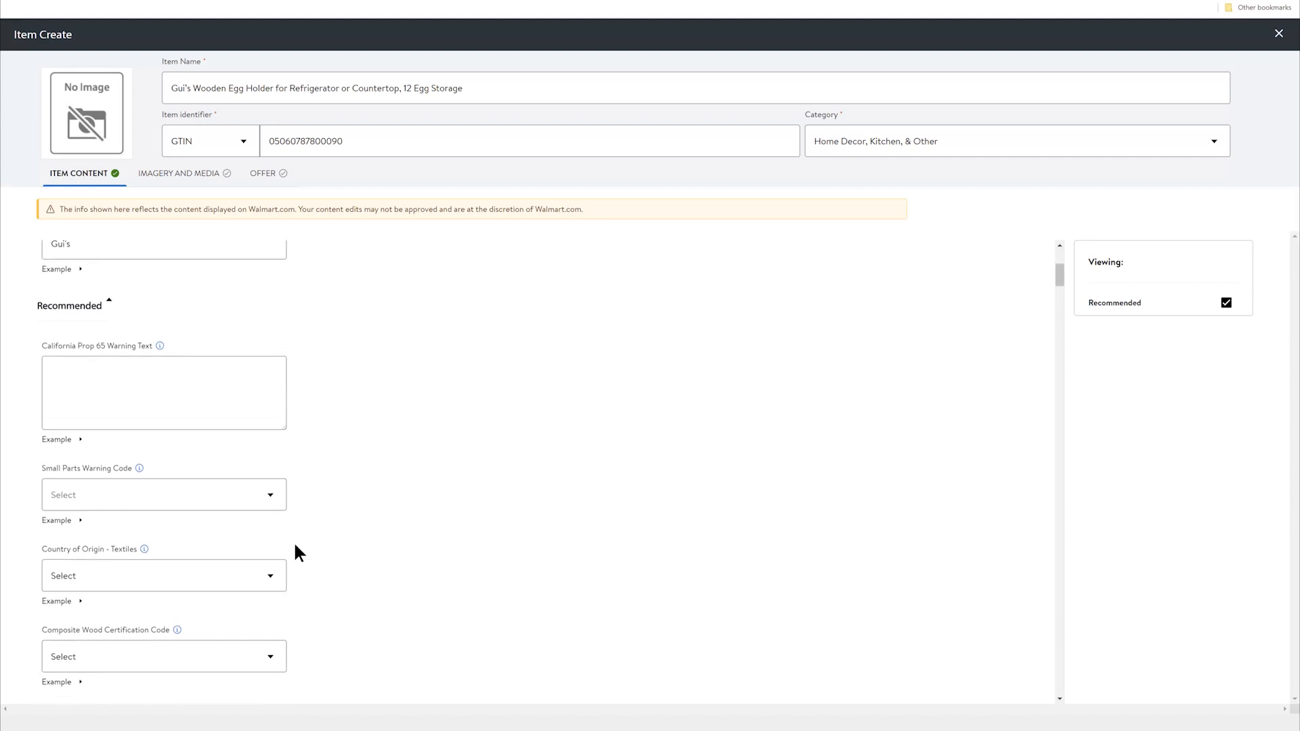
{"action": "left_click", "coordinate": [163, 576]}
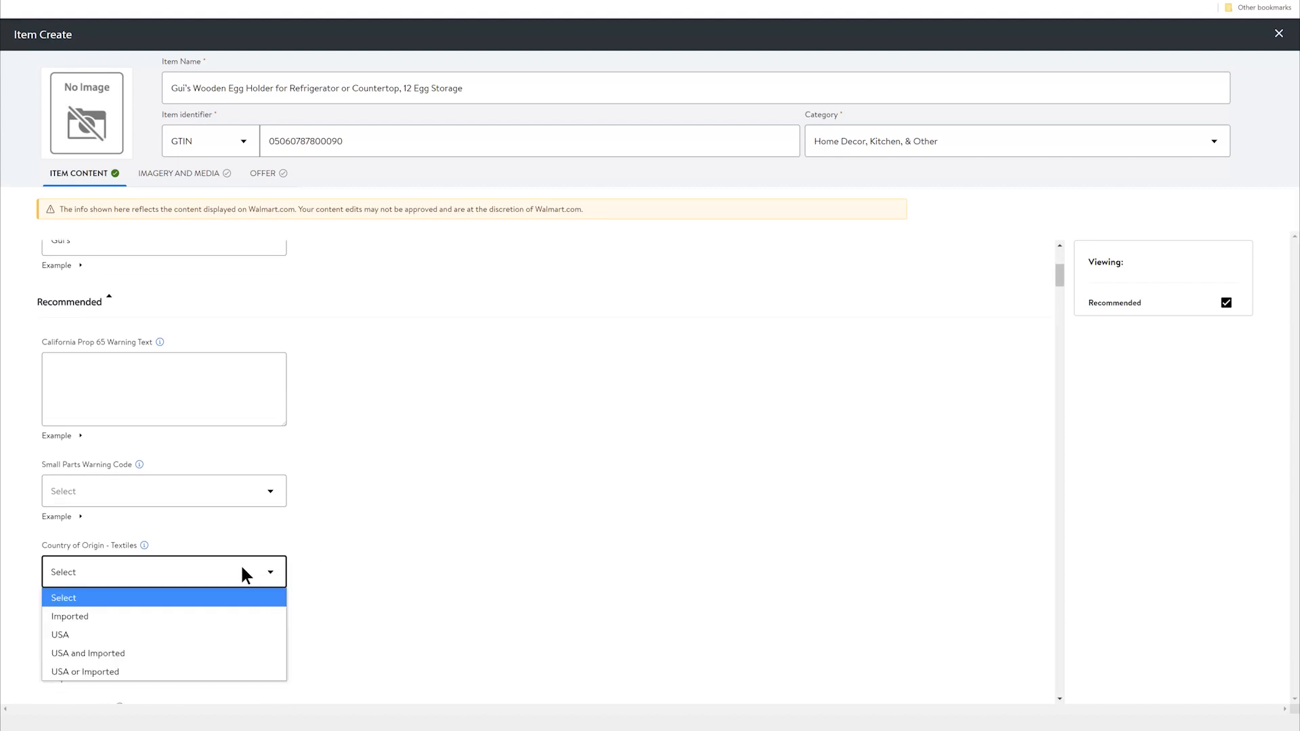
{"action": "left_click", "coordinate": [70, 617]}
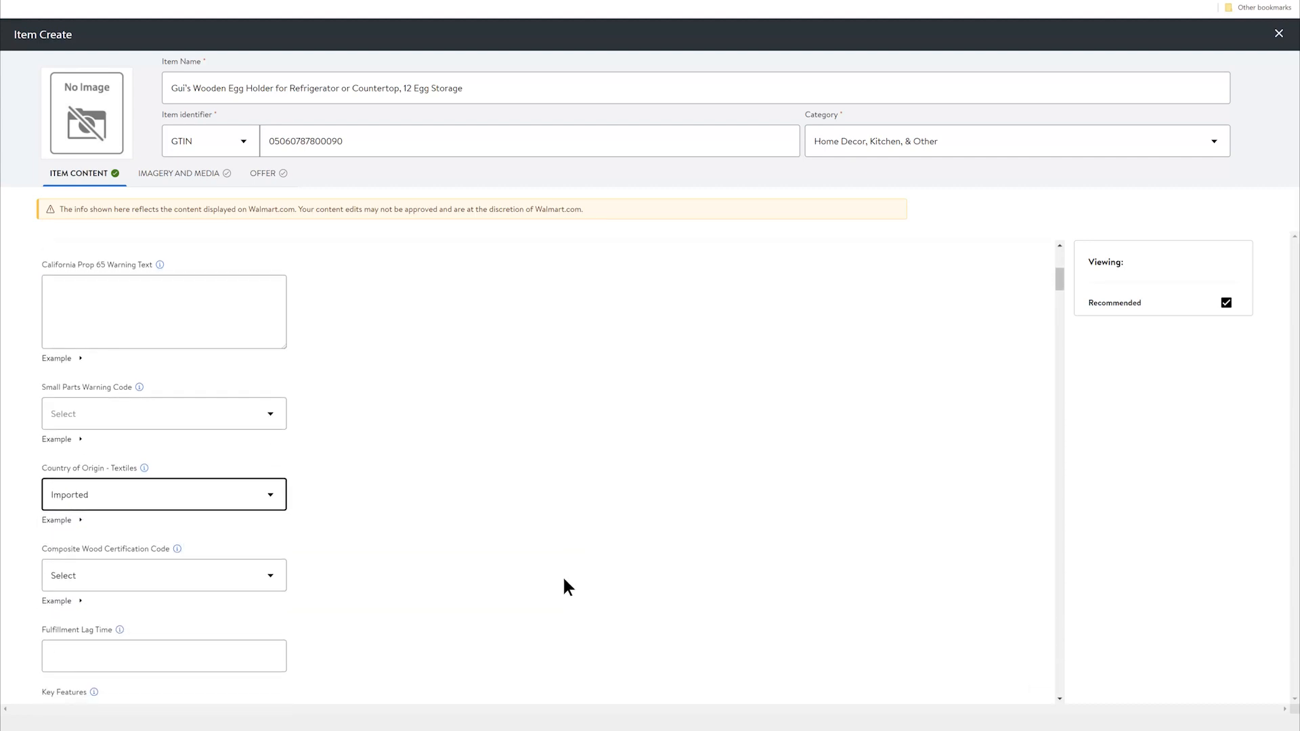
{"action": "left_click", "coordinate": [163, 494]}
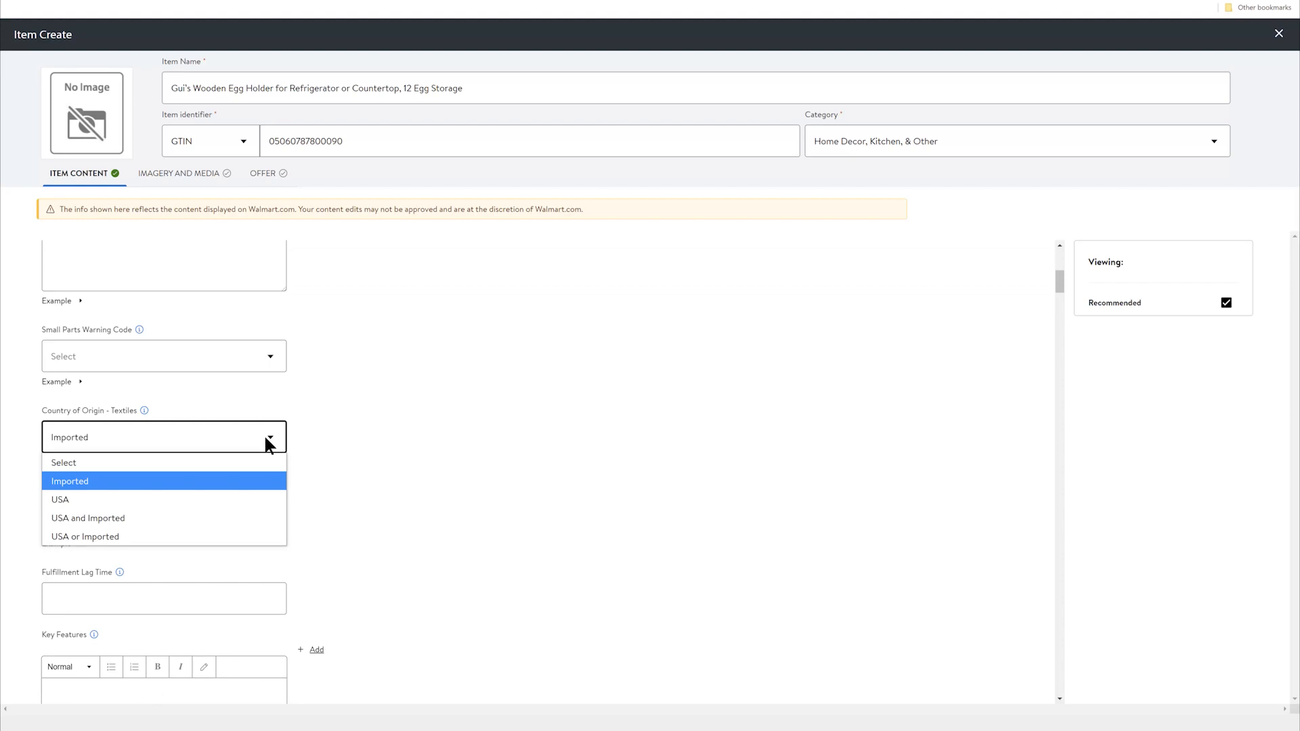
{"action": "left_click", "coordinate": [70, 481]}
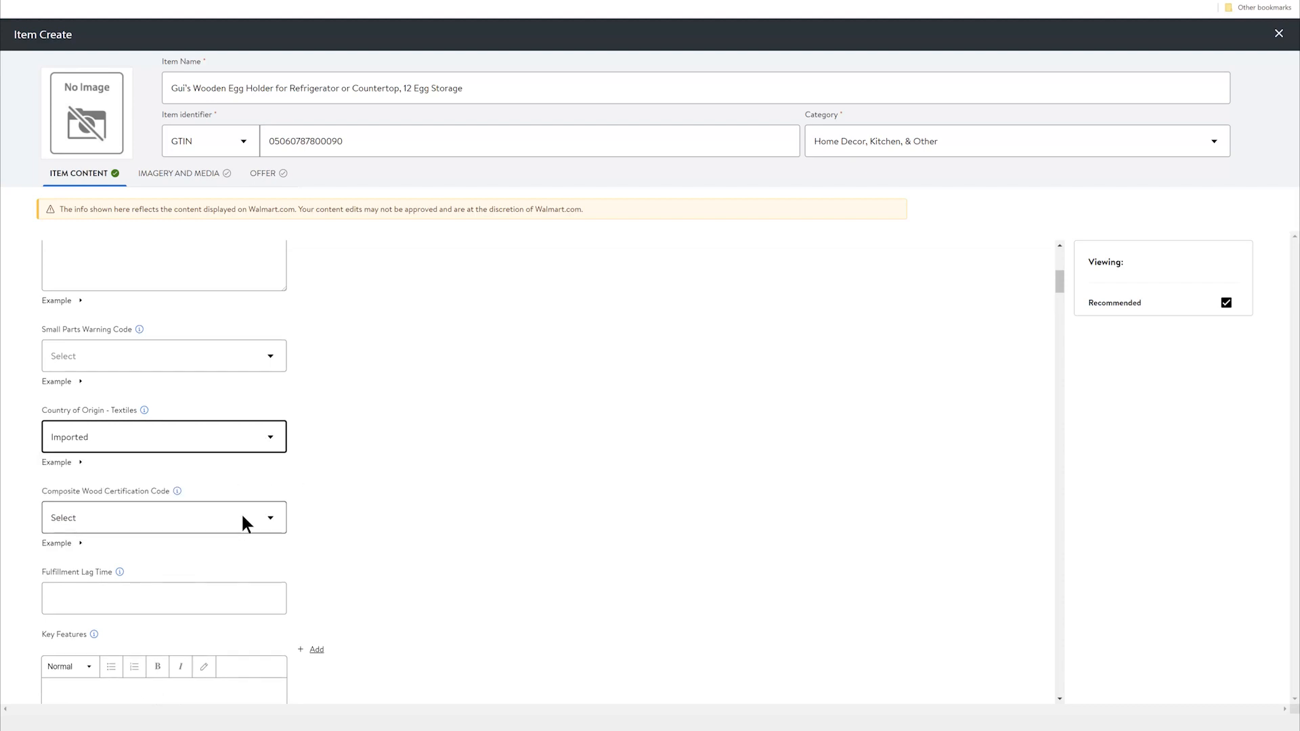
Set Composite Wood Certification Code to '1 - Does not contain composite wood'.
{"action": "left_click", "coordinate": [164, 518]}
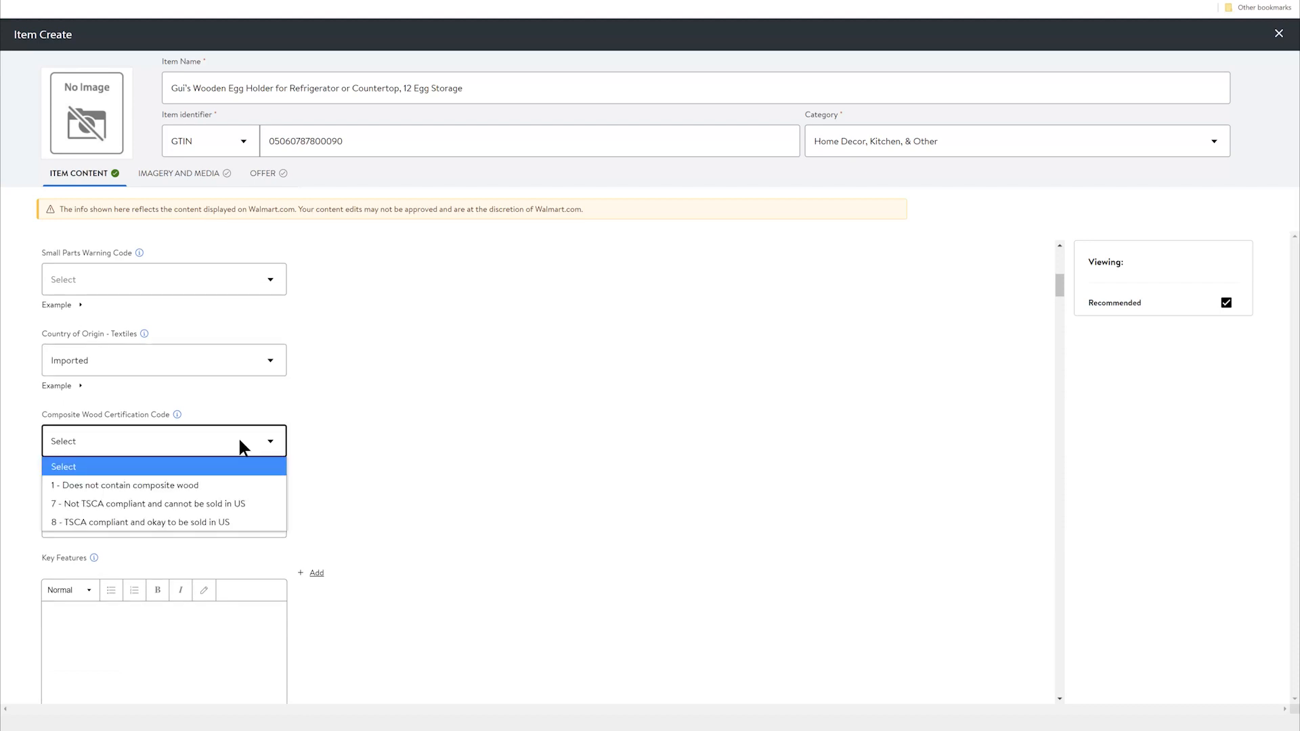
{"action": "left_click", "coordinate": [126, 485]}
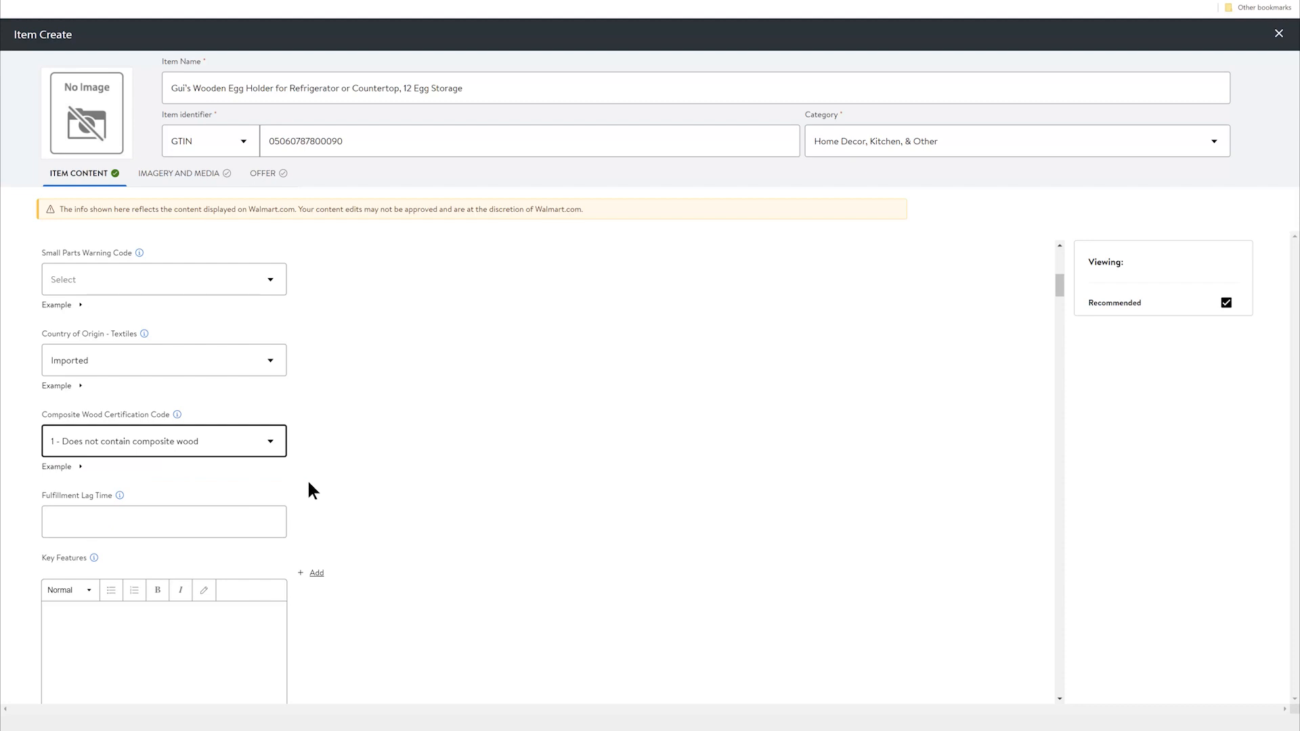
{"action": "scroll", "scroll_direction": "down", "scroll_amount": 3}
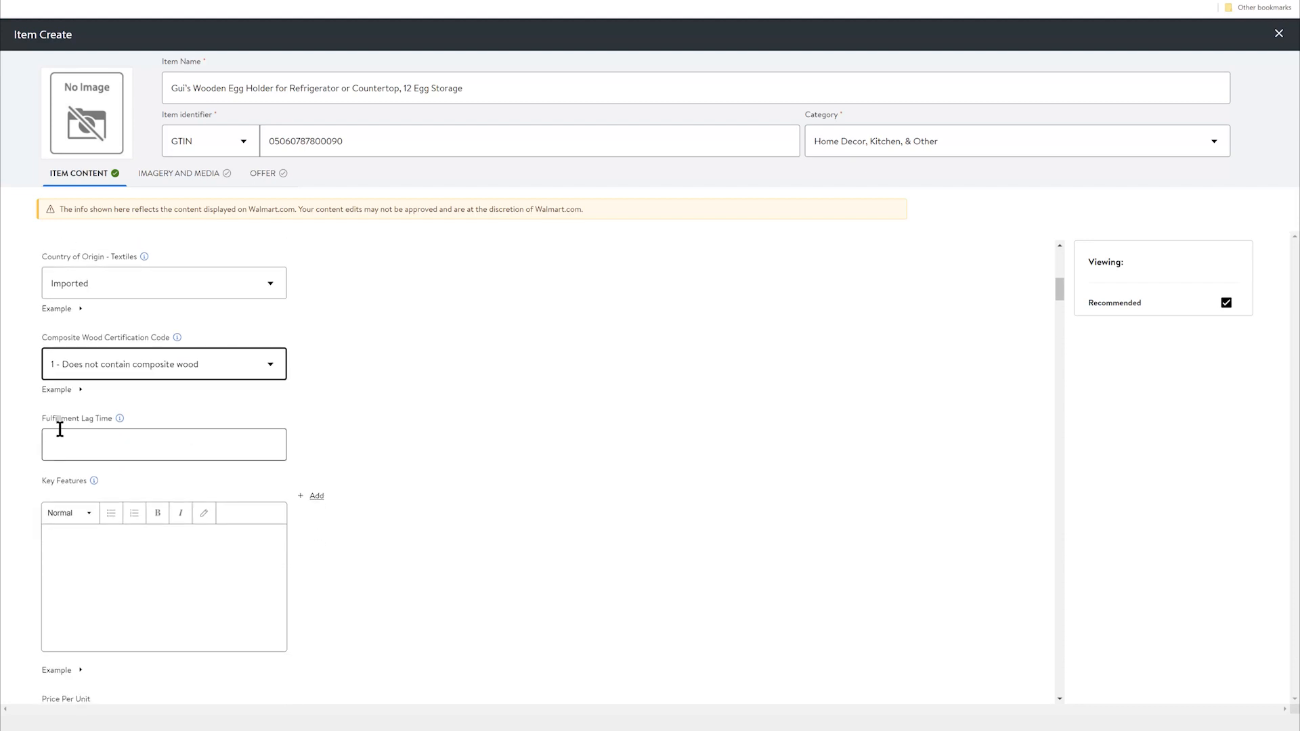
{"action": "mouse_move", "coordinate": [119, 418]}
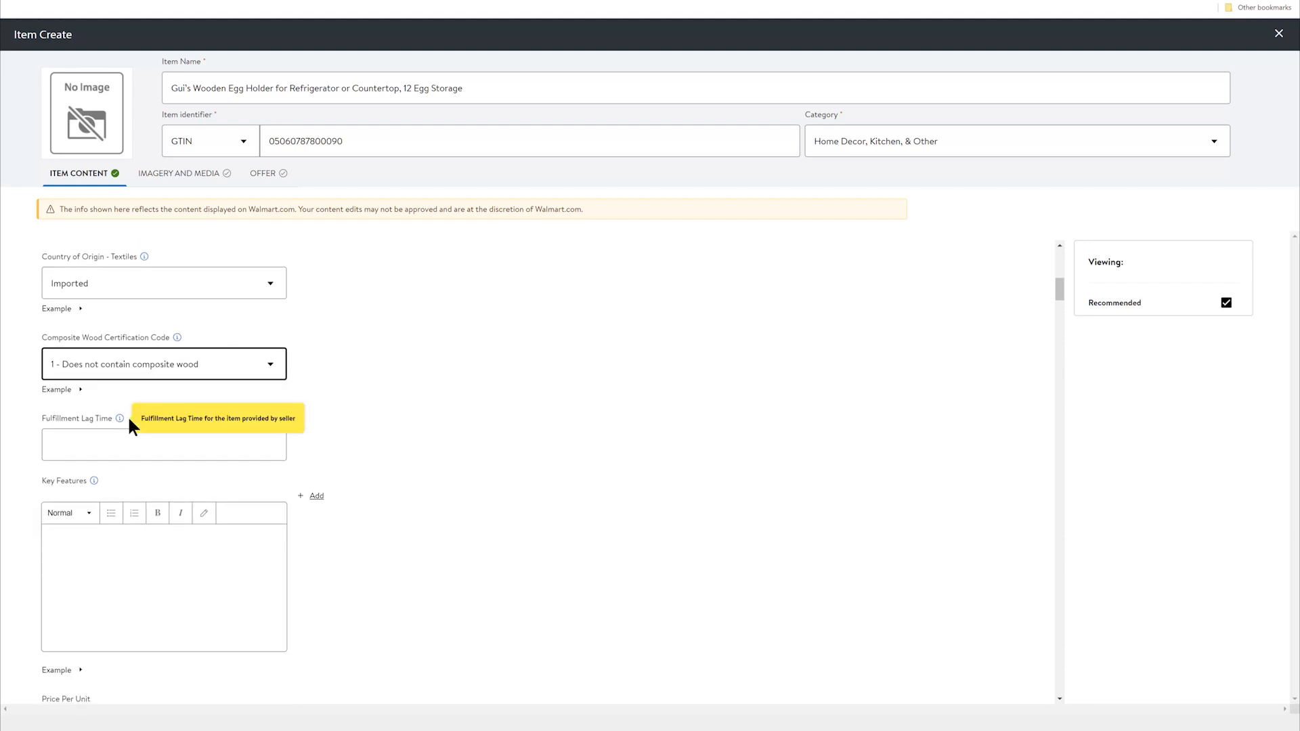
{"action": "mouse_move", "coordinate": [484, 448]}
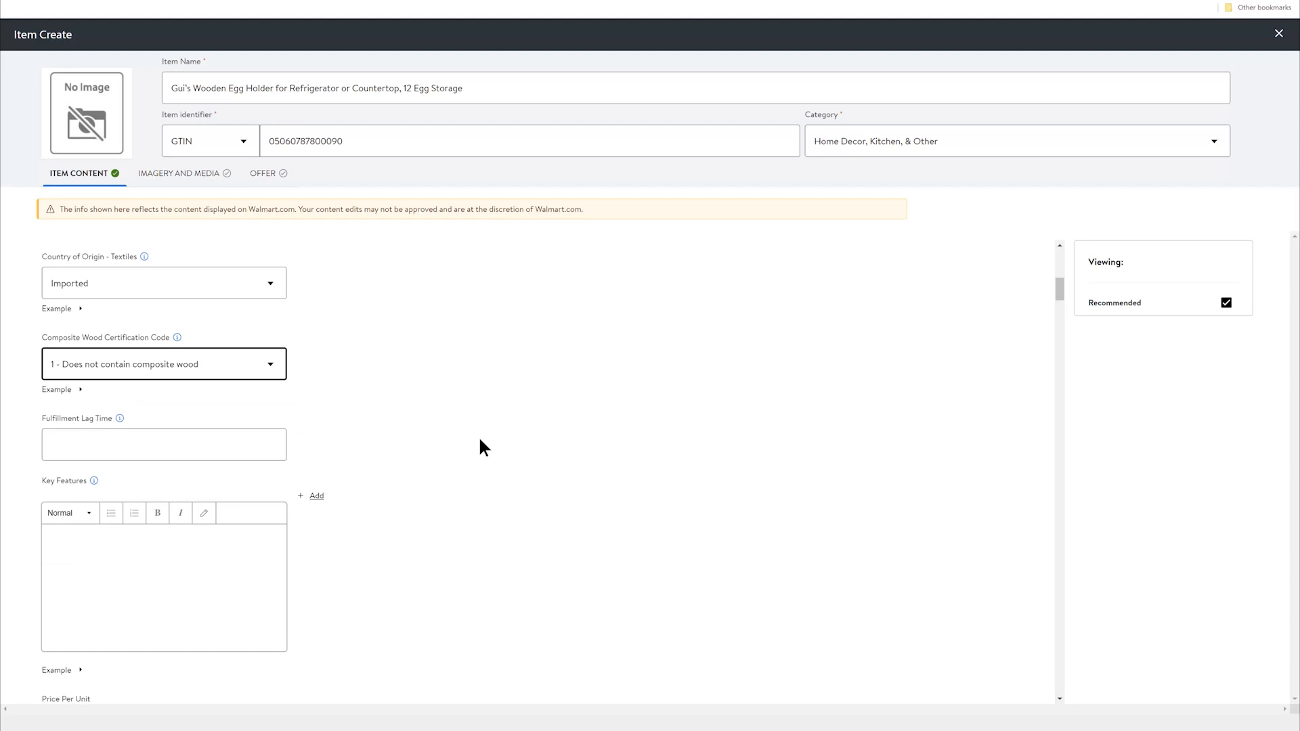
{"action": "scroll", "scroll_direction": "down", "scroll_amount": 3}
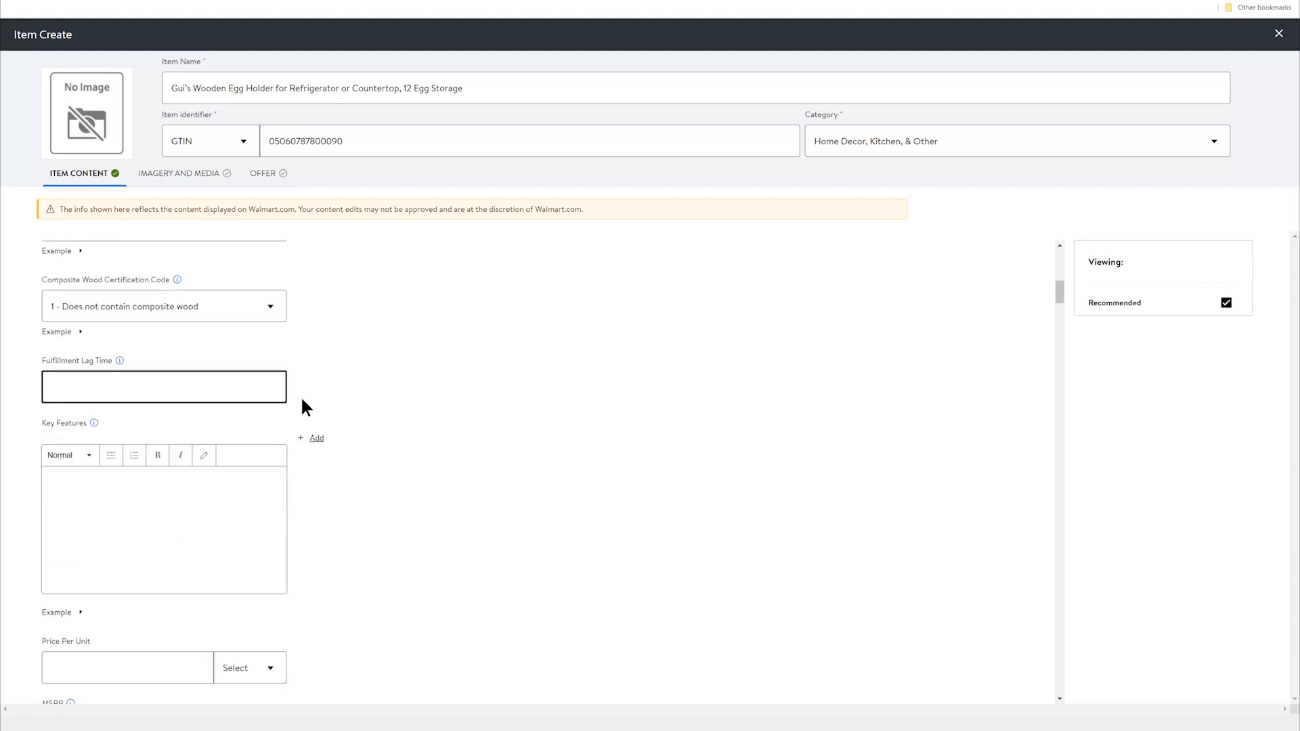
Enter 2 days in the Fulfillment Lag Time field.
{"action": "left_click", "coordinate": [163, 386]}
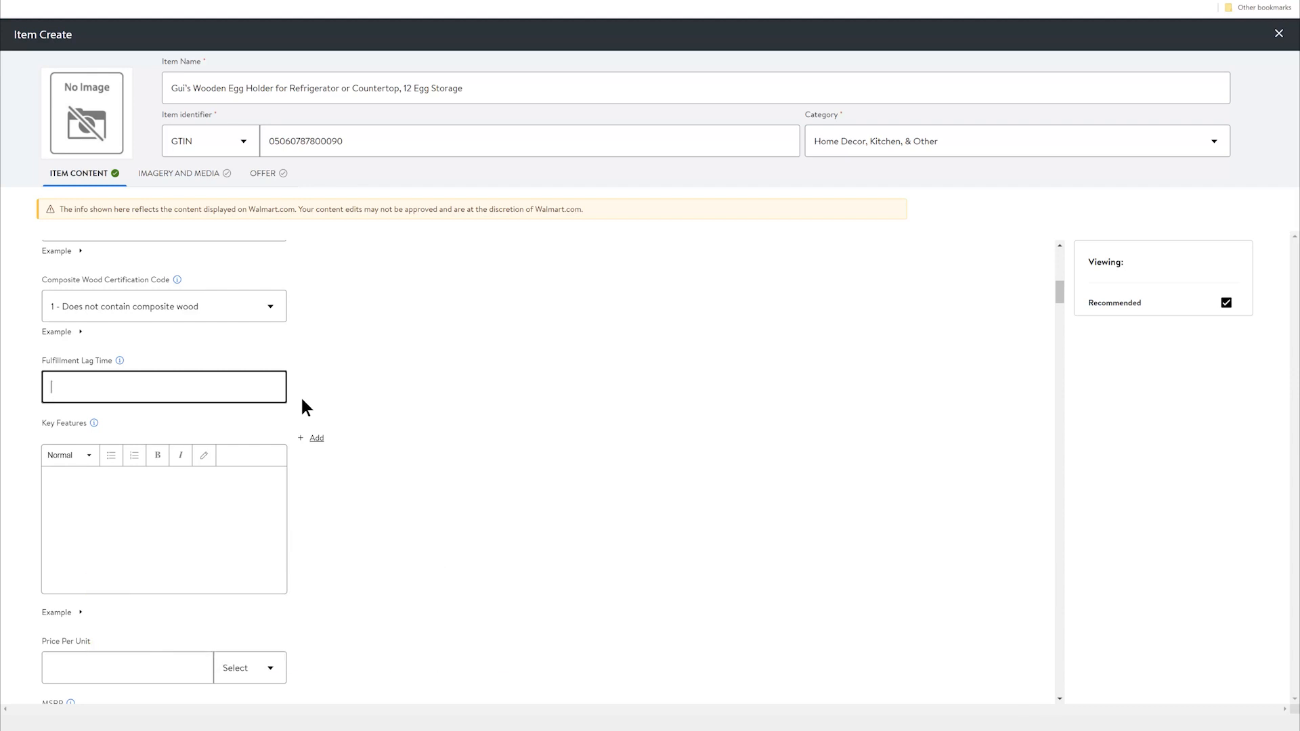
{"action": "type", "text": "2"}
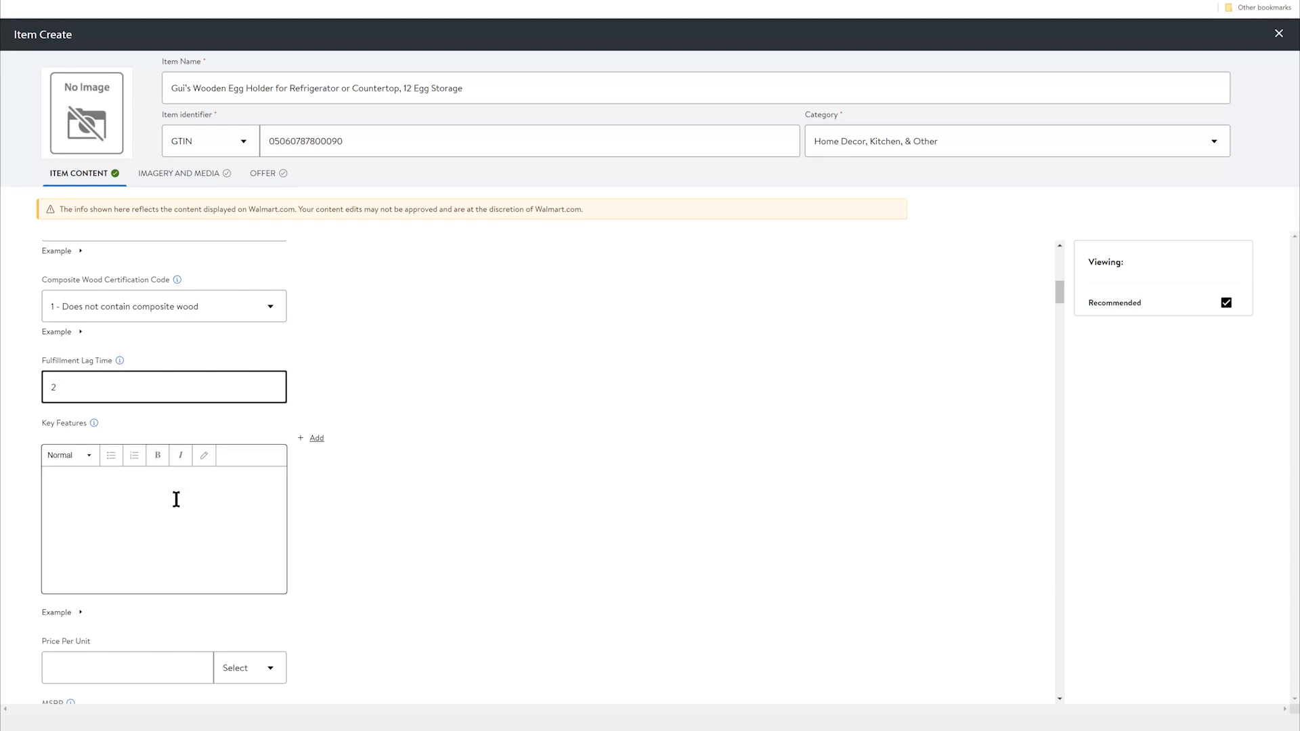
{"action": "scroll", "scroll_direction": "down", "scroll_amount": 3}
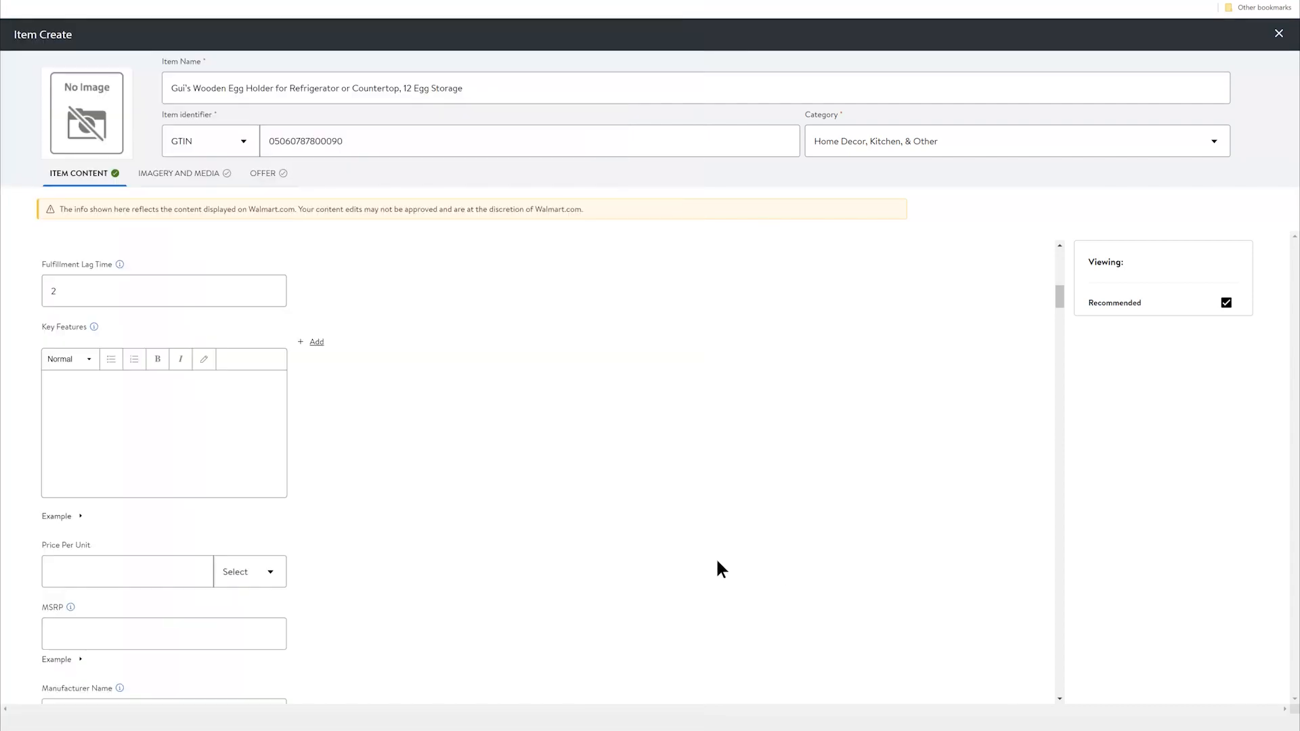
Paste key features, including the rustic egg container and Acacia Wood 11.5 X 3.75 X 0.75 lines.
{"action": "right_click", "coordinate": [163, 381]}
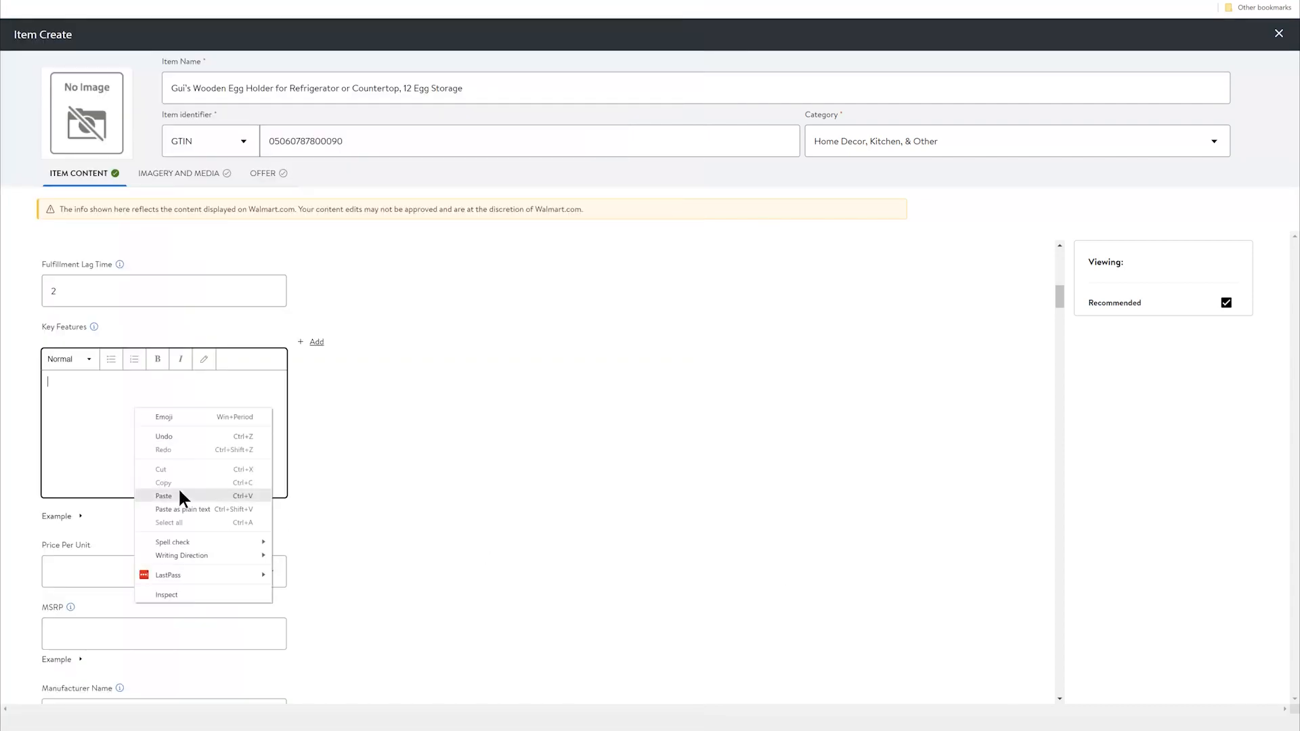
{"action": "left_click", "coordinate": [163, 495]}
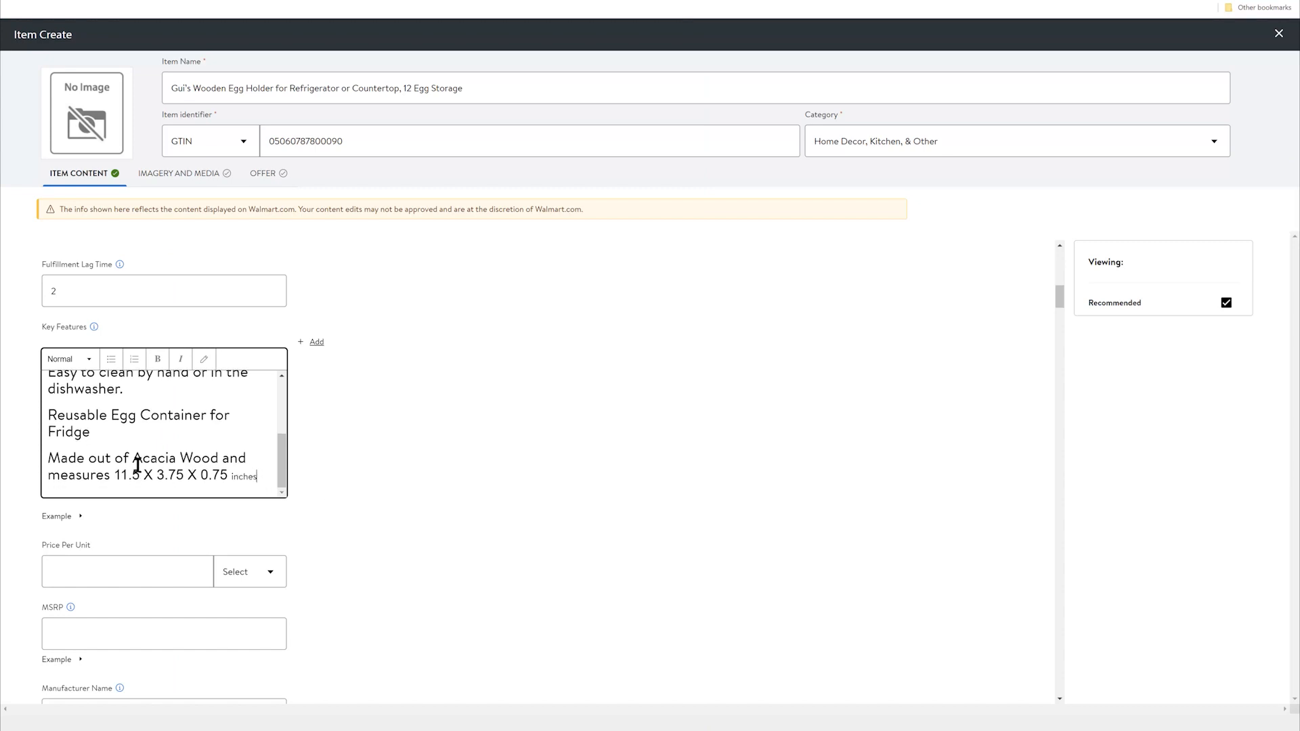
{"action": "scroll", "scroll_direction": "down", "scroll_amount": 3}
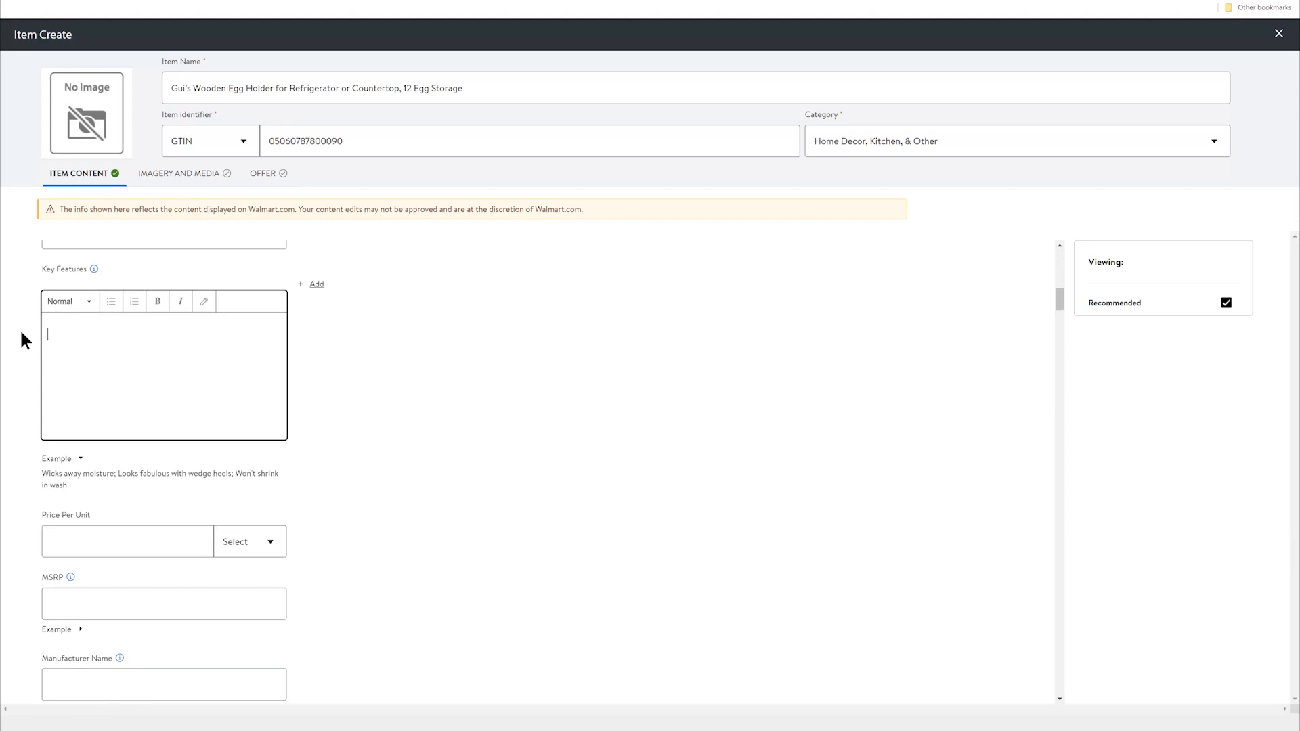
{"action": "right_click", "coordinate": [83, 336]}
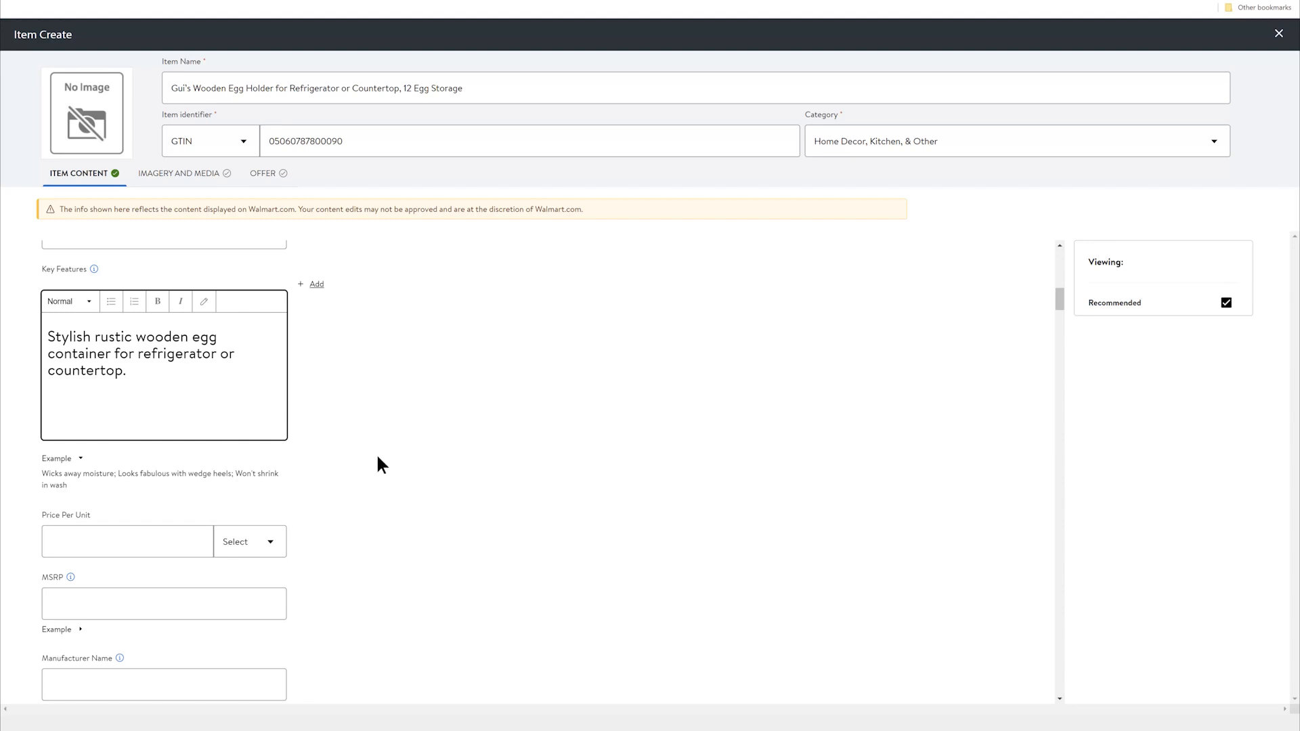
{"action": "left_click", "coordinate": [314, 285]}
{"action": "type", "text": "Made out of Acacia Wood and measures 11.5 X 3.75 X 0.75 inches"}
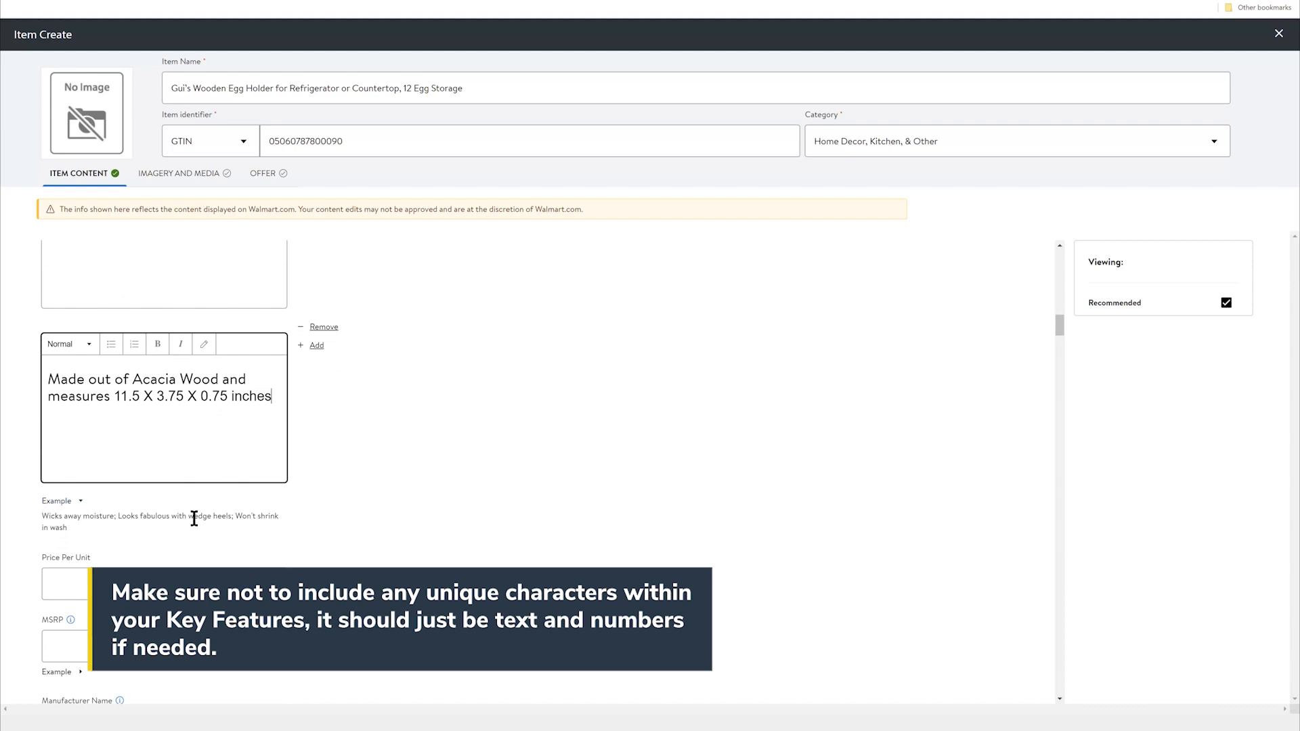
{"action": "mouse_move", "coordinate": [431, 531]}
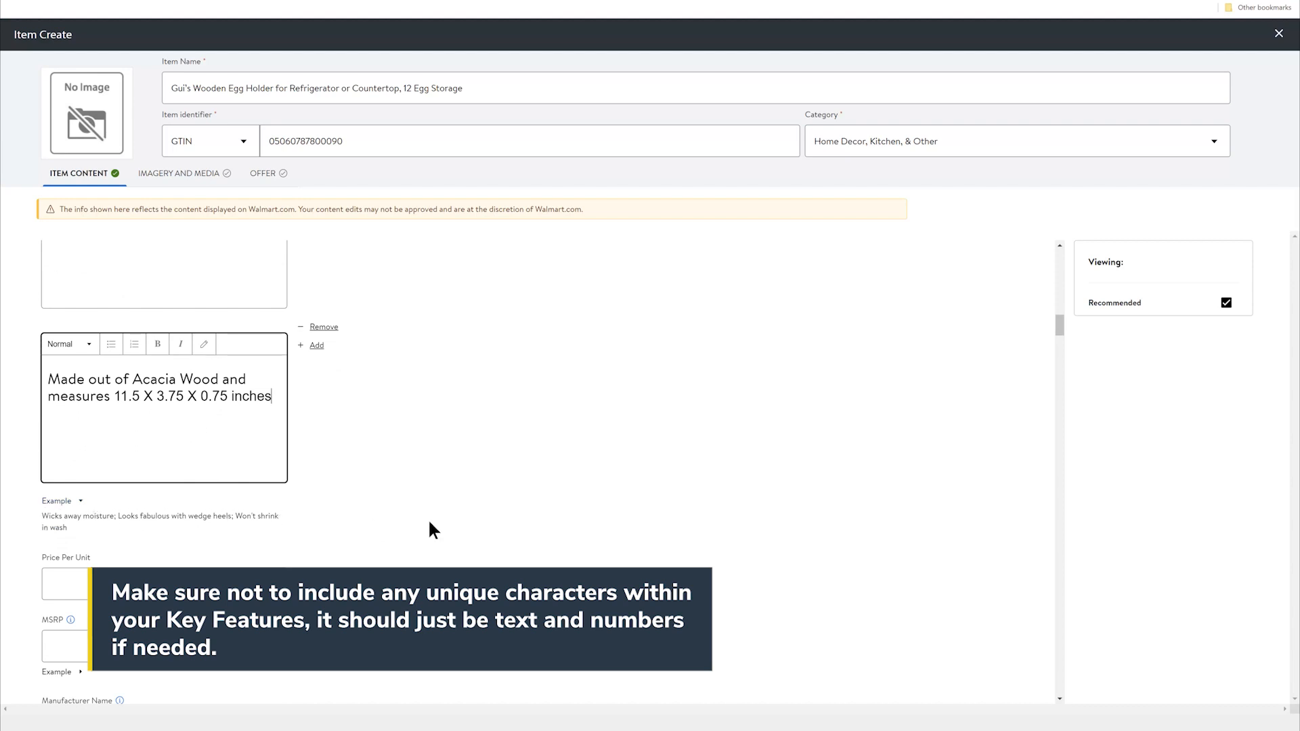
{"action": "scroll", "scroll_direction": "down", "scroll_amount": 3}
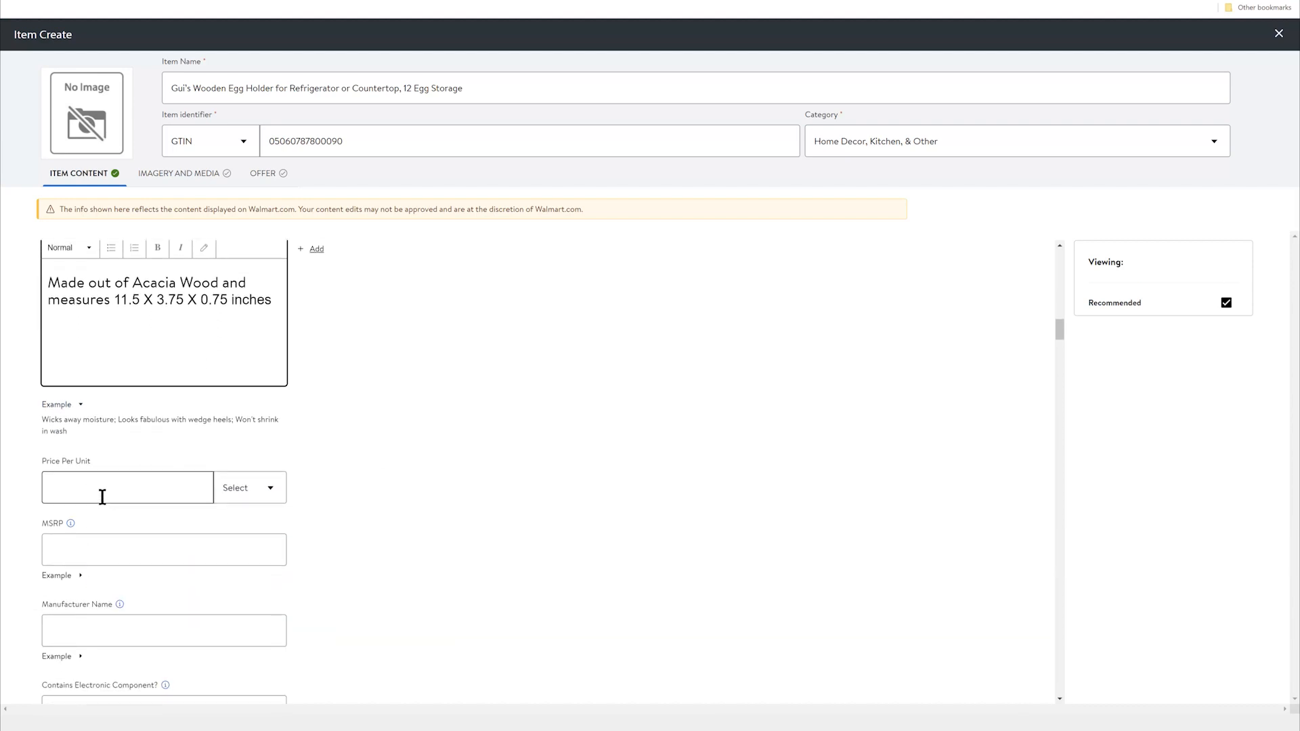
Select the Price Per Unit field to enter the unit price.
{"action": "left_click", "coordinate": [127, 487]}
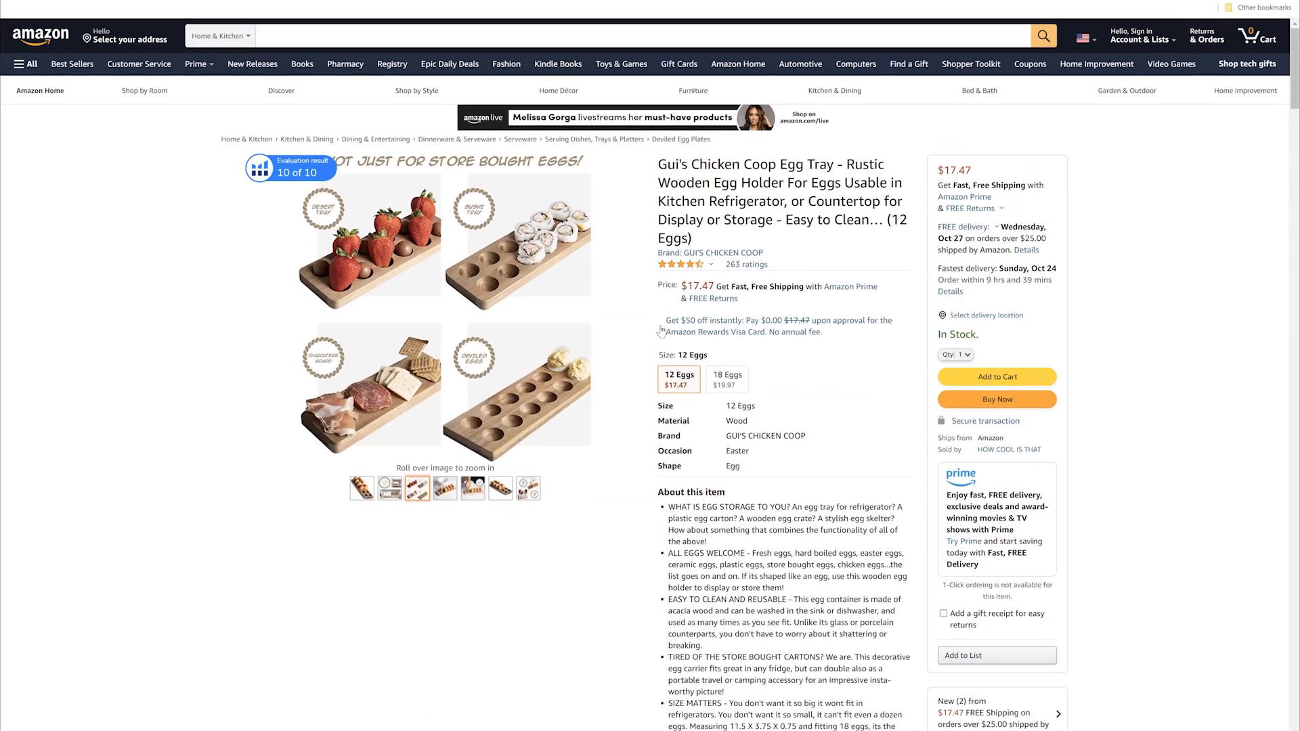
{"action": "mouse_move", "coordinate": [498, 332]}
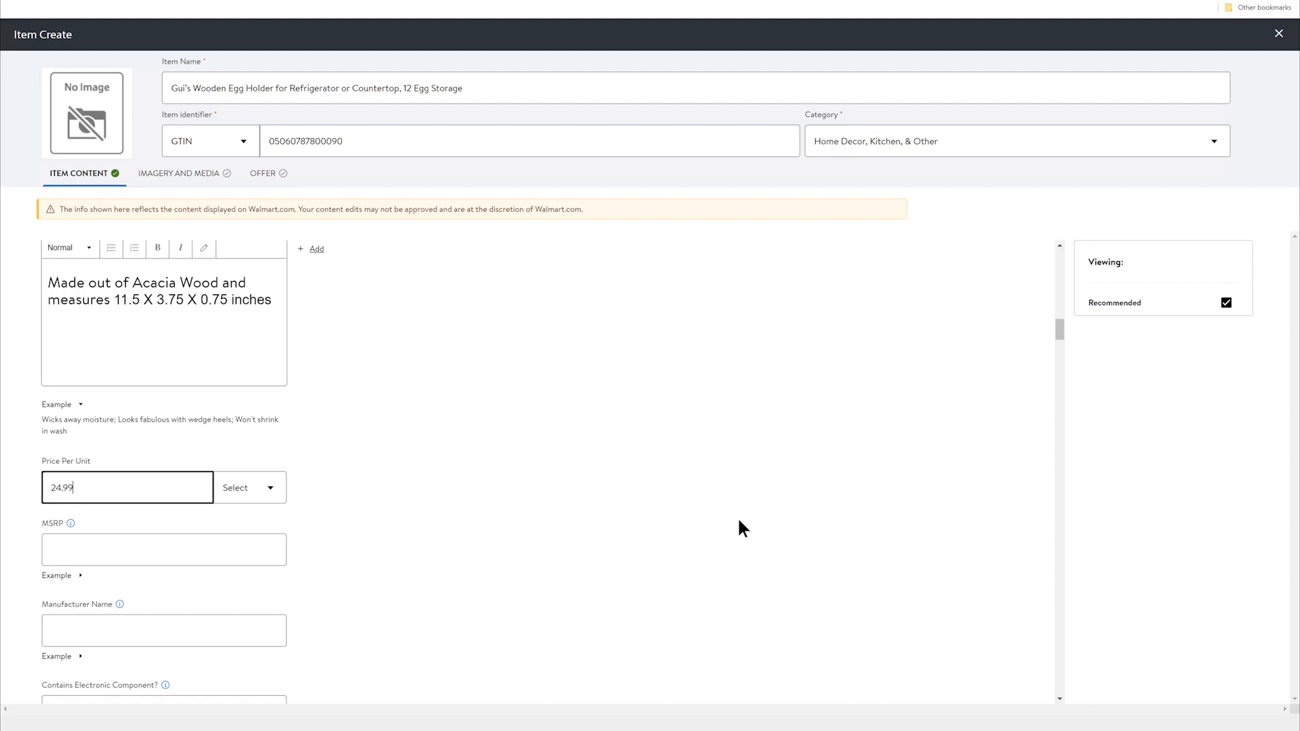
{"action": "mouse_move", "coordinate": [68, 525]}
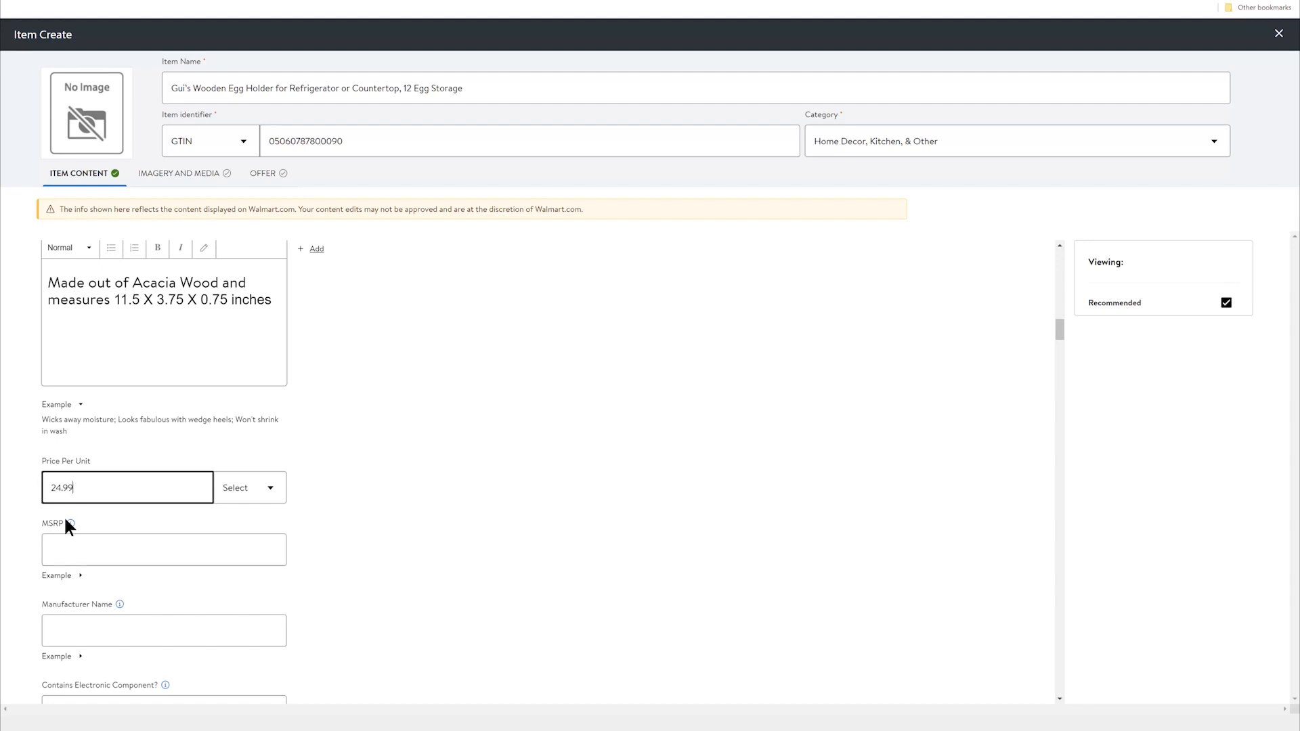
{"action": "mouse_move", "coordinate": [71, 524]}
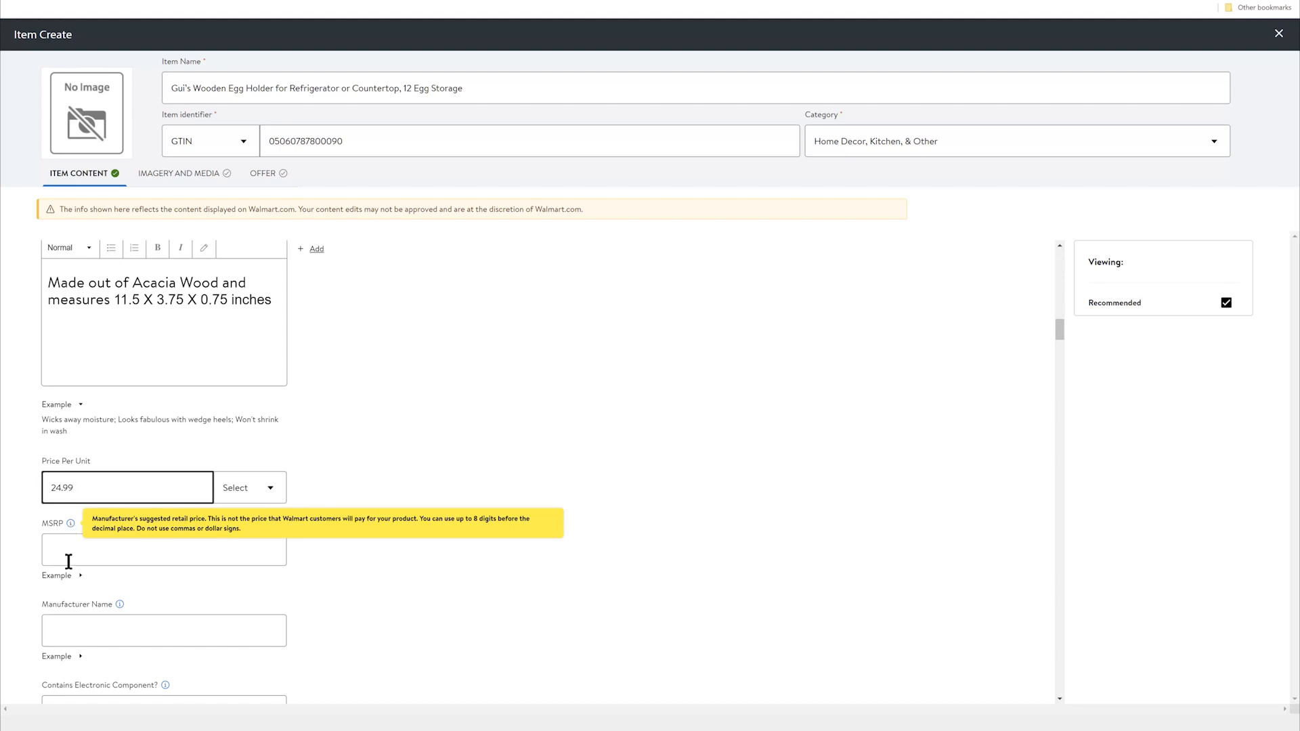
Enter 24.99 as the MSRP and Gui's as the manufacturer name.
{"action": "type", "text": "24.99"}
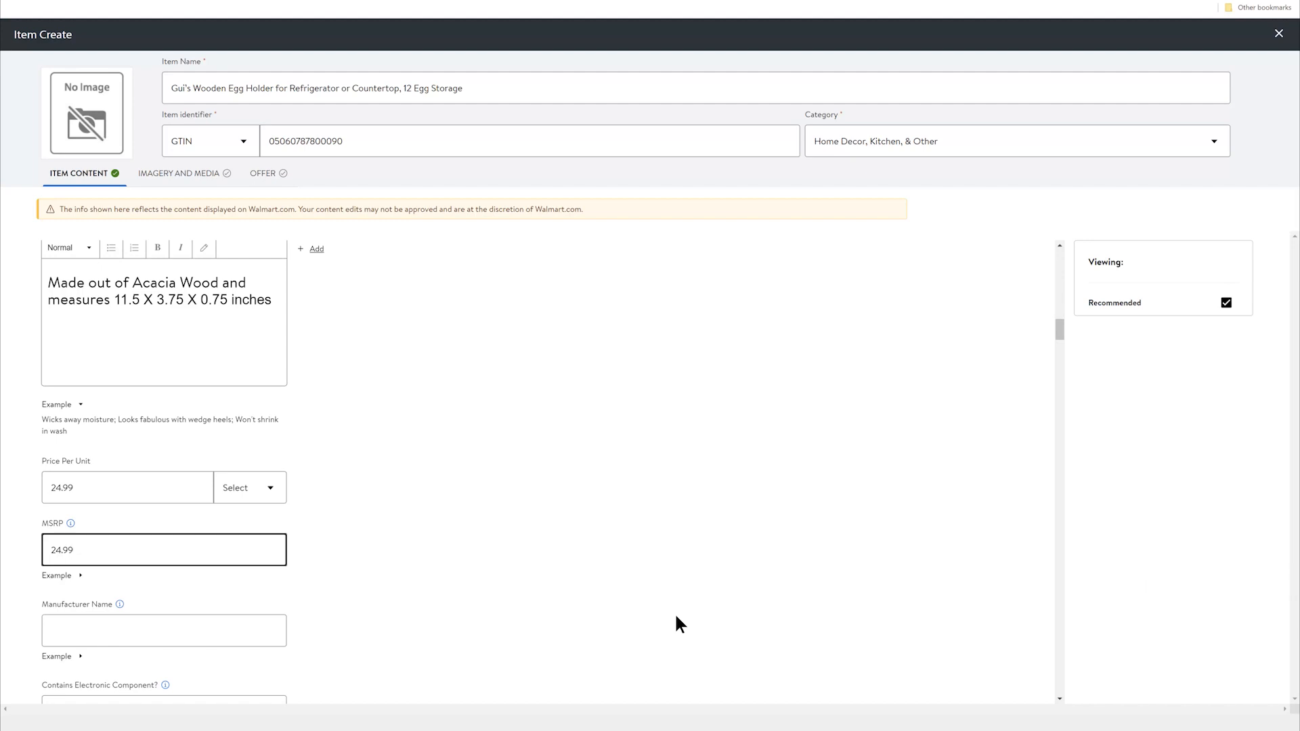
{"action": "left_click", "coordinate": [163, 630]}
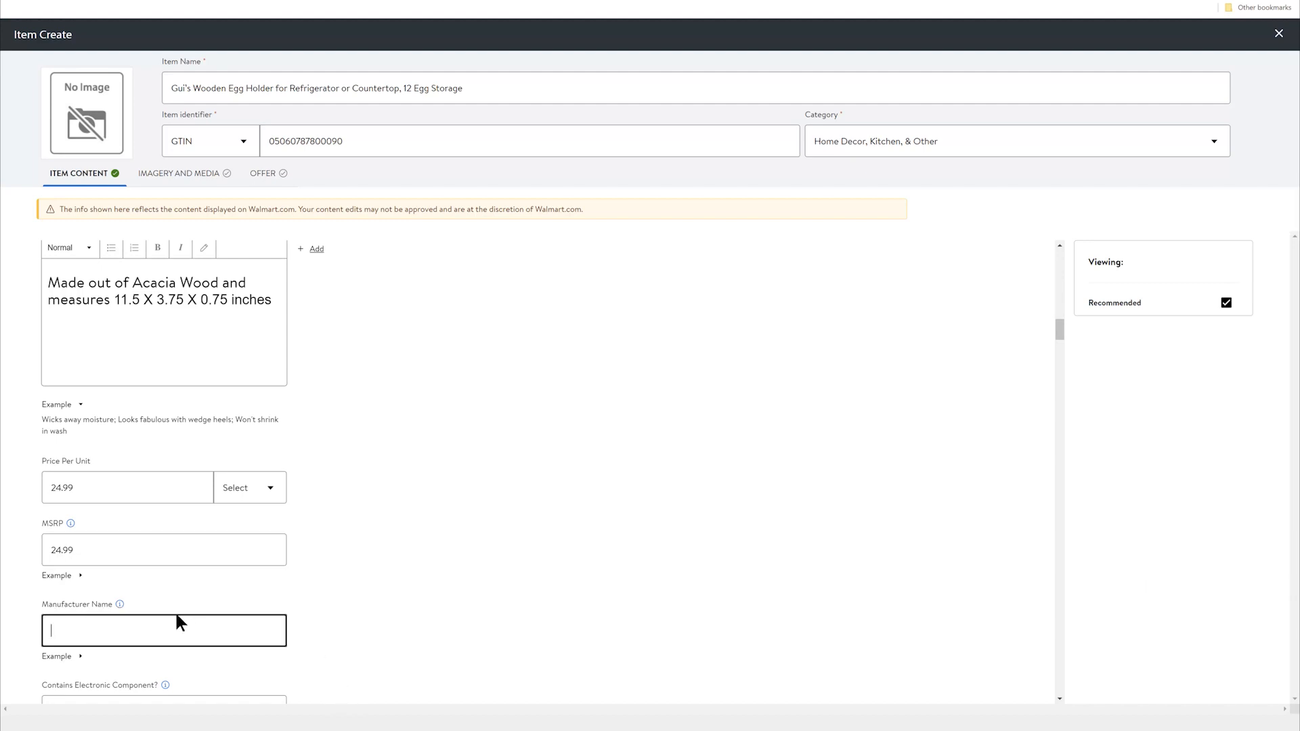
{"action": "type", "text": "Gui's"}
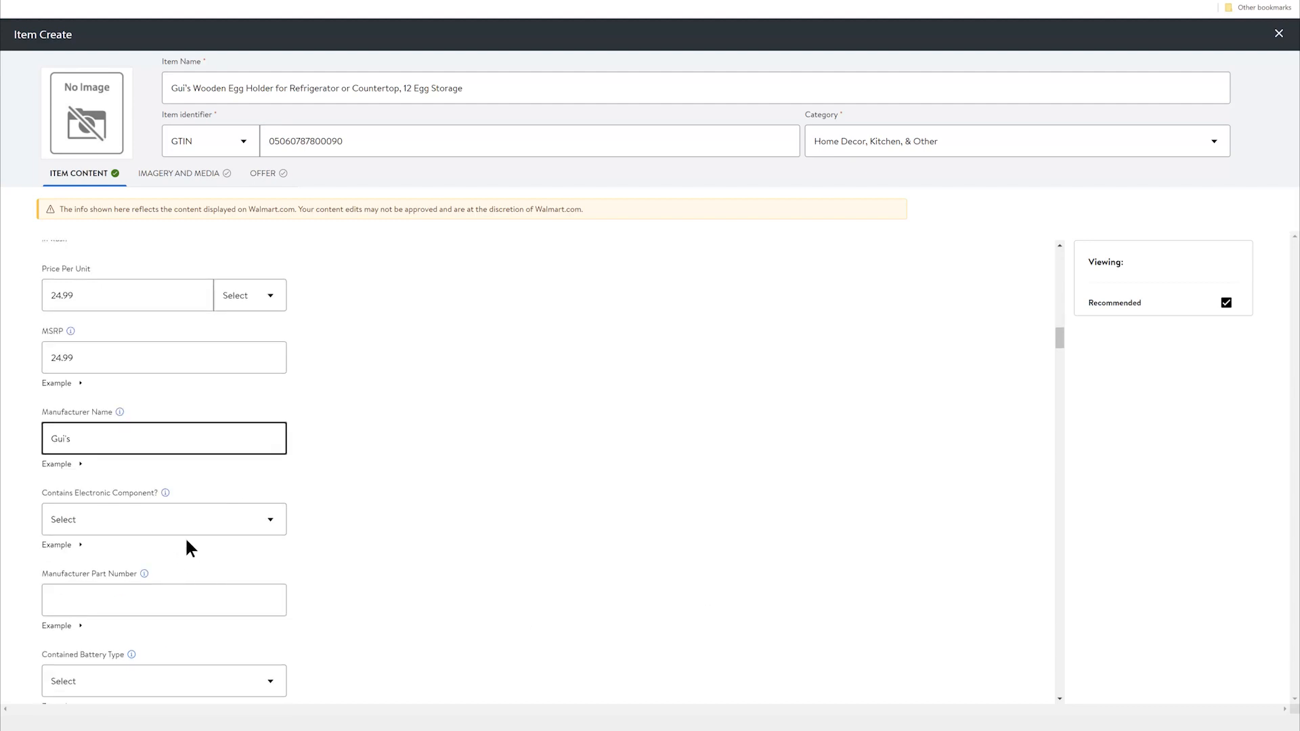
Mark Contains Electronic Component as No and enter manufacturer part number EGGTRAY-12.
{"action": "left_click", "coordinate": [163, 520]}
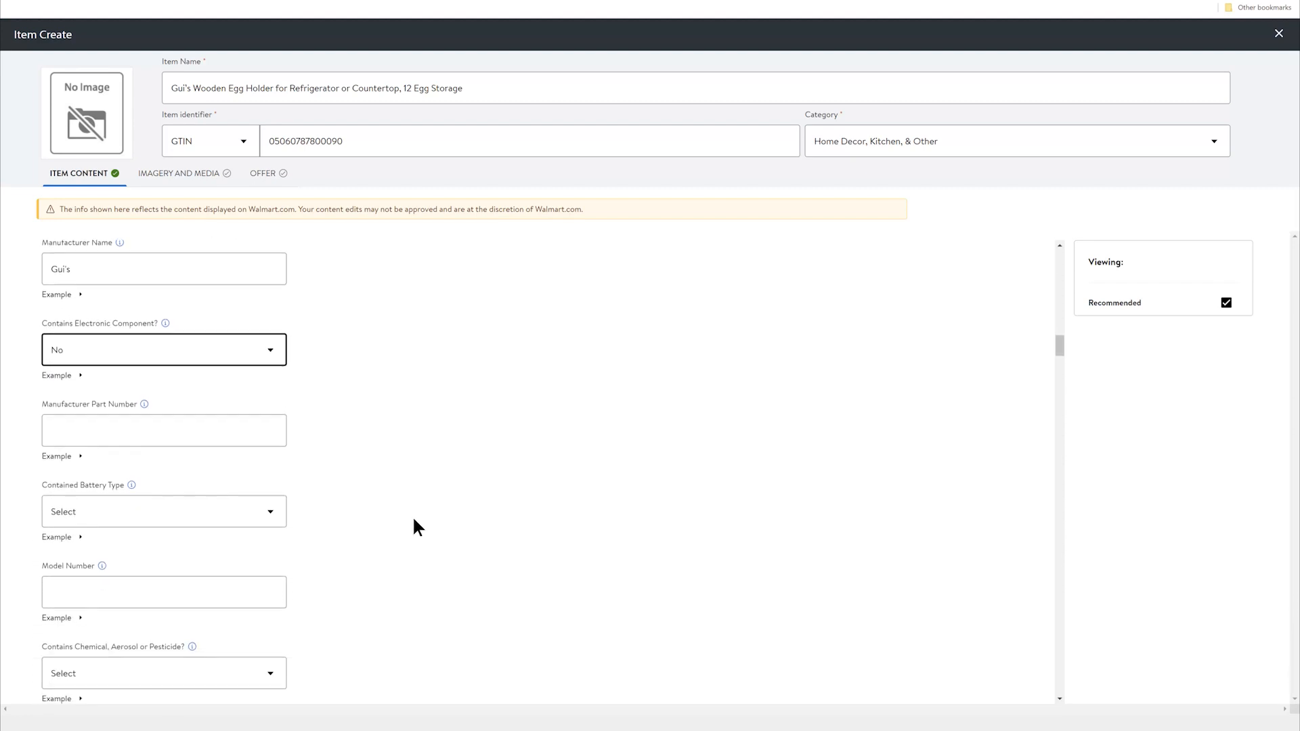
{"action": "left_click", "coordinate": [163, 426]}
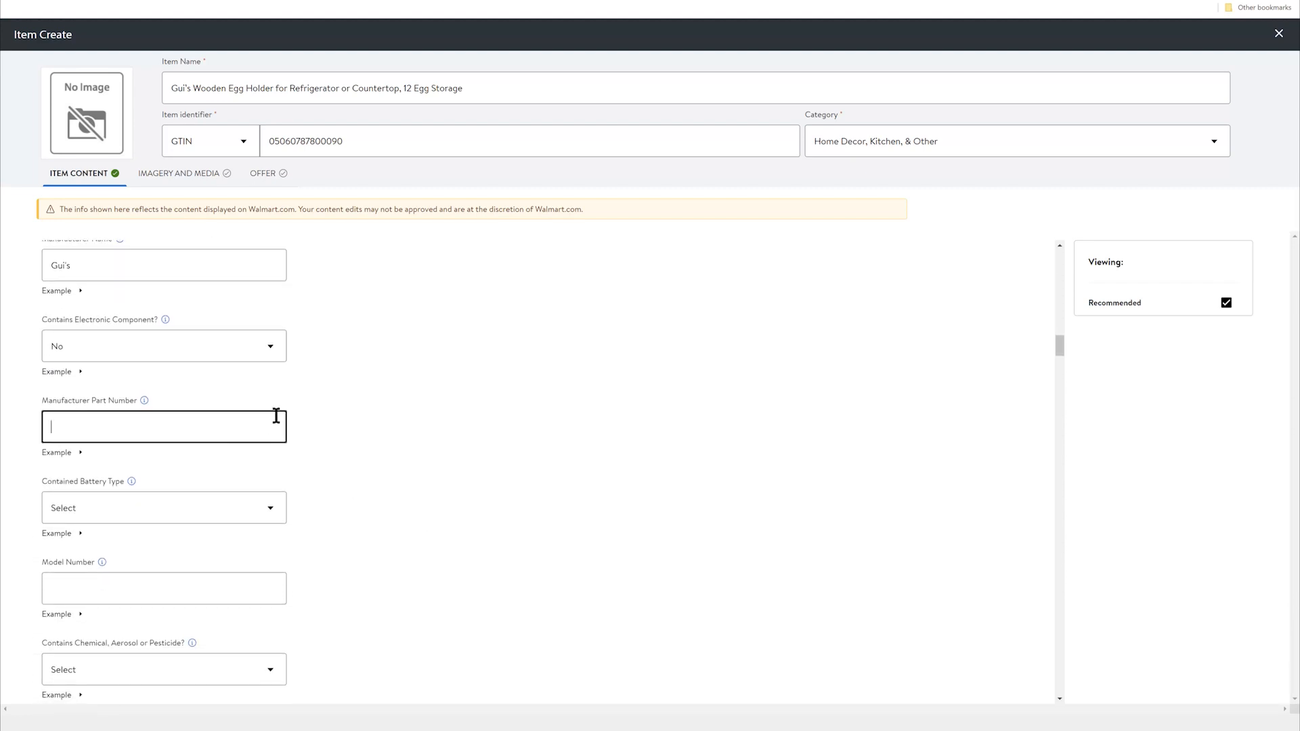
{"action": "type", "text": "e"}
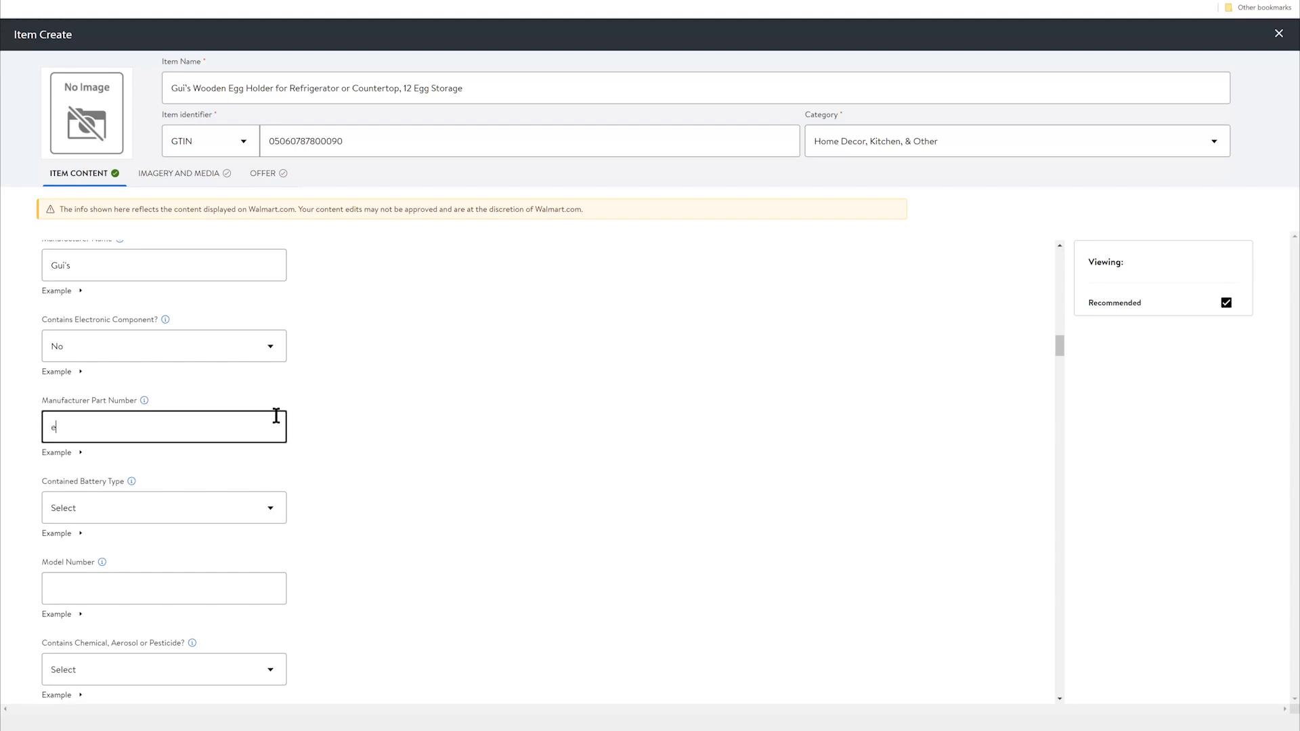
{"action": "key", "text": "Backspace"}
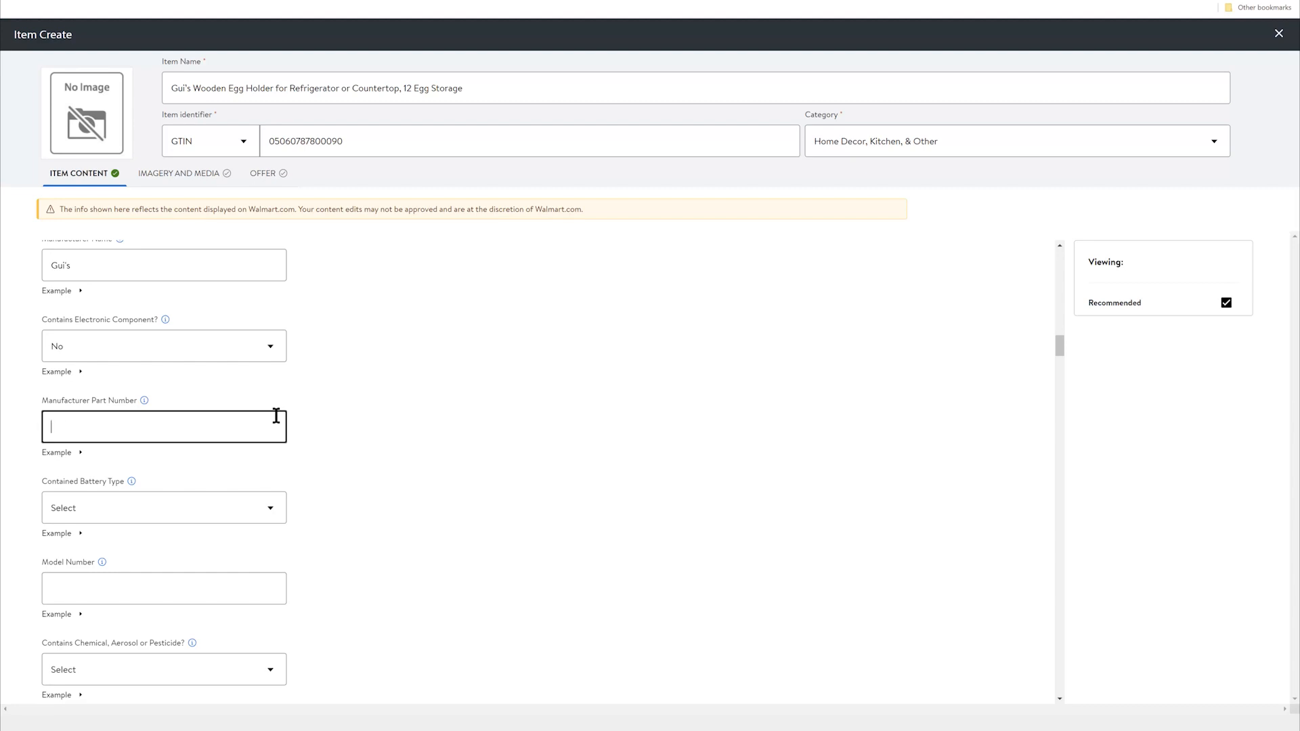
{"action": "type", "text": "EGGTRAY"}
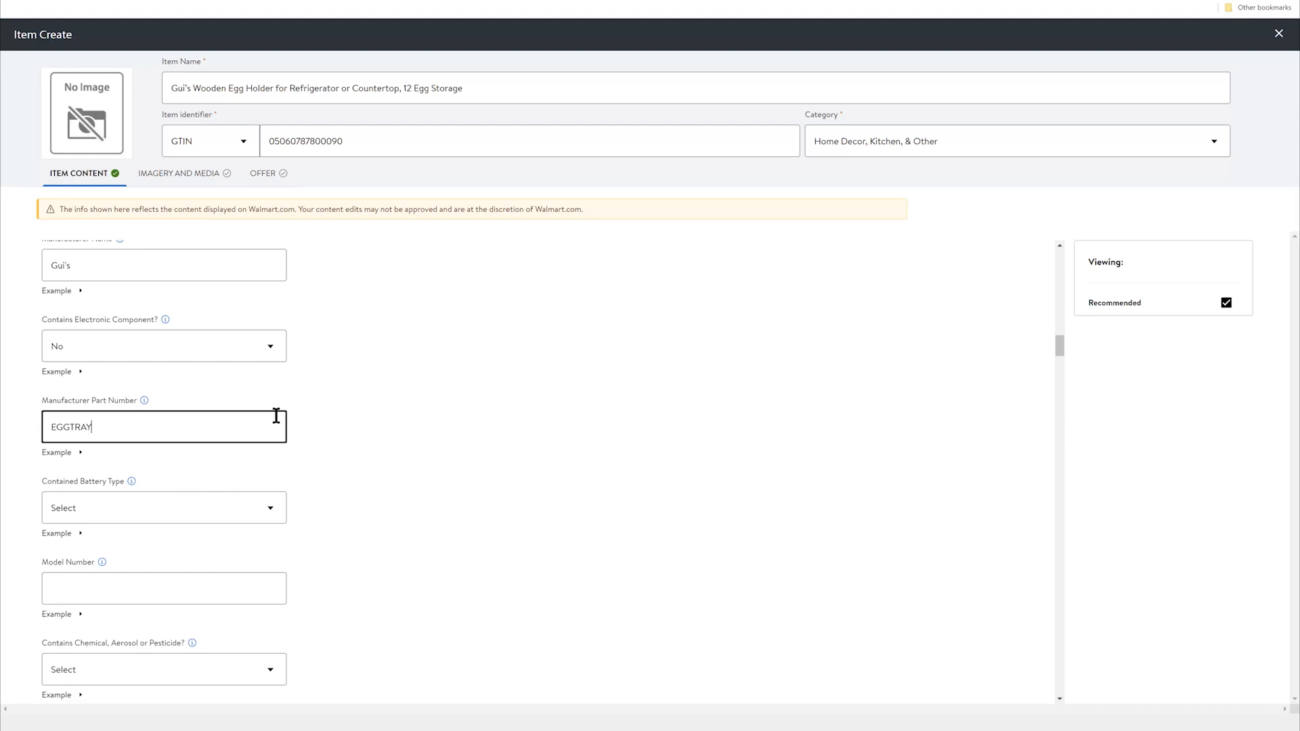
{"action": "type", "text": "-12"}
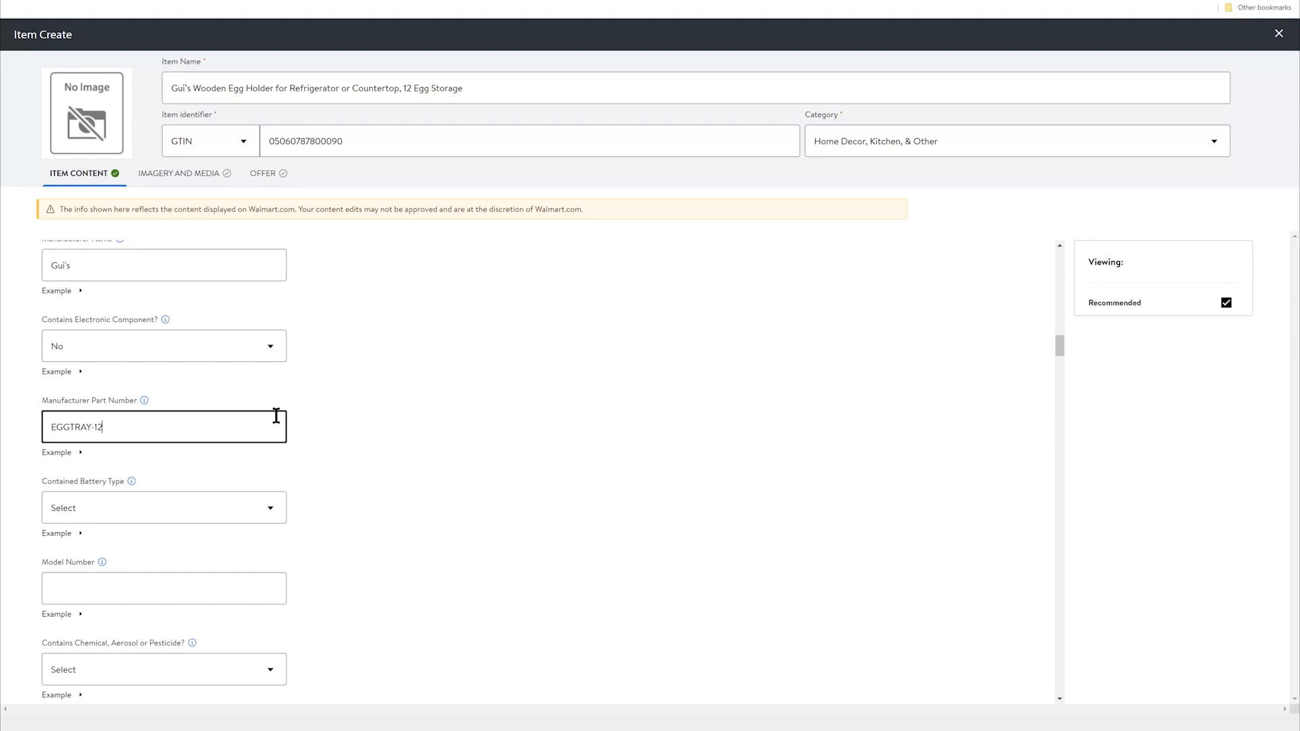
{"action": "left_click", "coordinate": [164, 507]}
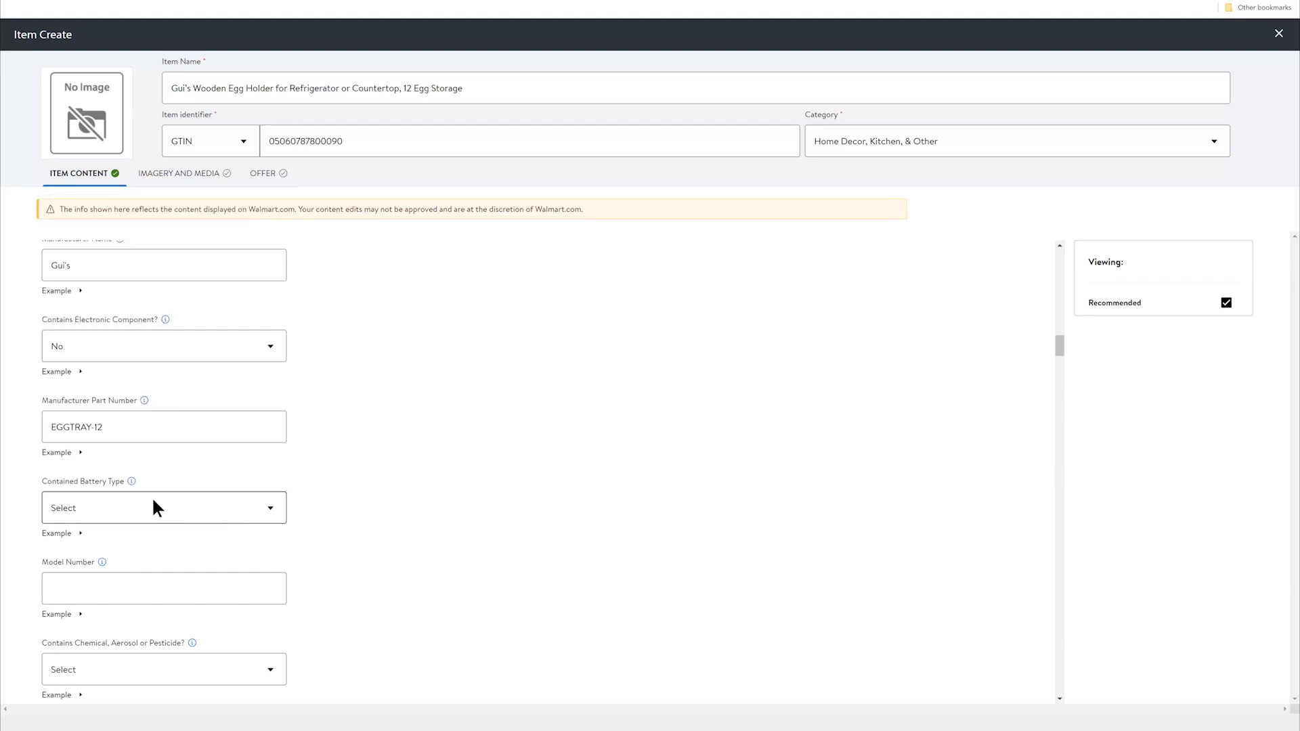
Mark the item as containing no battery and enter model number EGG.
{"action": "left_click", "coordinate": [163, 507]}
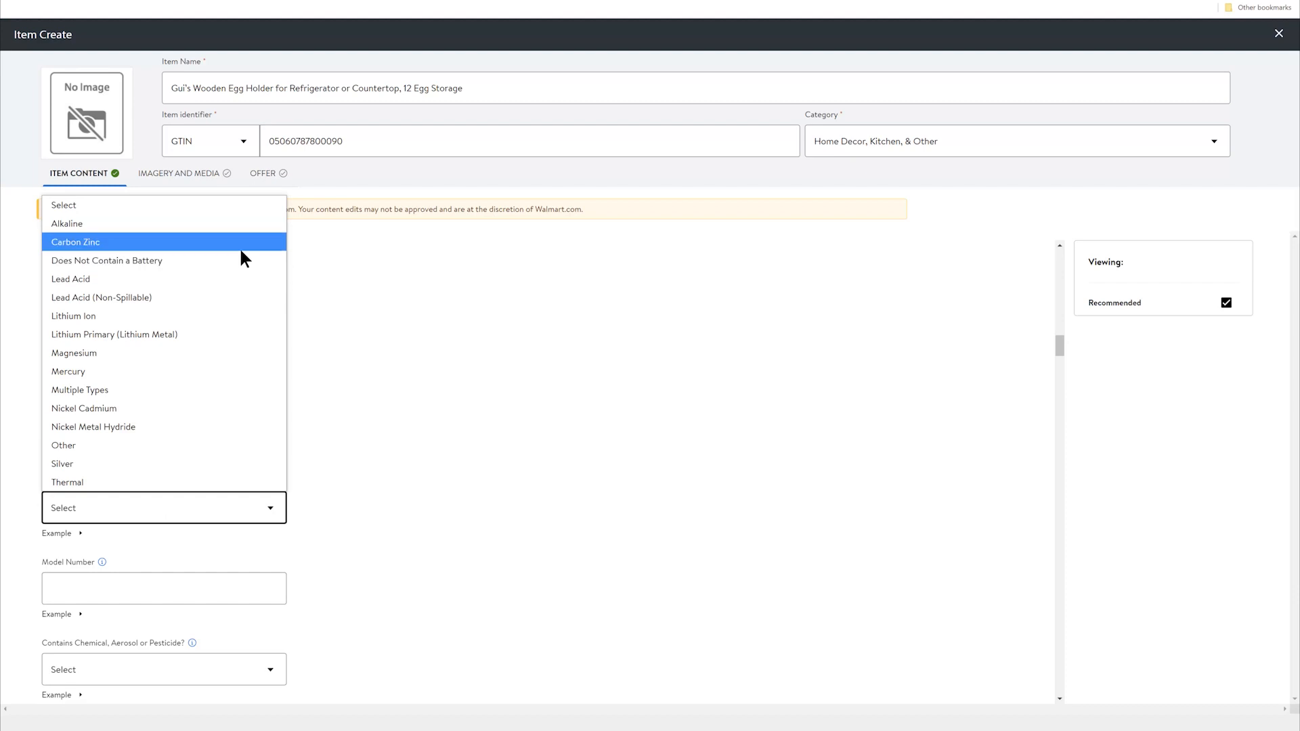
{"action": "left_click", "coordinate": [107, 260]}
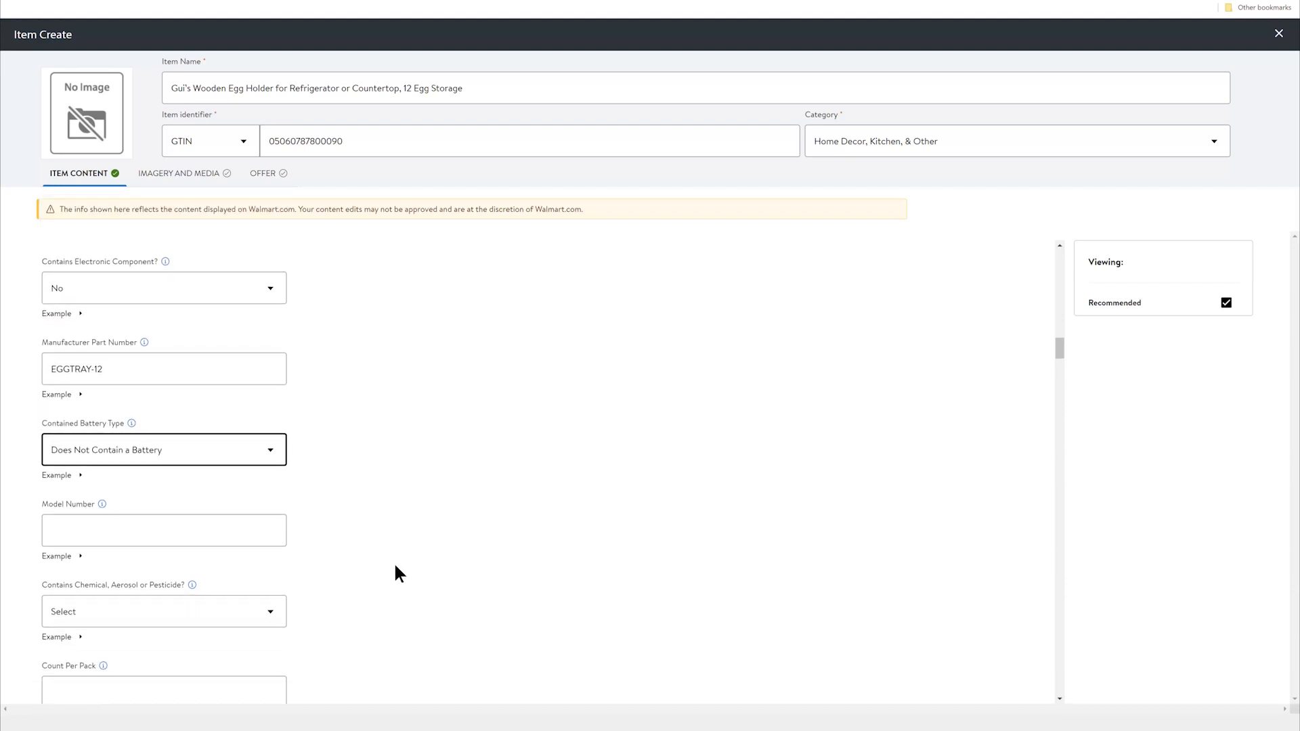
{"action": "scroll", "scroll_direction": "down", "scroll_amount": 3}
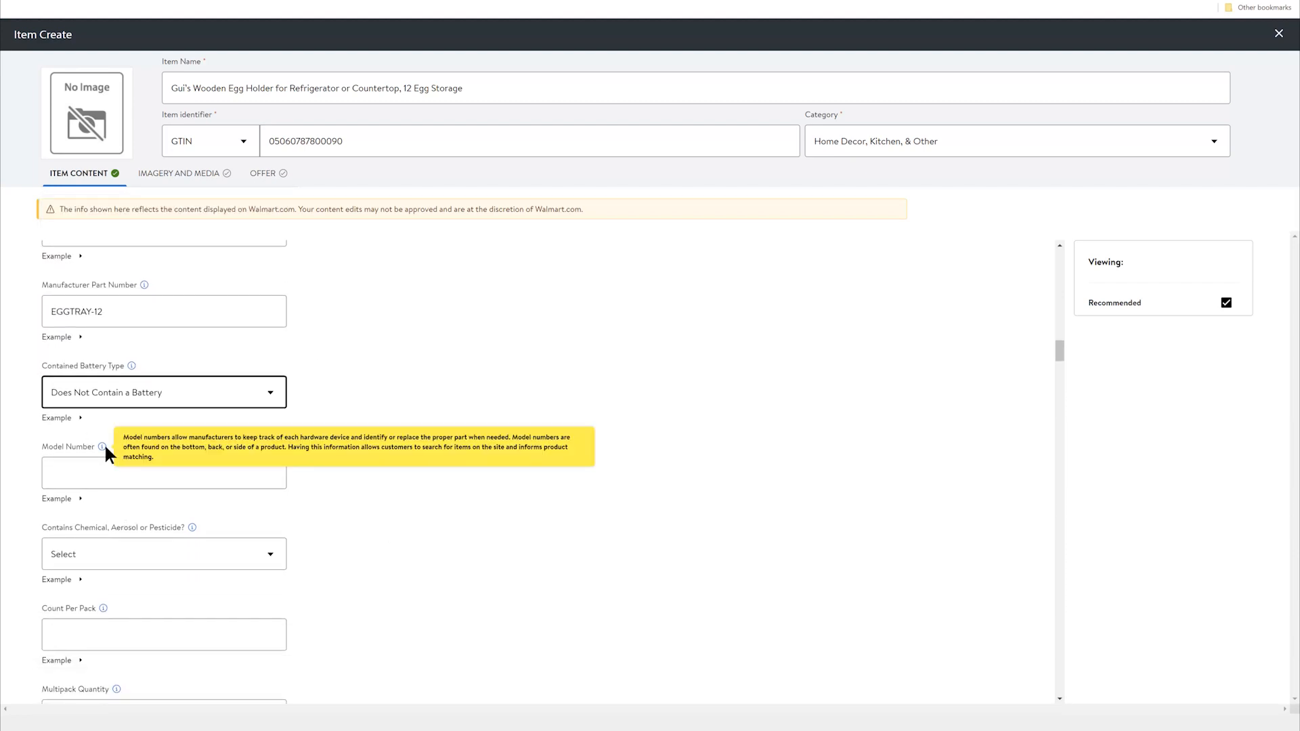
{"action": "left_click", "coordinate": [163, 473]}
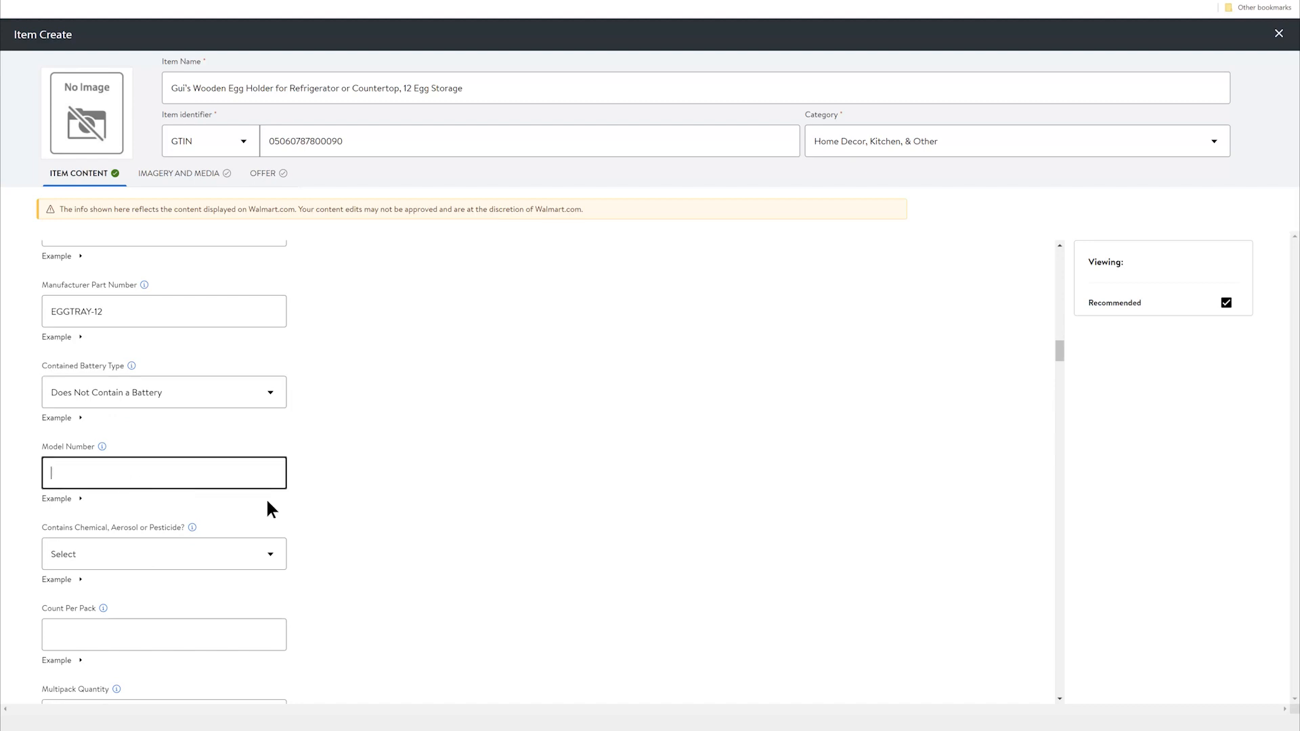
{"action": "type", "text": "EGGTRAY-12"}
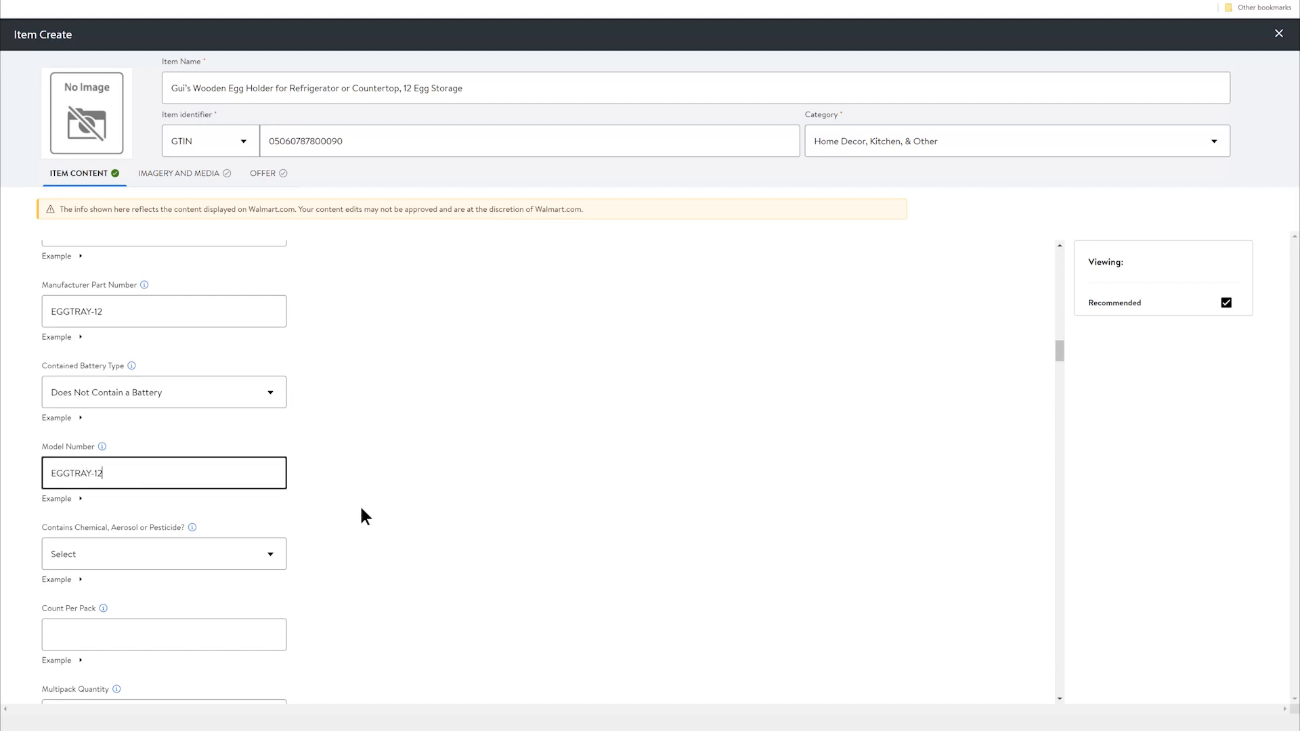
Mark it free of chemicals or pesticides, set 1 piece, and ship in original packaging.
{"action": "left_click", "coordinate": [163, 553]}
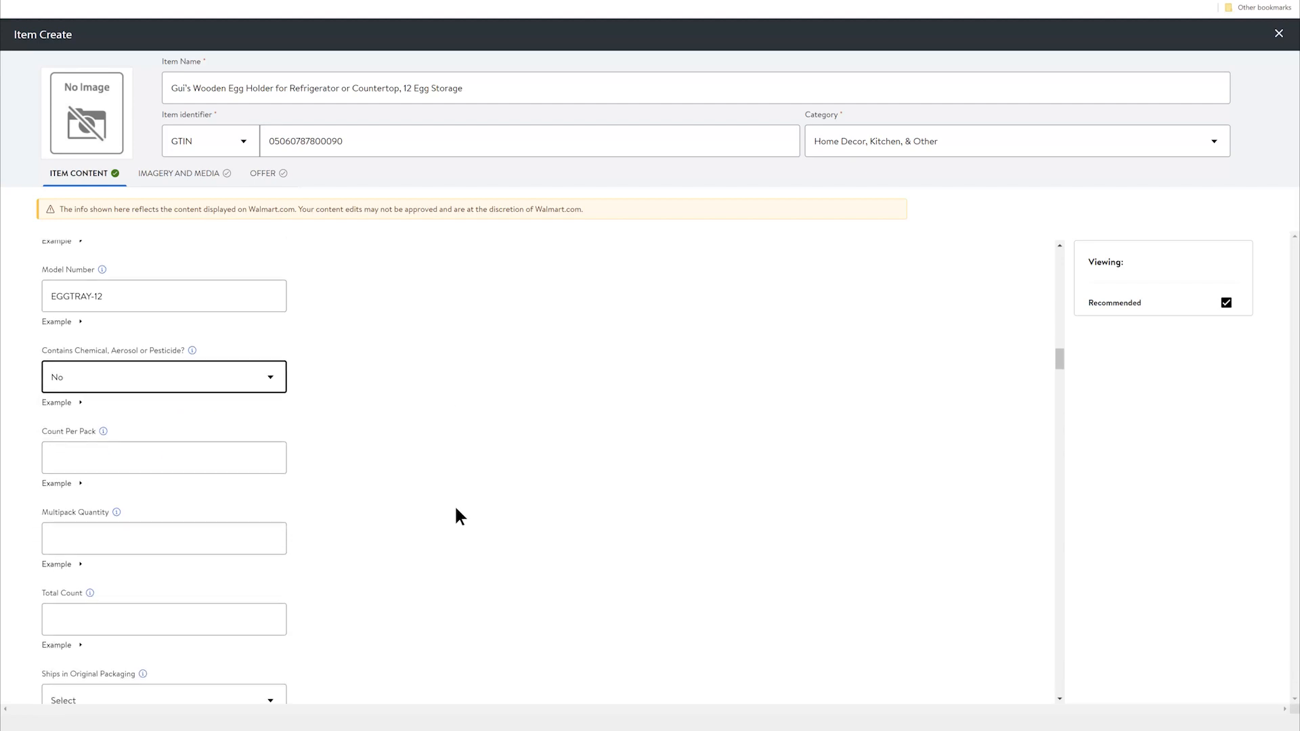
{"action": "scroll", "scroll_direction": "down", "scroll_amount": 3}
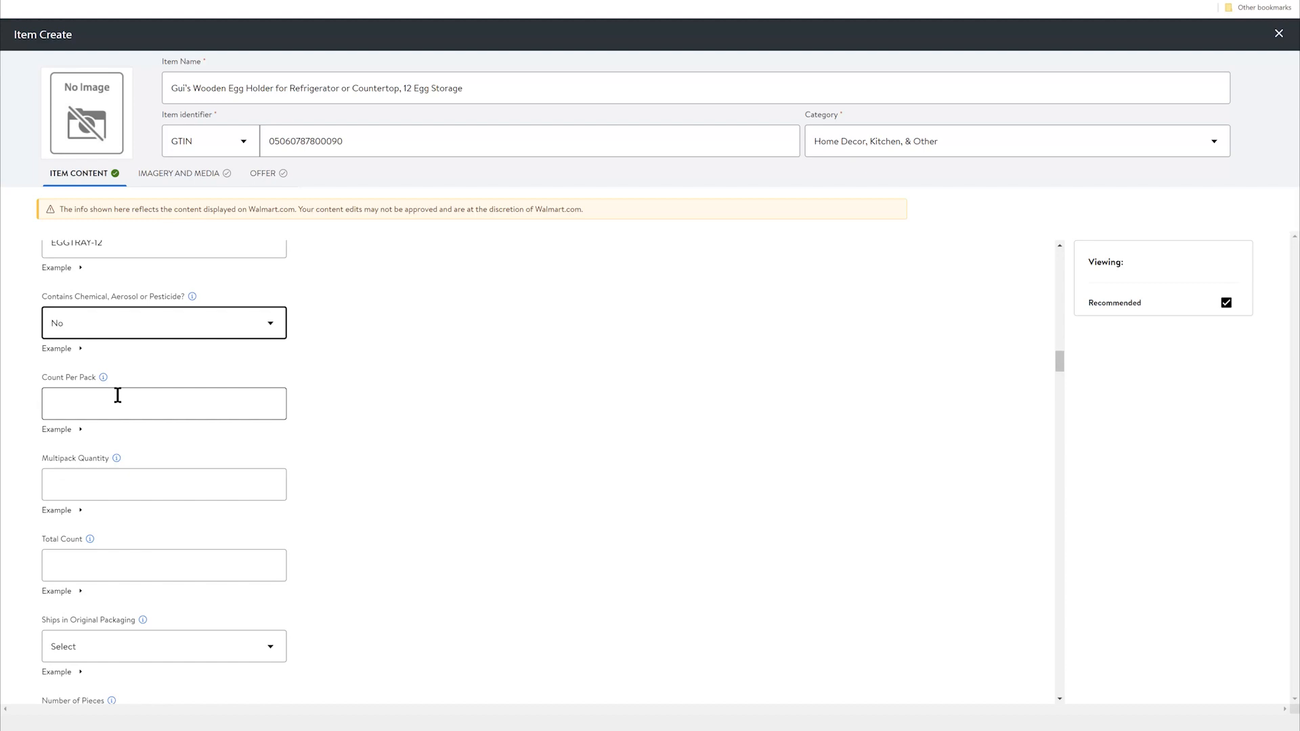
{"action": "type", "text": "1"}
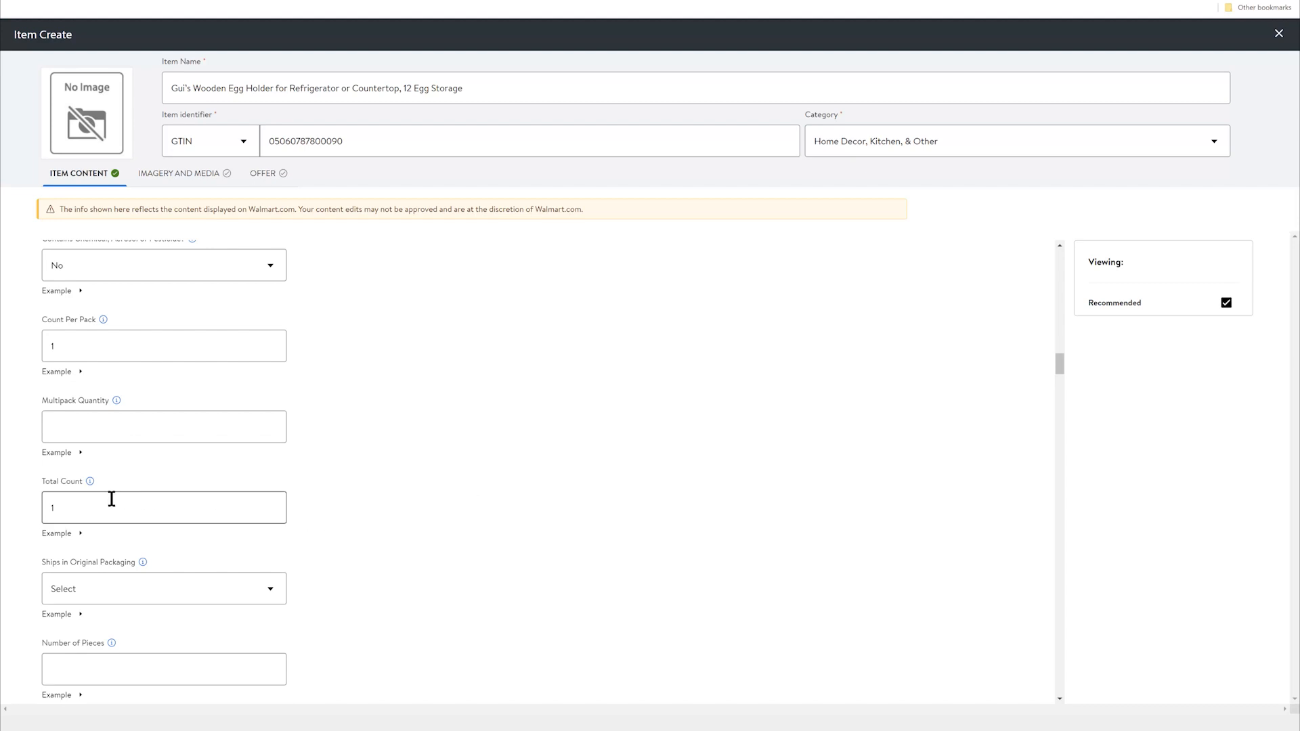
{"action": "mouse_move", "coordinate": [89, 481]}
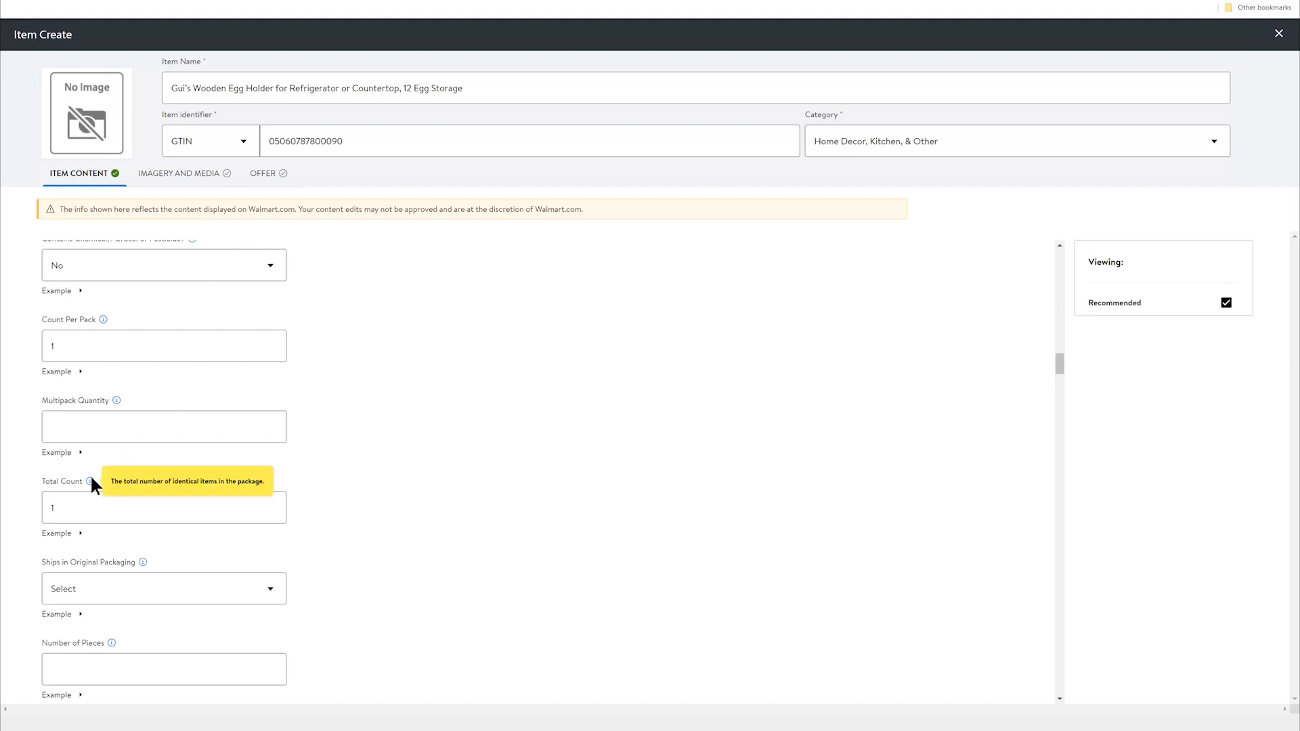
{"action": "scroll", "scroll_direction": "down", "scroll_amount": 3}
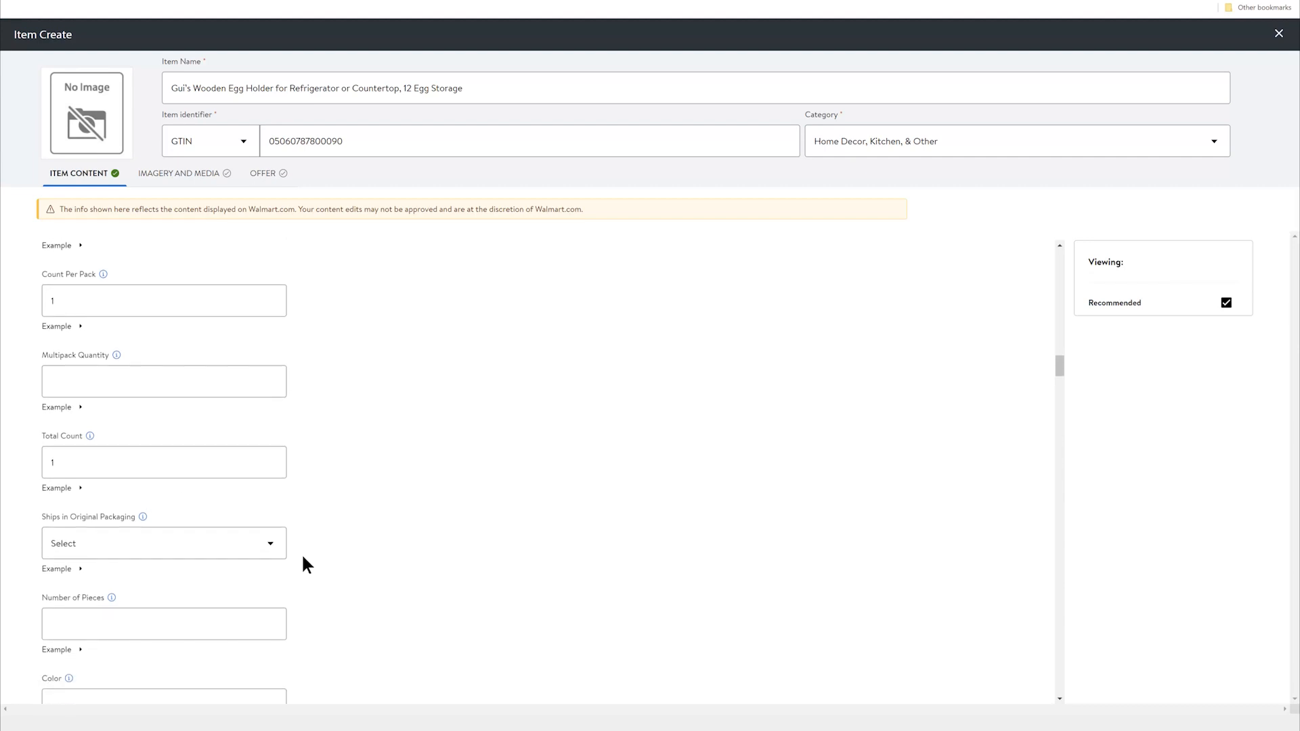
{"action": "left_click", "coordinate": [164, 543]}
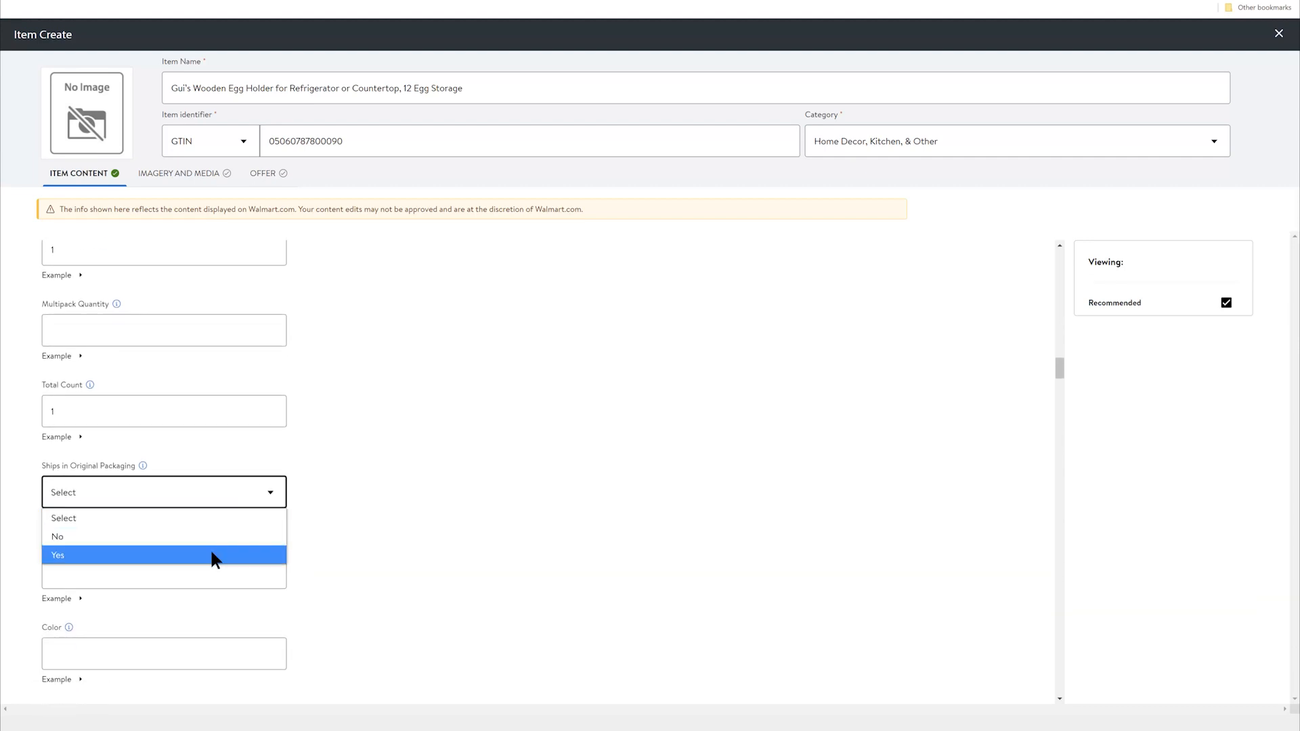
{"action": "left_click", "coordinate": [58, 555]}
{"action": "type", "text": "natural"}
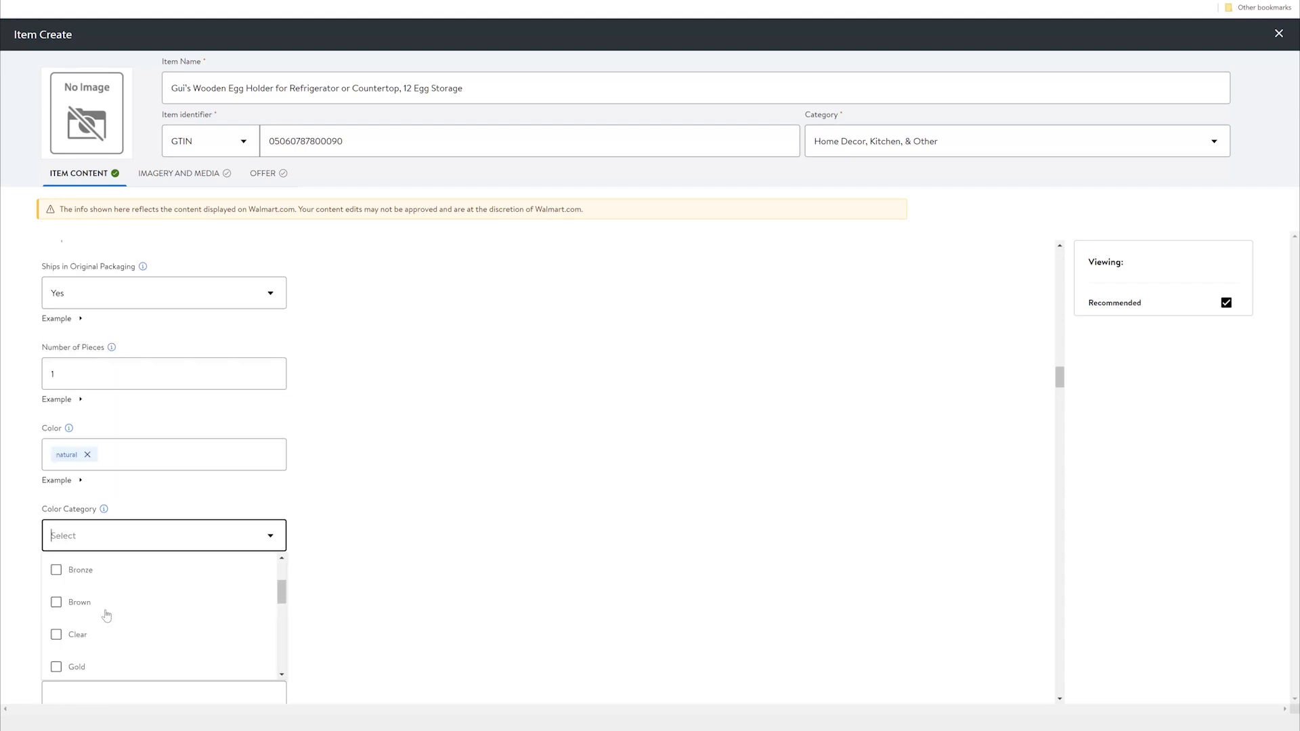
Add Brown and Beige as the color categories.
{"action": "scroll", "scroll_direction": "down", "scroll_amount": 3}
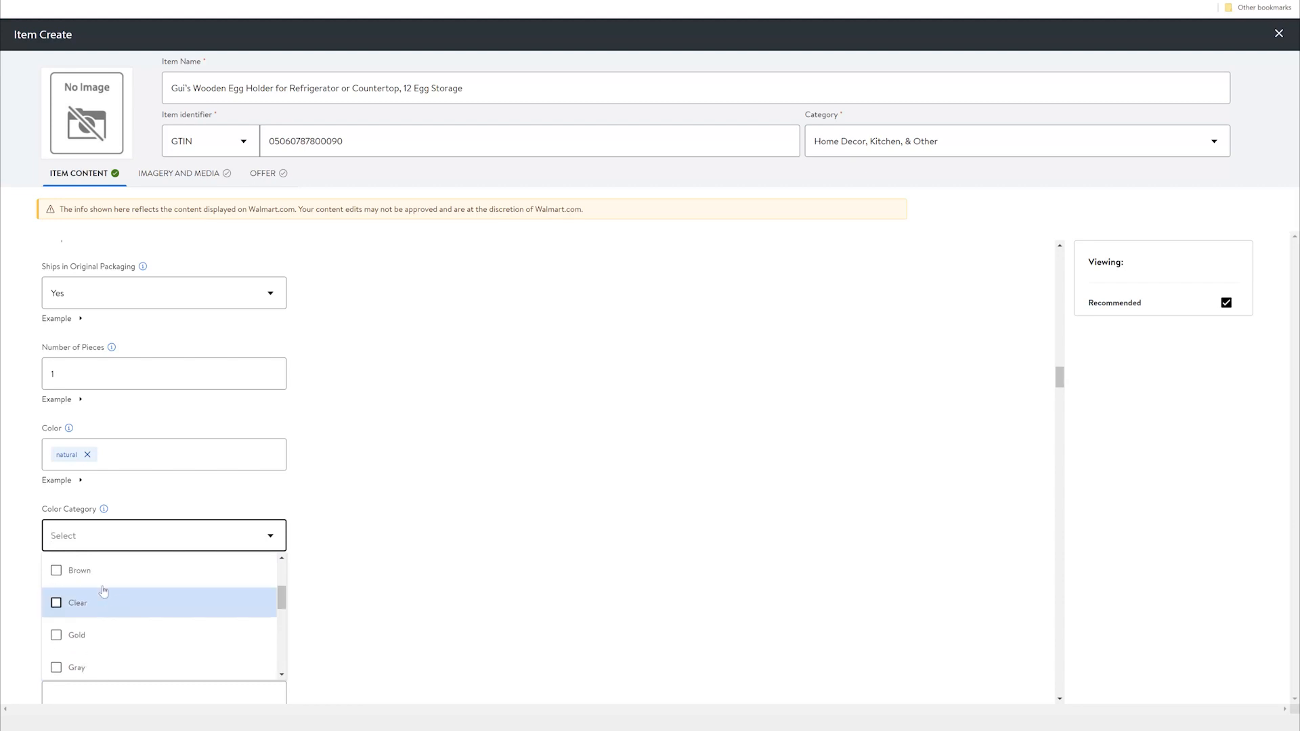
{"action": "left_click", "coordinate": [80, 570]}
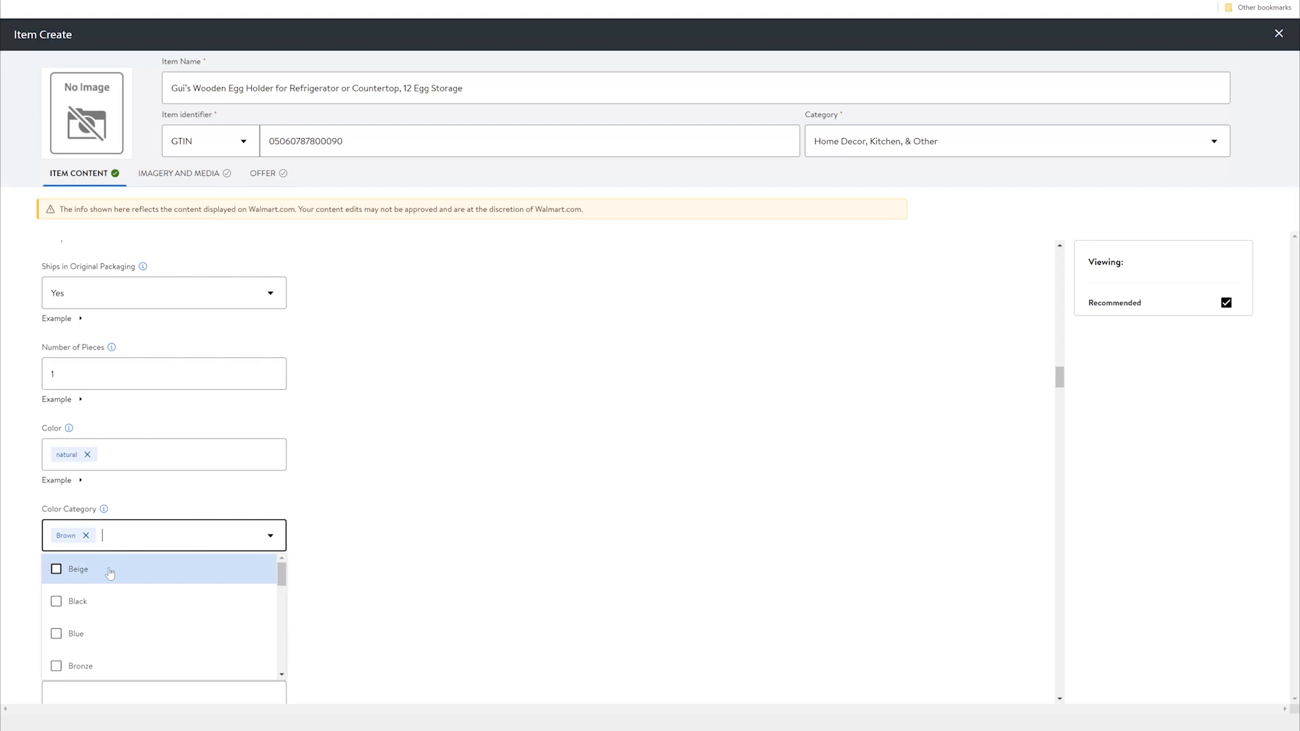
{"action": "left_click", "coordinate": [77, 570]}
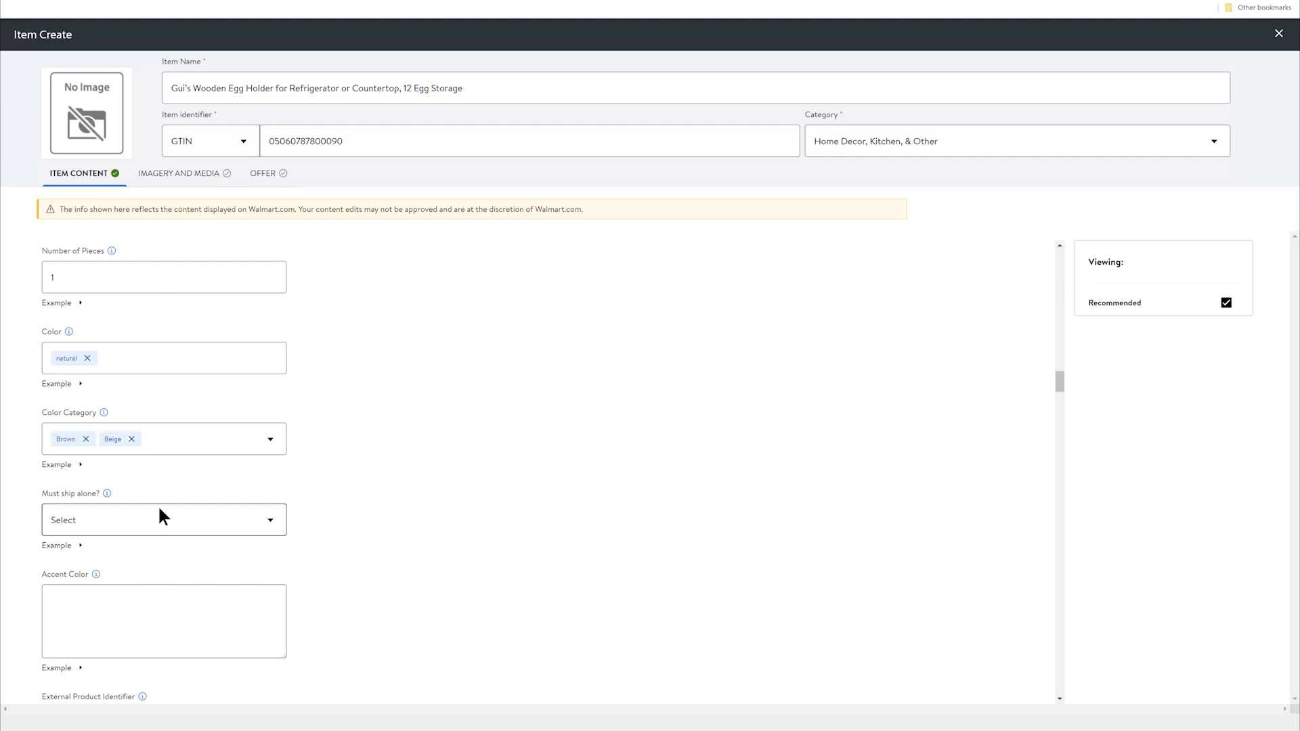
Set Must ship alone? to No and move on to the next attributes.
{"action": "left_click", "coordinate": [163, 520]}
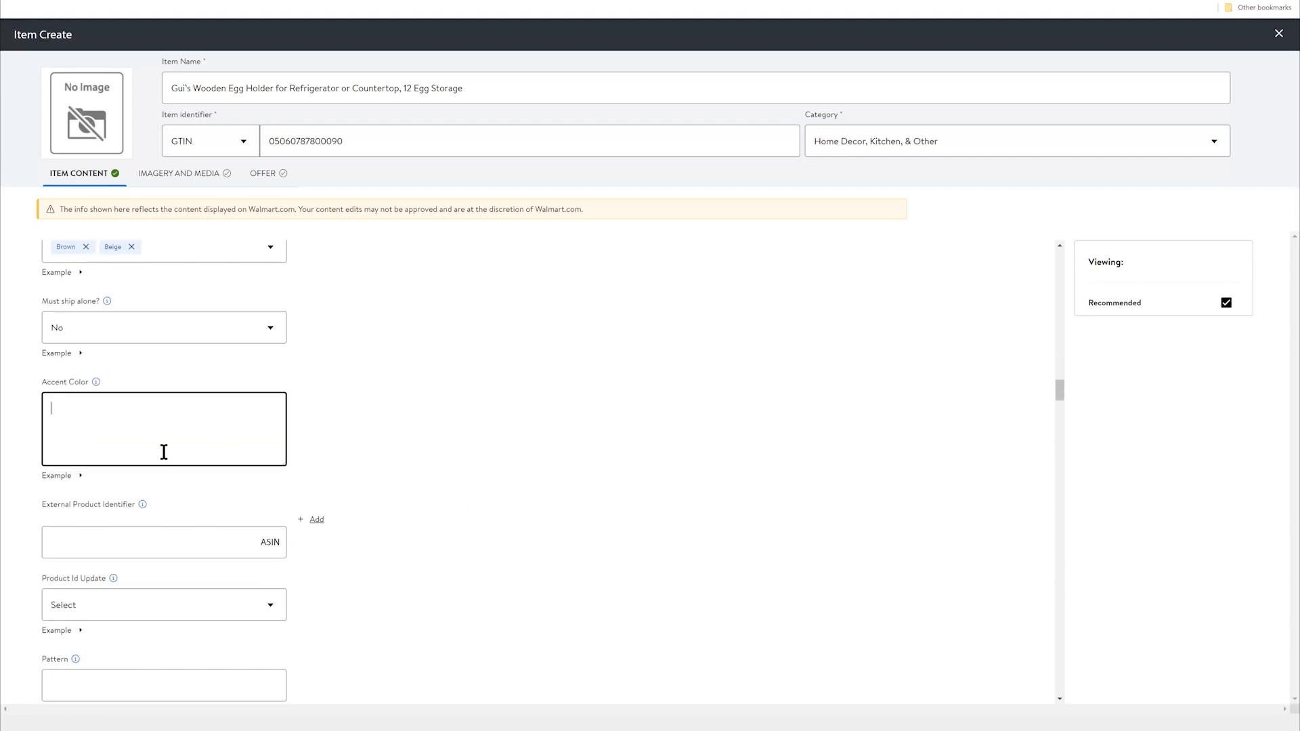
{"action": "mouse_move", "coordinate": [96, 382]}
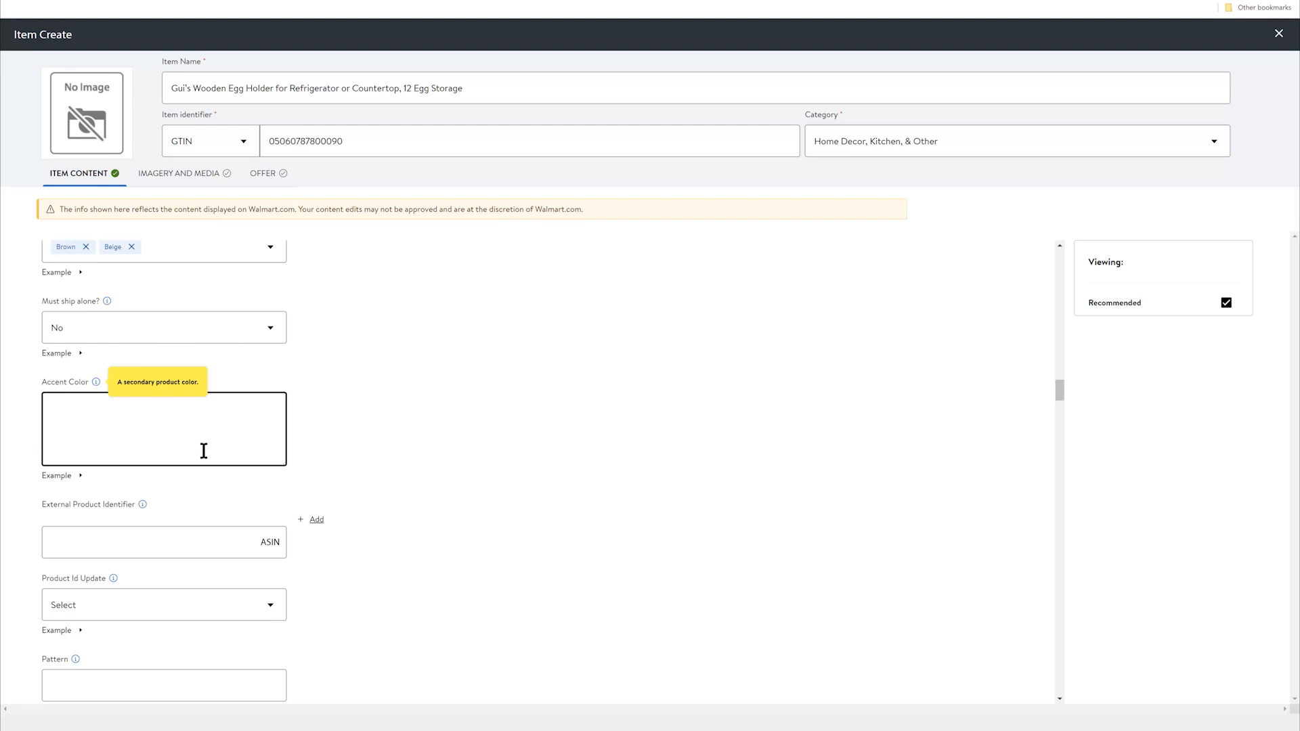
{"action": "scroll", "scroll_direction": "down", "scroll_amount": 3}
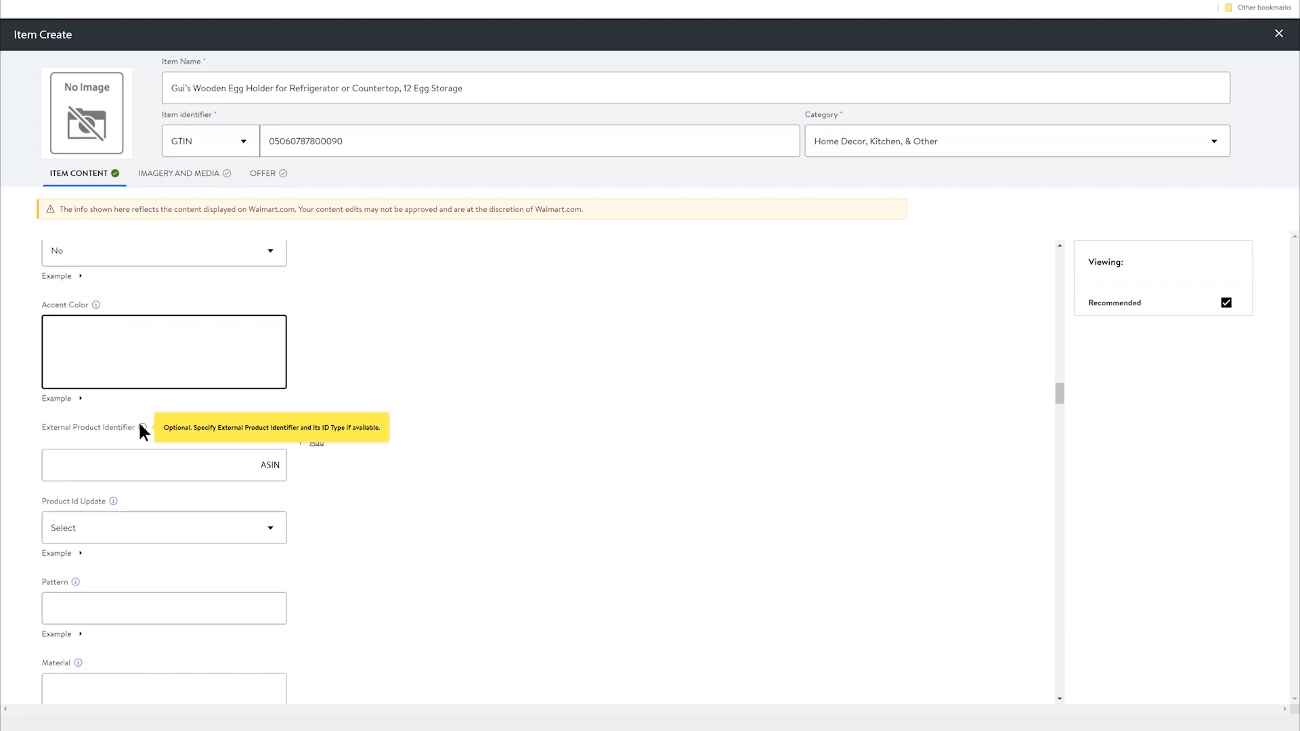
{"action": "left_click", "coordinate": [163, 351]}
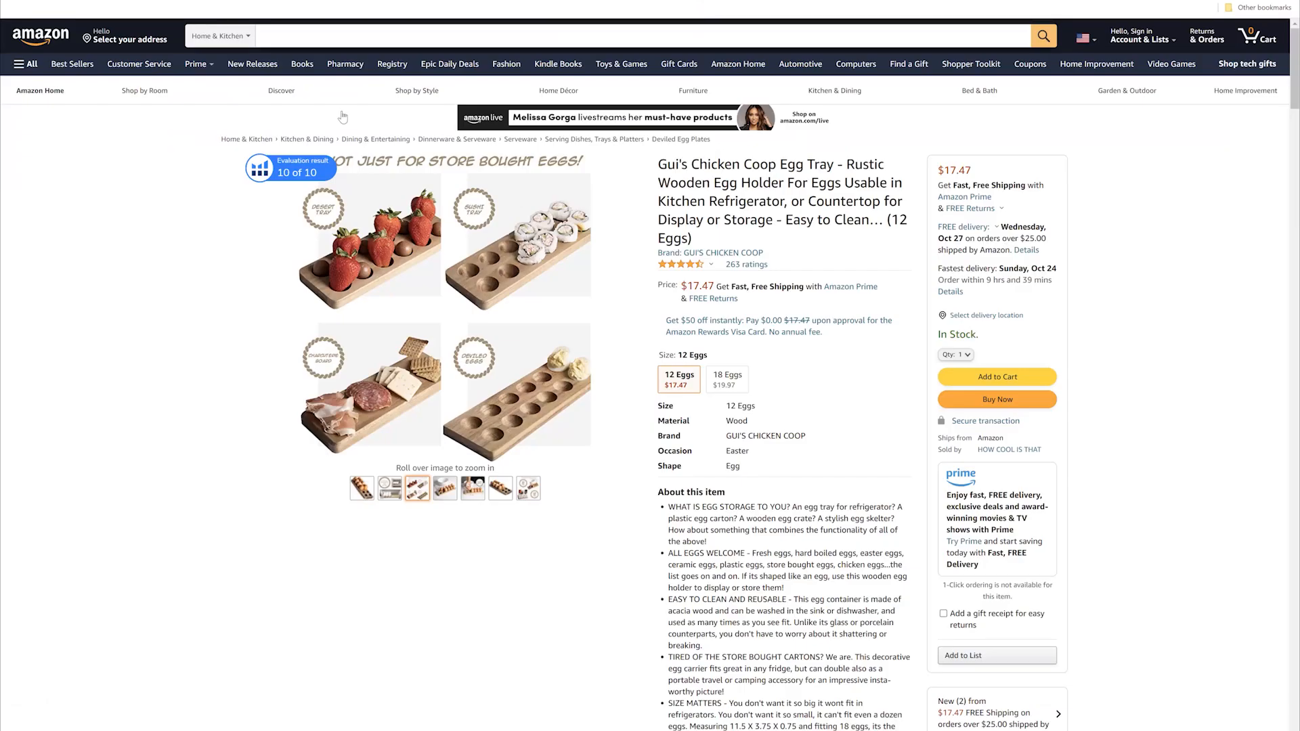
{"action": "mouse_move", "coordinate": [301, 29]}
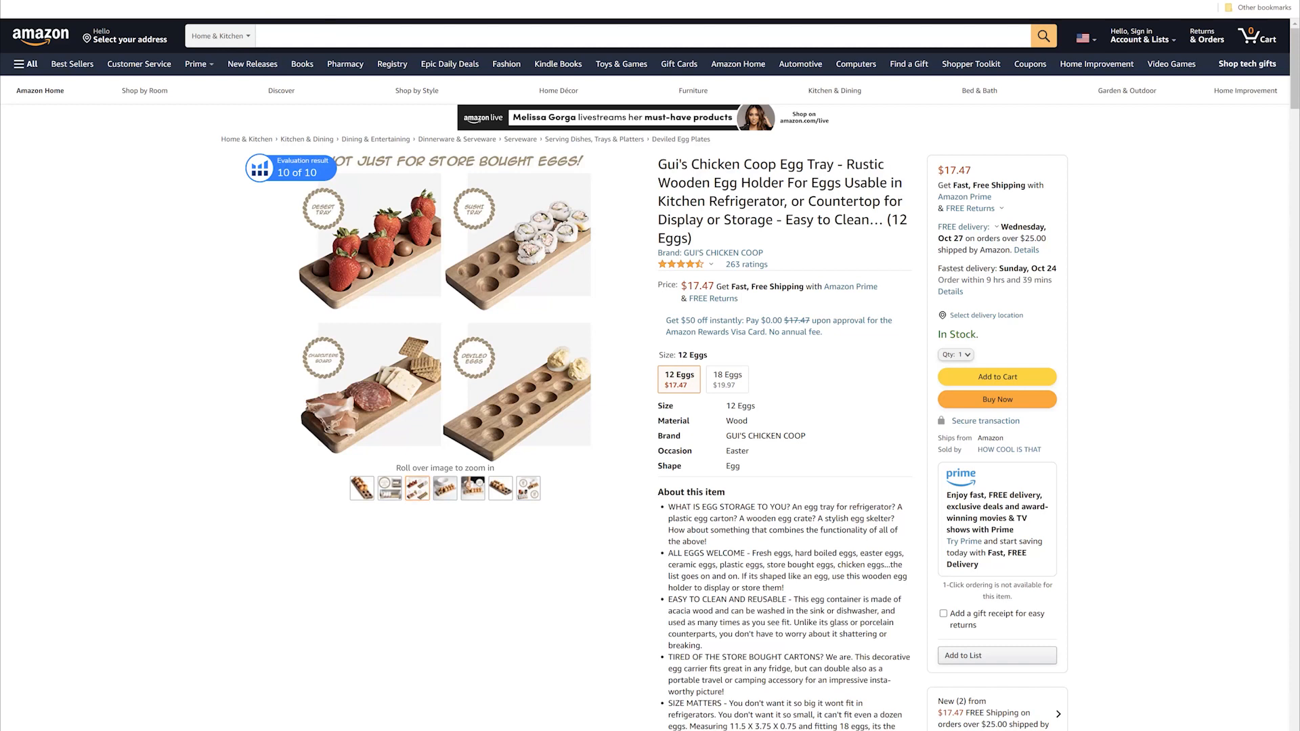
{"action": "mouse_move", "coordinate": [209, 4]}
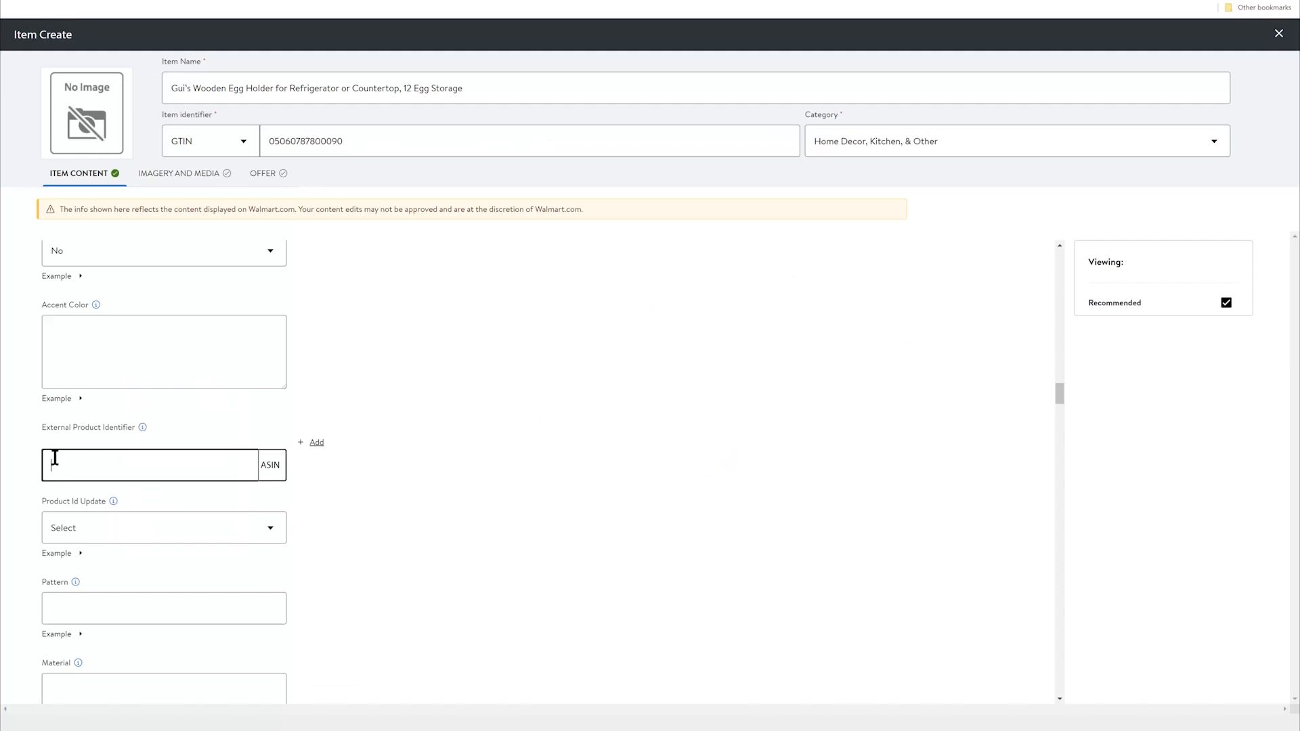
Paste ASIN B08L3M5Q6C as External Product Identifier, fix the stray character, set Product Id Update No.
{"action": "right_click", "coordinate": [149, 464]}
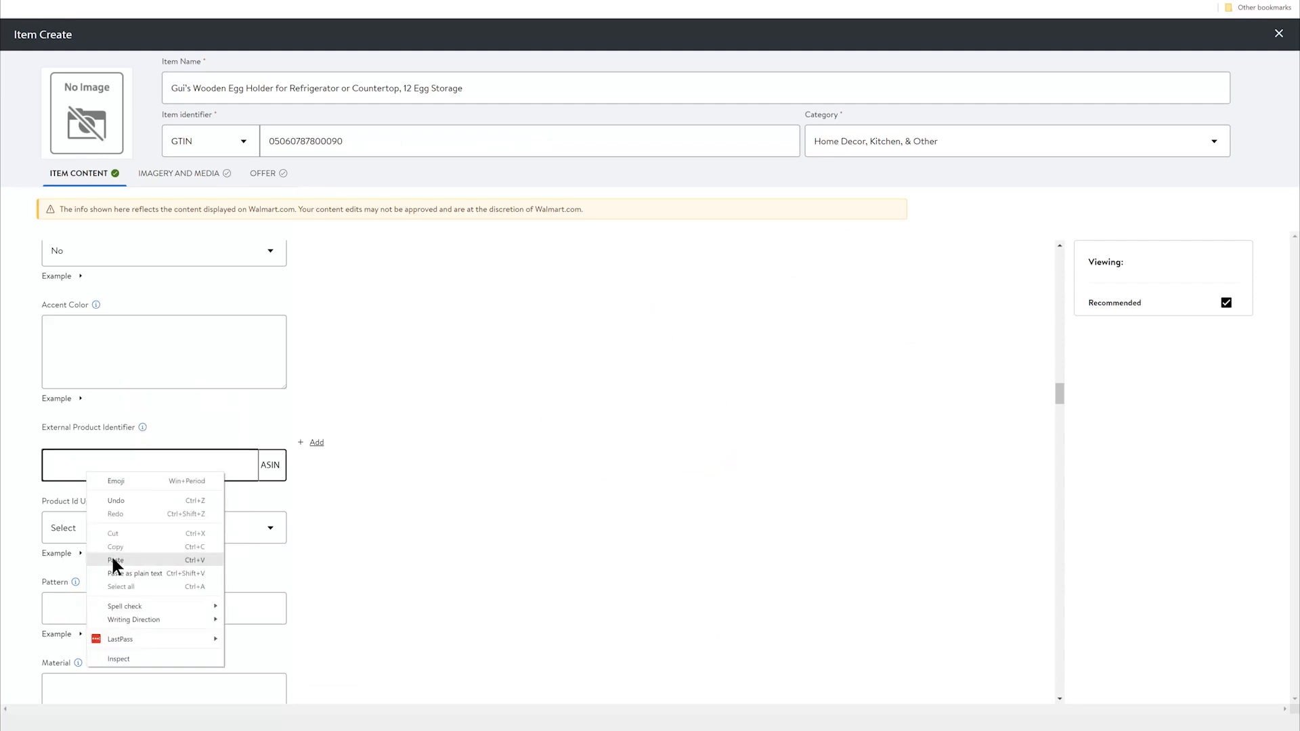
{"action": "left_click", "coordinate": [116, 561]}
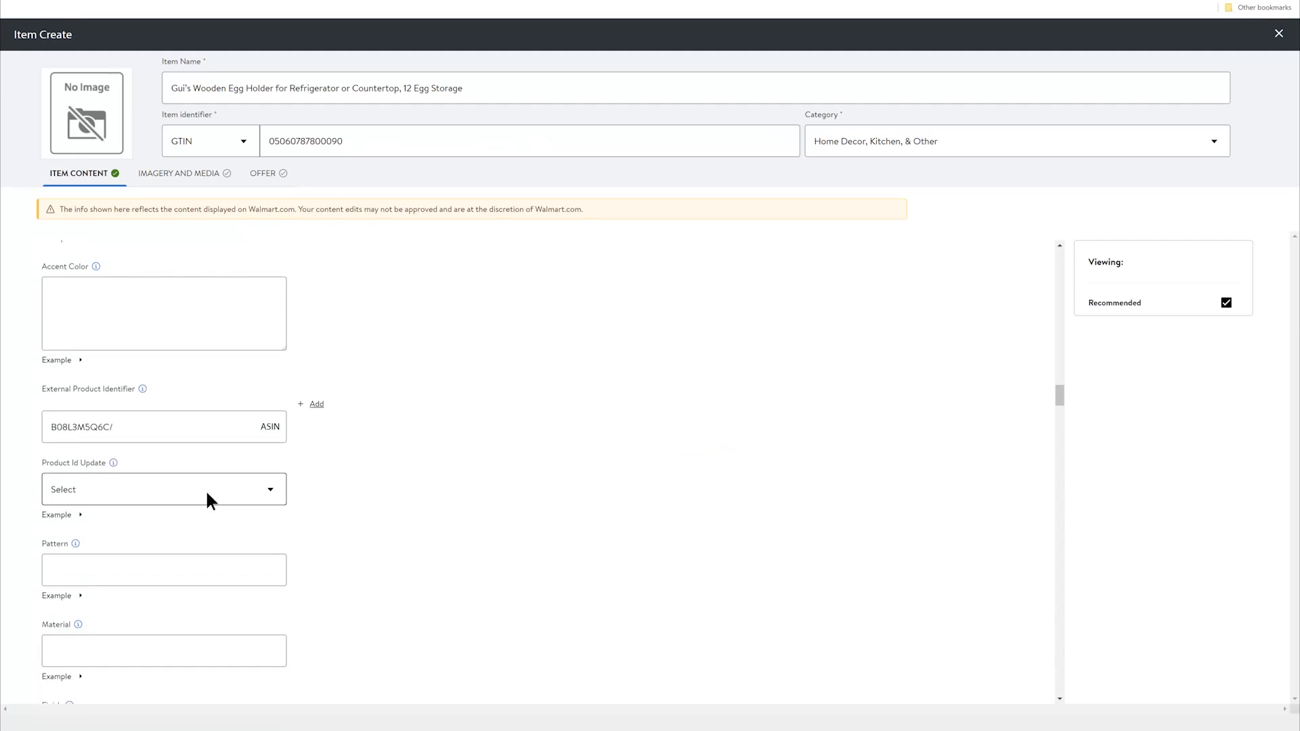
{"action": "mouse_move", "coordinate": [360, 481]}
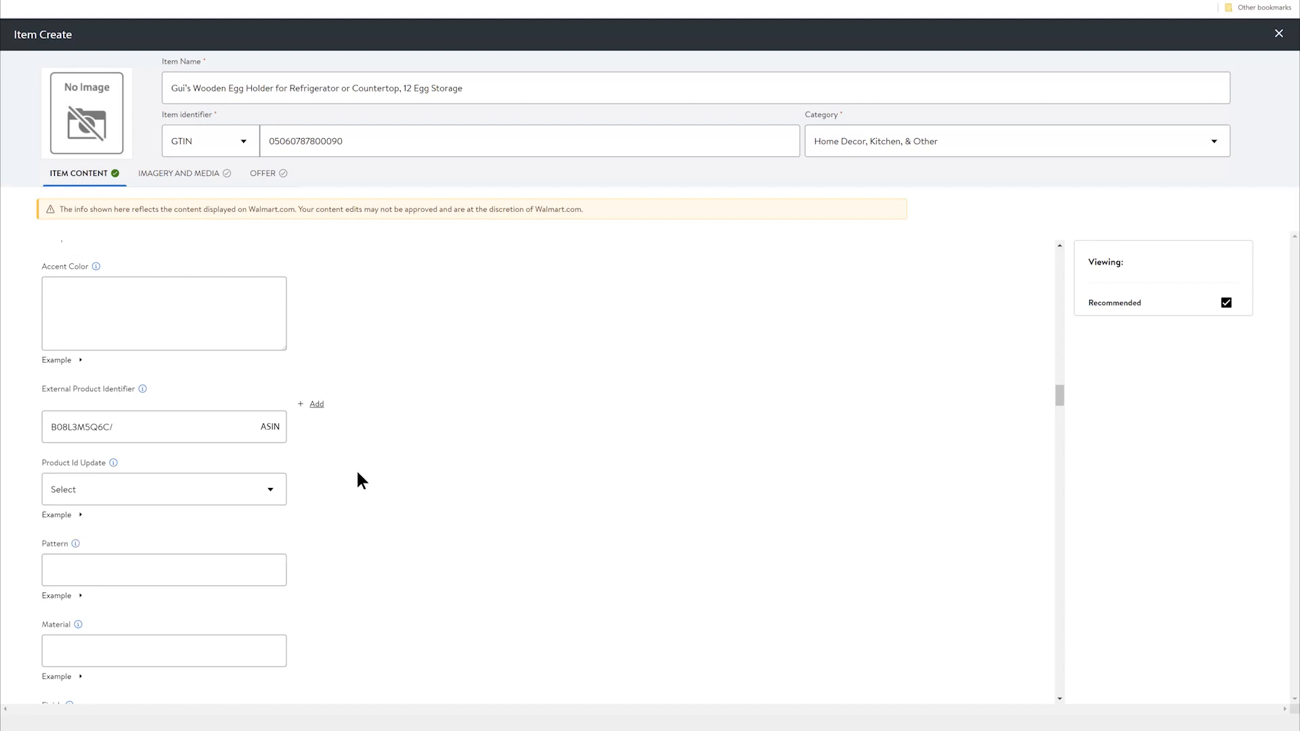
{"action": "left_click", "coordinate": [149, 426]}
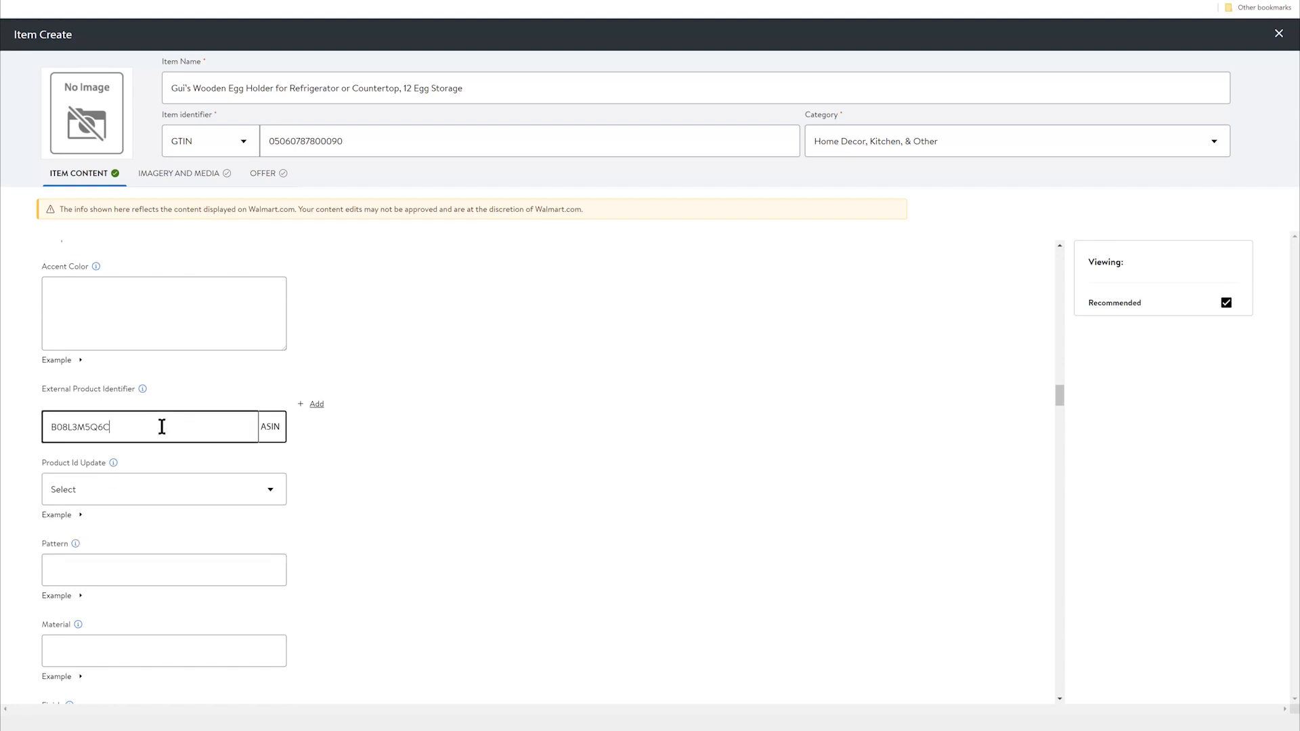
{"action": "left_click", "coordinate": [163, 489]}
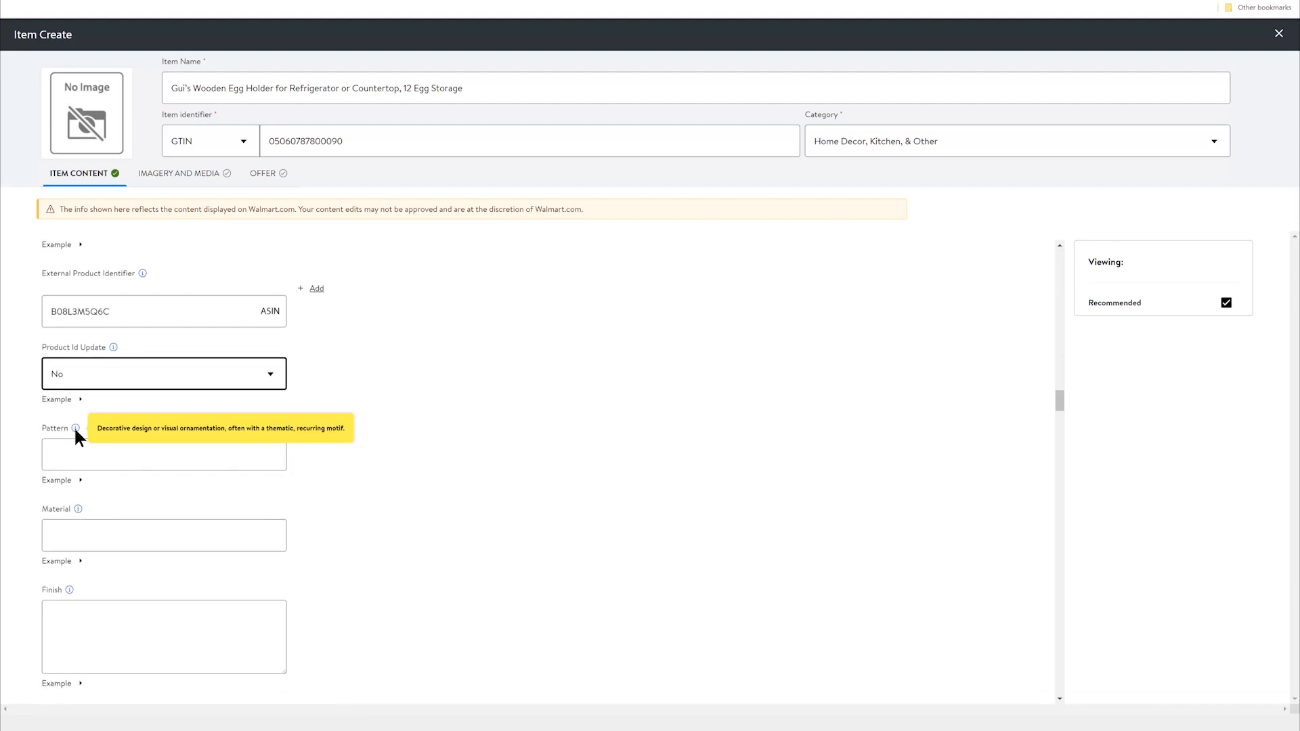
Enter Acacia wood as the material and natural as the finish.
{"action": "scroll", "scroll_direction": "down", "scroll_amount": 3}
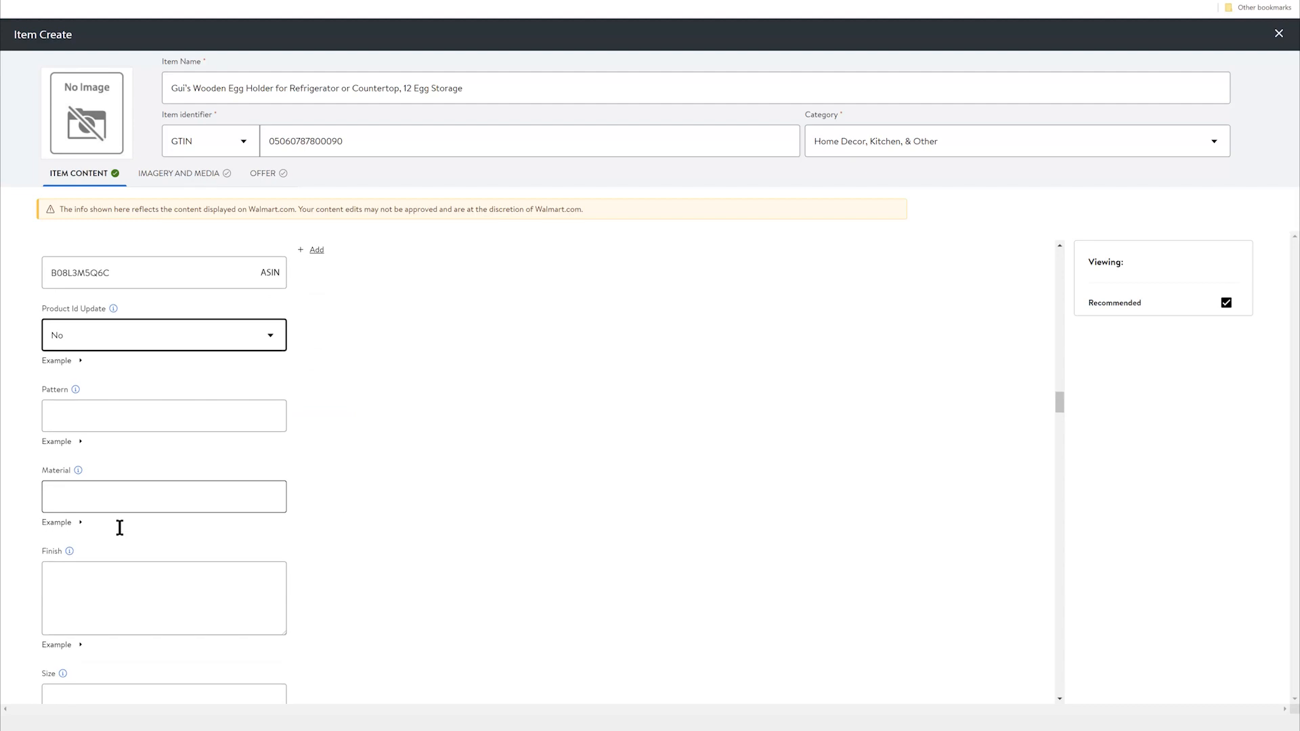
{"action": "type", "text": "w"}
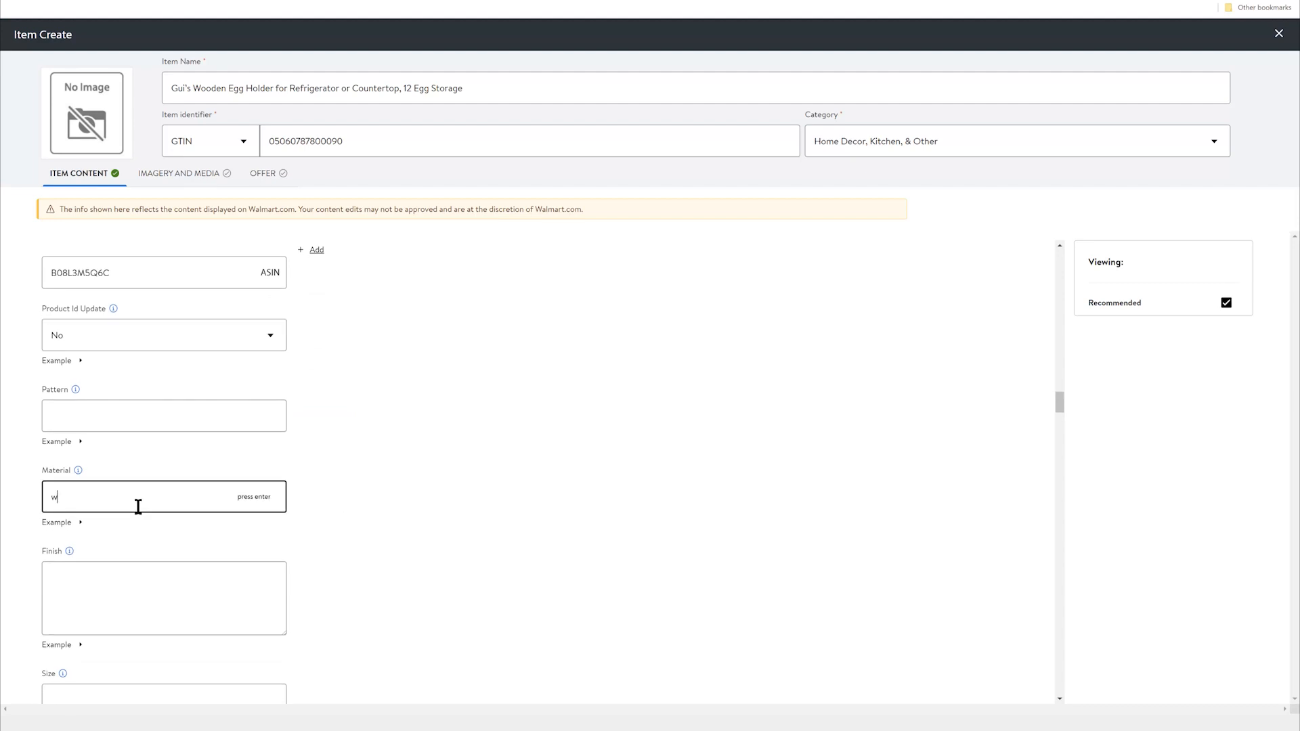
{"action": "type", "text": "oo"}
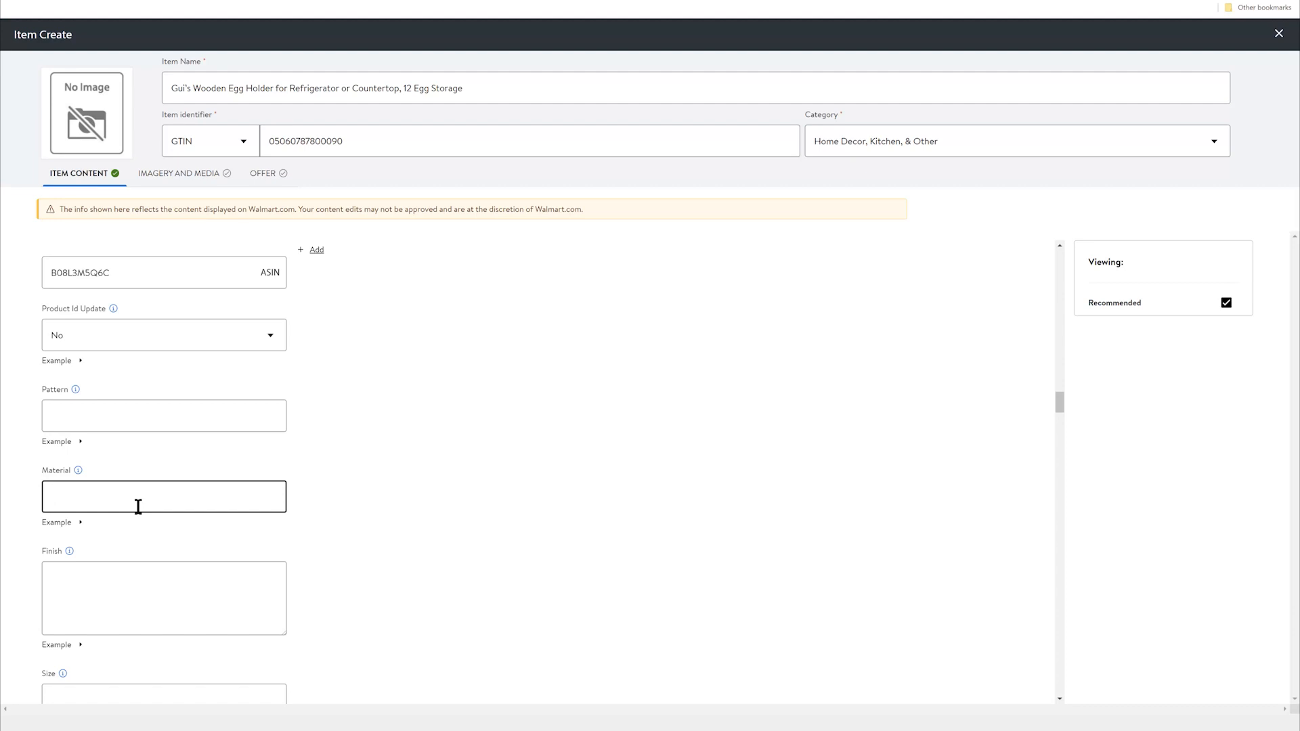
{"action": "type", "text": "acacia wood"}
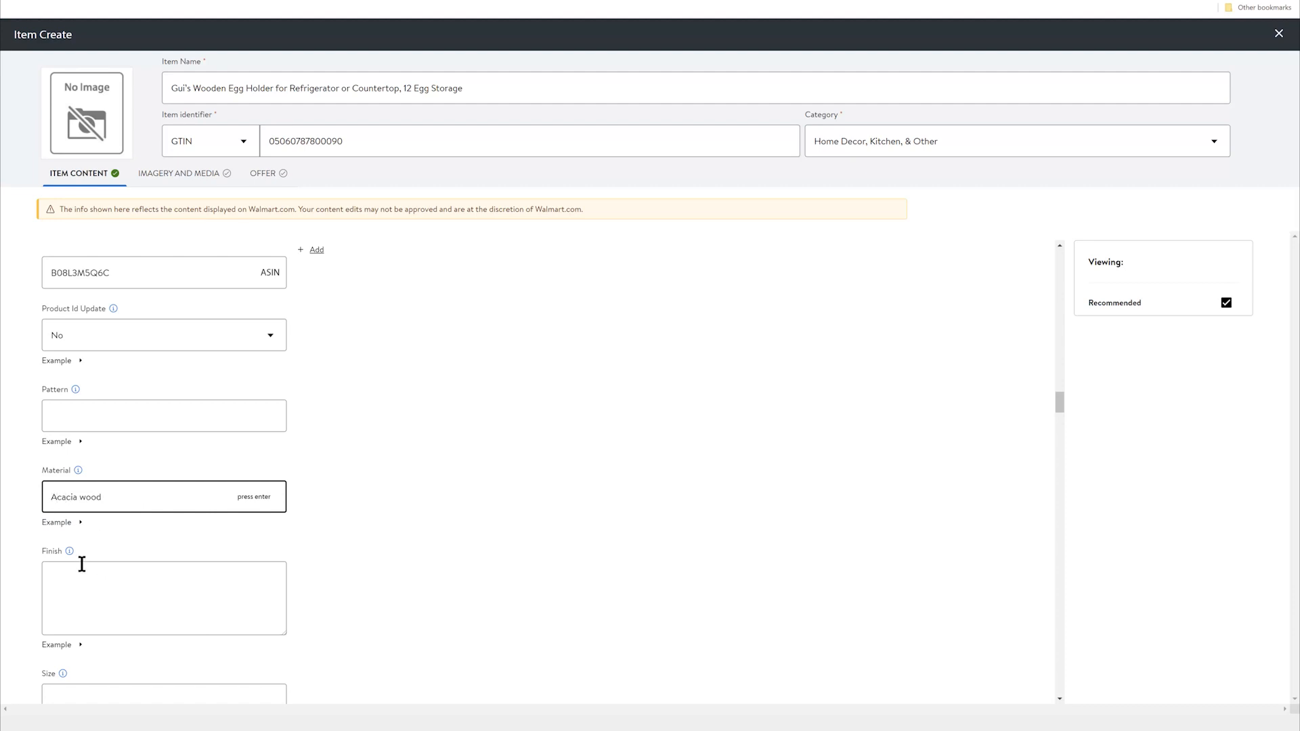
{"action": "type", "text": "natural"}
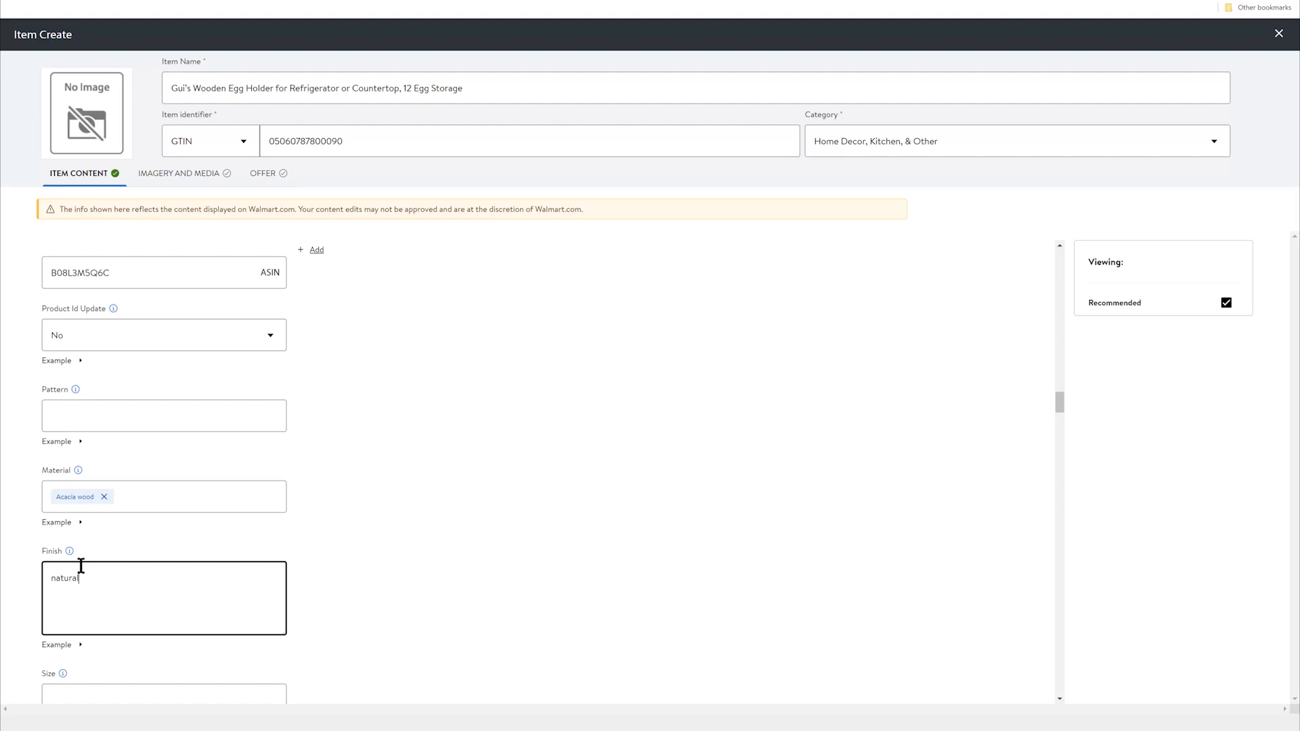
Enter 12 egg holder as the size and rustic as the home decor style.
{"action": "scroll", "scroll_direction": "down", "scroll_amount": 3}
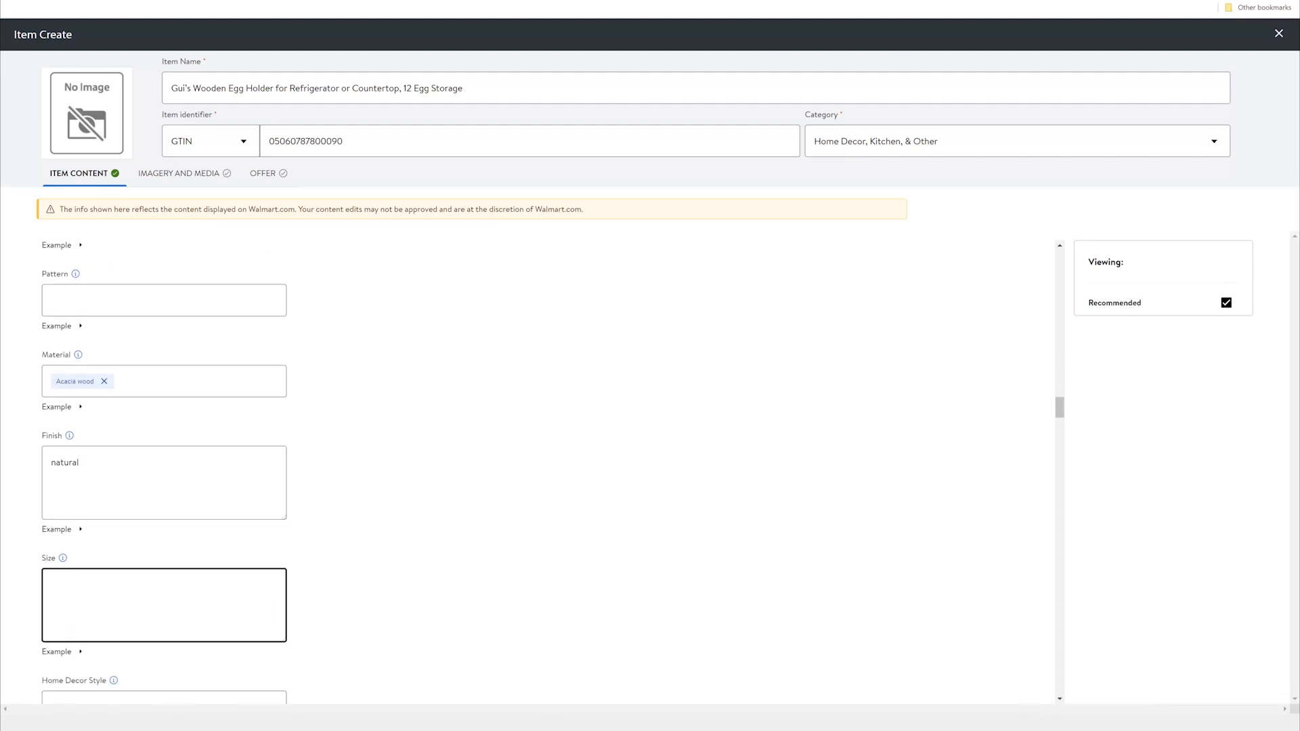
{"action": "type", "text": "12 egg"}
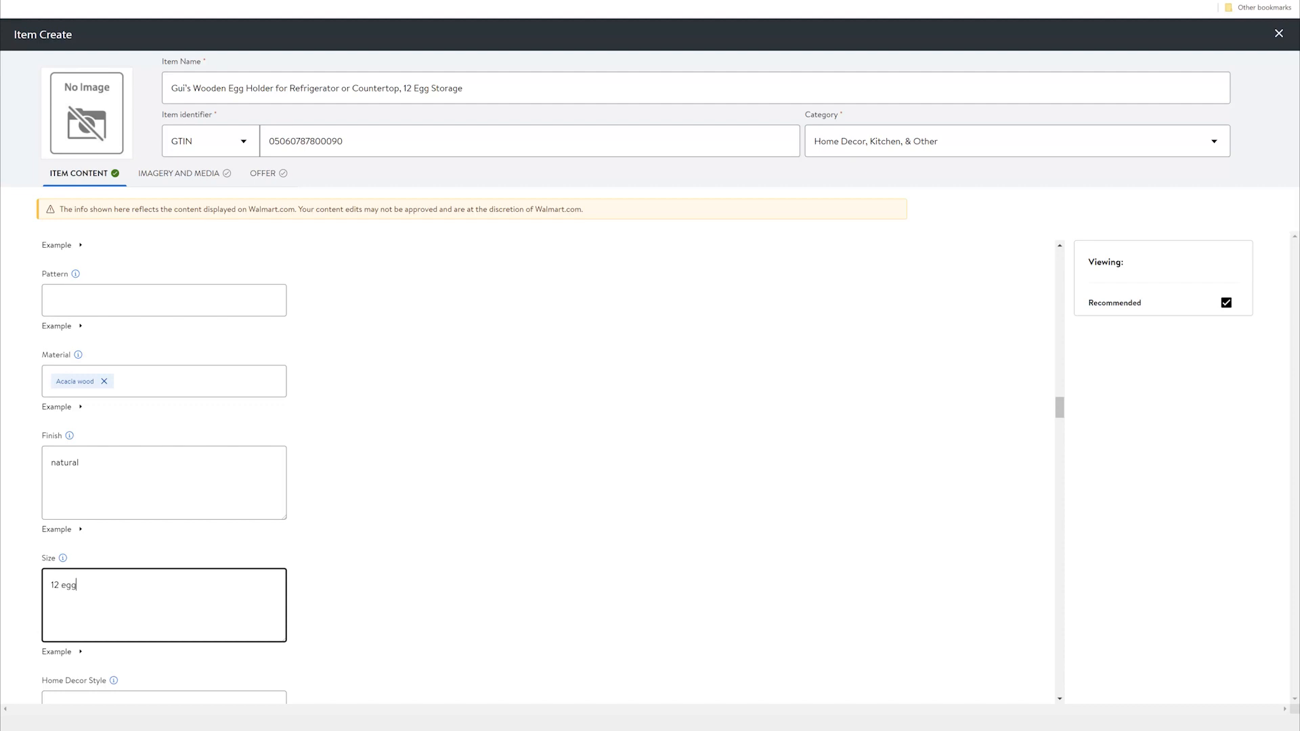
{"action": "type", "text": "hol"}
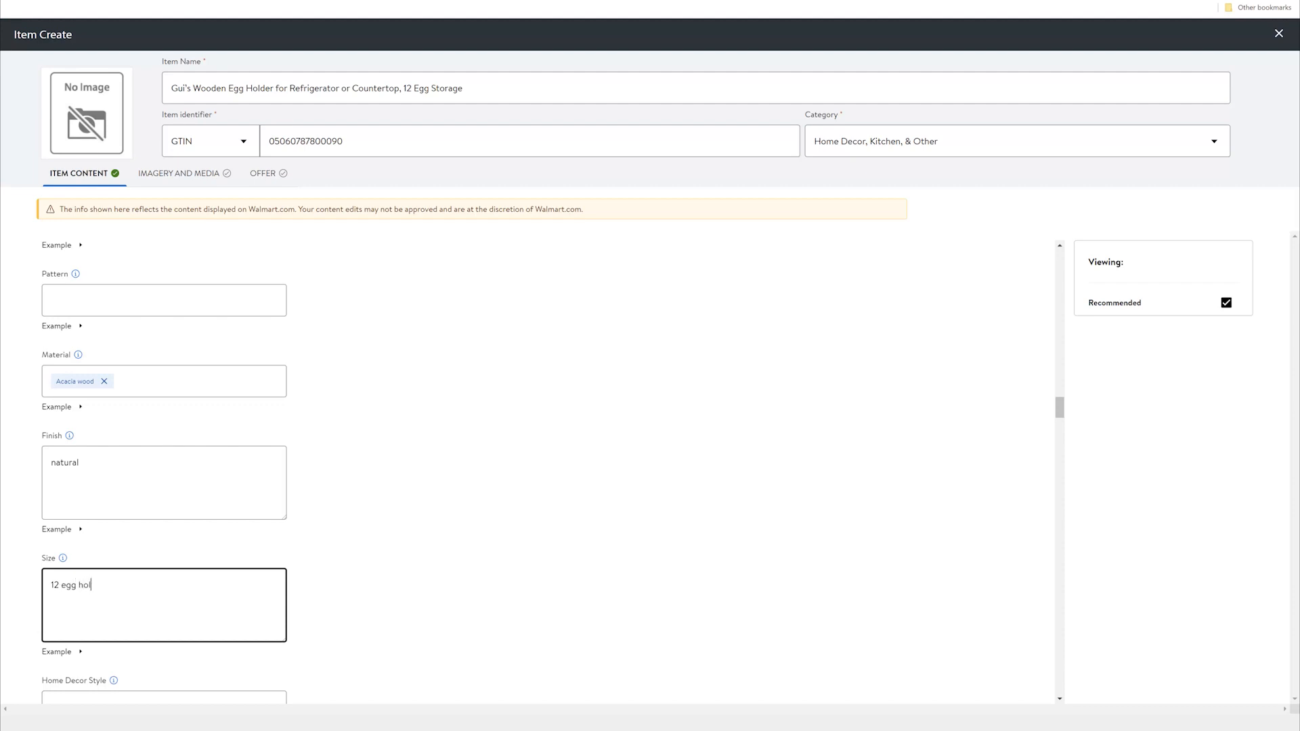
{"action": "type", "text": "der"}
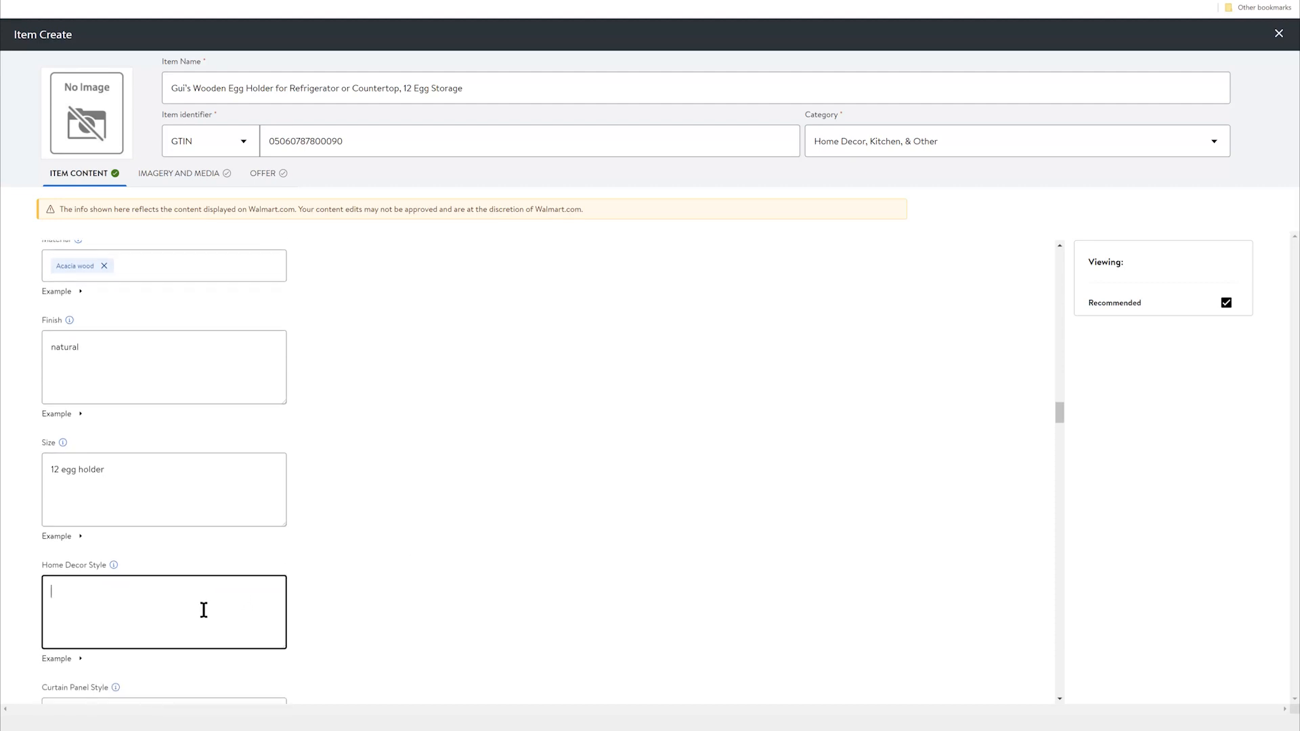
{"action": "type", "text": "rustic"}
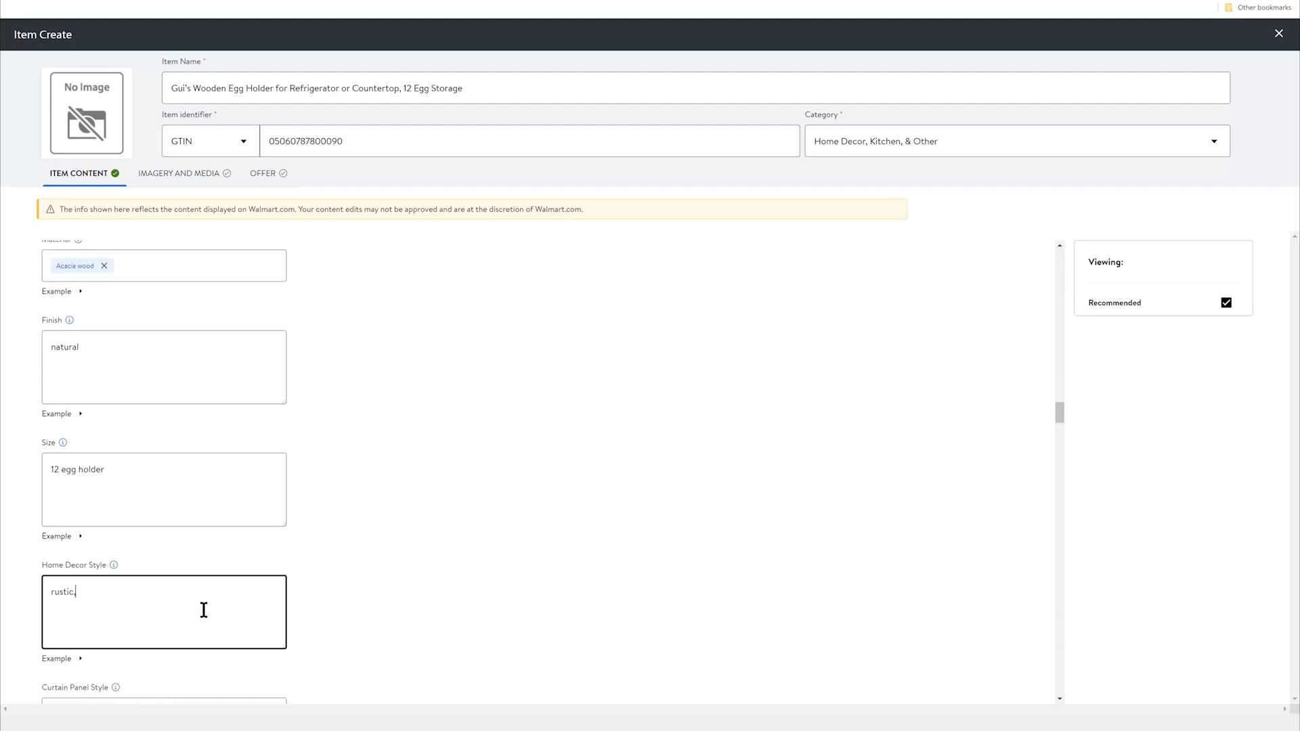
{"action": "key", "text": "Backspace"}
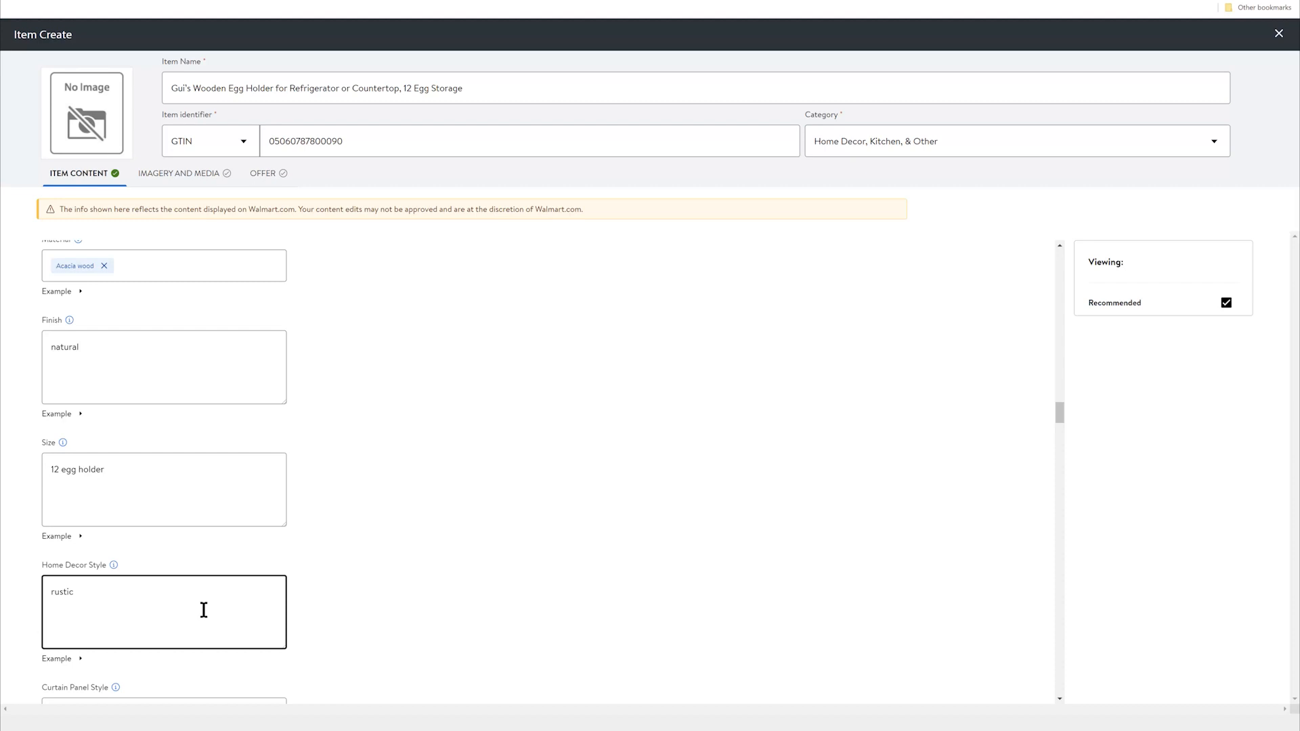
{"action": "mouse_move", "coordinate": [202, 584]}
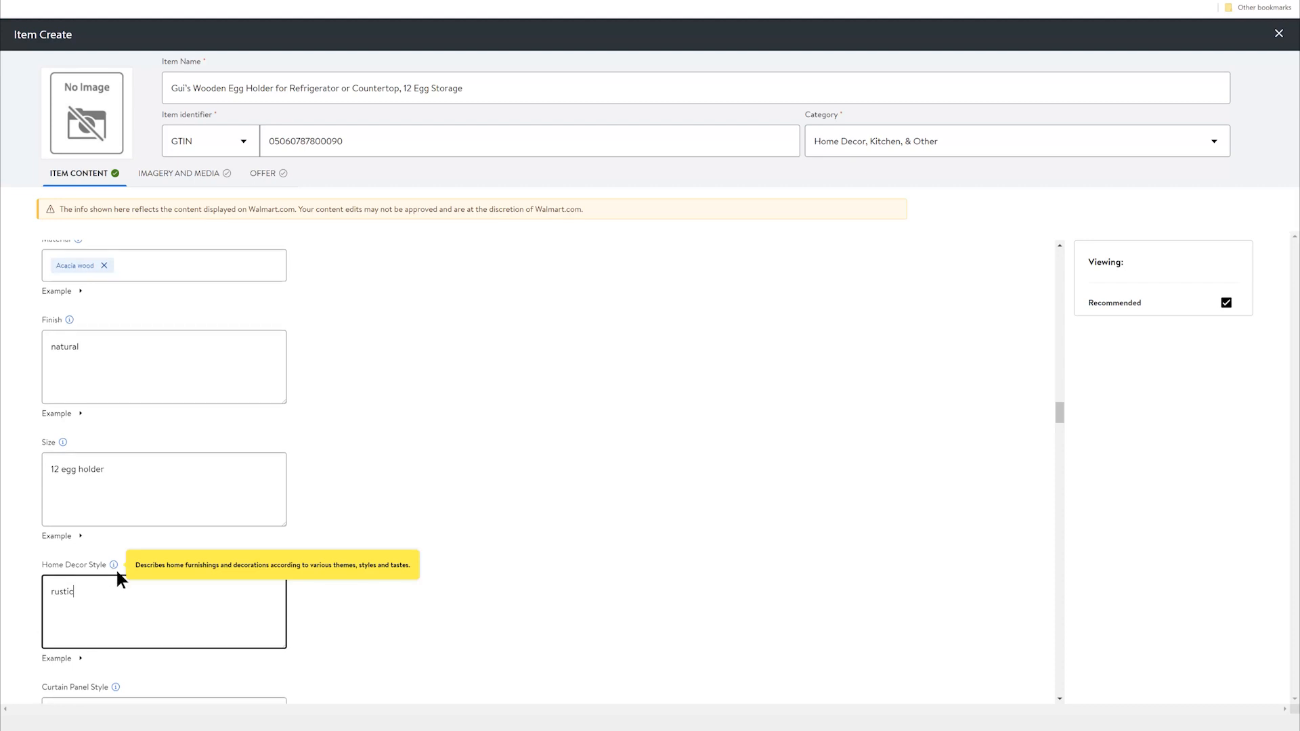
Scroll down the Item Content form and enter rectangle as the shape.
{"action": "scroll", "scroll_direction": "down", "scroll_amount": 3}
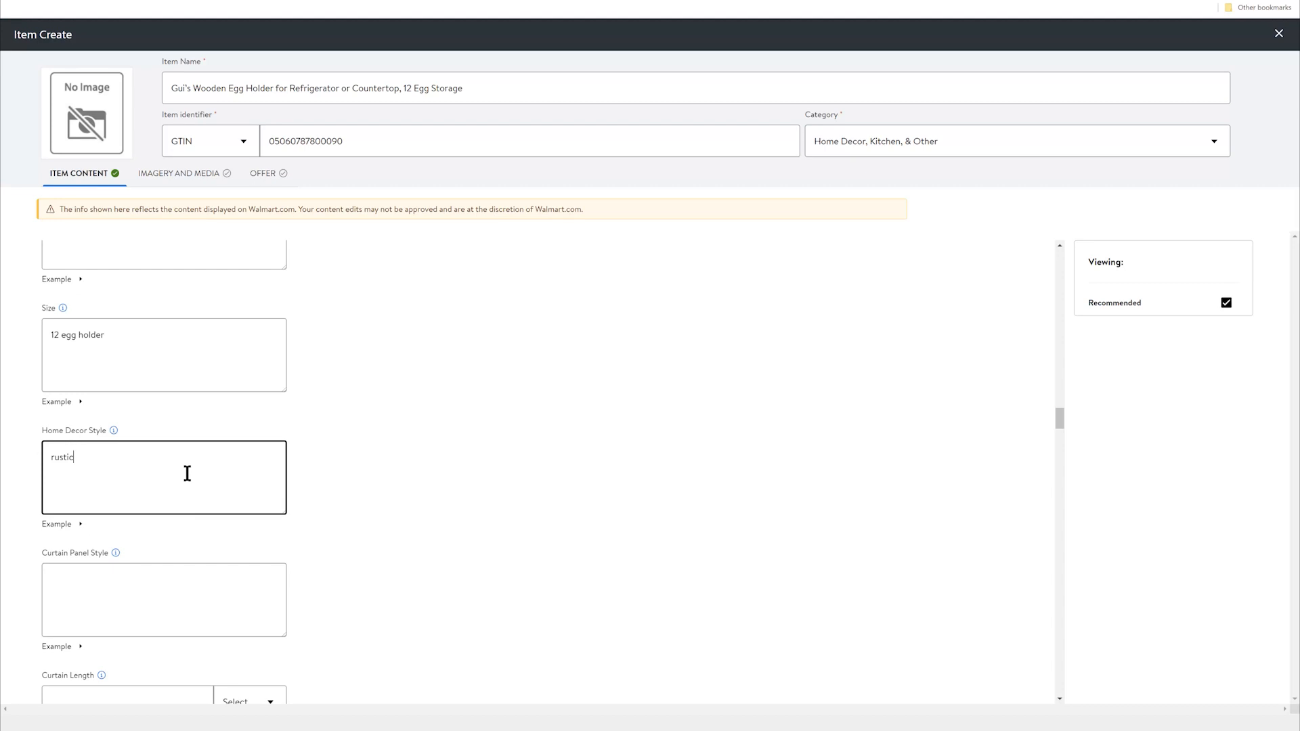
{"action": "mouse_move", "coordinate": [147, 463]}
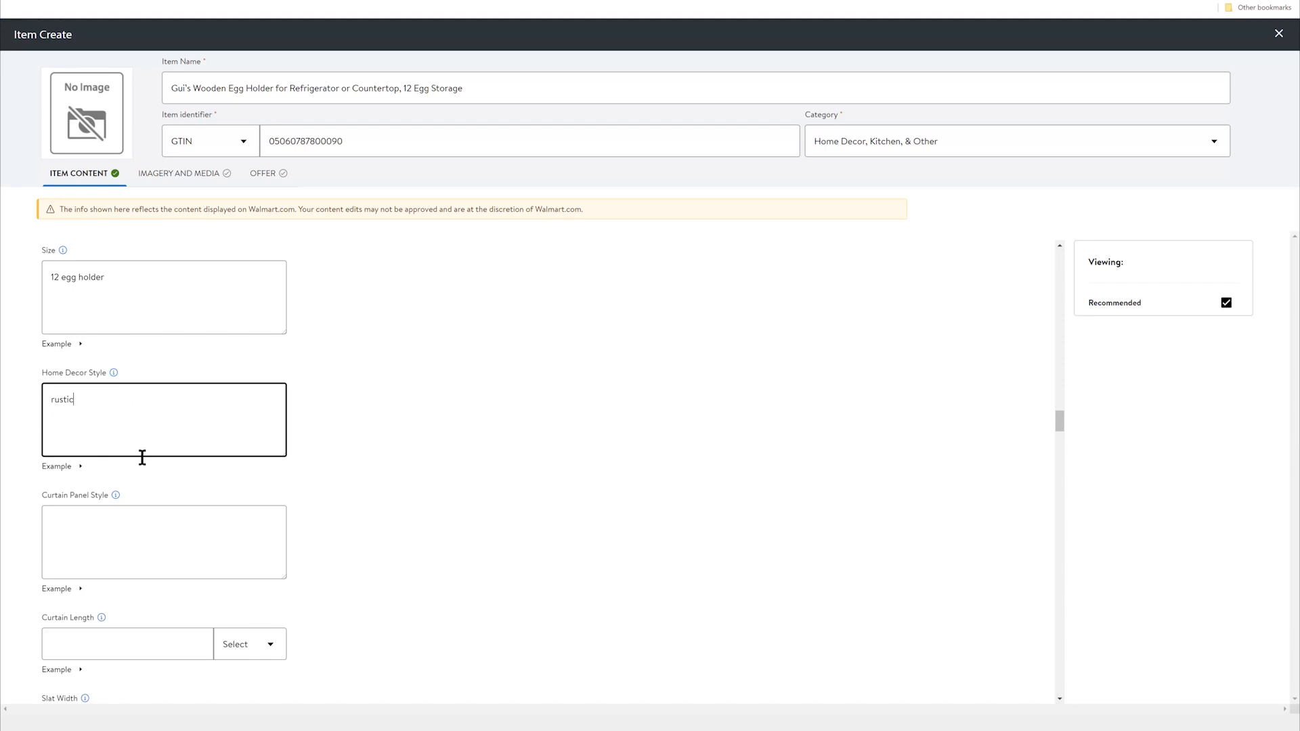
{"action": "scroll", "scroll_direction": "down", "scroll_amount": 3}
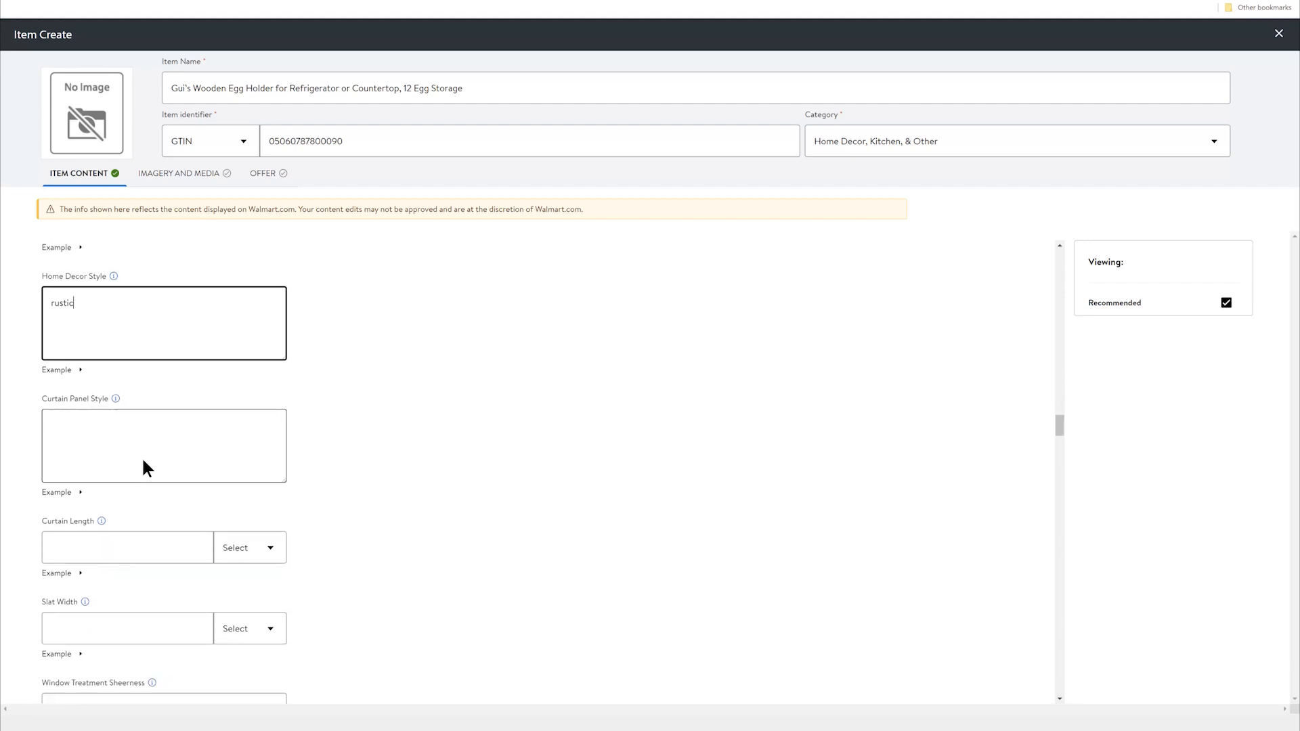
{"action": "scroll", "scroll_direction": "down", "scroll_amount": 3}
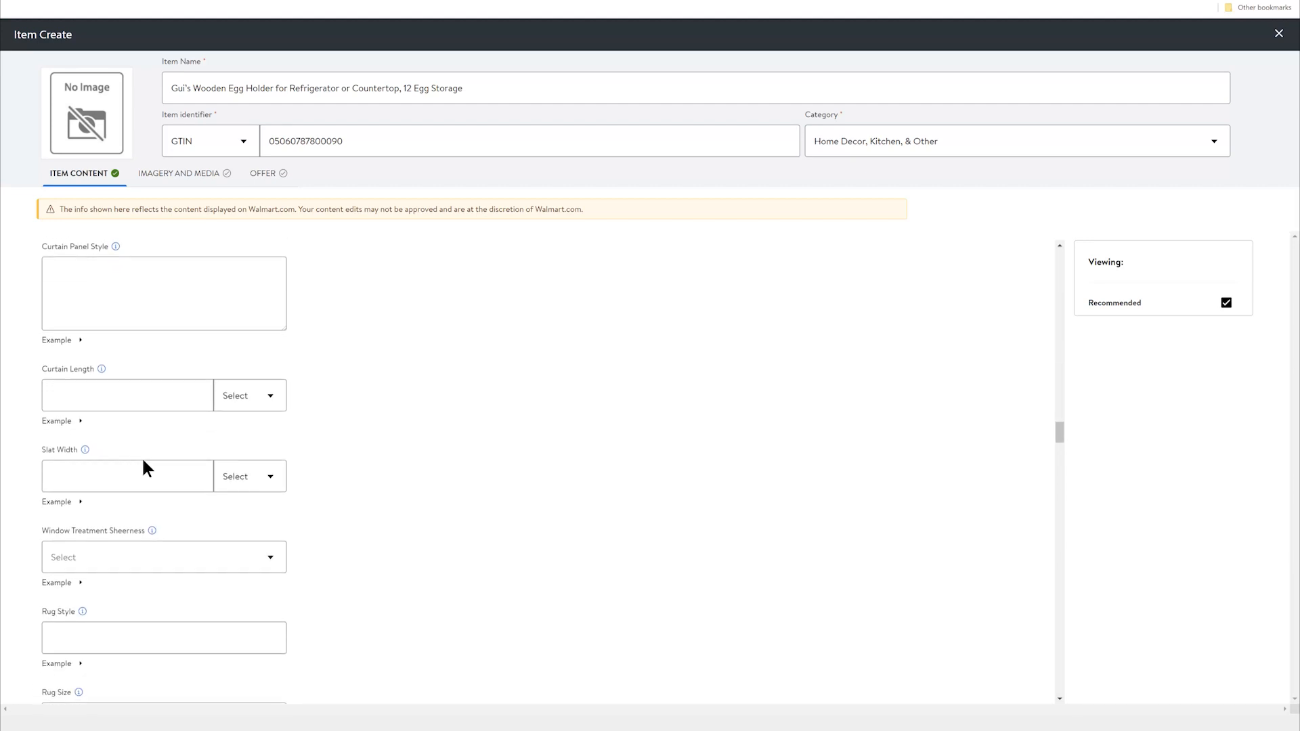
{"action": "scroll", "scroll_direction": "down", "scroll_amount": 3}
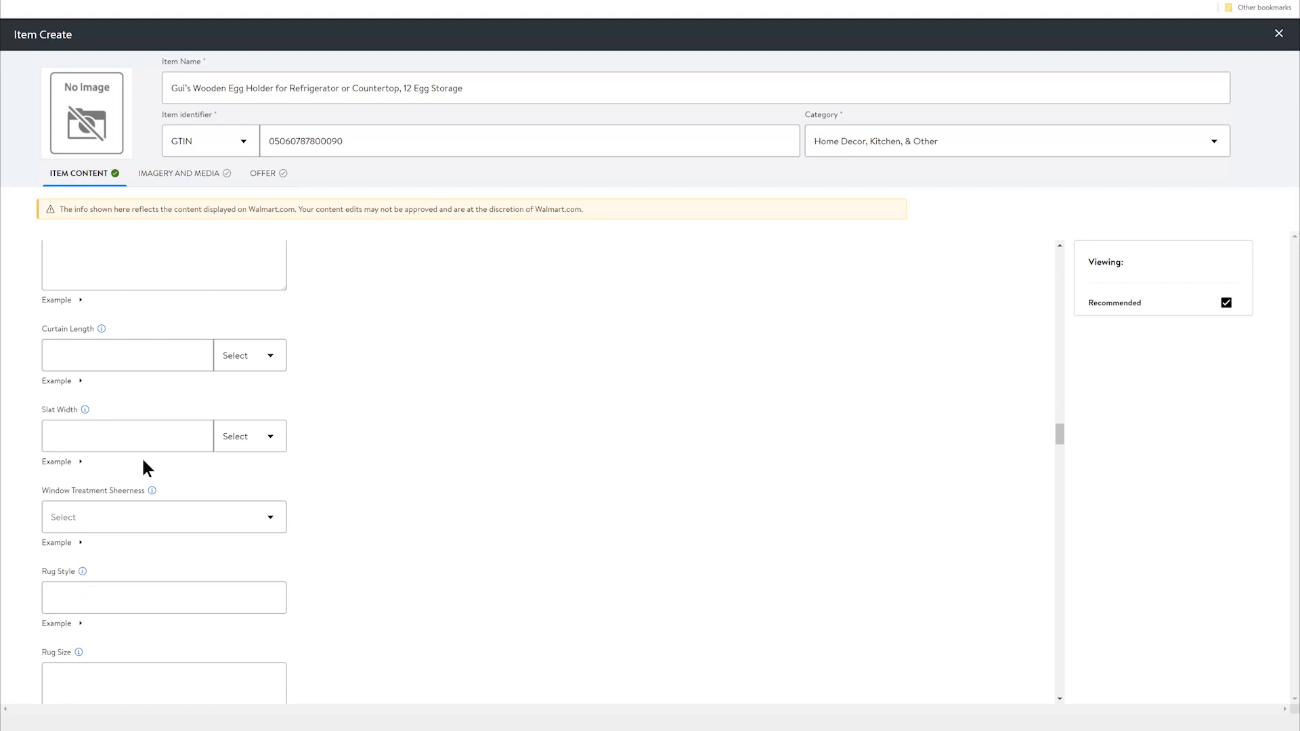
{"action": "scroll", "scroll_direction": "down", "scroll_amount": 3}
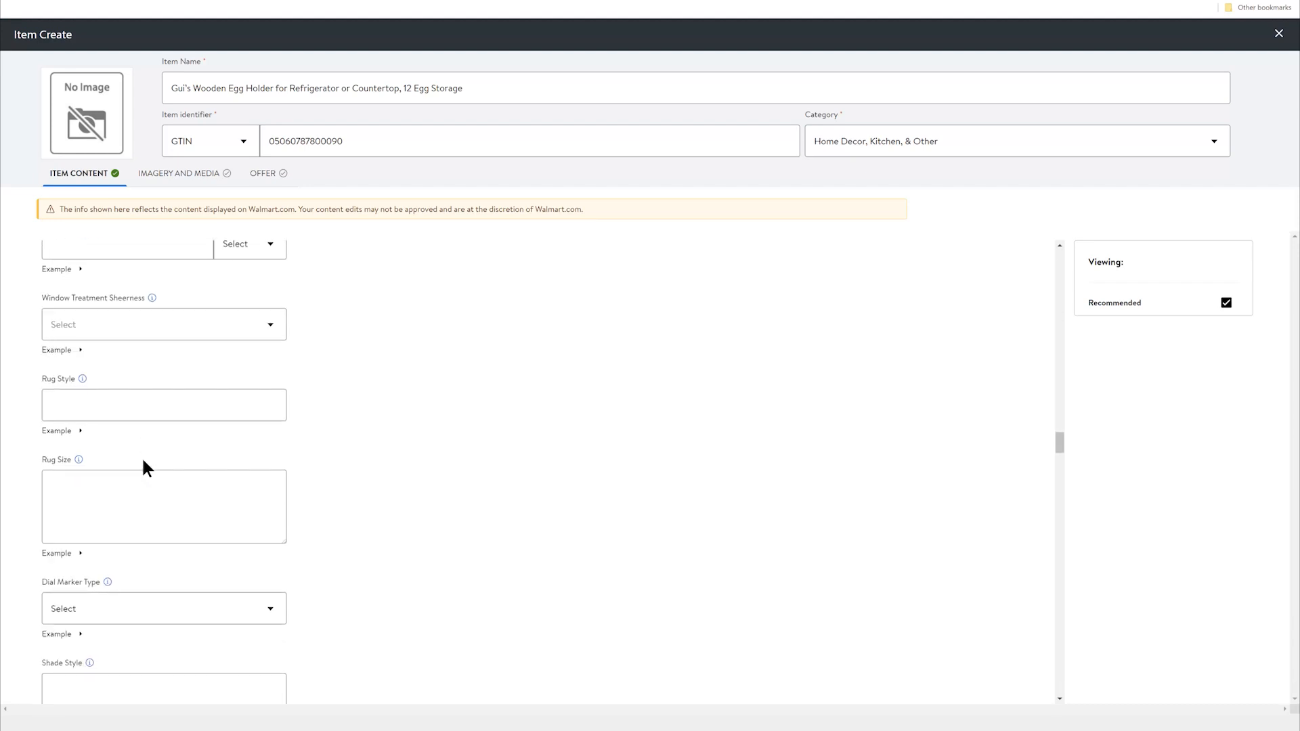
{"action": "scroll", "scroll_direction": "down", "scroll_amount": 3}
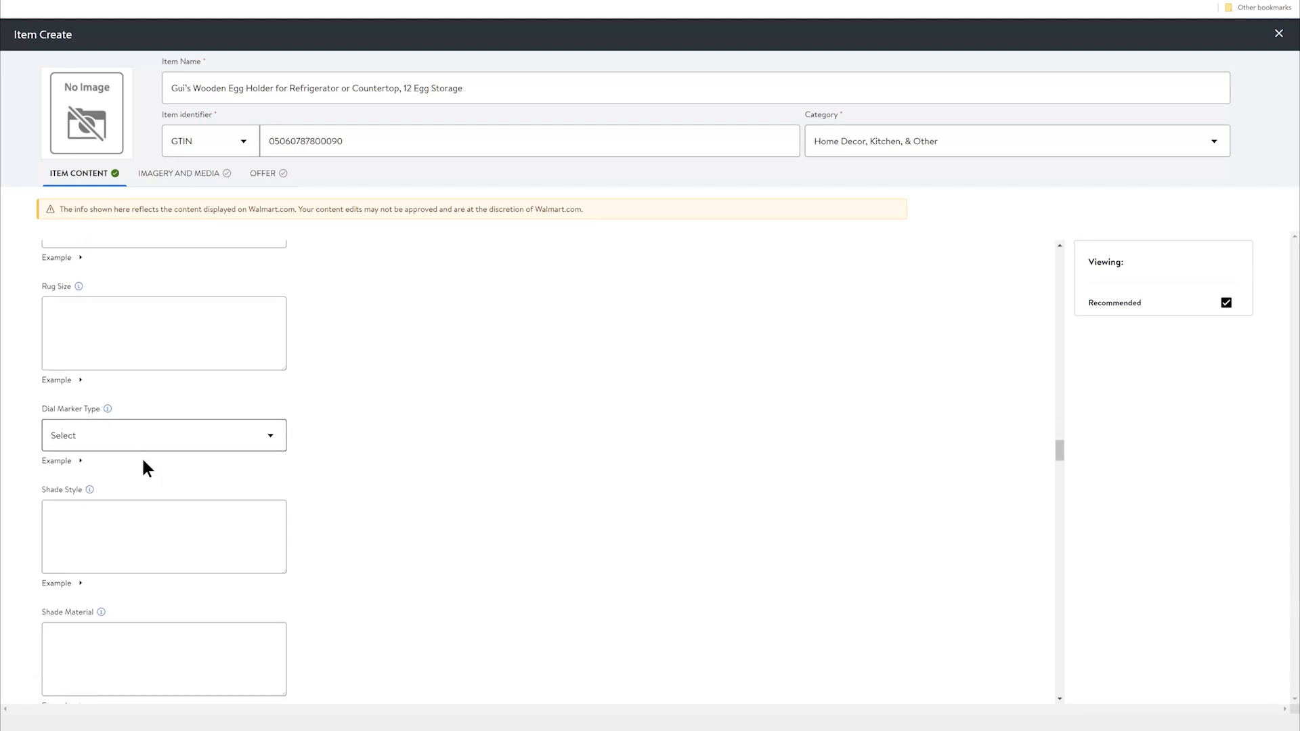
{"action": "scroll", "scroll_direction": "down", "scroll_amount": 3}
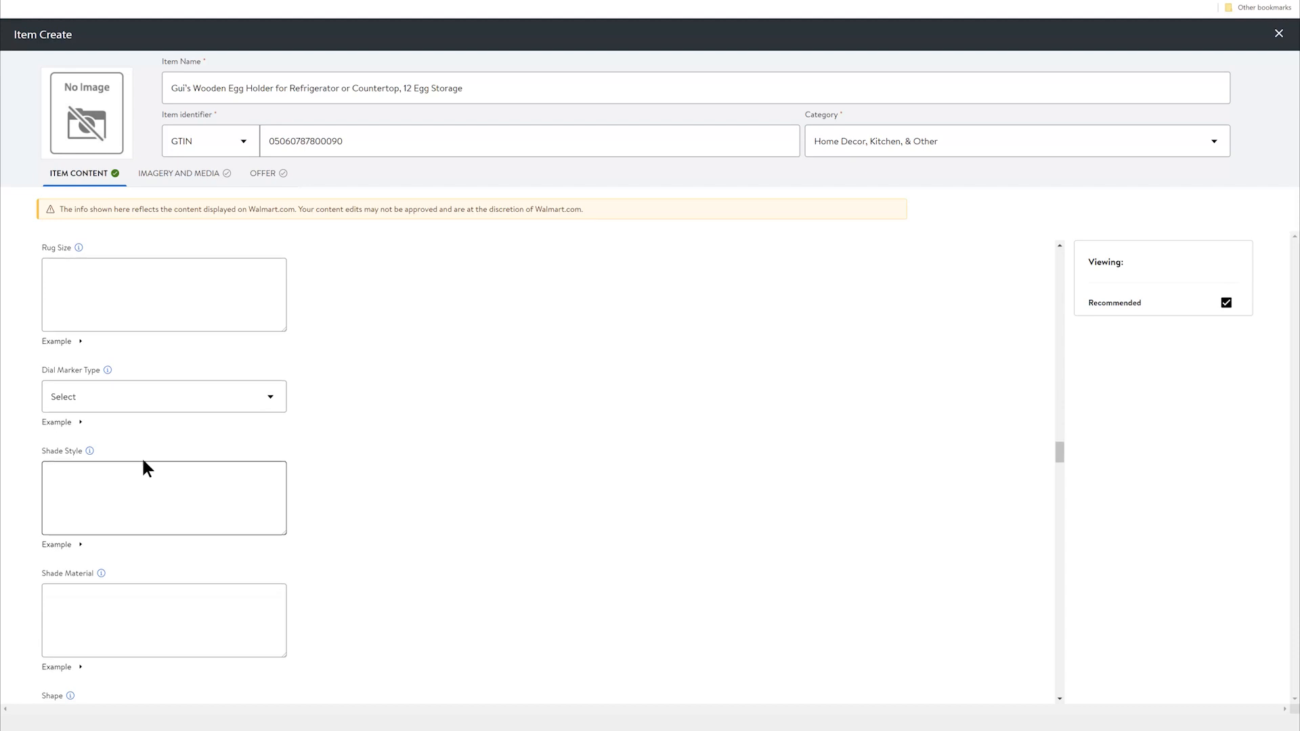
{"action": "scroll", "scroll_direction": "down", "scroll_amount": 3}
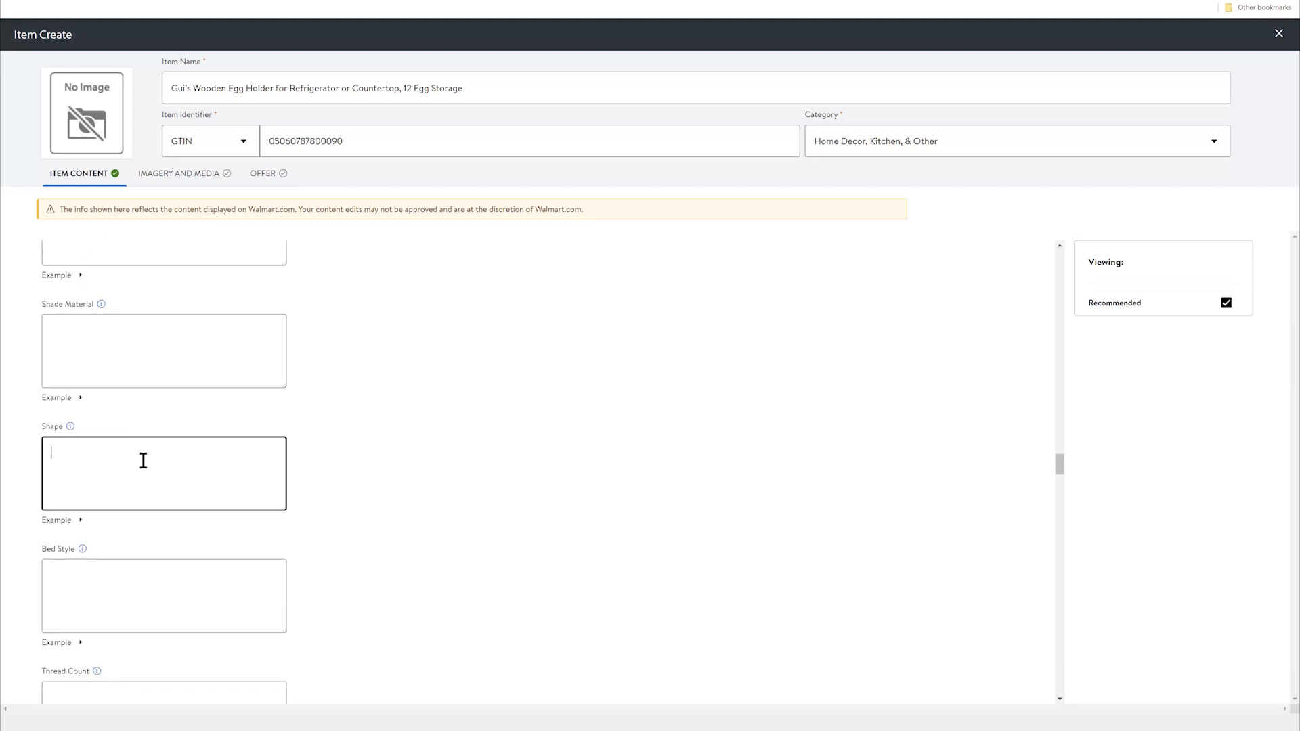
{"action": "type", "text": "rectan"}
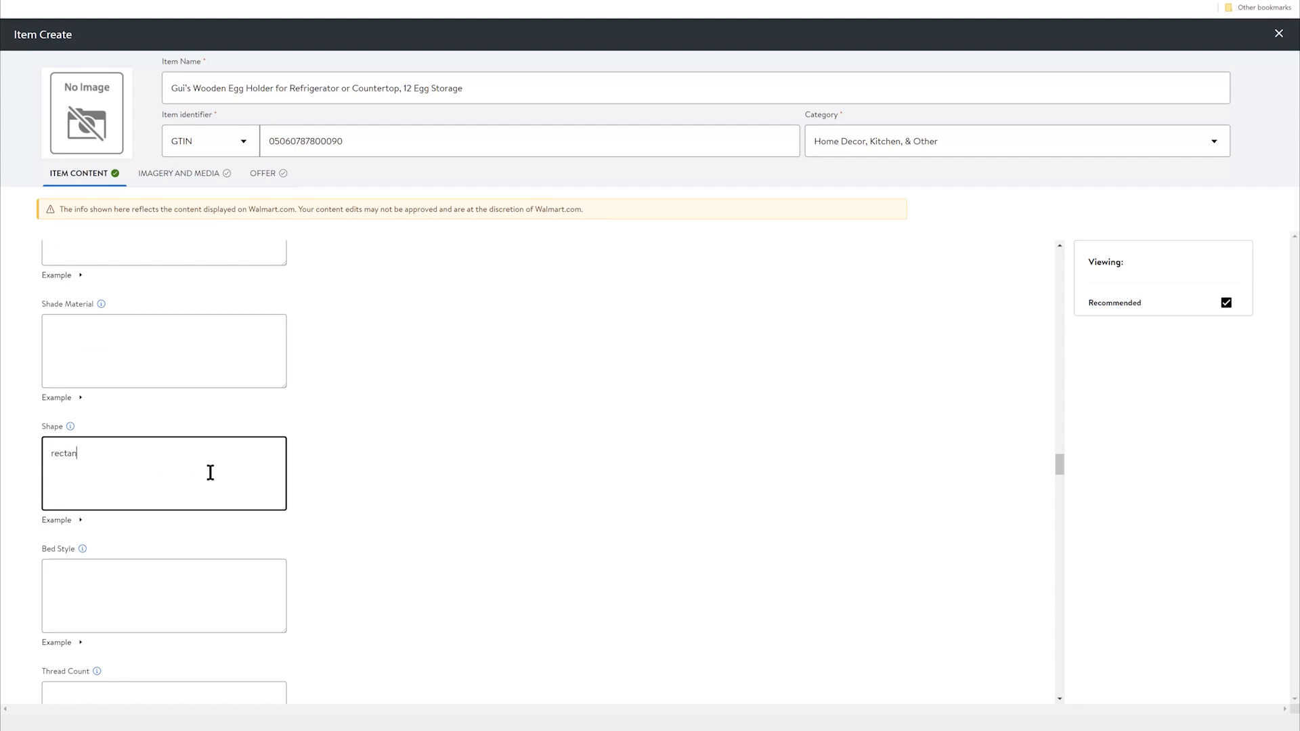
{"action": "type", "text": "gle"}
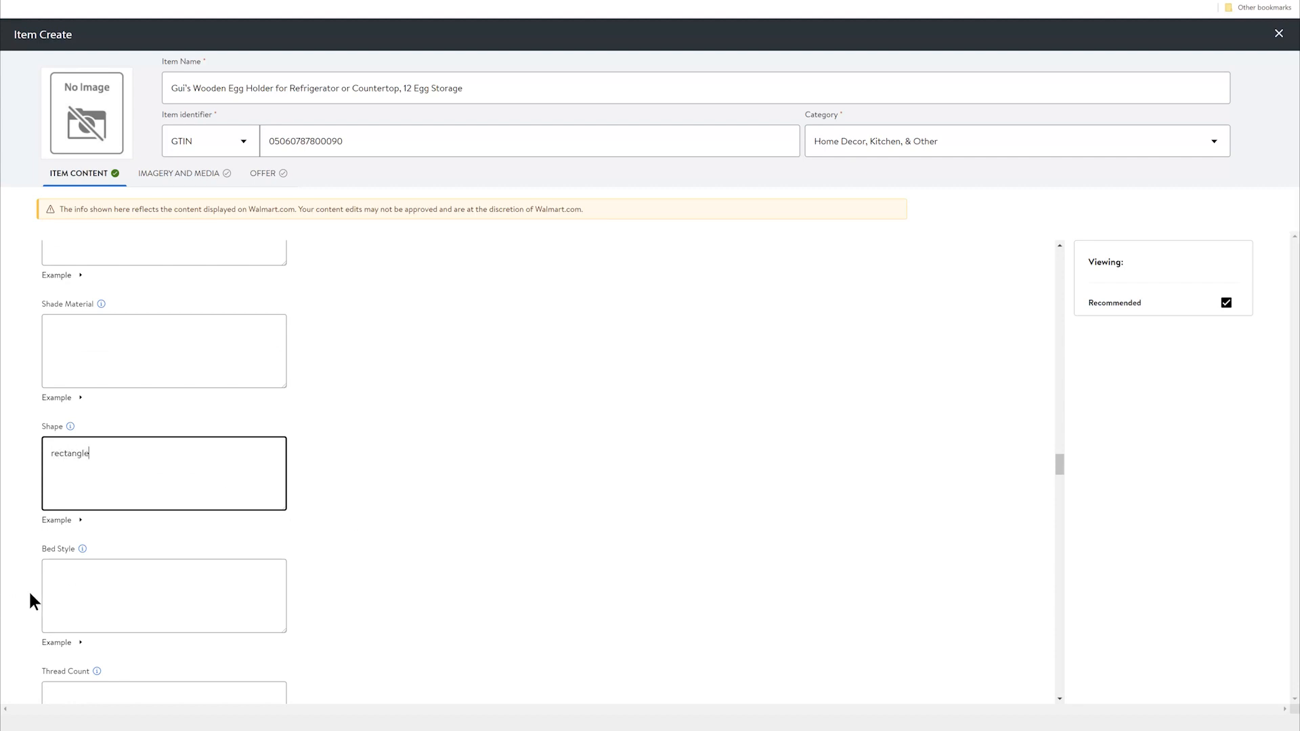
Scroll further through the form to Is Pet Friendly, set to No.
{"action": "scroll", "scroll_direction": "down", "scroll_amount": 3}
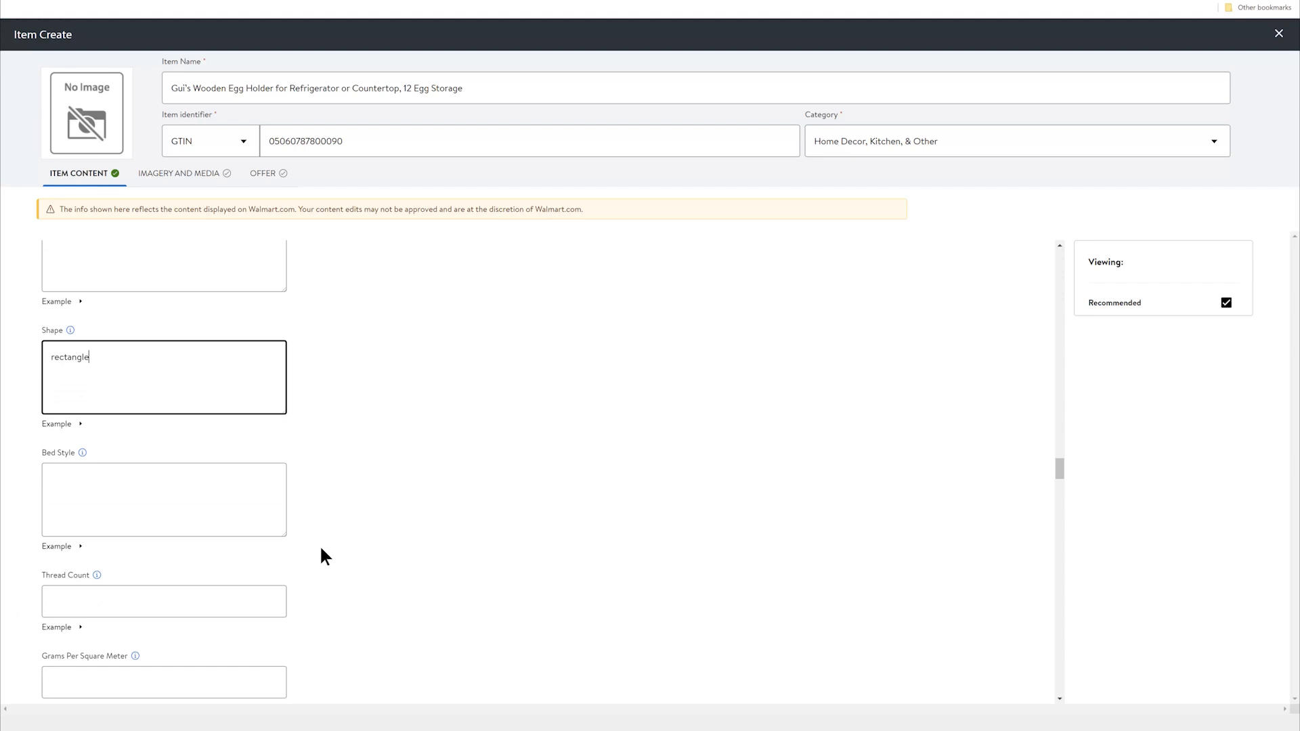
{"action": "scroll", "scroll_direction": "down", "scroll_amount": 3}
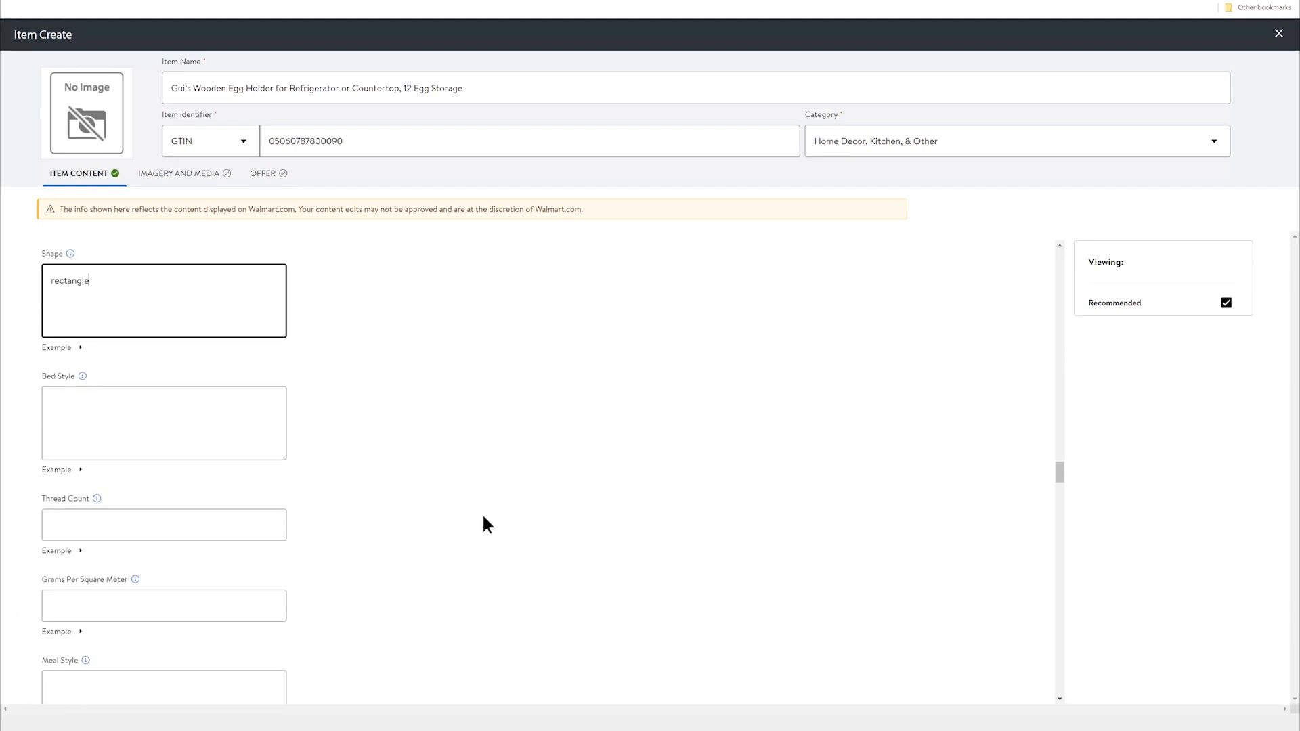
{"action": "scroll", "scroll_direction": "down", "scroll_amount": 3}
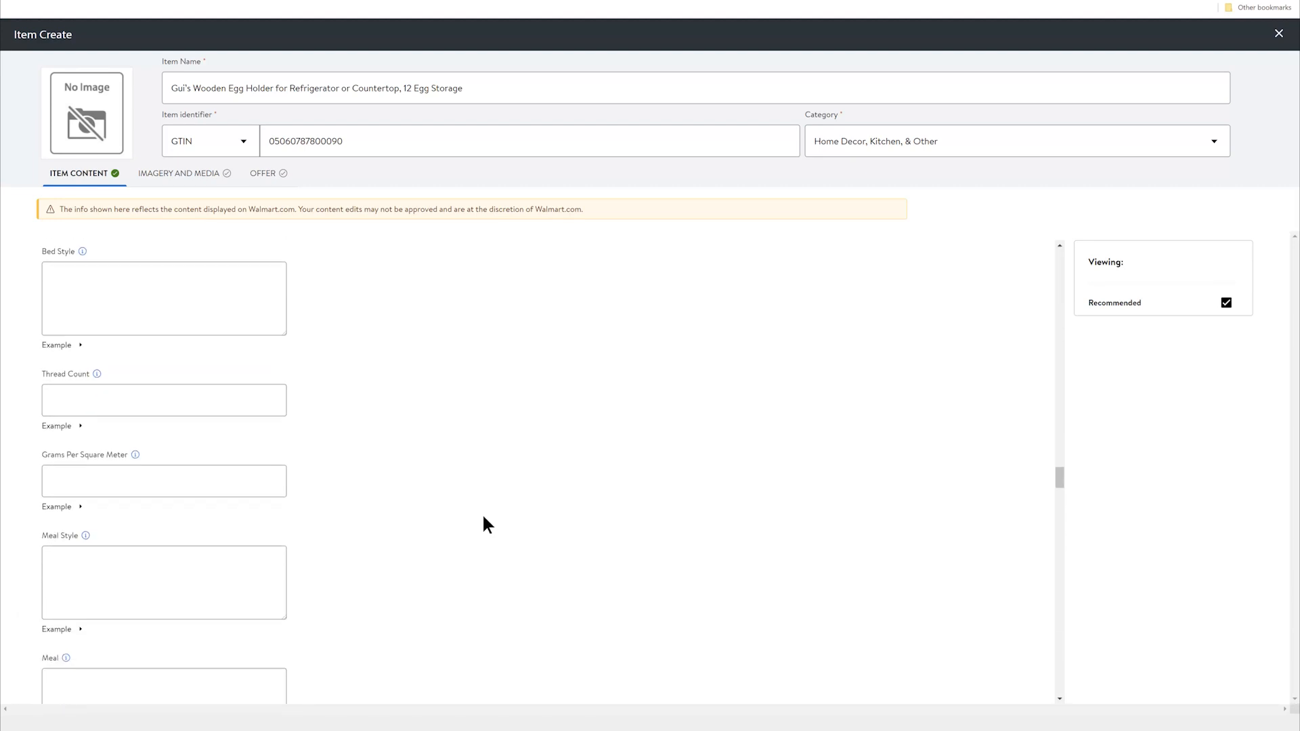
{"action": "scroll", "scroll_direction": "down", "scroll_amount": 3}
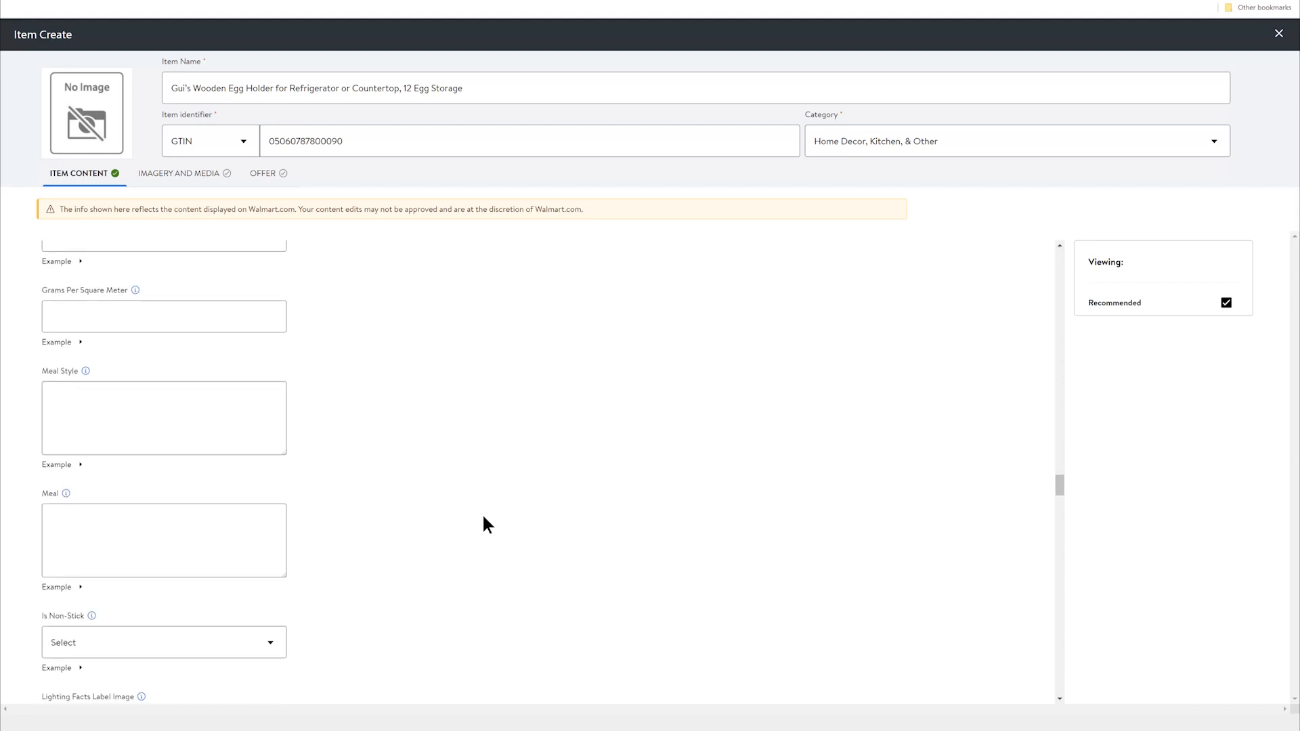
{"action": "scroll", "scroll_direction": "down", "scroll_amount": 3}
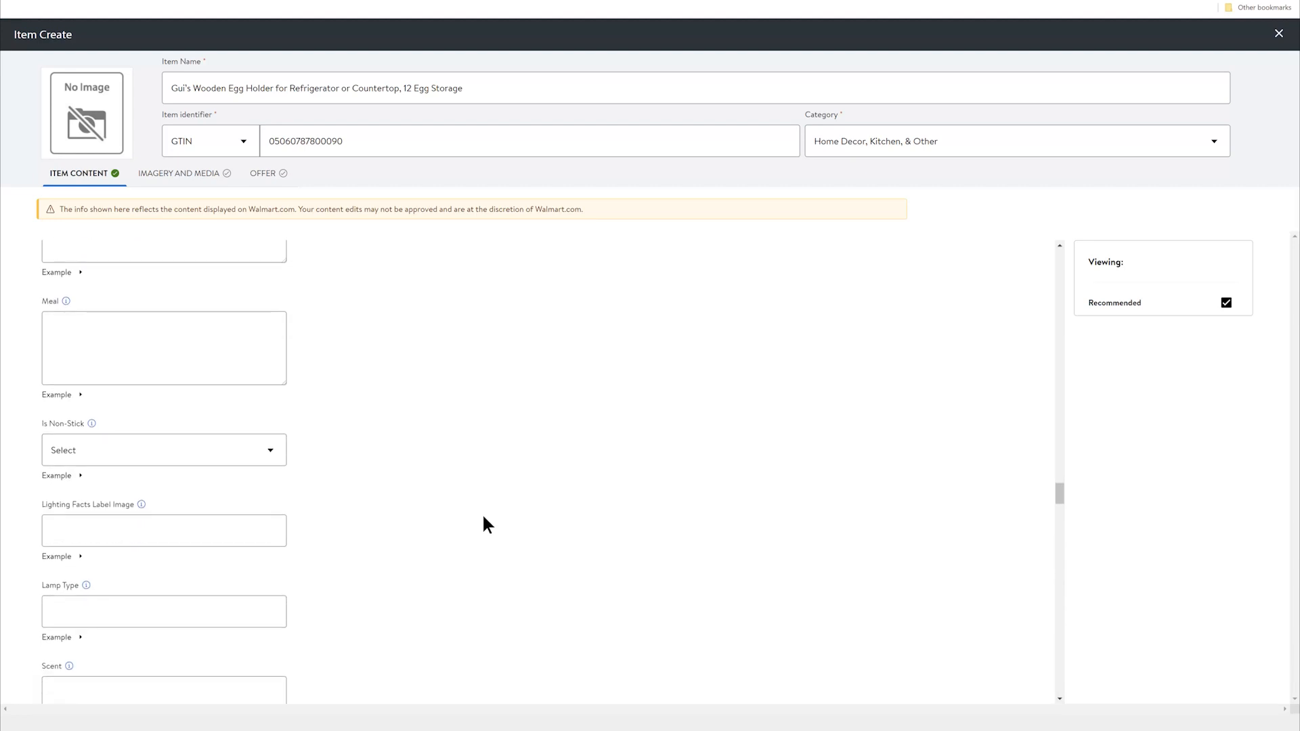
{"action": "scroll", "scroll_direction": "down", "scroll_amount": 3}
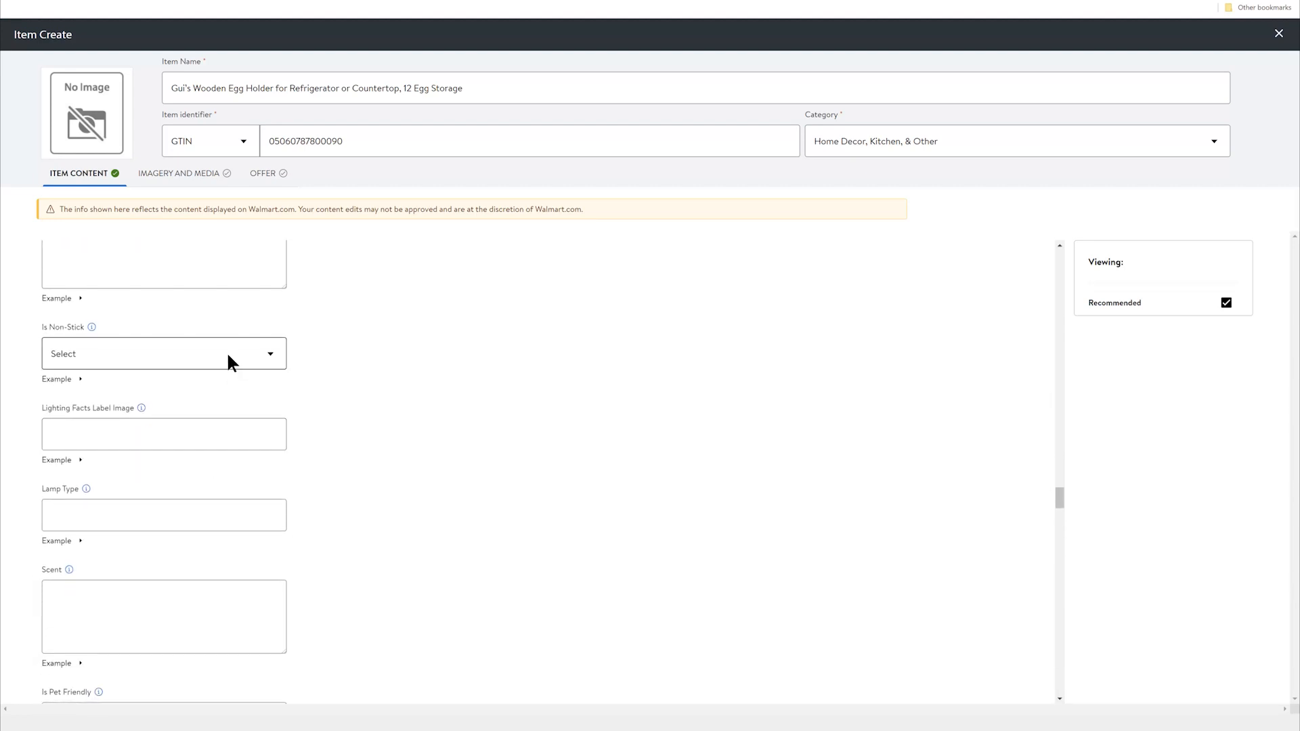
{"action": "scroll", "scroll_direction": "down", "scroll_amount": 3}
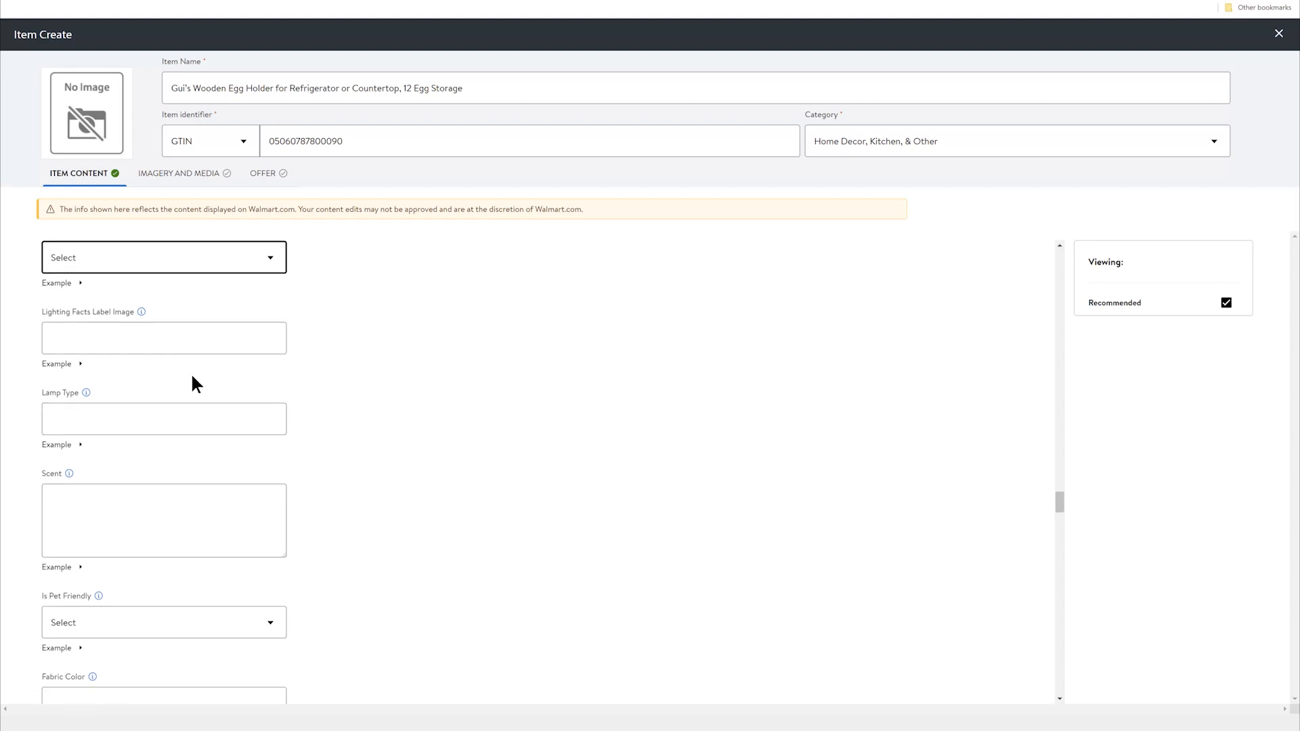
{"action": "scroll", "scroll_direction": "down", "scroll_amount": 3}
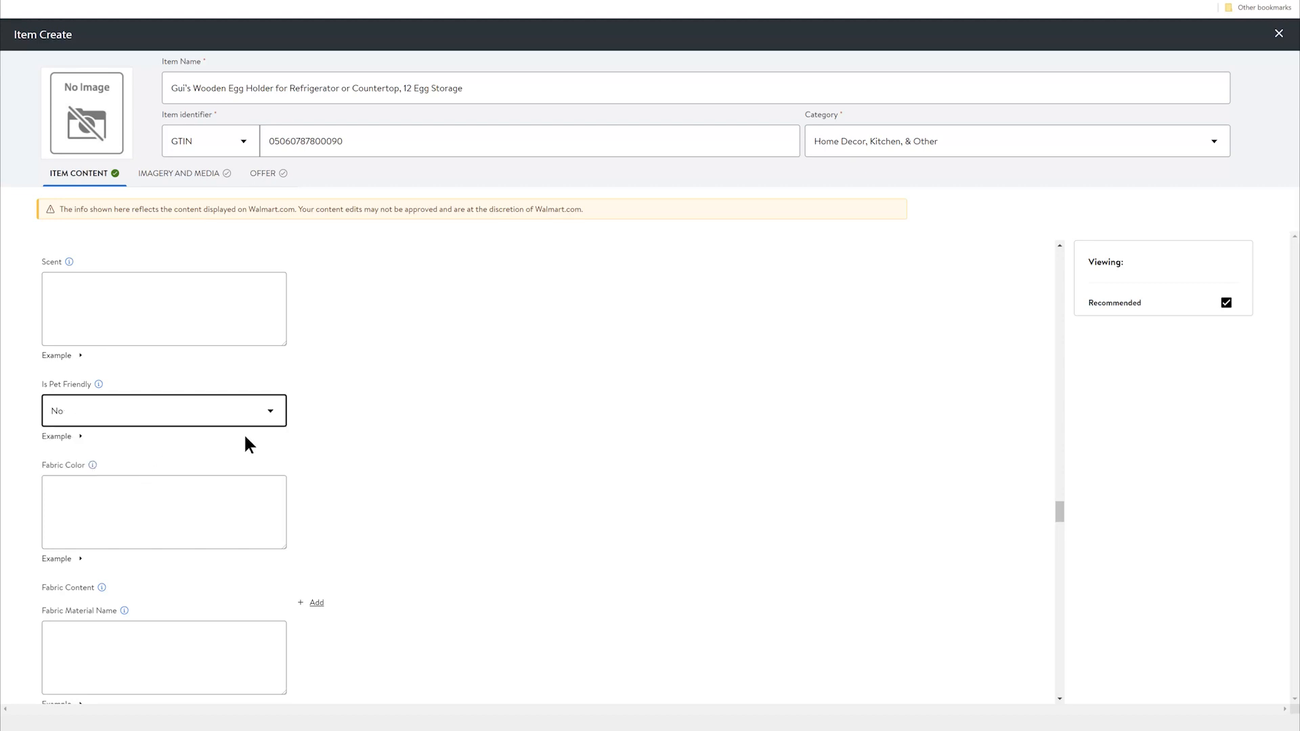
Enter egg storage as recommended use and 'hand wash and diswasher safe' as care notes.
{"action": "scroll", "scroll_direction": "down", "scroll_amount": 3}
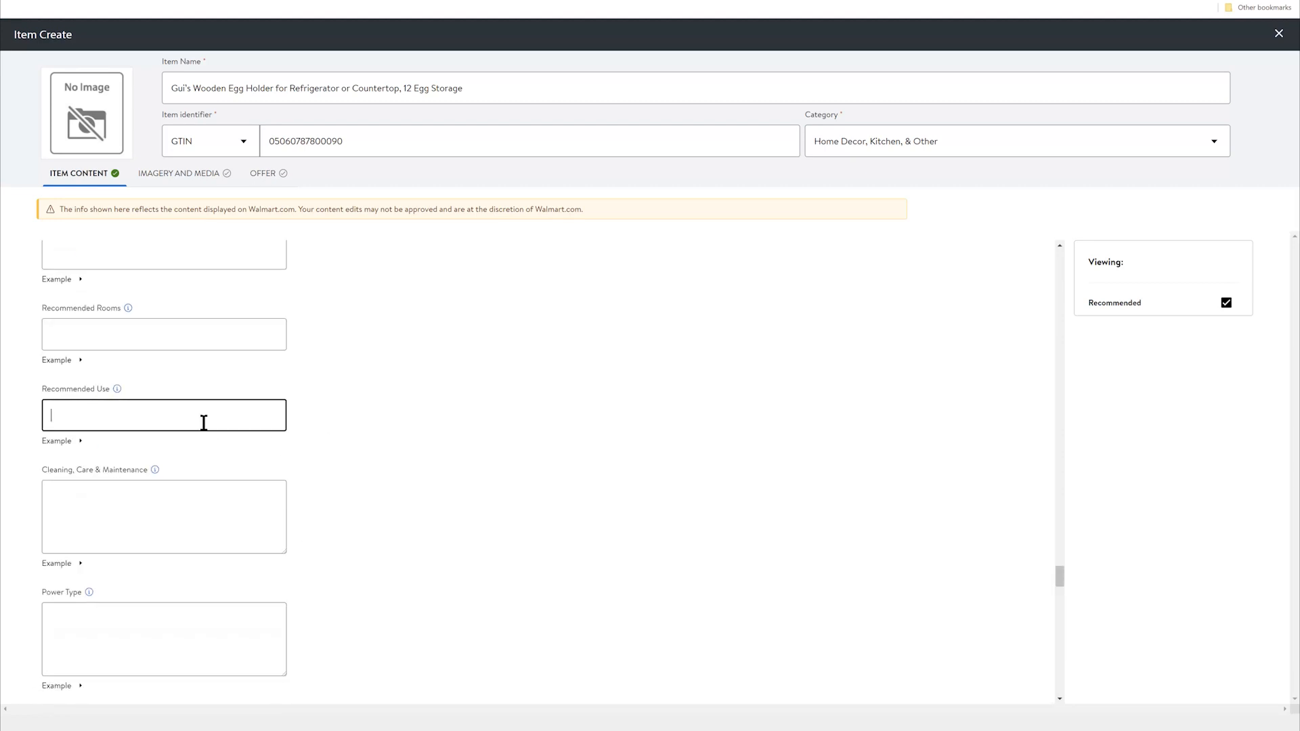
{"action": "type", "text": "egg"}
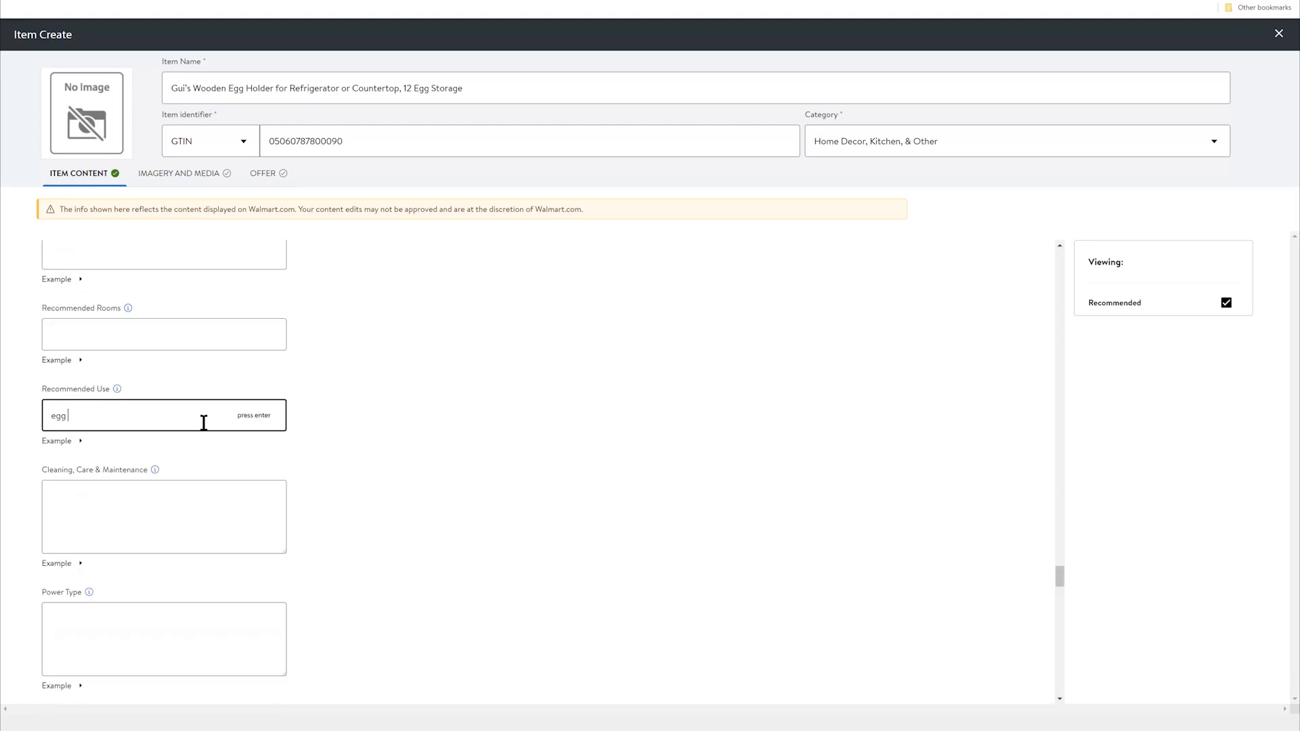
{"action": "type", "text": "storage"}
{"action": "left_click", "coordinate": [164, 517]}
{"action": "type", "text": "h"}
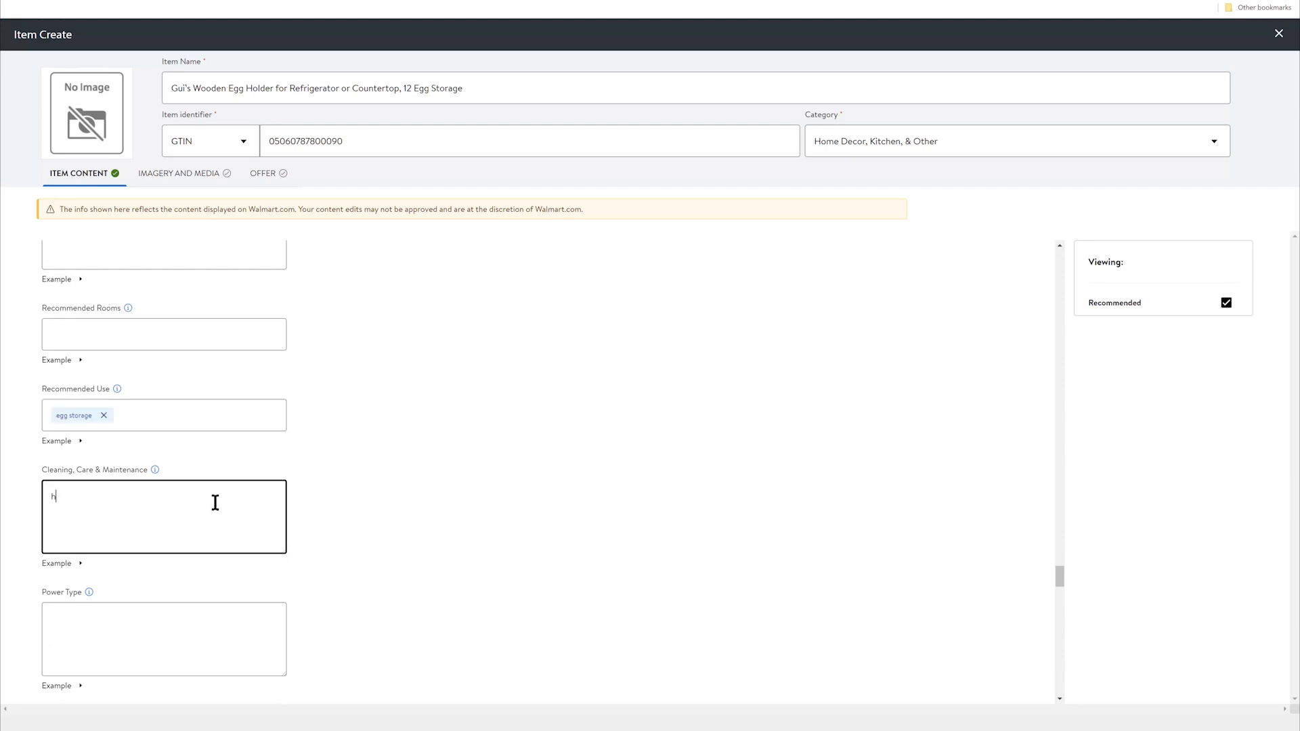
{"action": "type", "text": "and wa"}
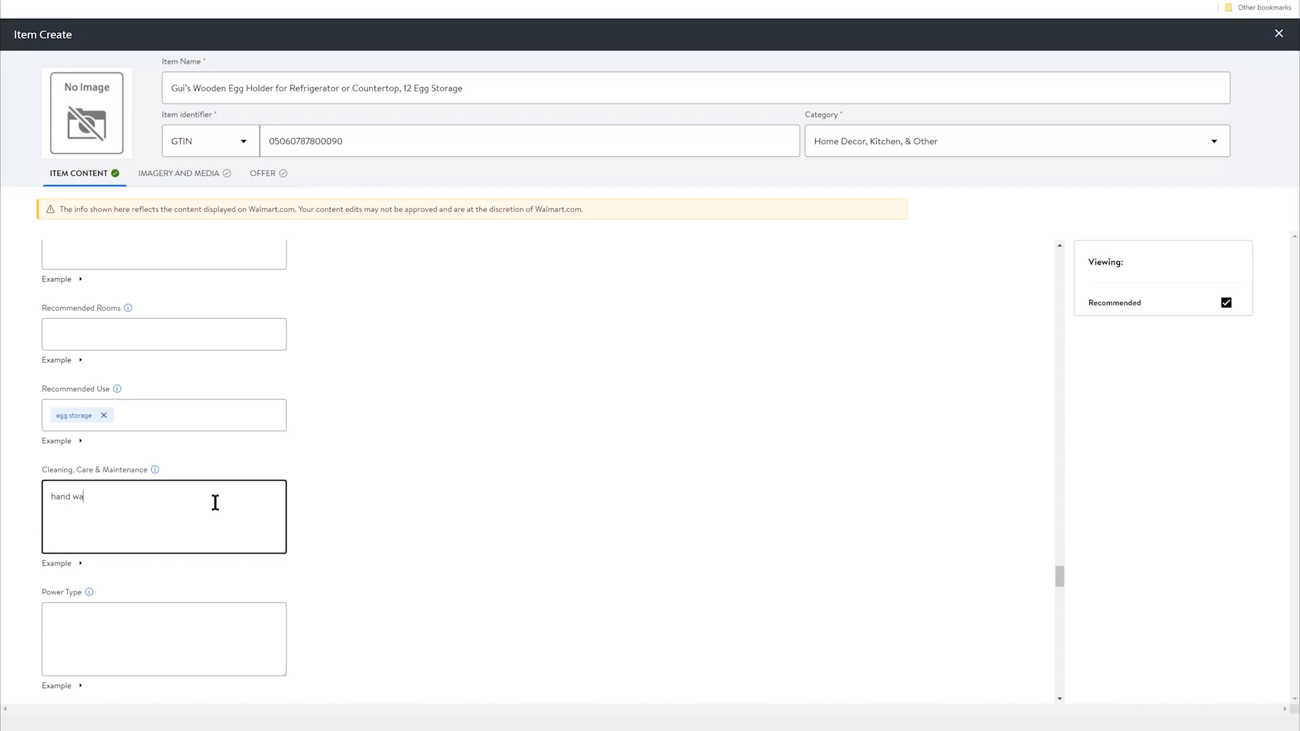
{"action": "type", "text": "sh and diswasher safe"}
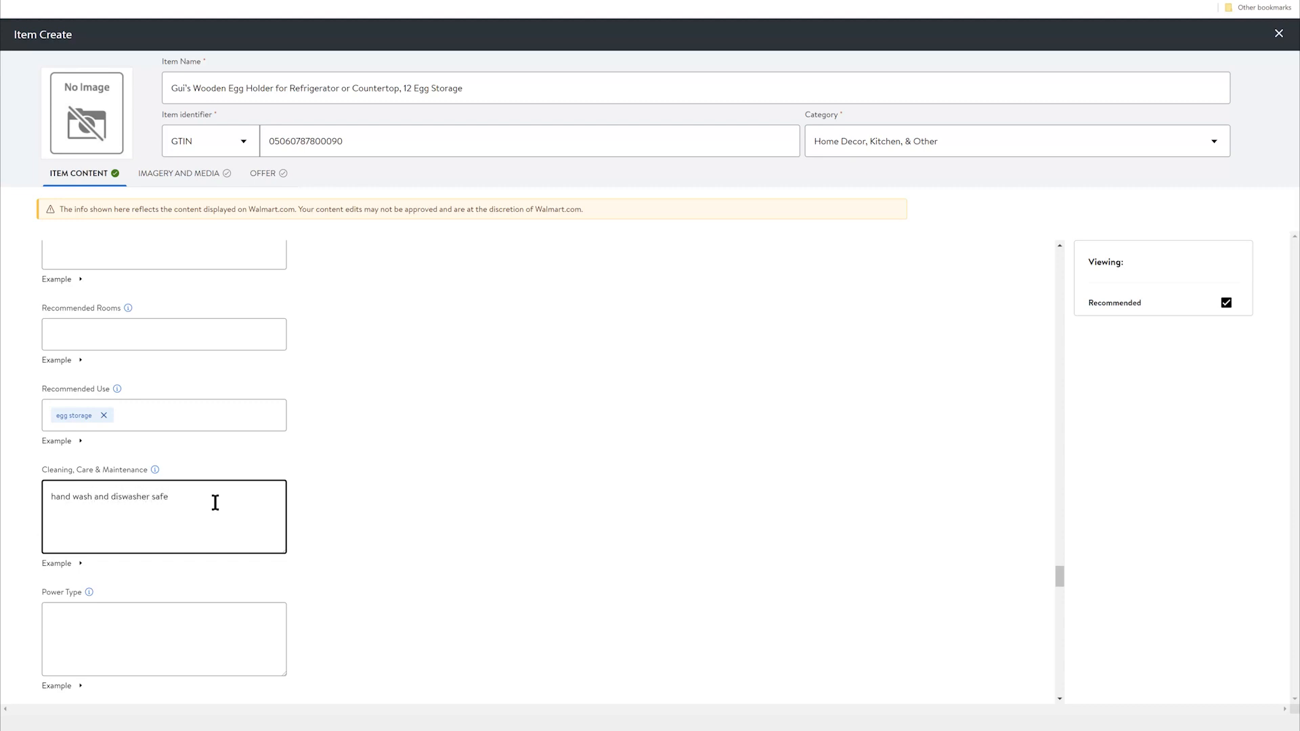
{"action": "scroll", "scroll_direction": "down", "scroll_amount": 3}
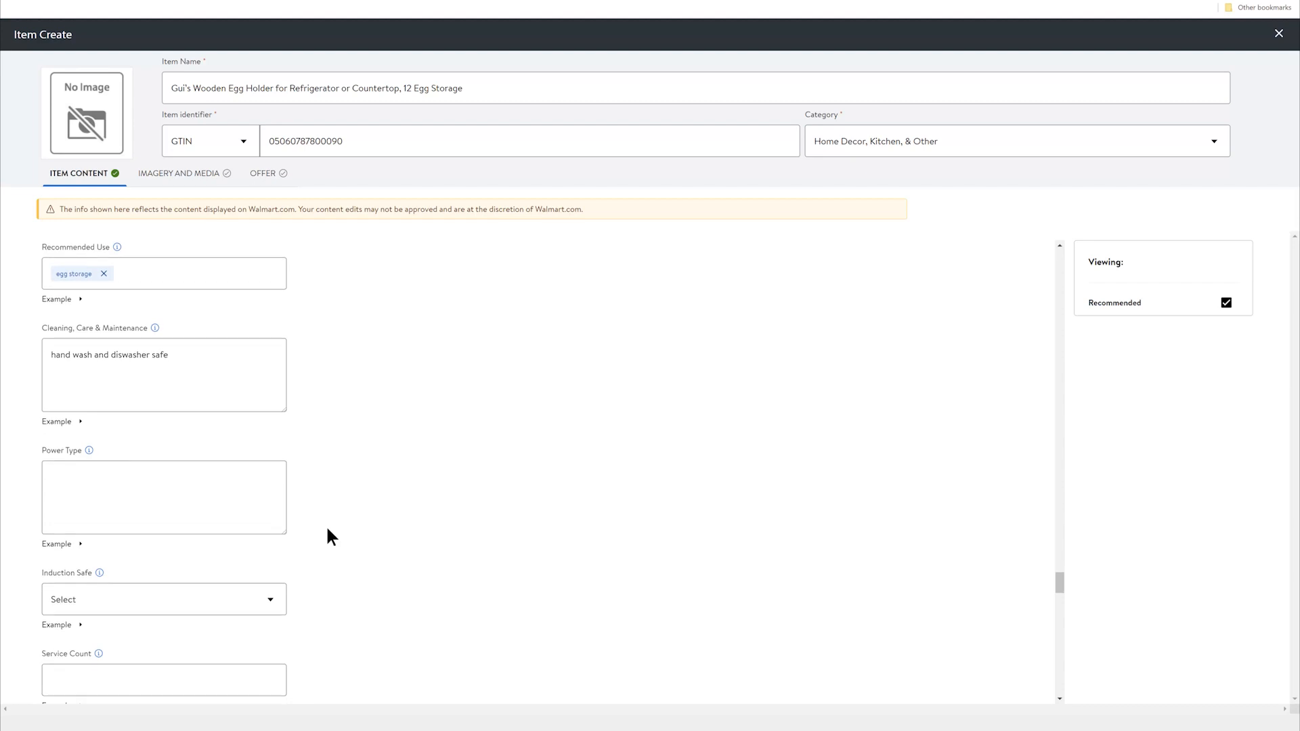
{"action": "scroll", "scroll_direction": "down", "scroll_amount": 3}
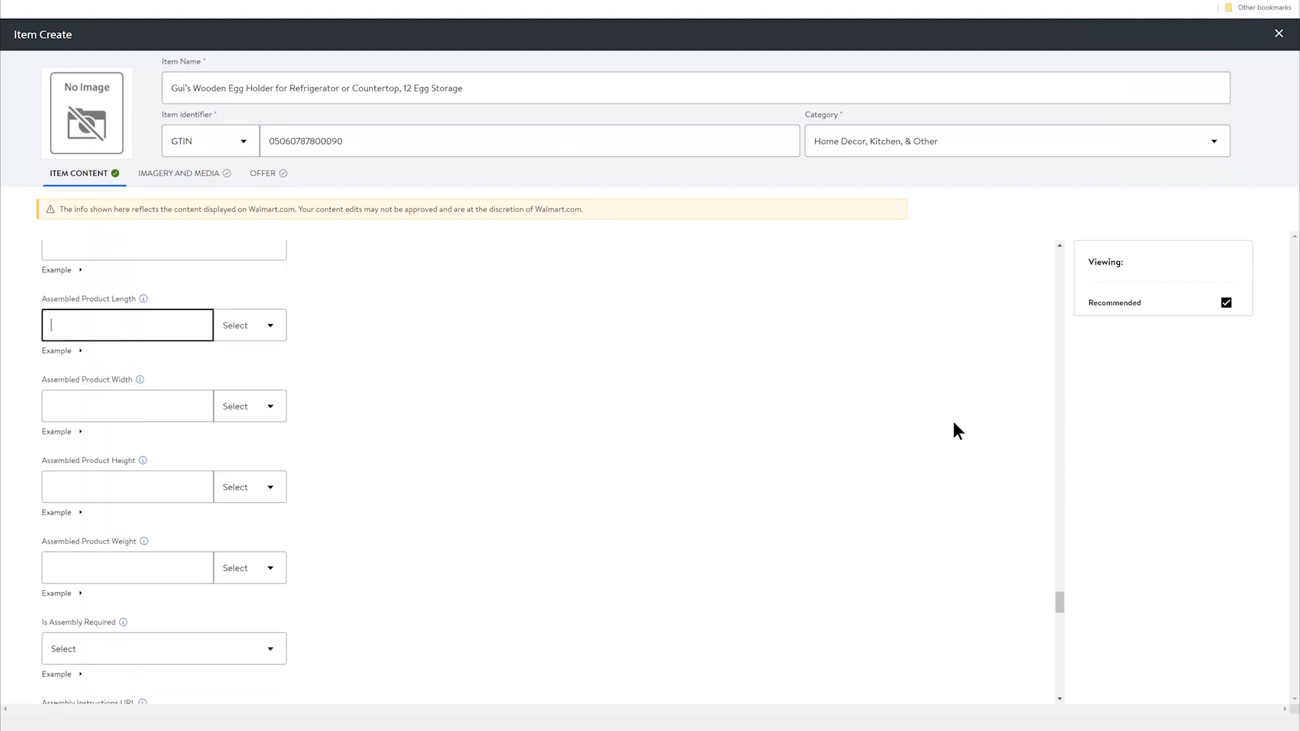
Enter assembled dimensions 11.75 × 3.75 × 0.75 in and an assembled weight of 1 lb.
{"action": "type", "text": "11.75"}
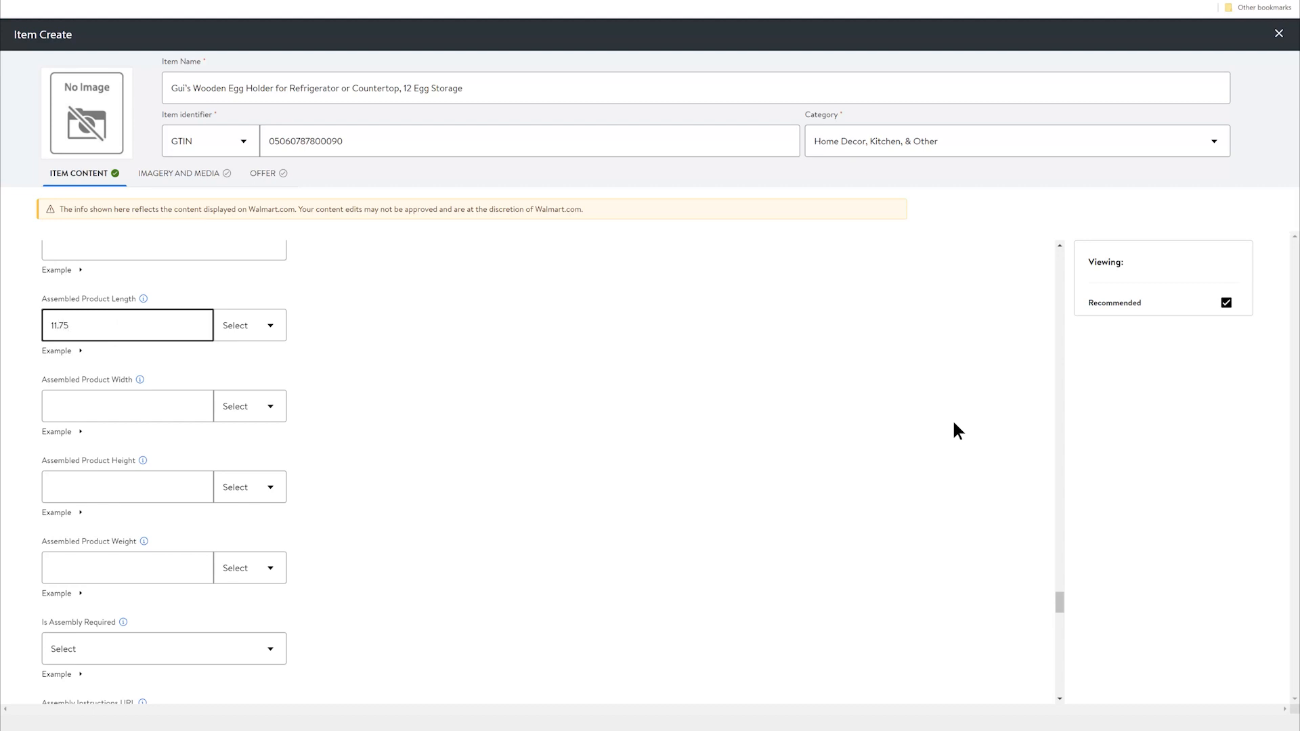
{"action": "left_click", "coordinate": [246, 325]}
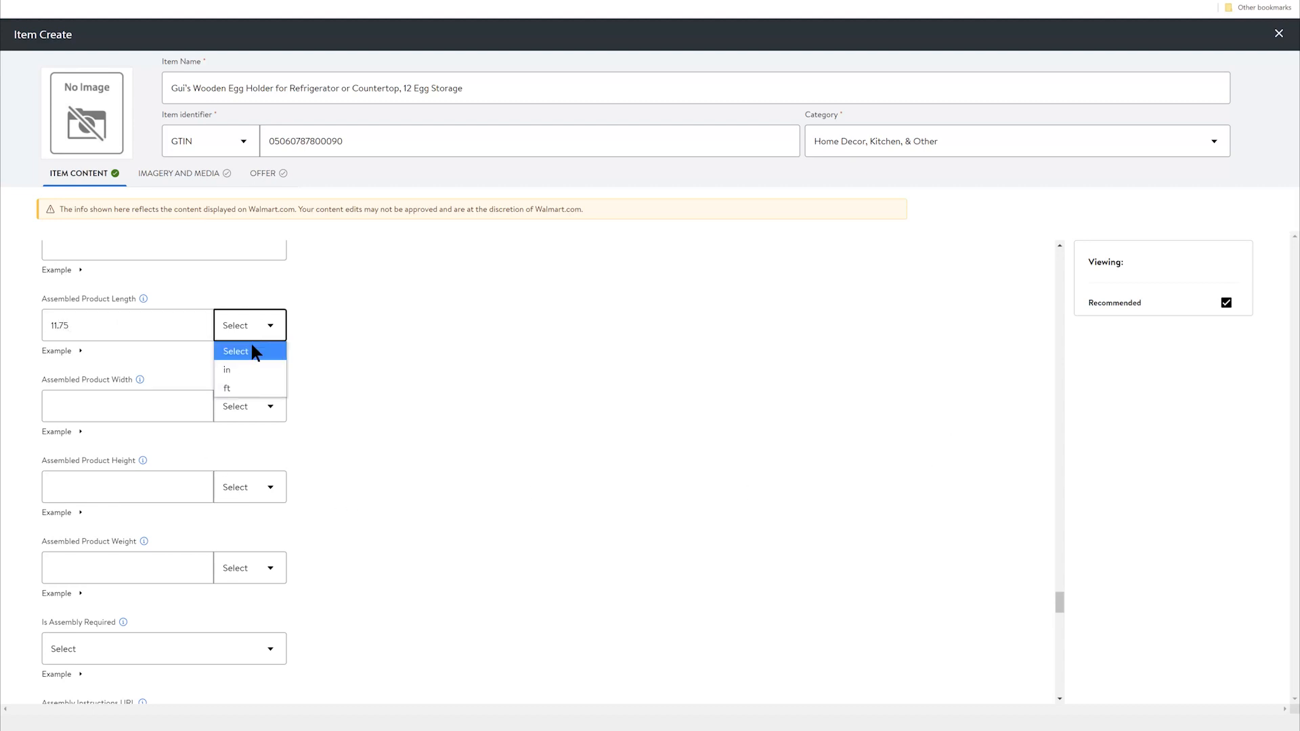
{"action": "left_click", "coordinate": [235, 370]}
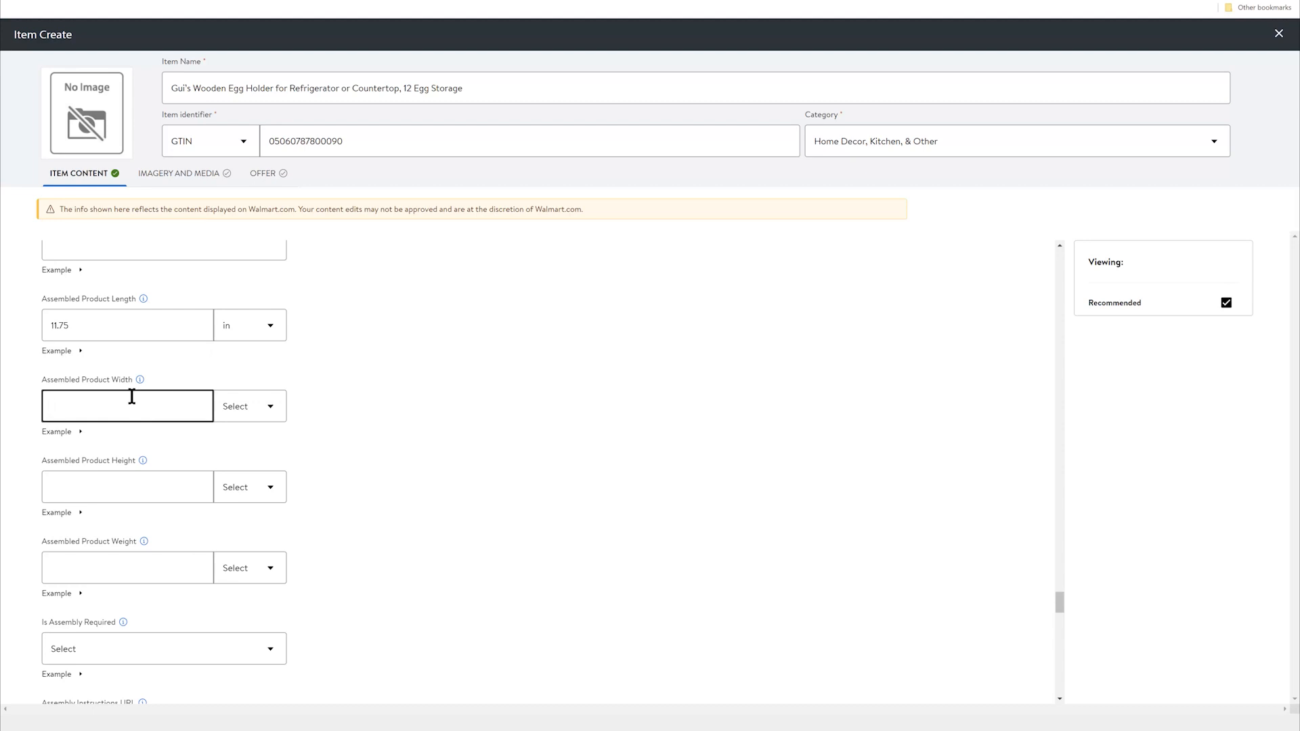
{"action": "left_click", "coordinate": [126, 406]}
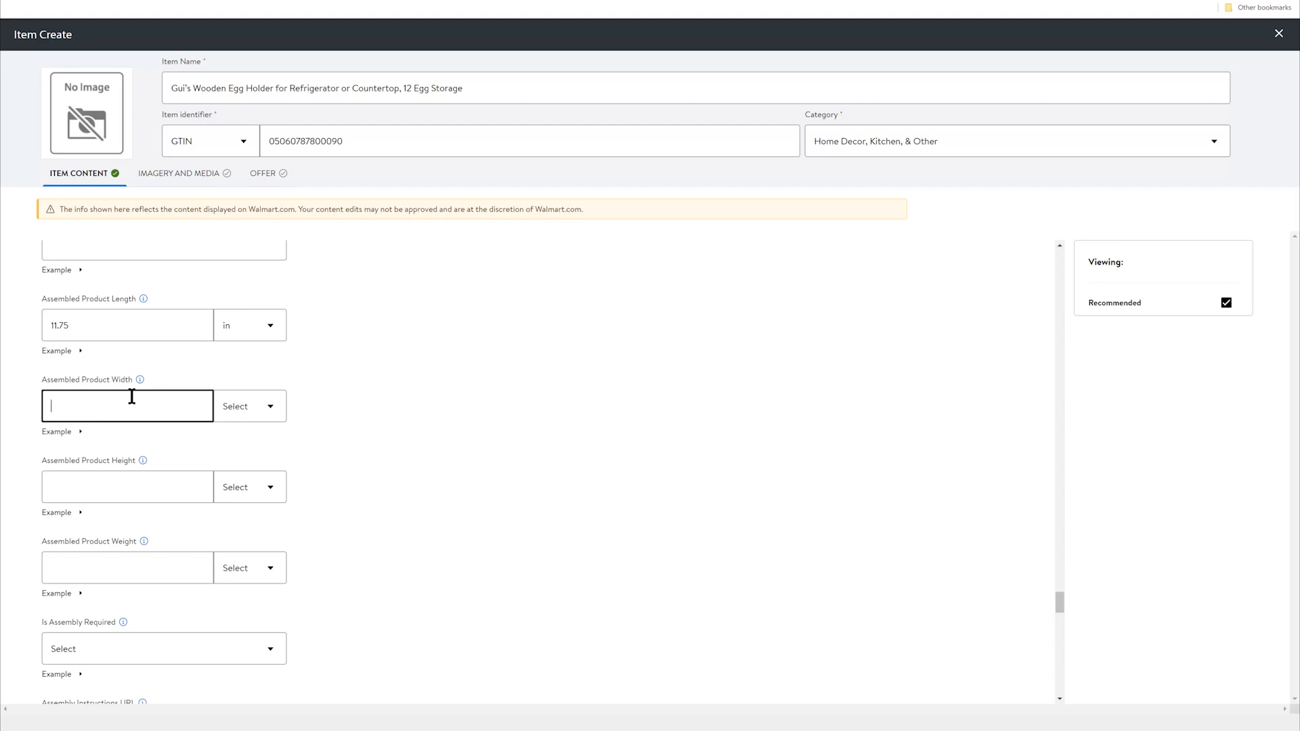
{"action": "type", "text": "3.75"}
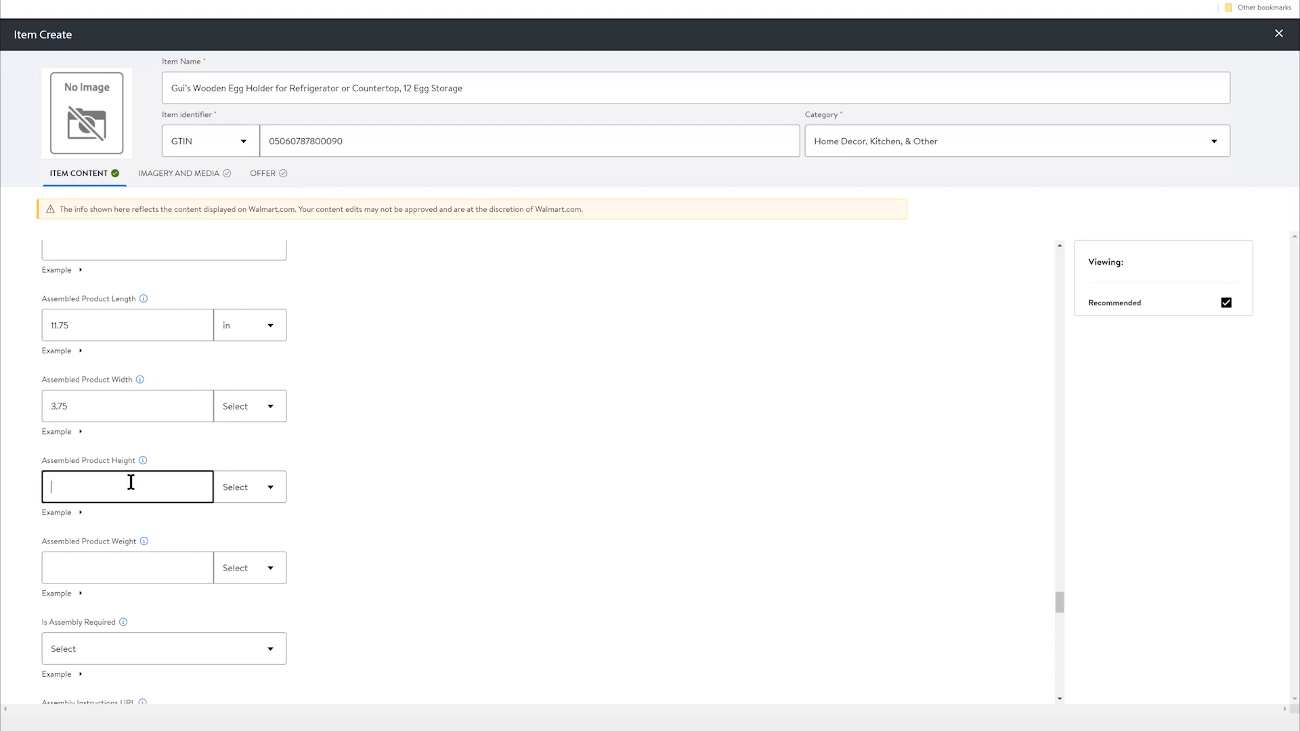
{"action": "type", "text": "0.75"}
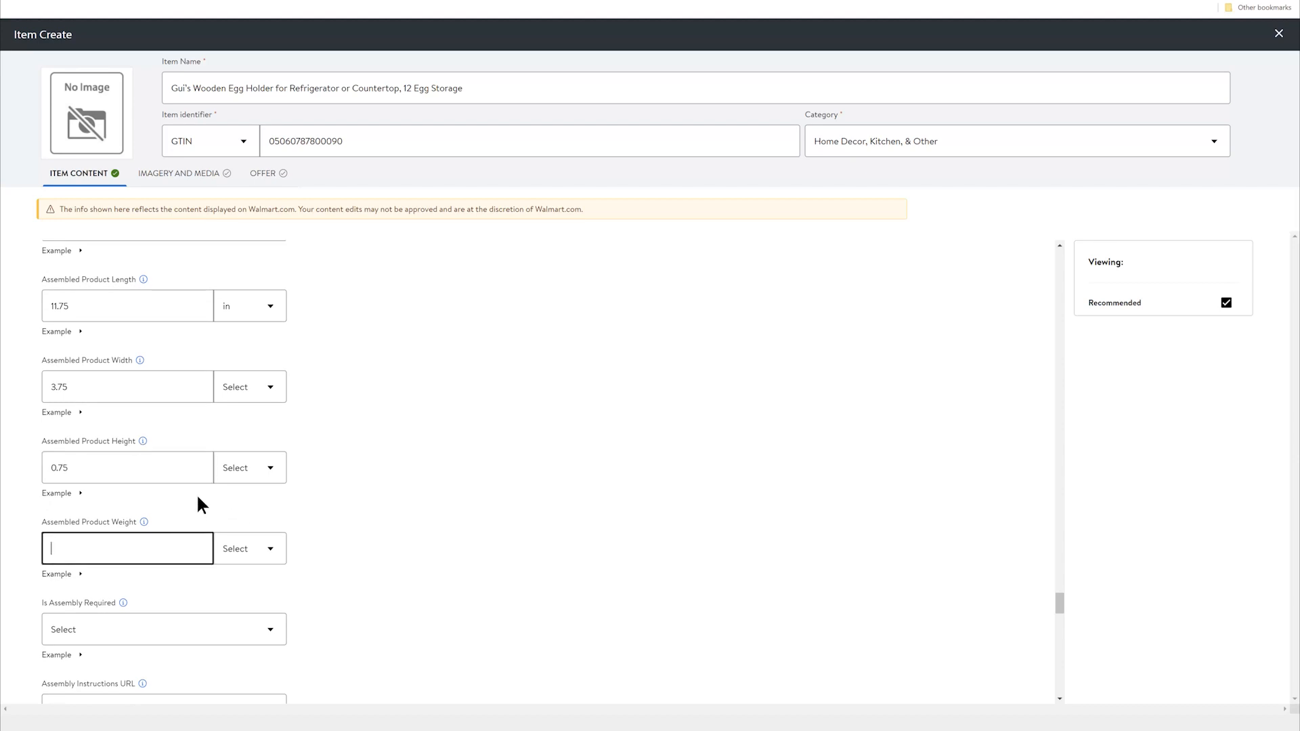
{"action": "left_click", "coordinate": [249, 386]}
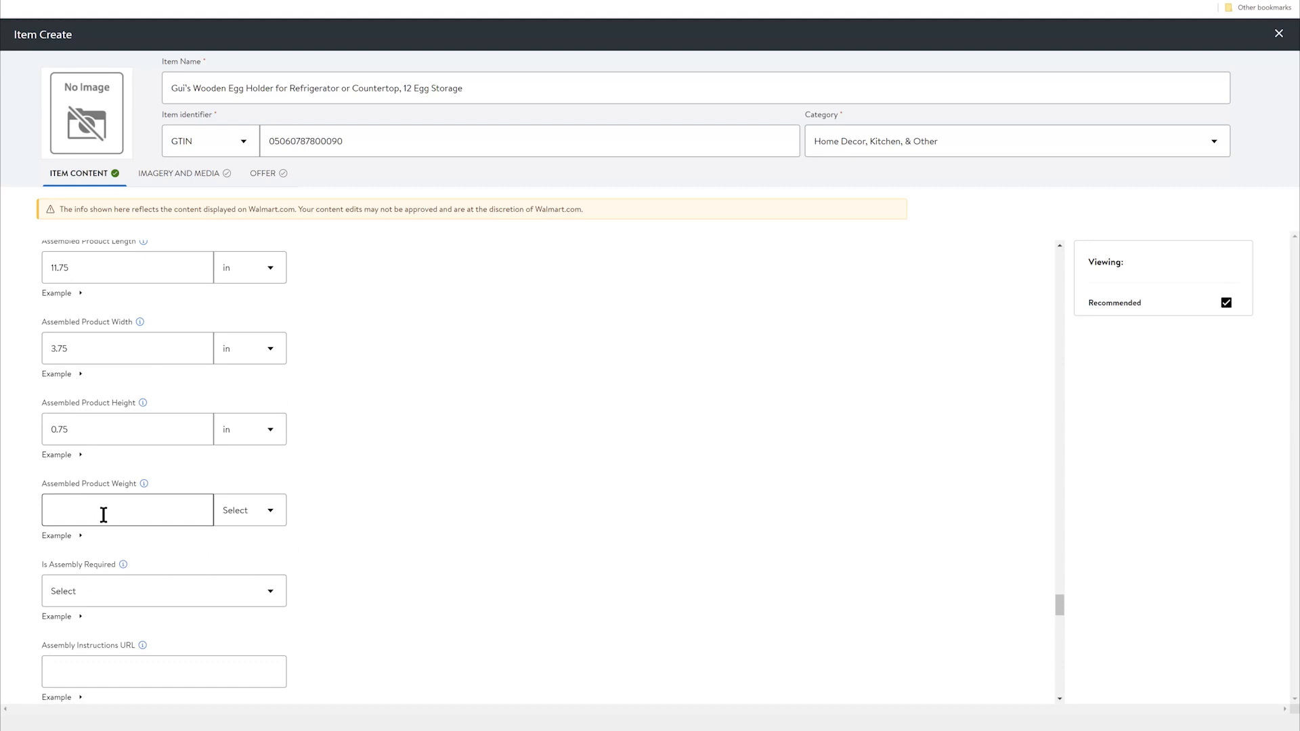
{"action": "type", "text": "1"}
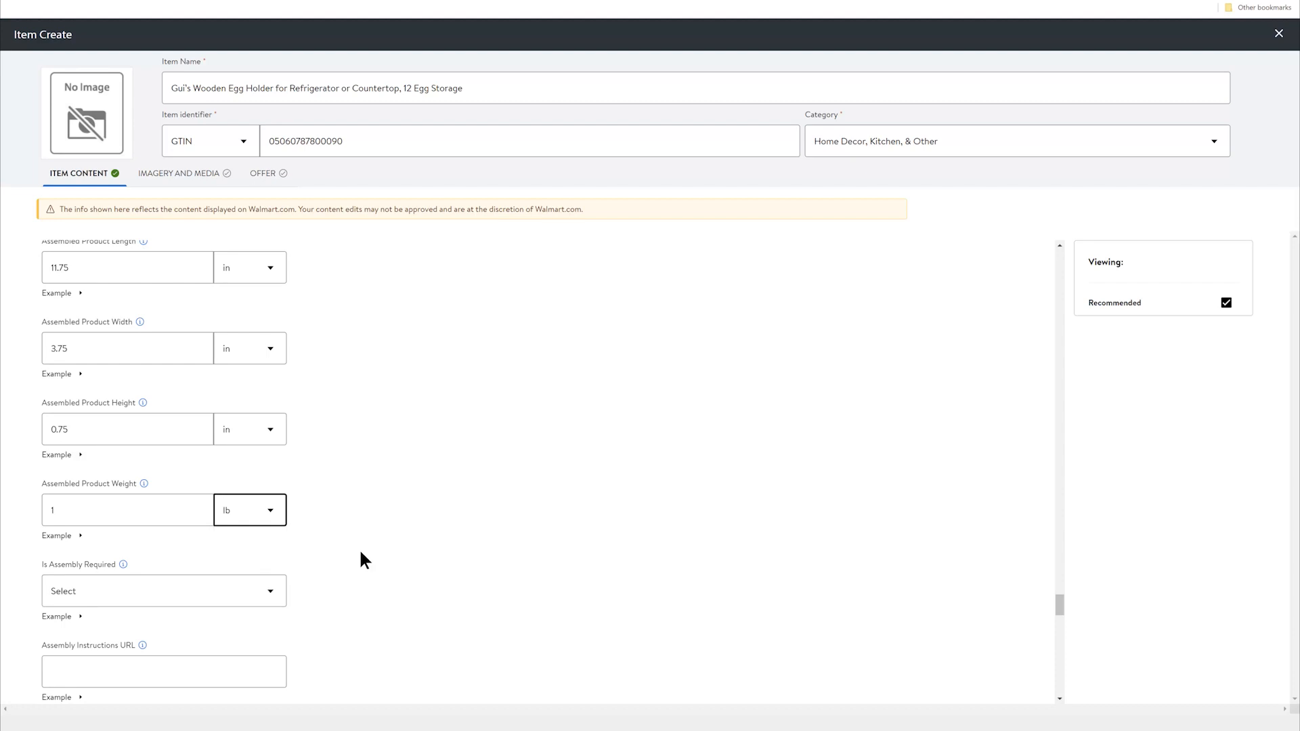
Scroll down to Capacity and enter 12 eggs.
{"action": "scroll", "scroll_direction": "down", "scroll_amount": 3}
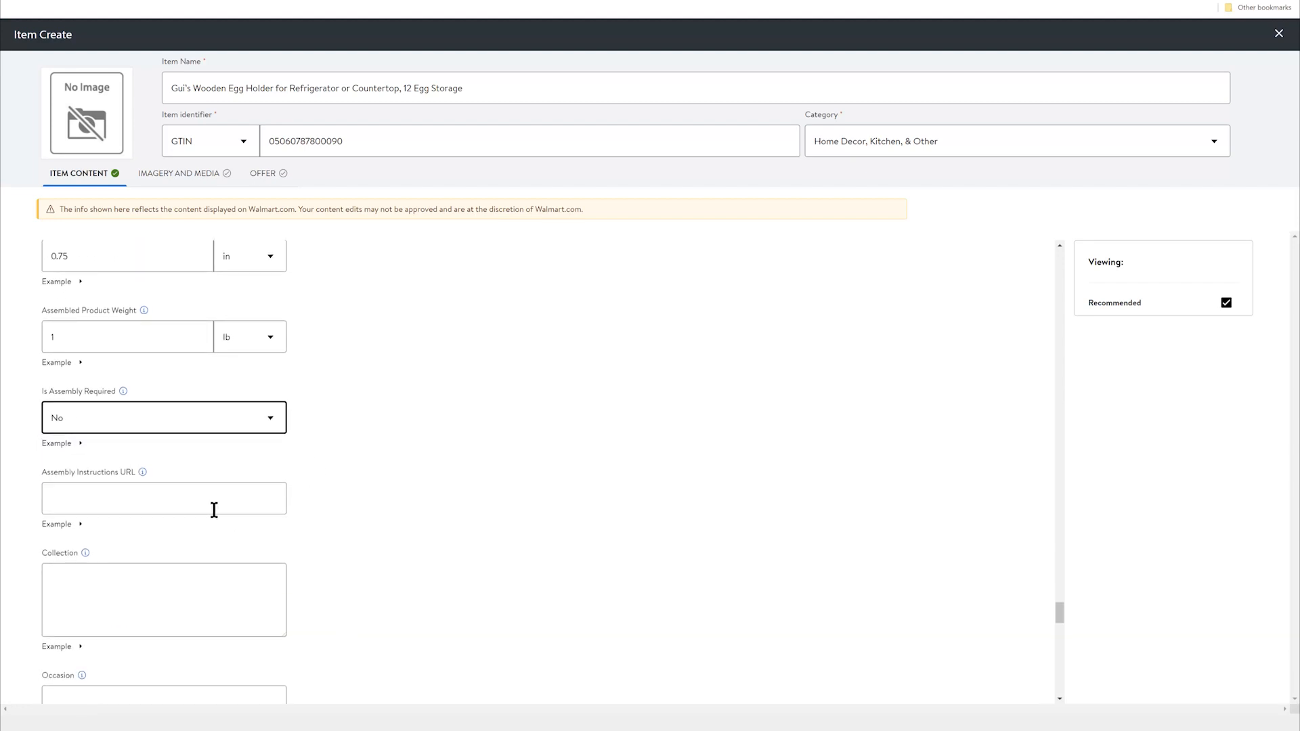
{"action": "scroll", "scroll_direction": "down", "scroll_amount": 3}
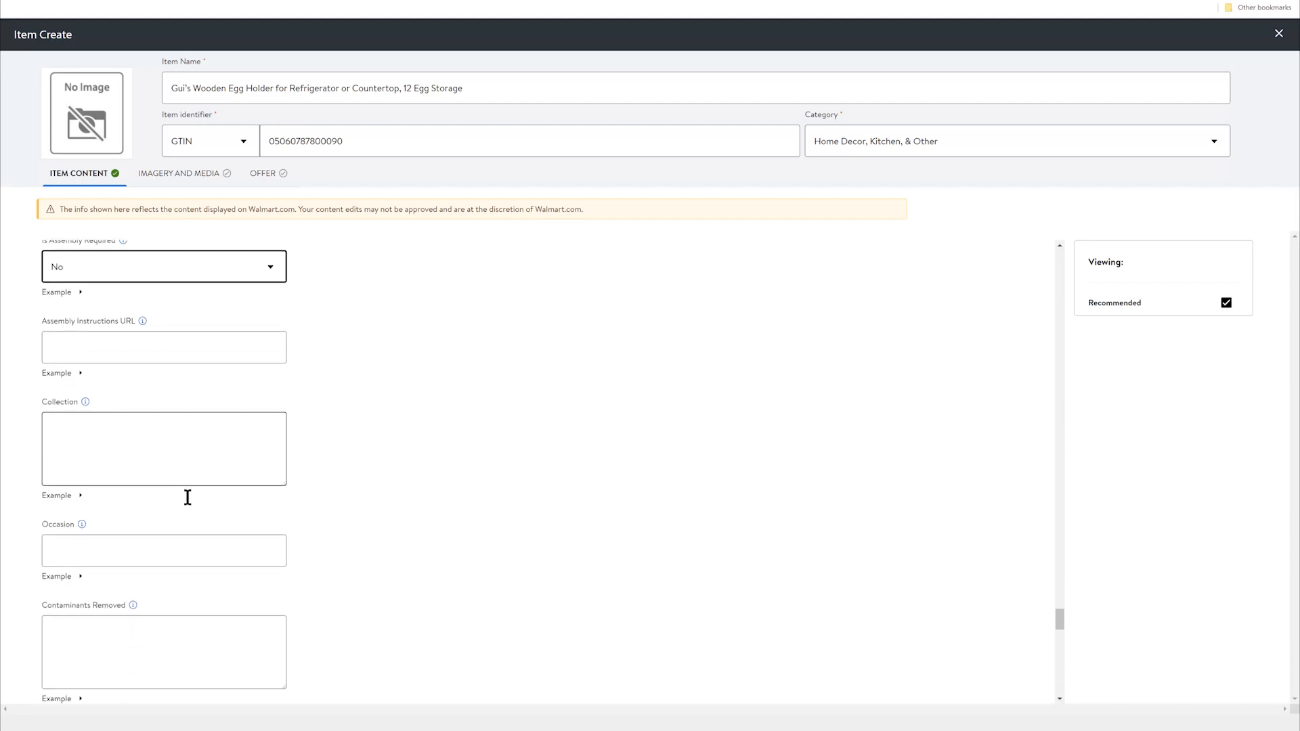
{"action": "scroll", "scroll_direction": "down", "scroll_amount": 3}
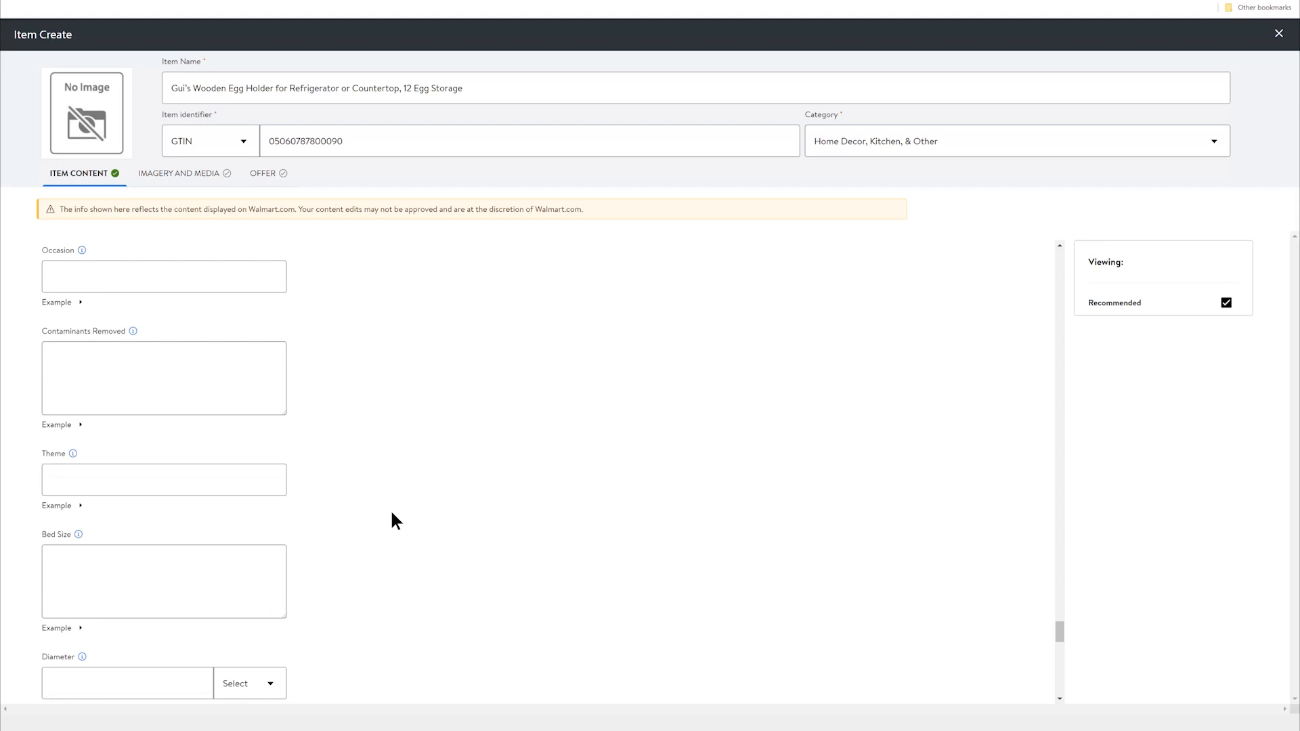
{"action": "scroll", "scroll_direction": "down", "scroll_amount": 3}
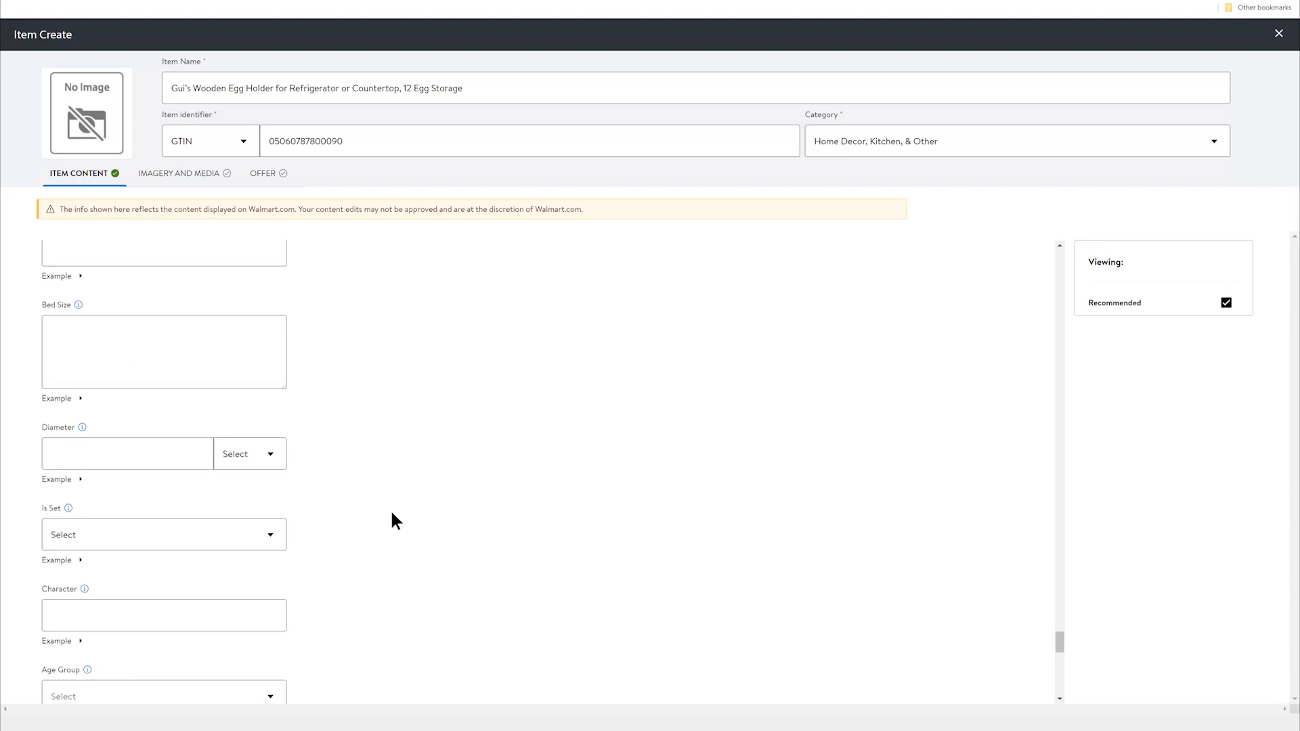
{"action": "scroll", "scroll_direction": "down", "scroll_amount": 3}
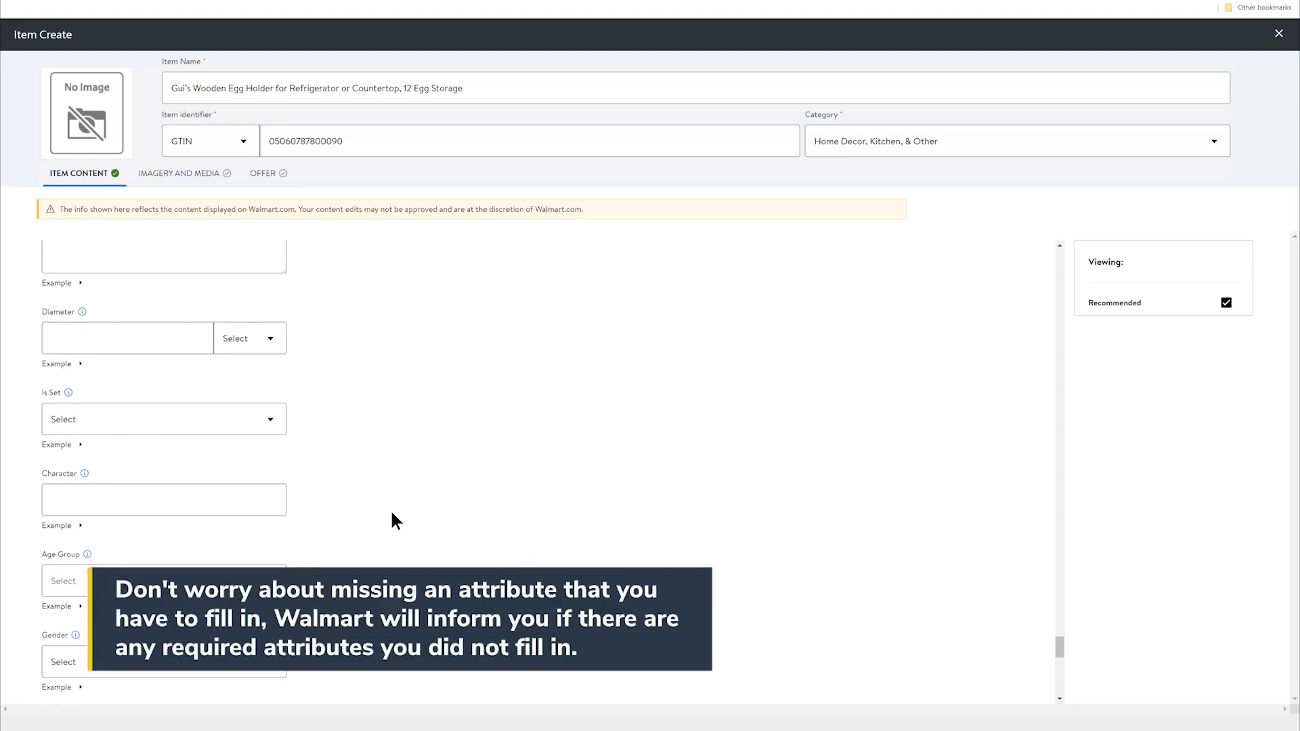
{"action": "scroll", "scroll_direction": "down", "scroll_amount": 3}
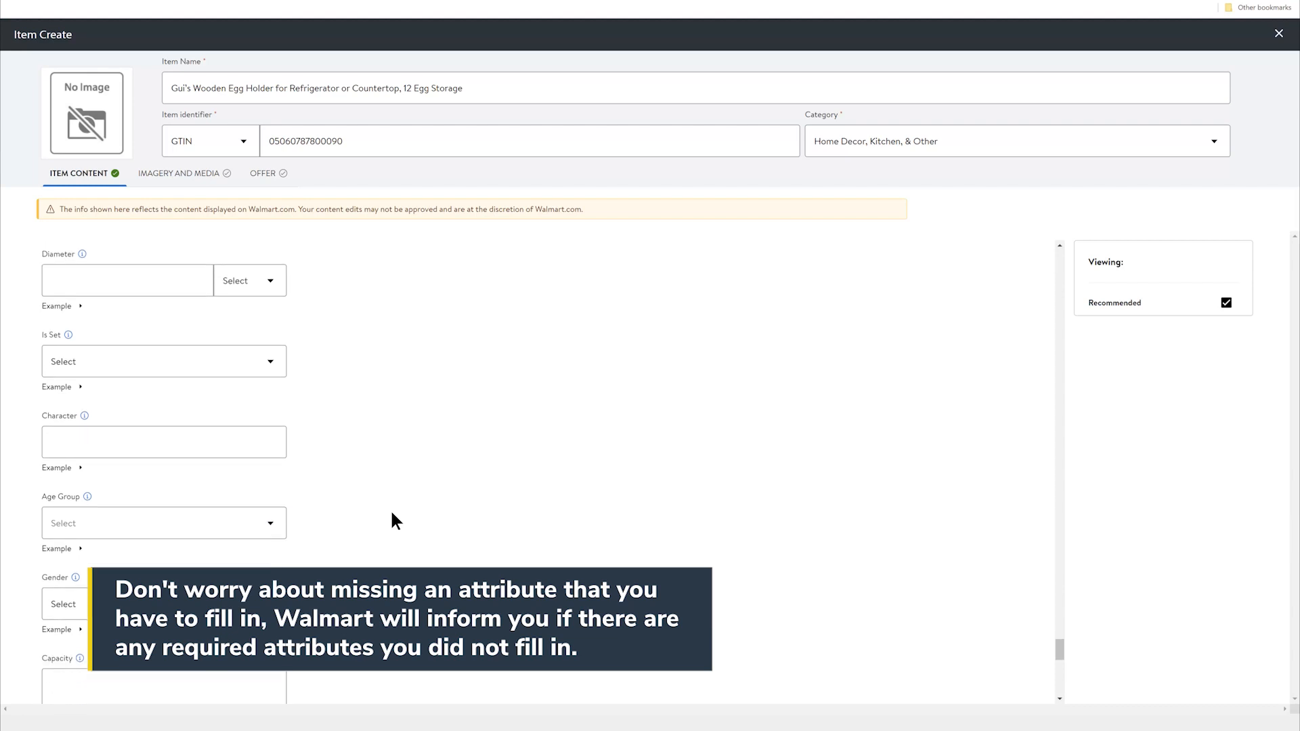
{"action": "scroll", "scroll_direction": "down", "scroll_amount": 3}
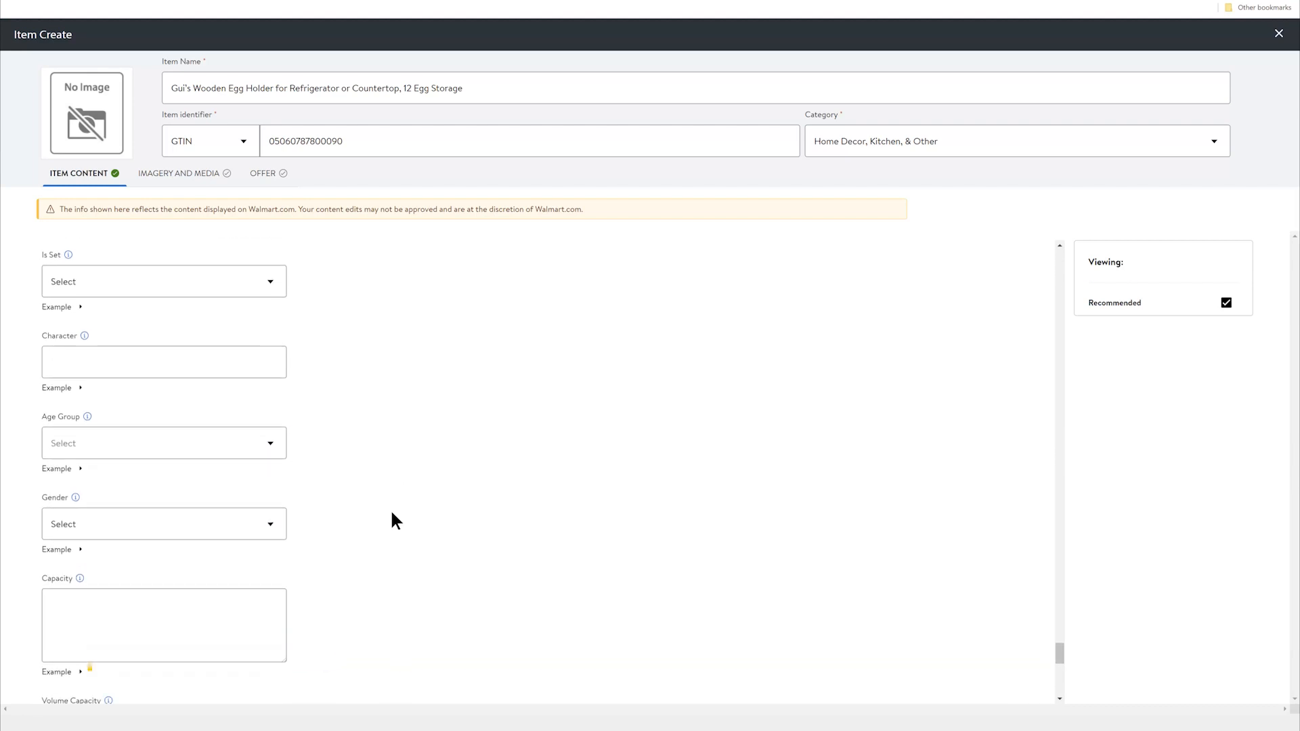
{"action": "scroll", "scroll_direction": "down", "scroll_amount": 3}
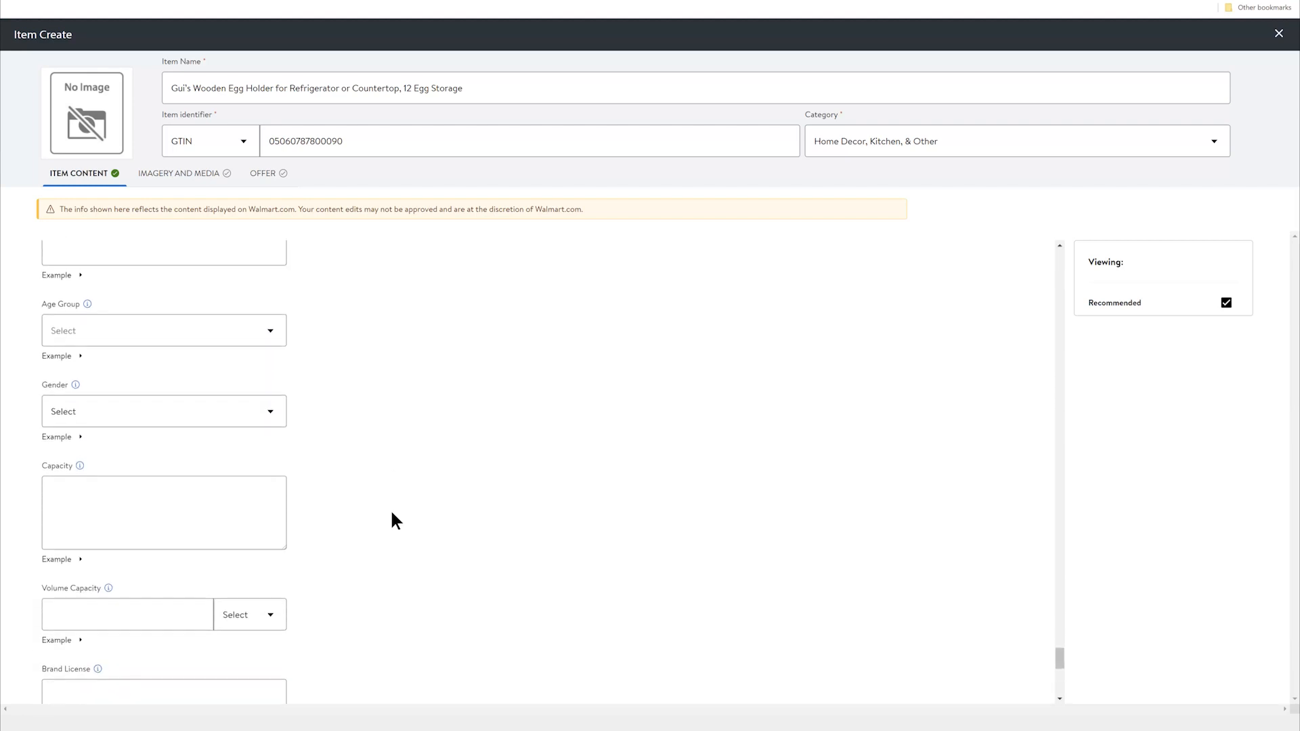
{"action": "type", "text": "12"}
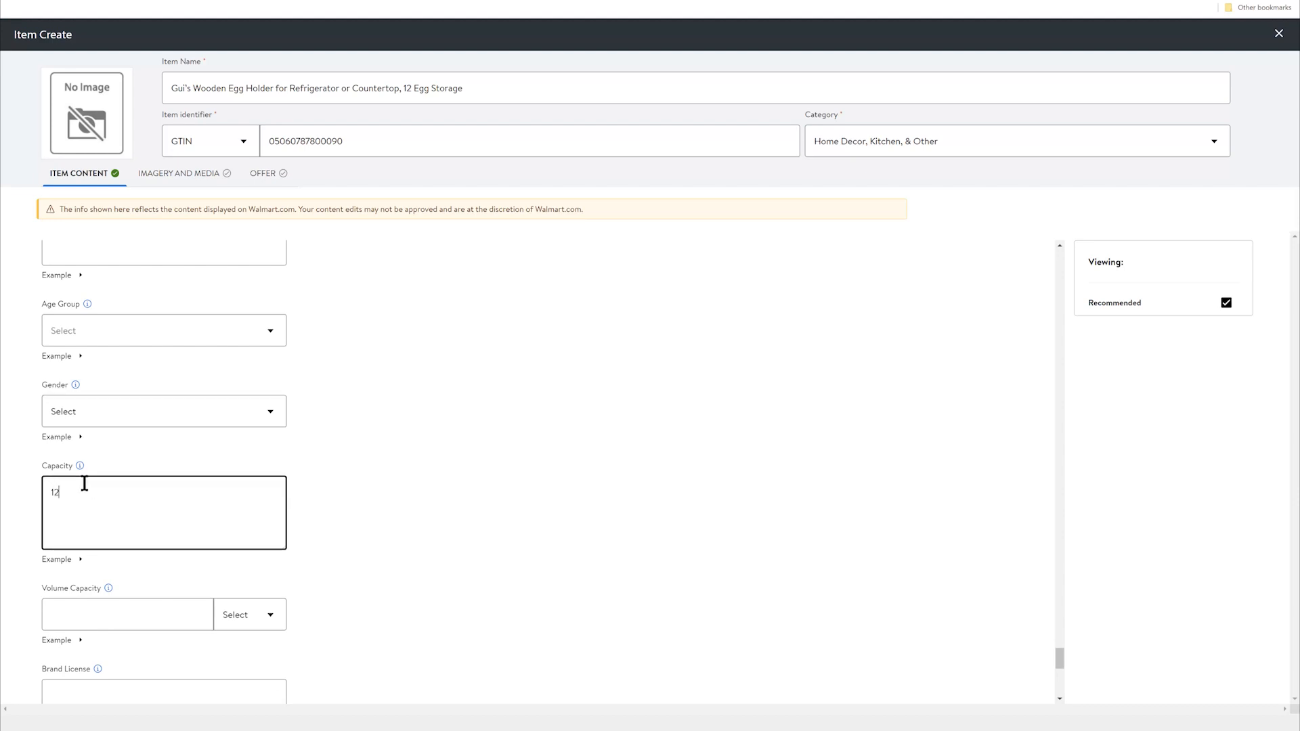
{"action": "type", "text": "eggs"}
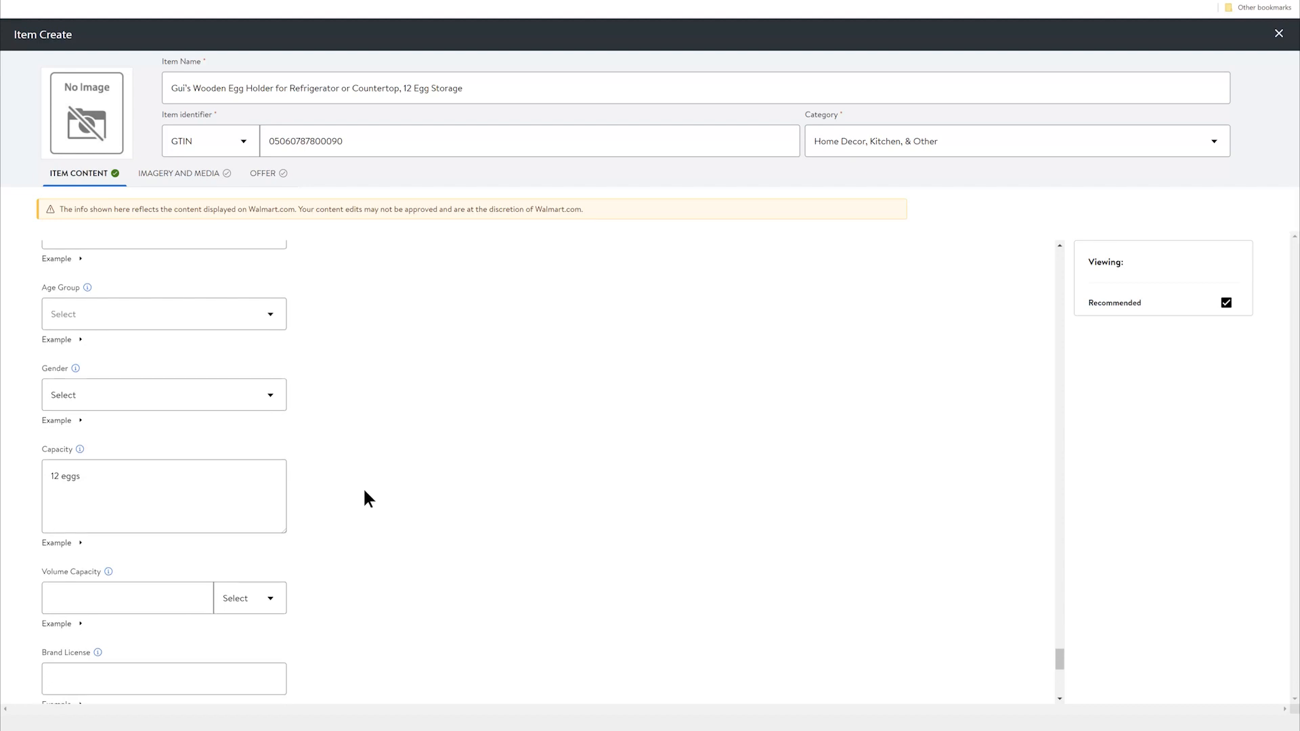
{"action": "left_click", "coordinate": [56, 502]}
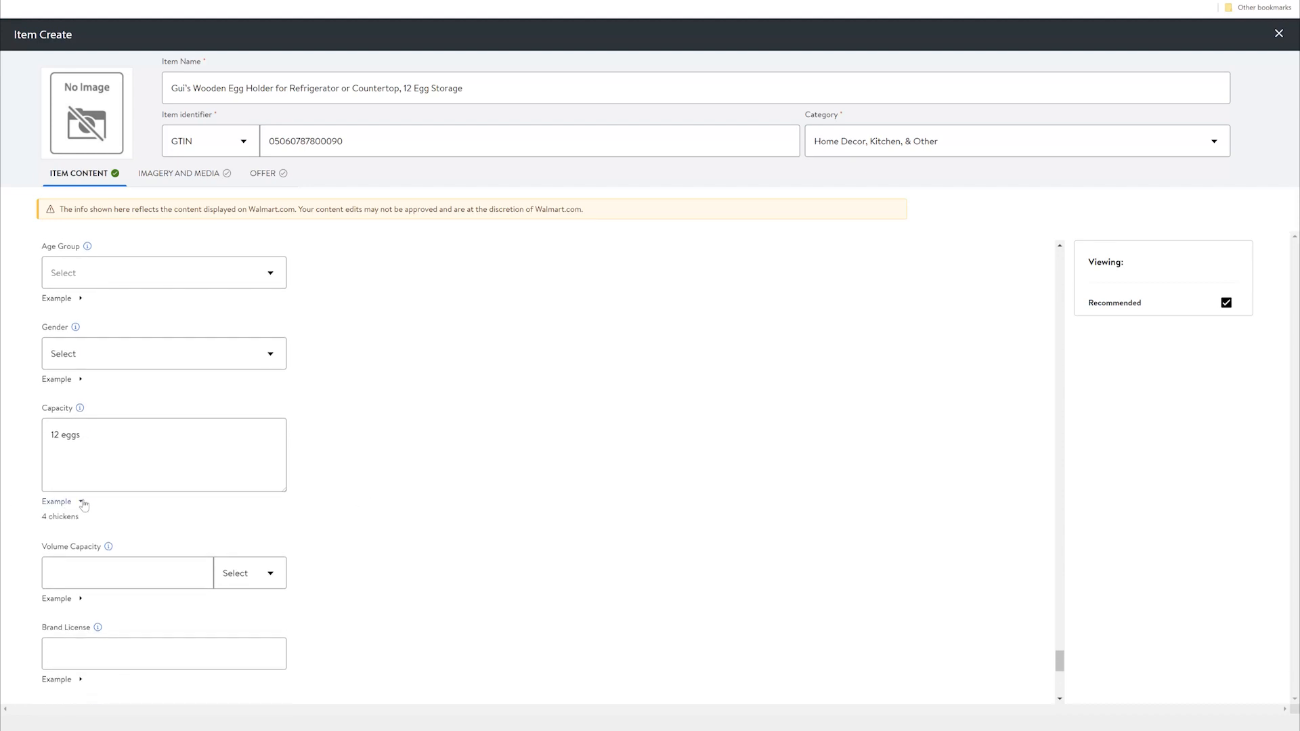
Scroll through the remaining optional attributes, leaving them blank.
{"action": "scroll", "scroll_direction": "down", "scroll_amount": 3}
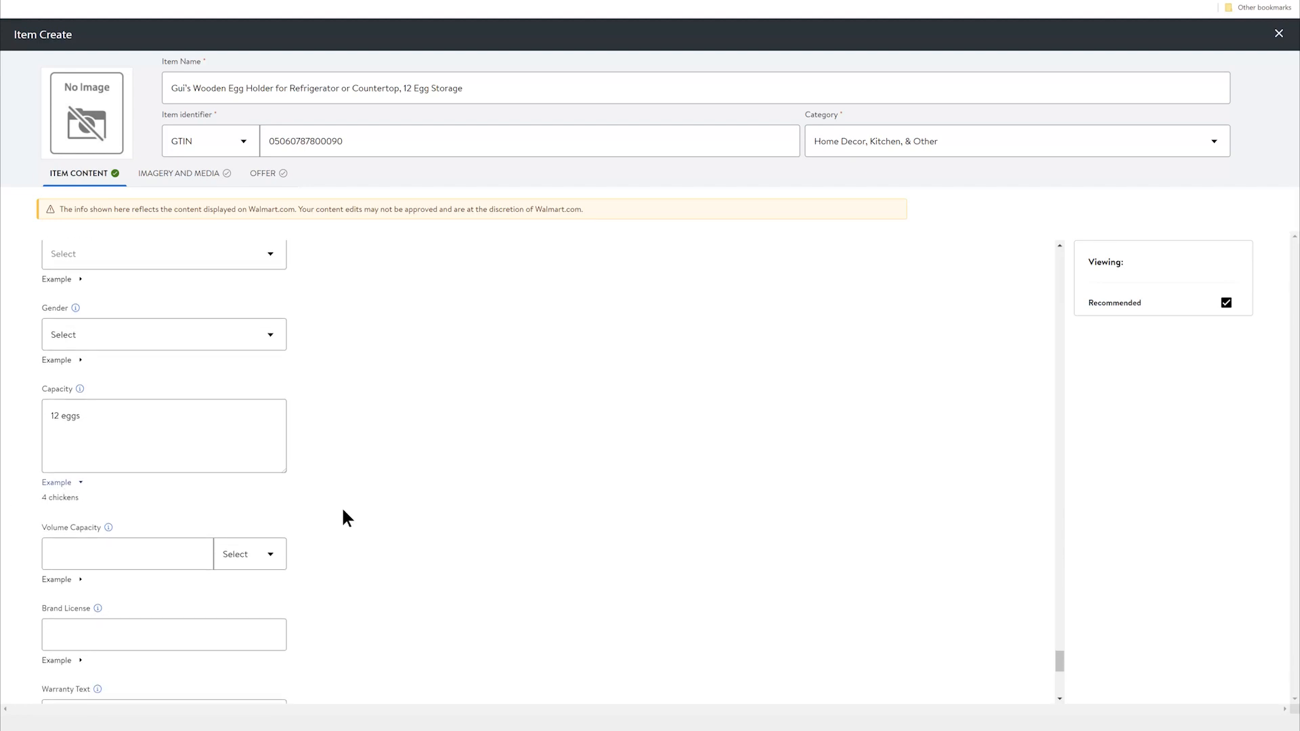
{"action": "scroll", "scroll_direction": "down", "scroll_amount": 3}
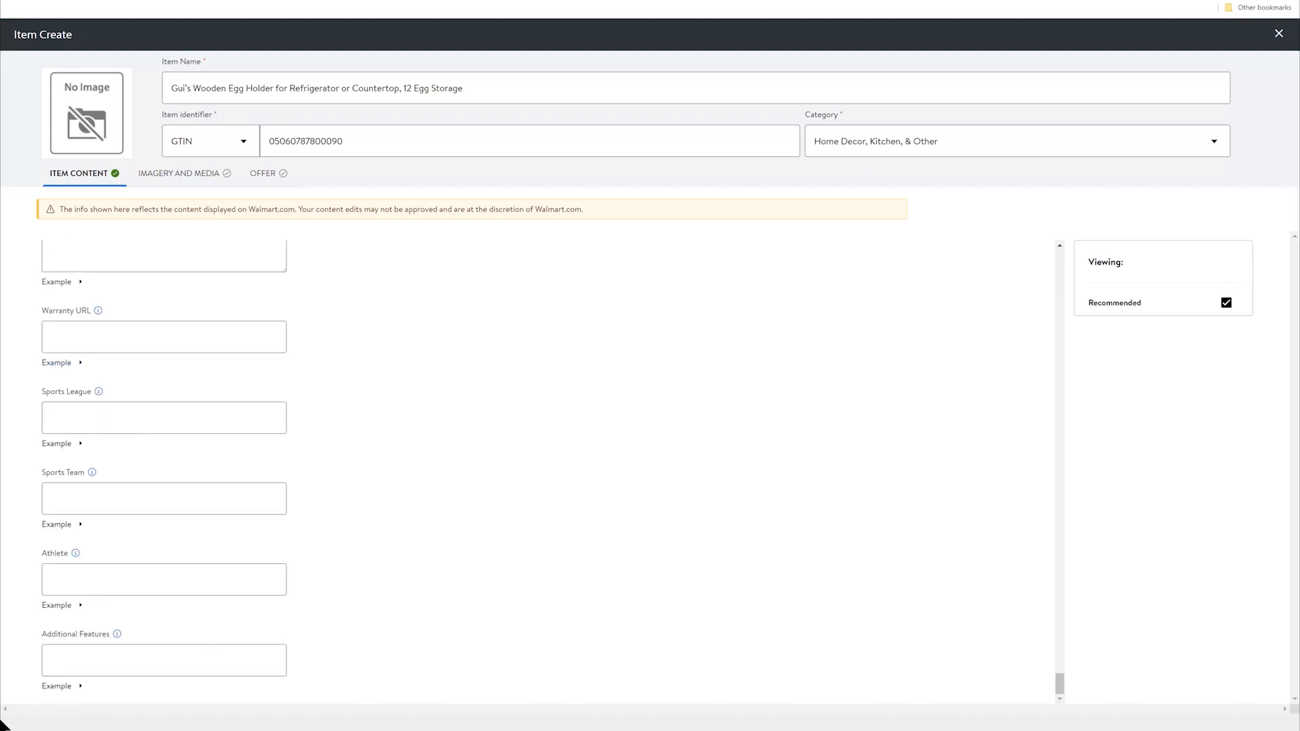
{"action": "scroll", "scroll_direction": "down", "scroll_amount": 3}
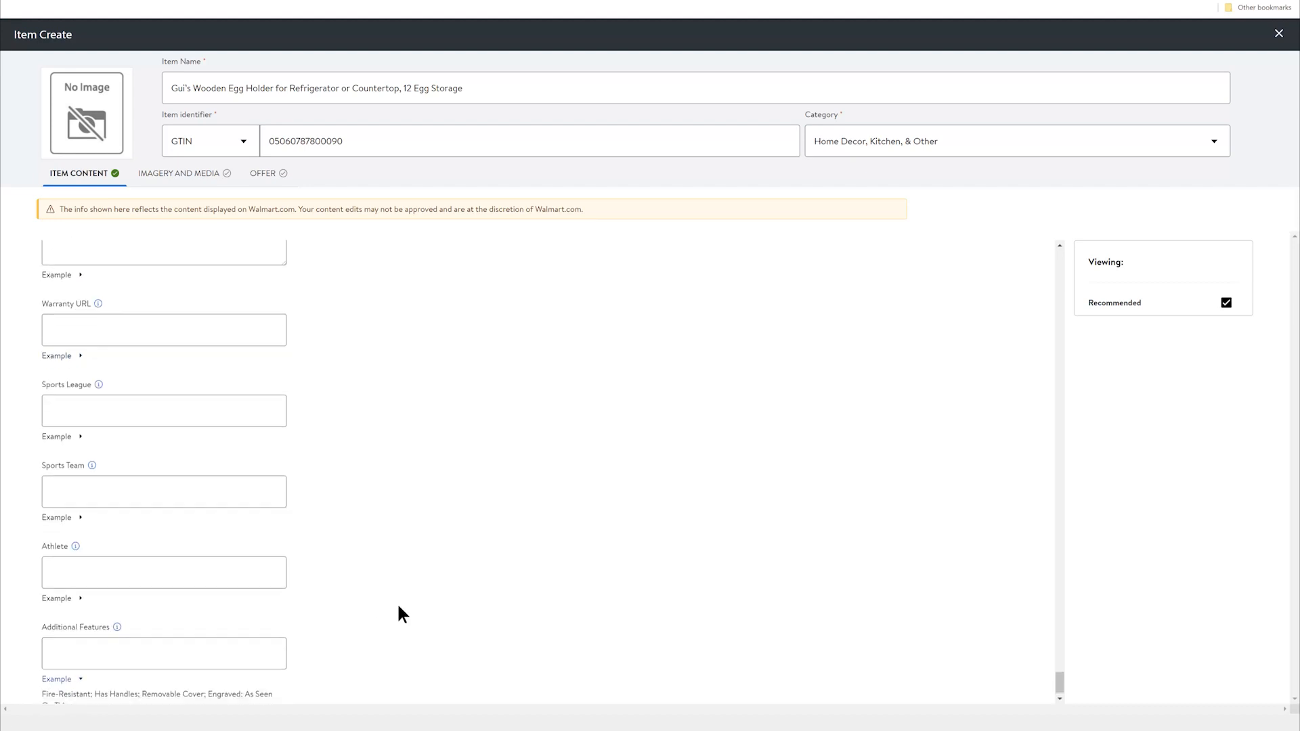
In Imagery and Media, upload the wooden egg tray photos from the Downloads folder.
{"action": "left_click", "coordinate": [178, 174]}
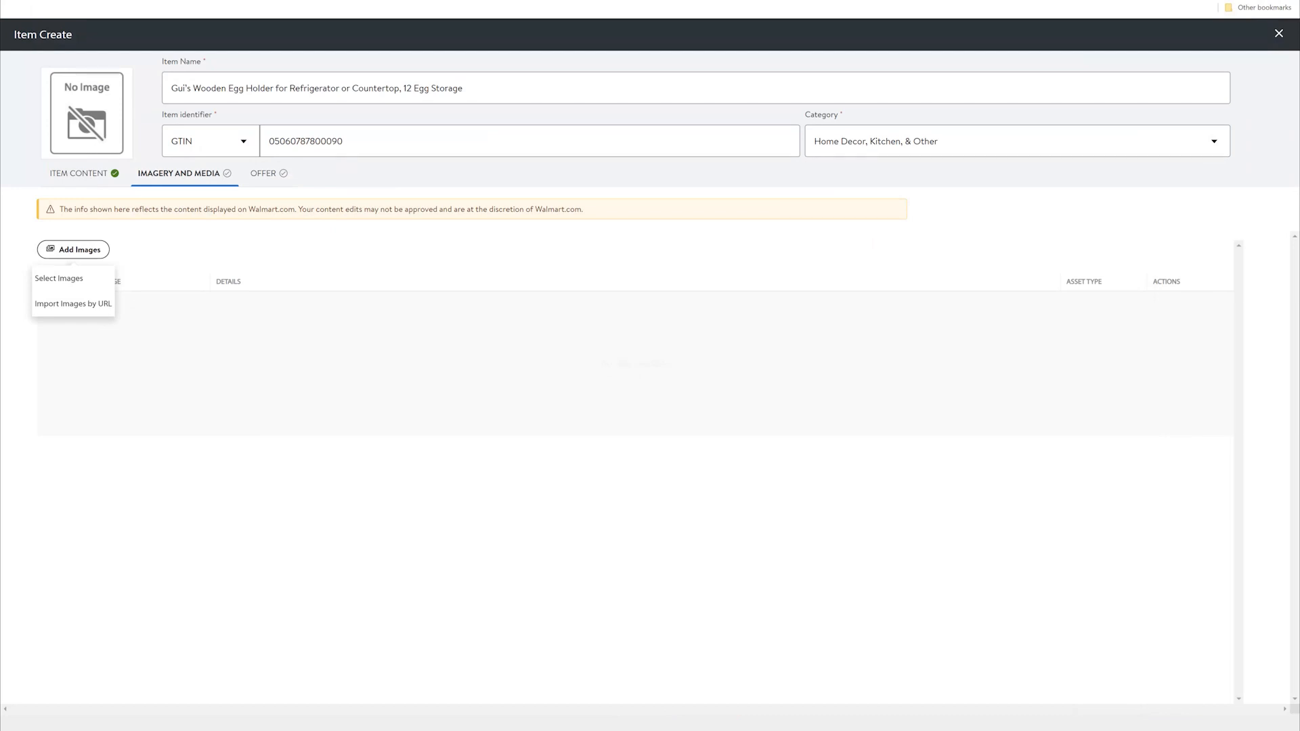
{"action": "left_click", "coordinate": [73, 250]}
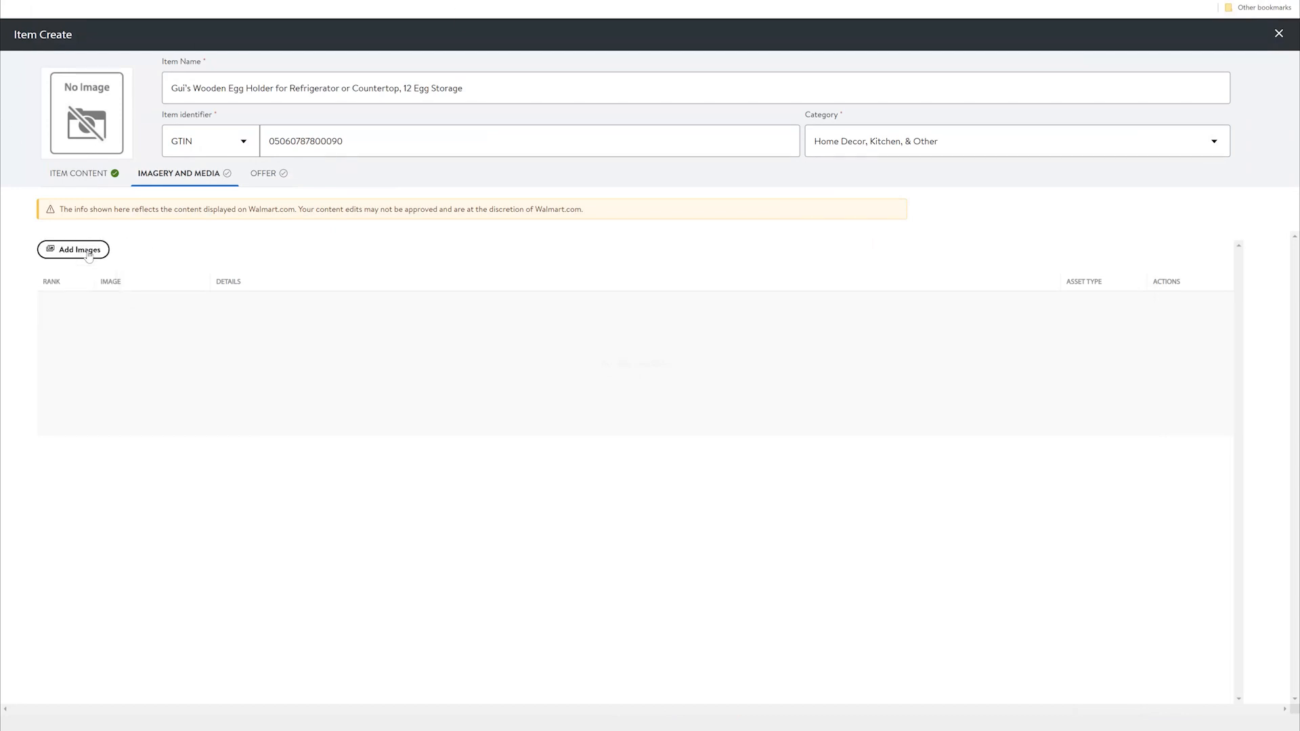
{"action": "left_click", "coordinate": [77, 250]}
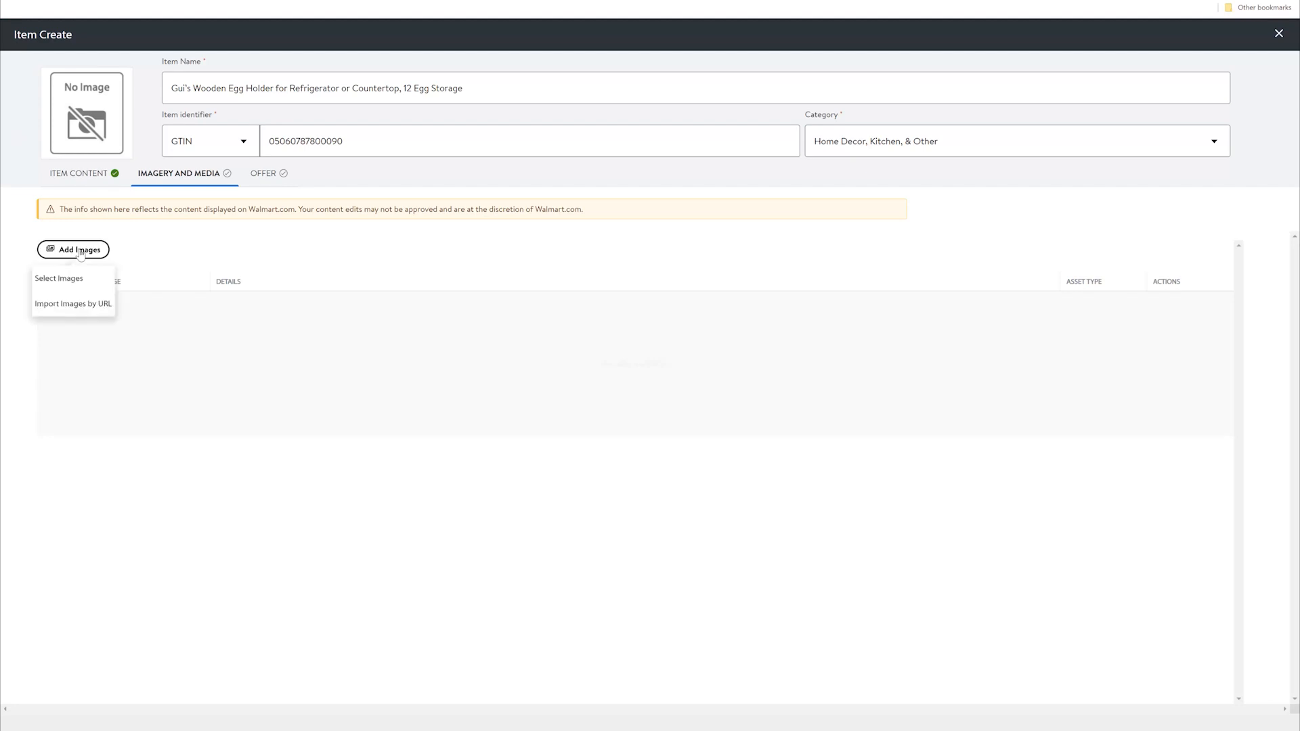
{"action": "left_click", "coordinate": [58, 278]}
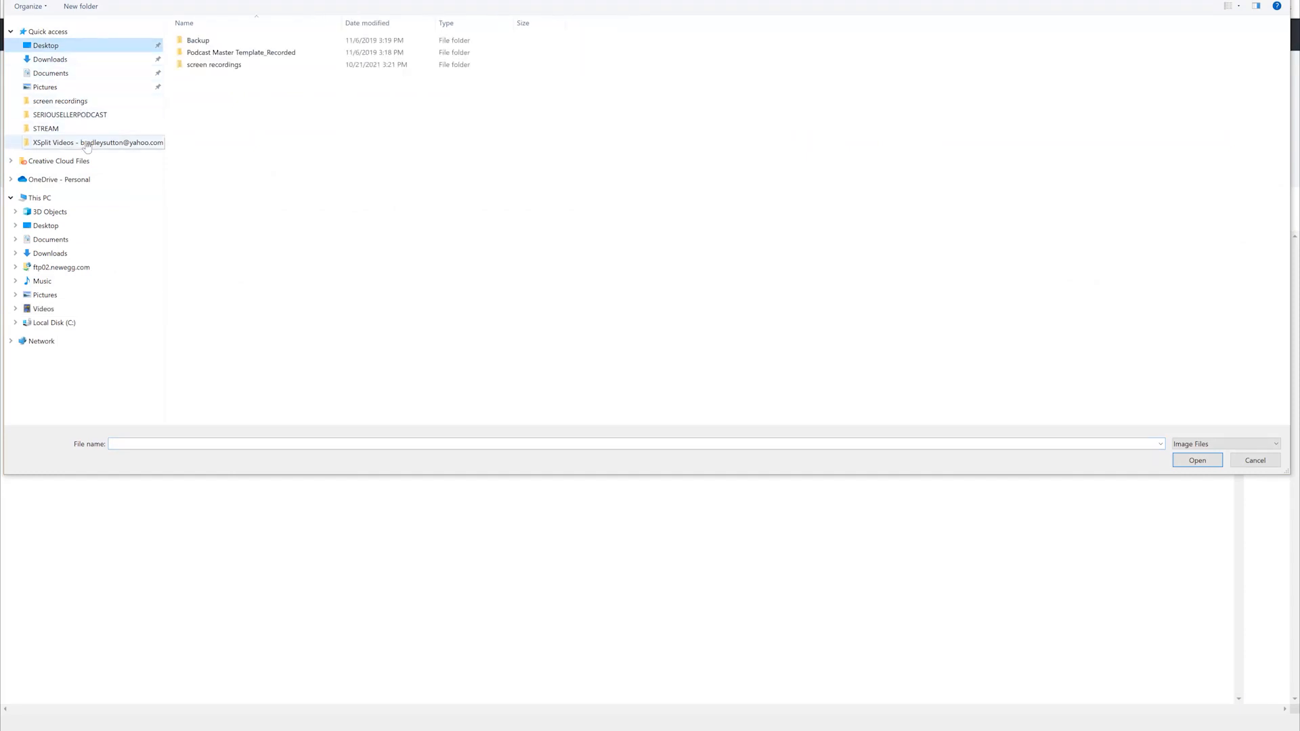
{"action": "left_click", "coordinate": [49, 59]}
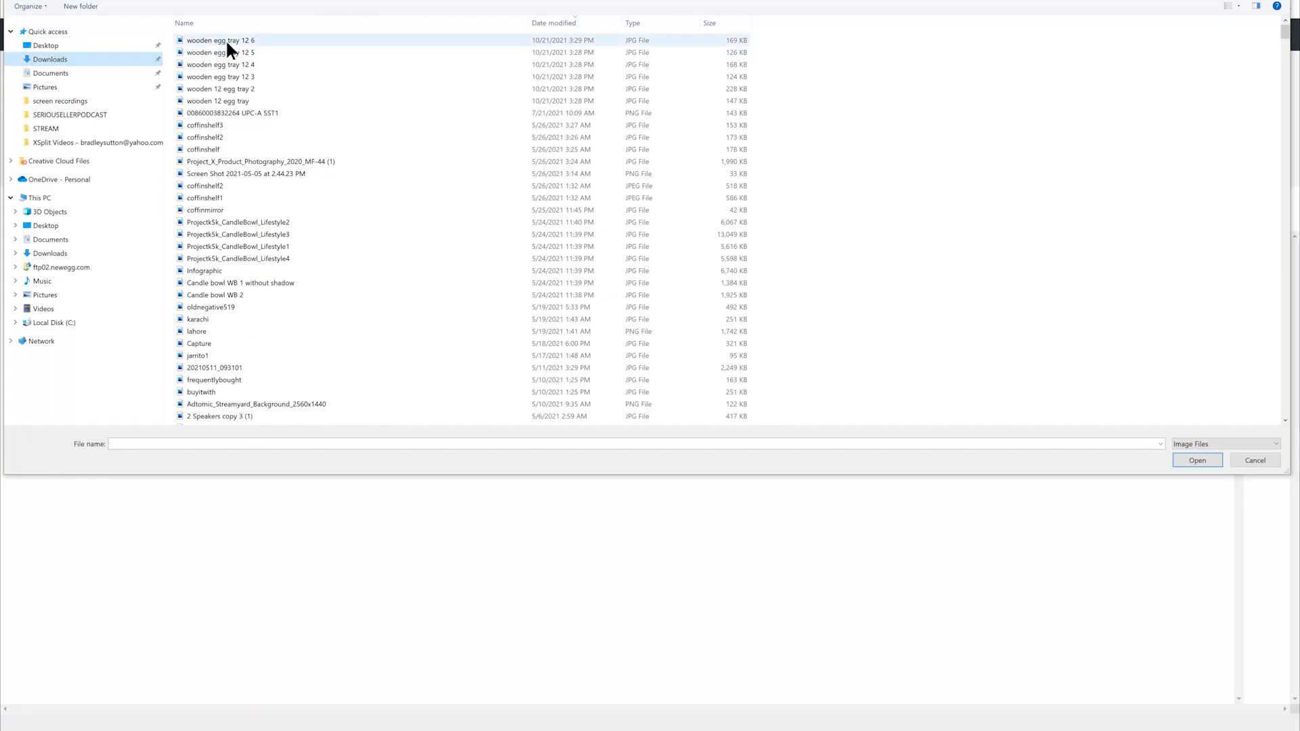
{"action": "left_click", "coordinate": [217, 100]}
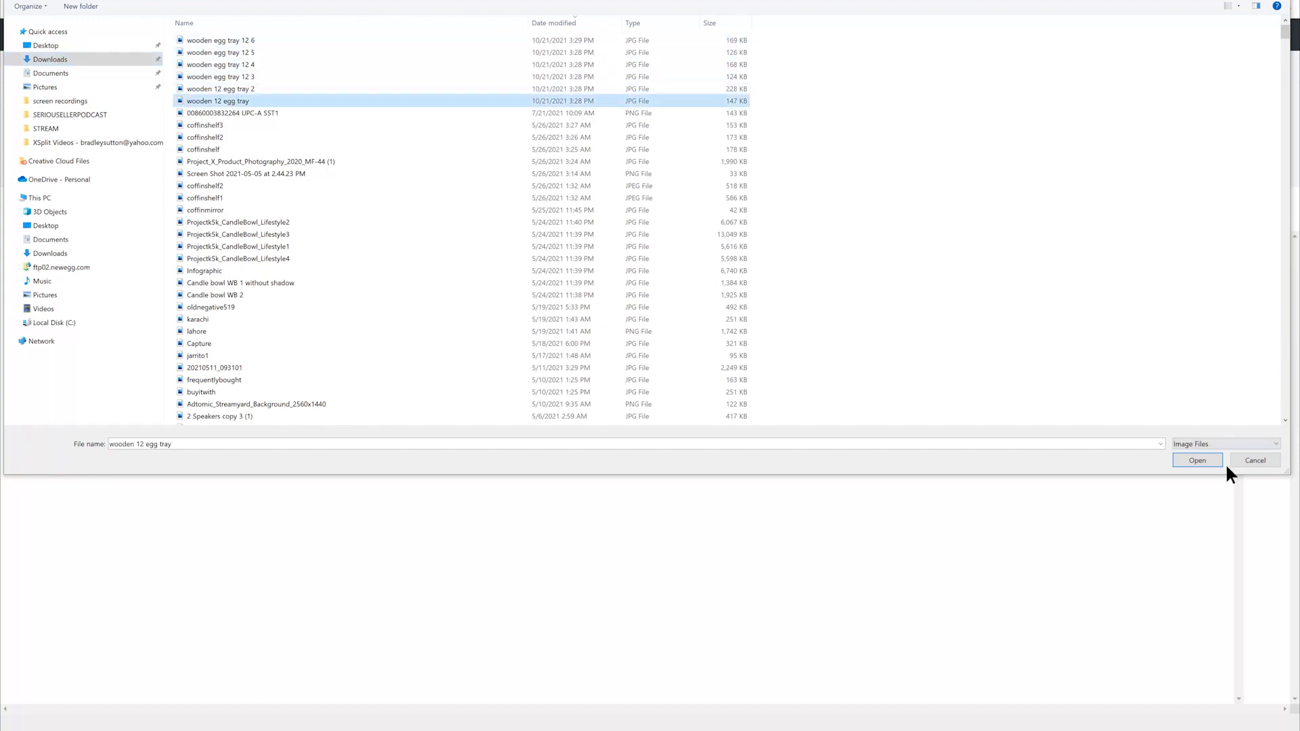
{"action": "left_click", "coordinate": [1197, 461]}
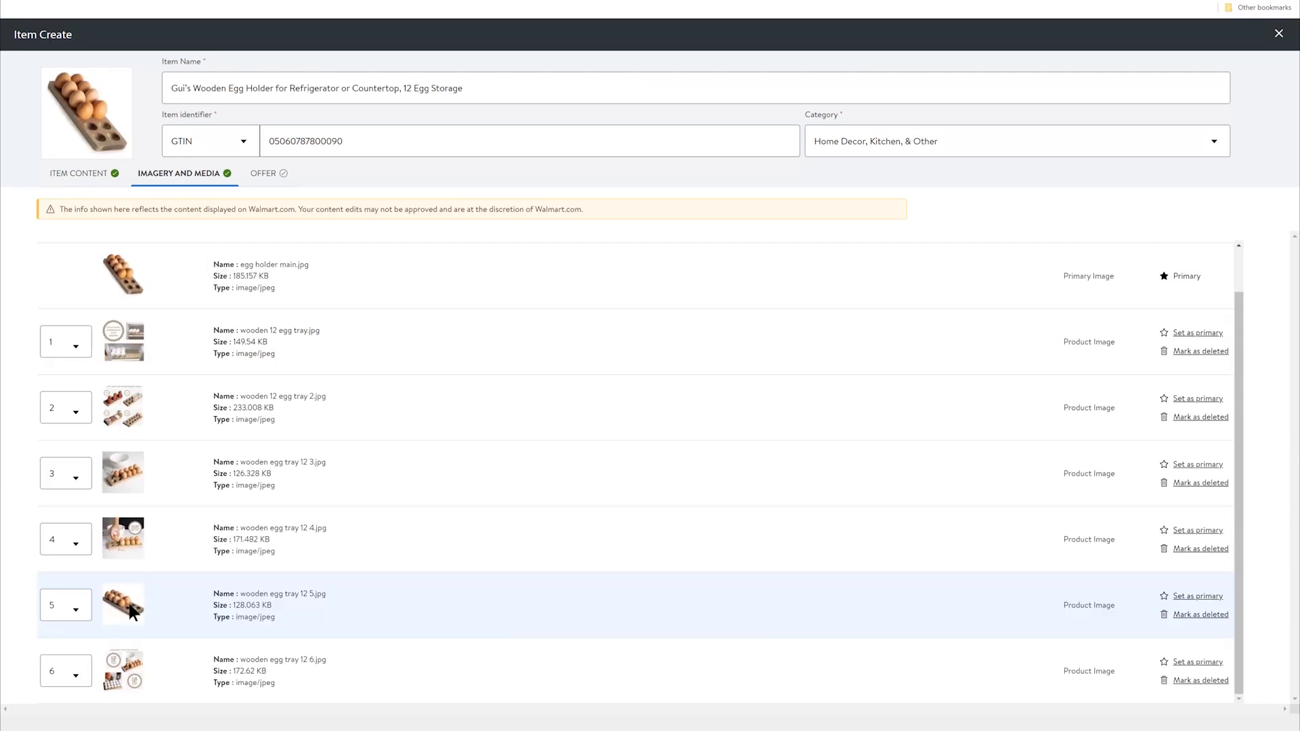
{"action": "left_click", "coordinate": [65, 670]}
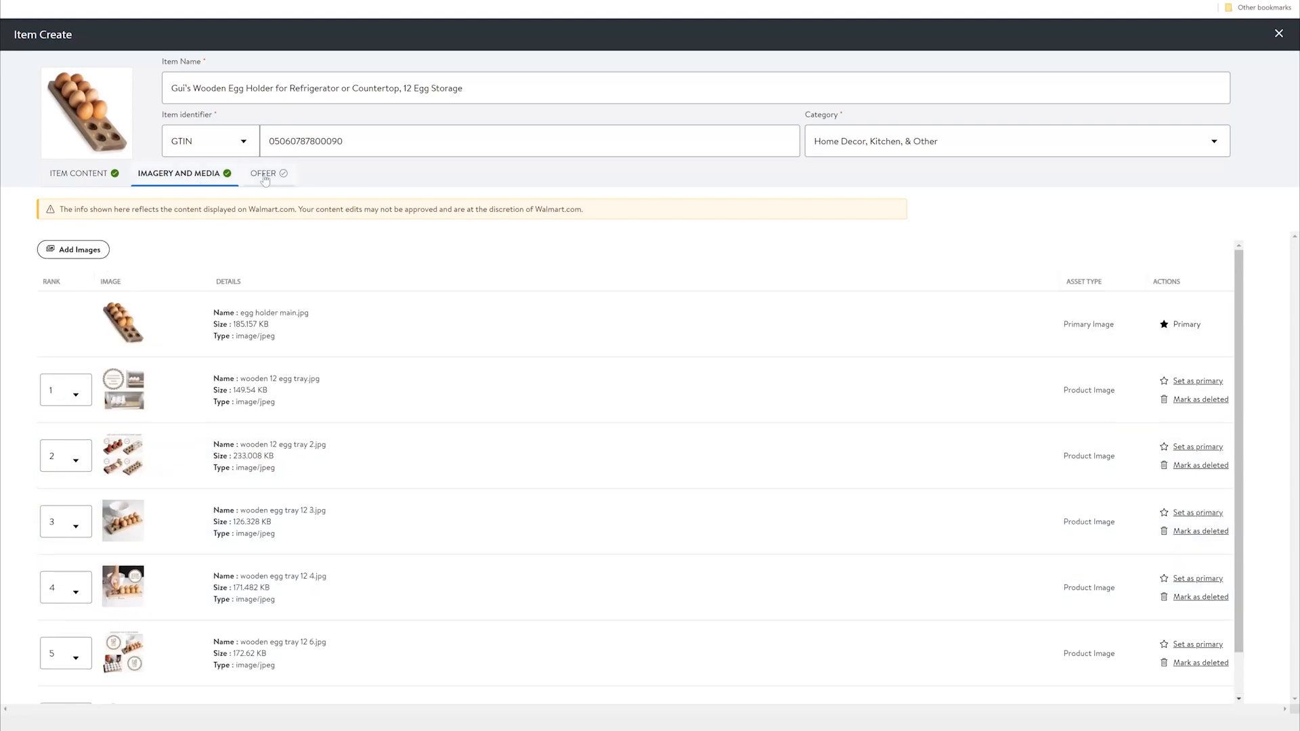
On the Offer tab, enter selling price 24.99 and shipping weight 1 lb.
{"action": "left_click", "coordinate": [263, 173]}
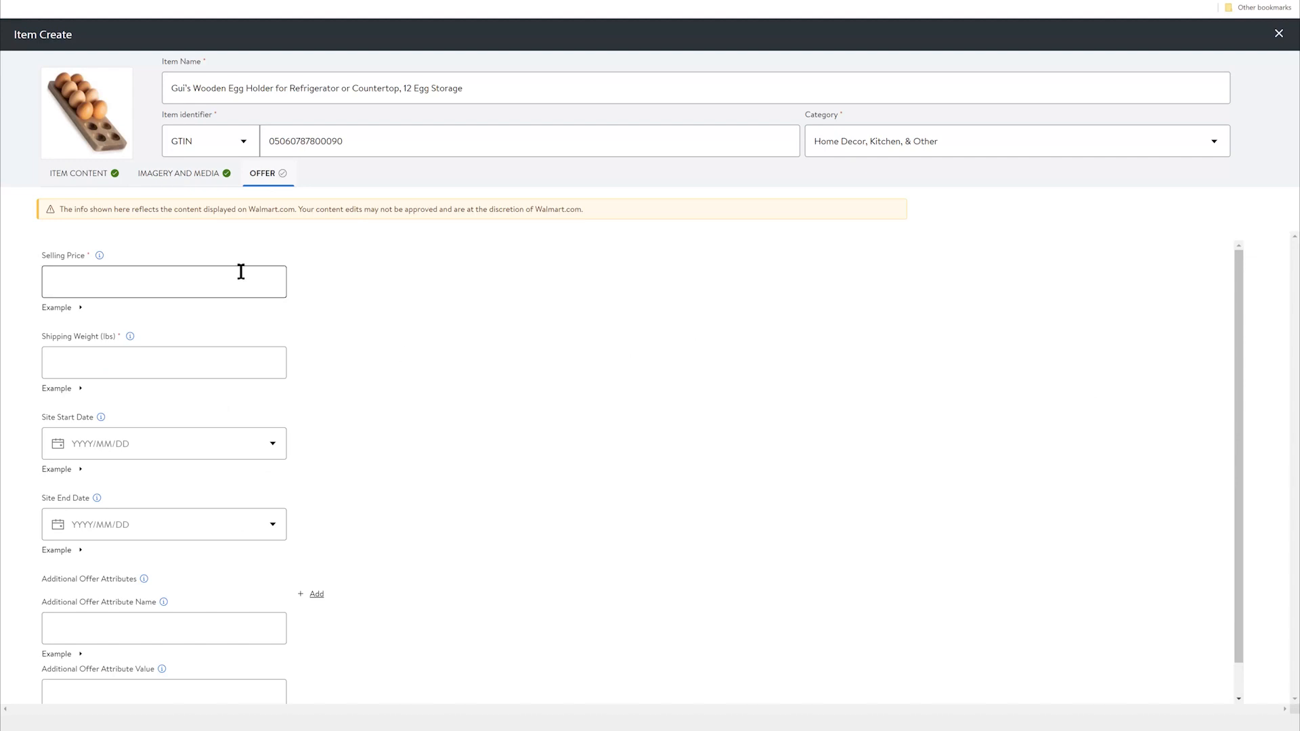
{"action": "type", "text": "24.99"}
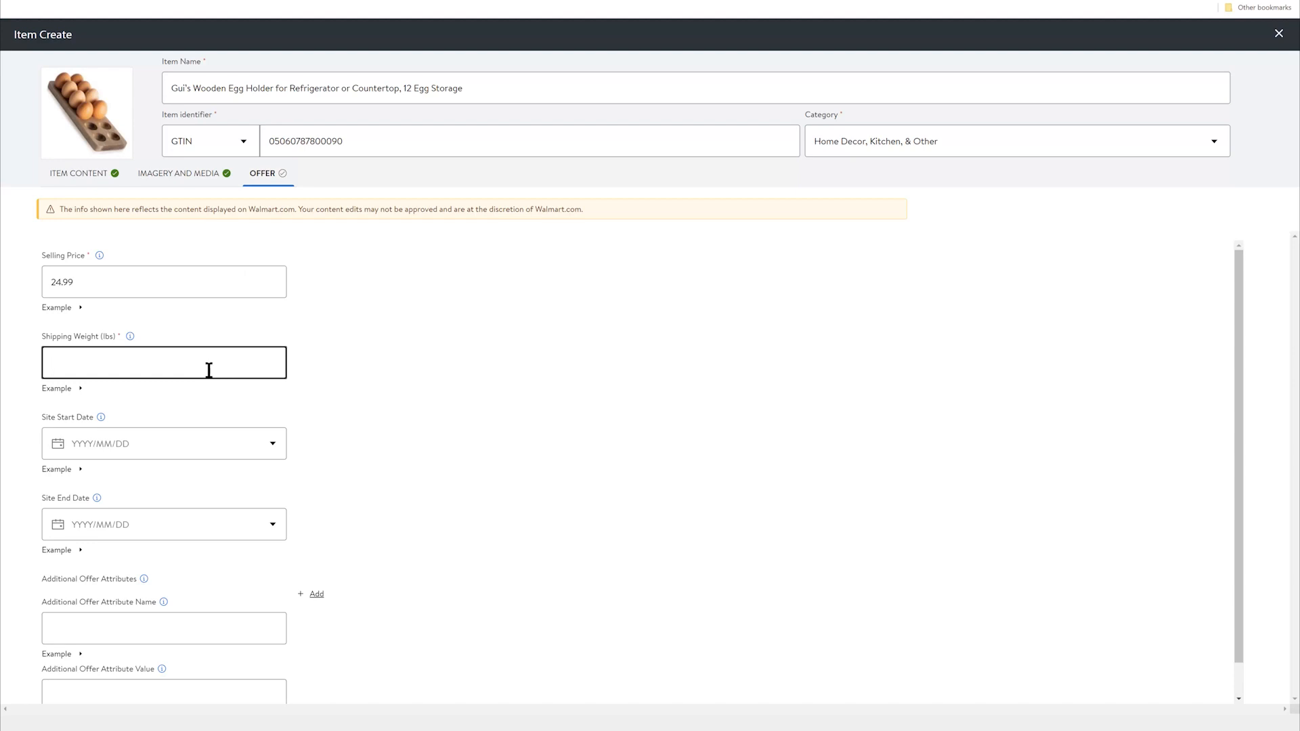
{"action": "type", "text": "1"}
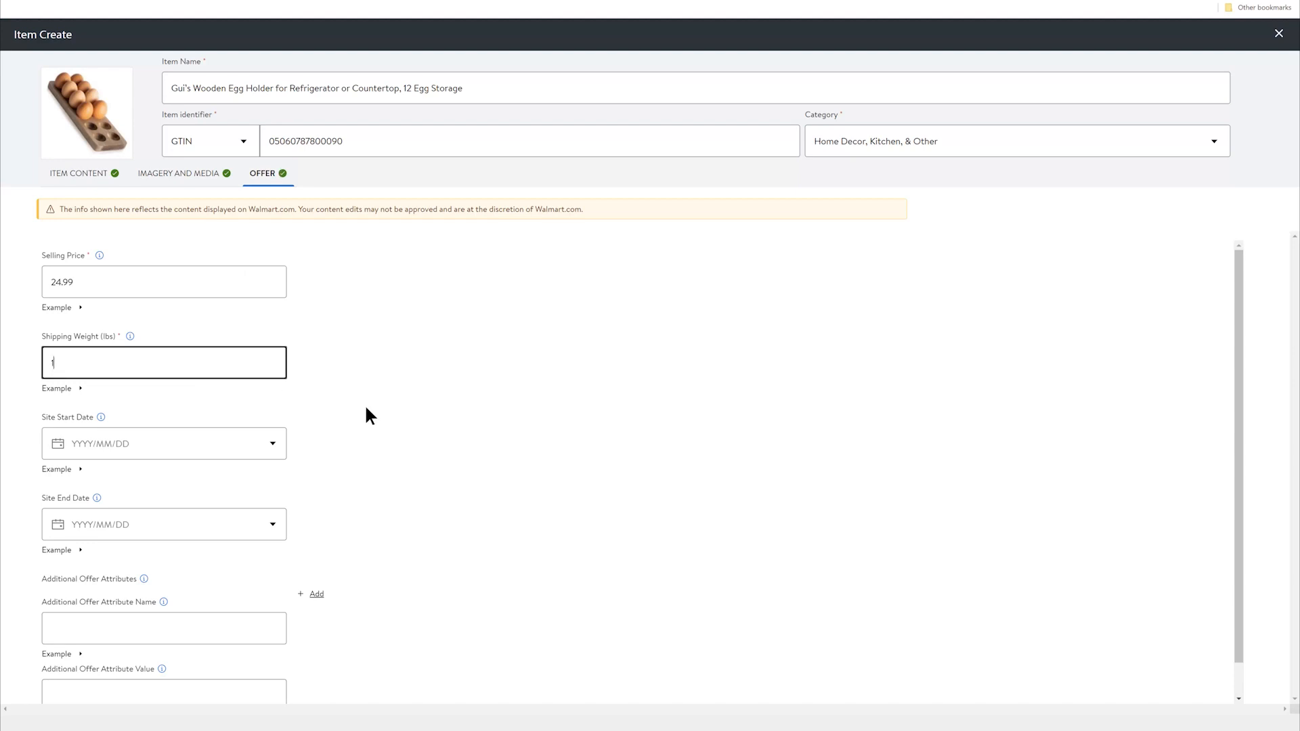
{"action": "type", "text": "1"}
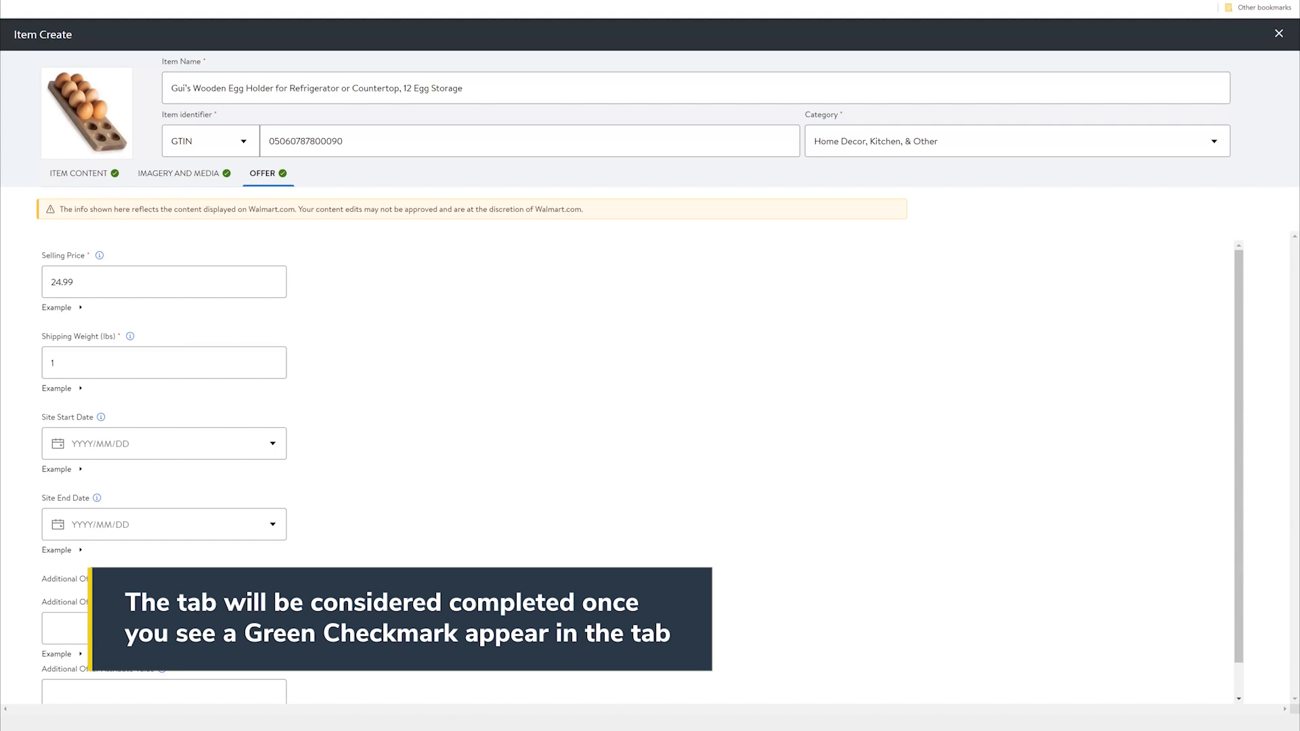
{"action": "left_click", "coordinate": [1279, 34]}
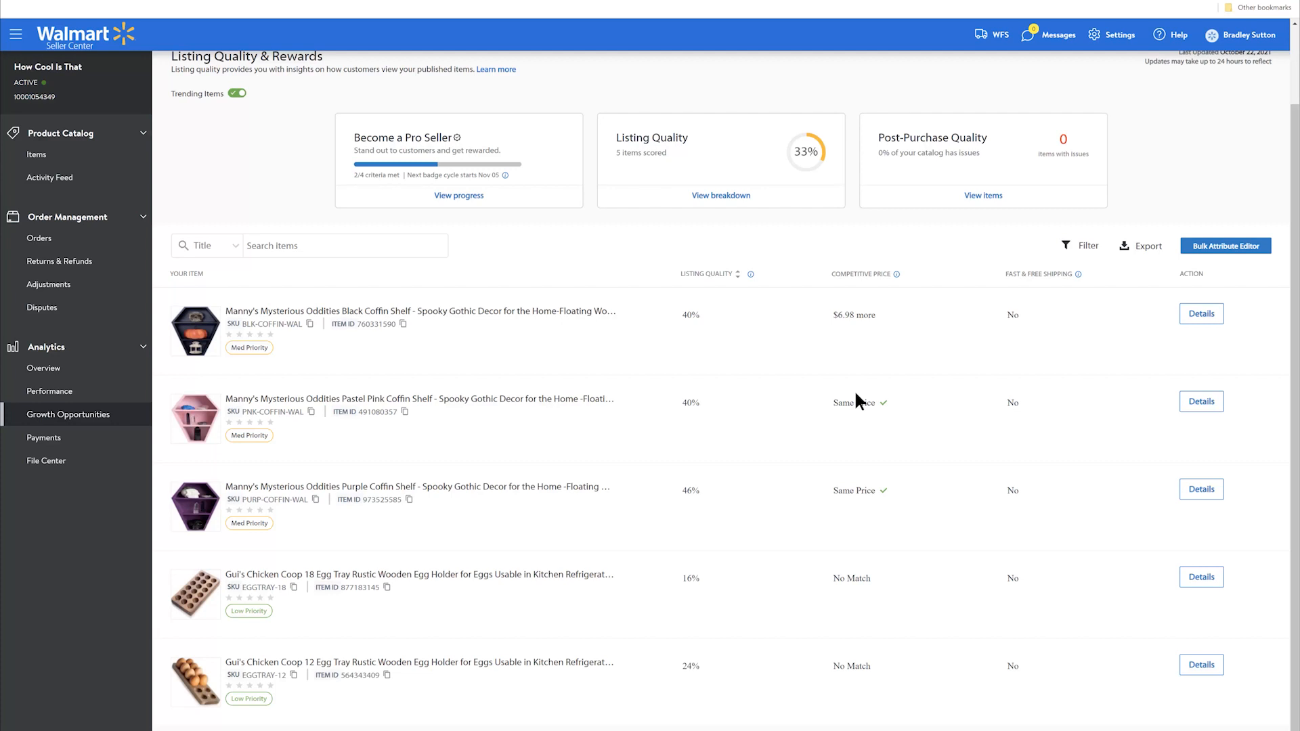
{"action": "mouse_move", "coordinate": [97, 426]}
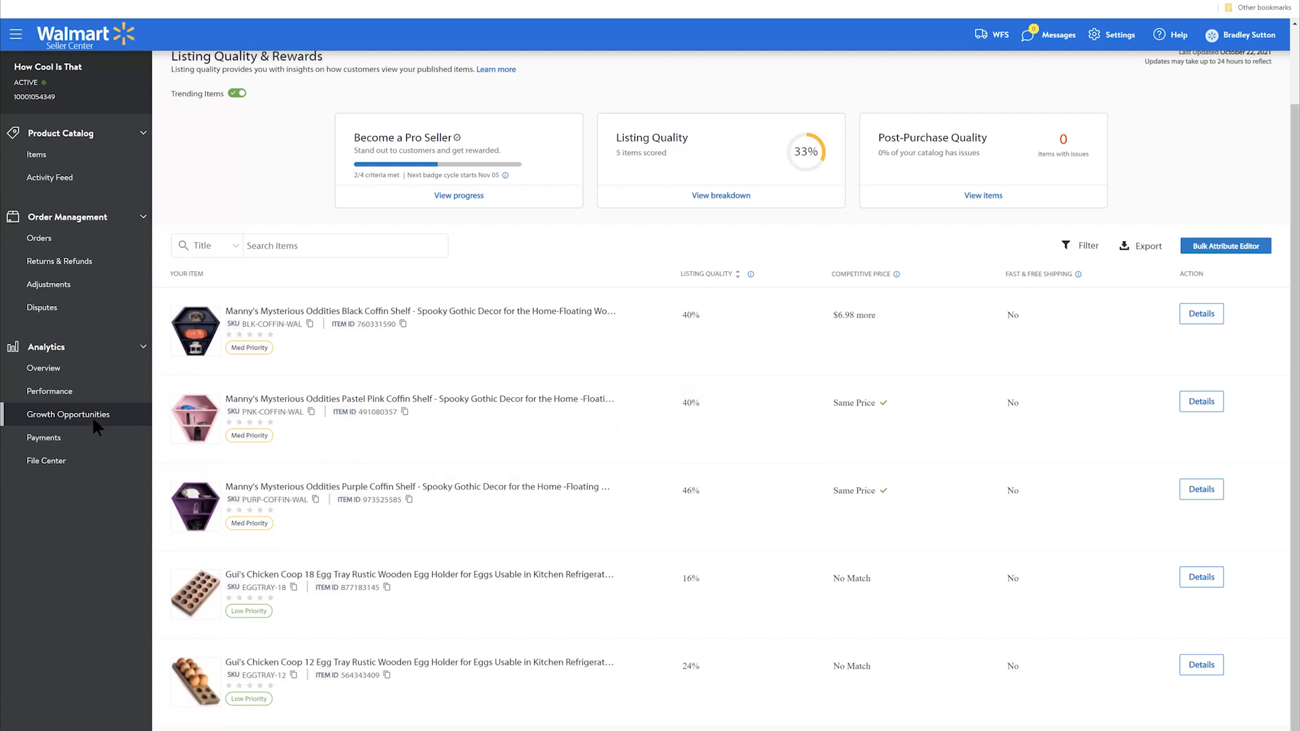
{"action": "mouse_move", "coordinate": [55, 359]}
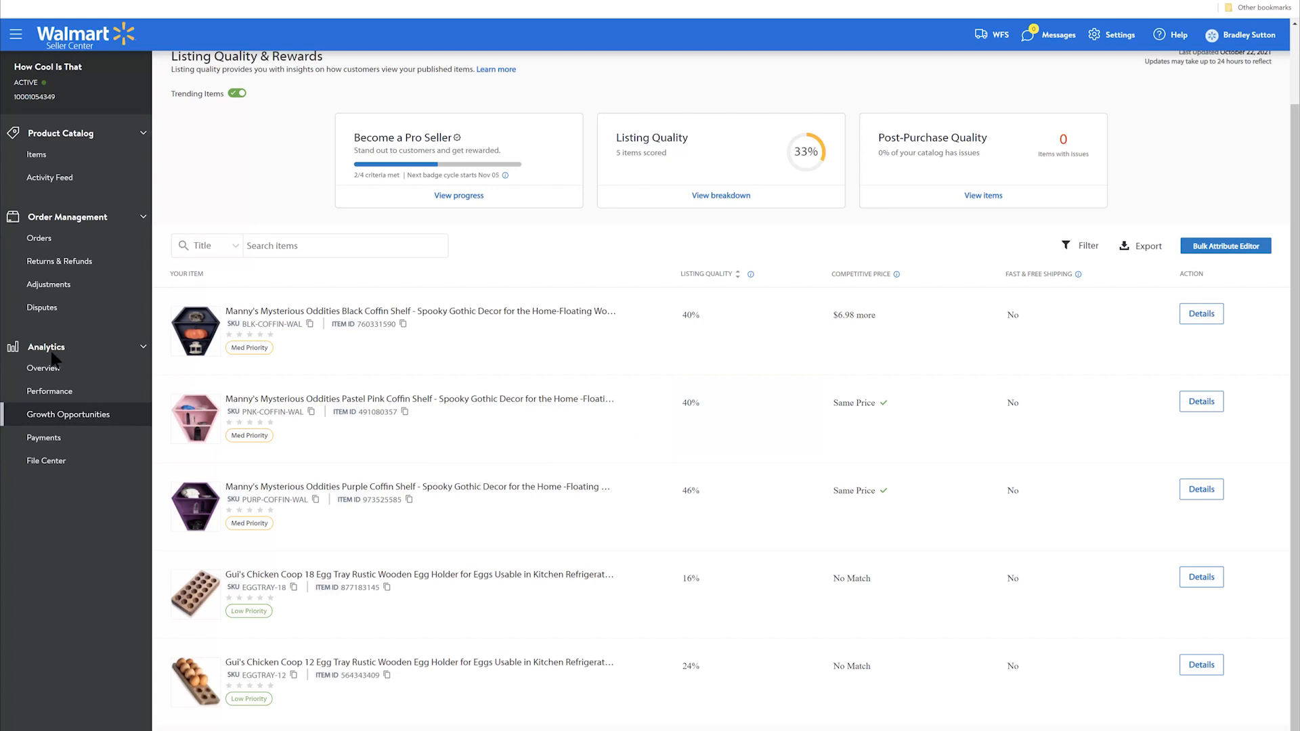
{"action": "mouse_move", "coordinate": [116, 422]}
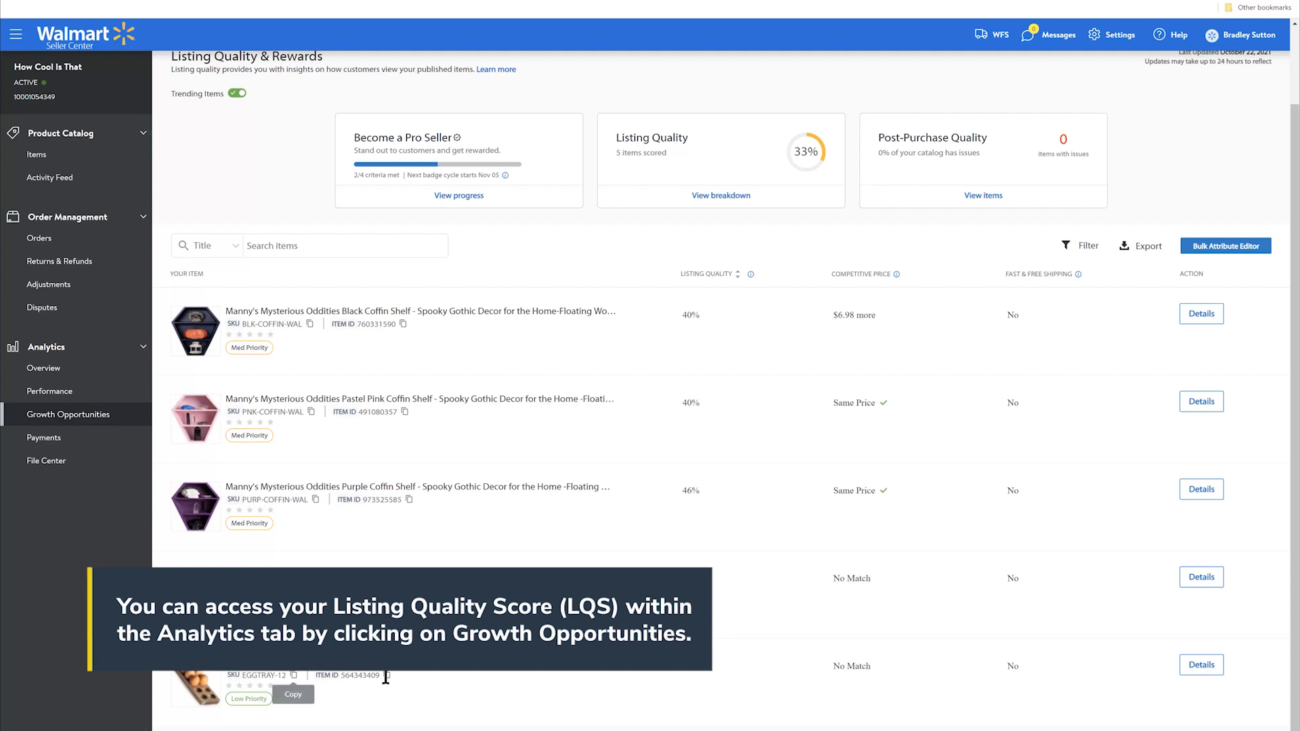
{"action": "mouse_move", "coordinate": [580, 712]}
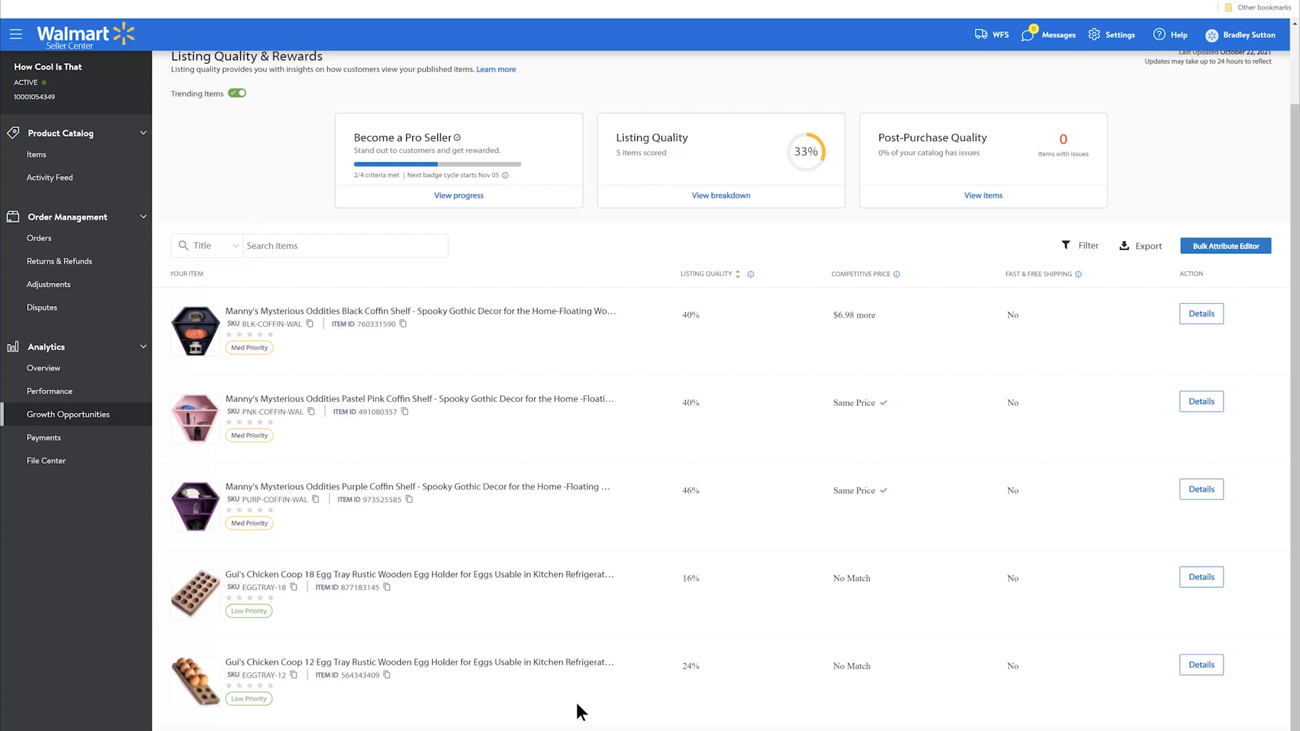
{"action": "mouse_move", "coordinate": [994, 619]}
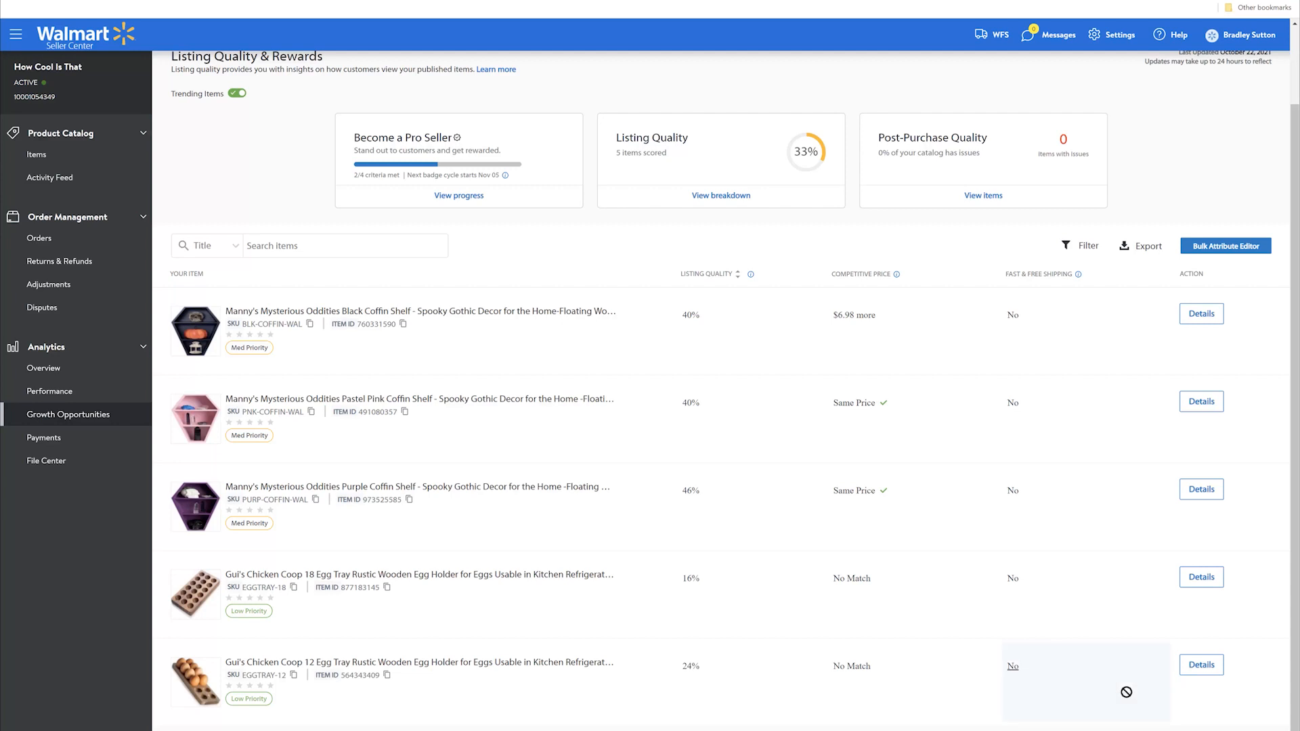
{"action": "mouse_move", "coordinate": [1205, 678]}
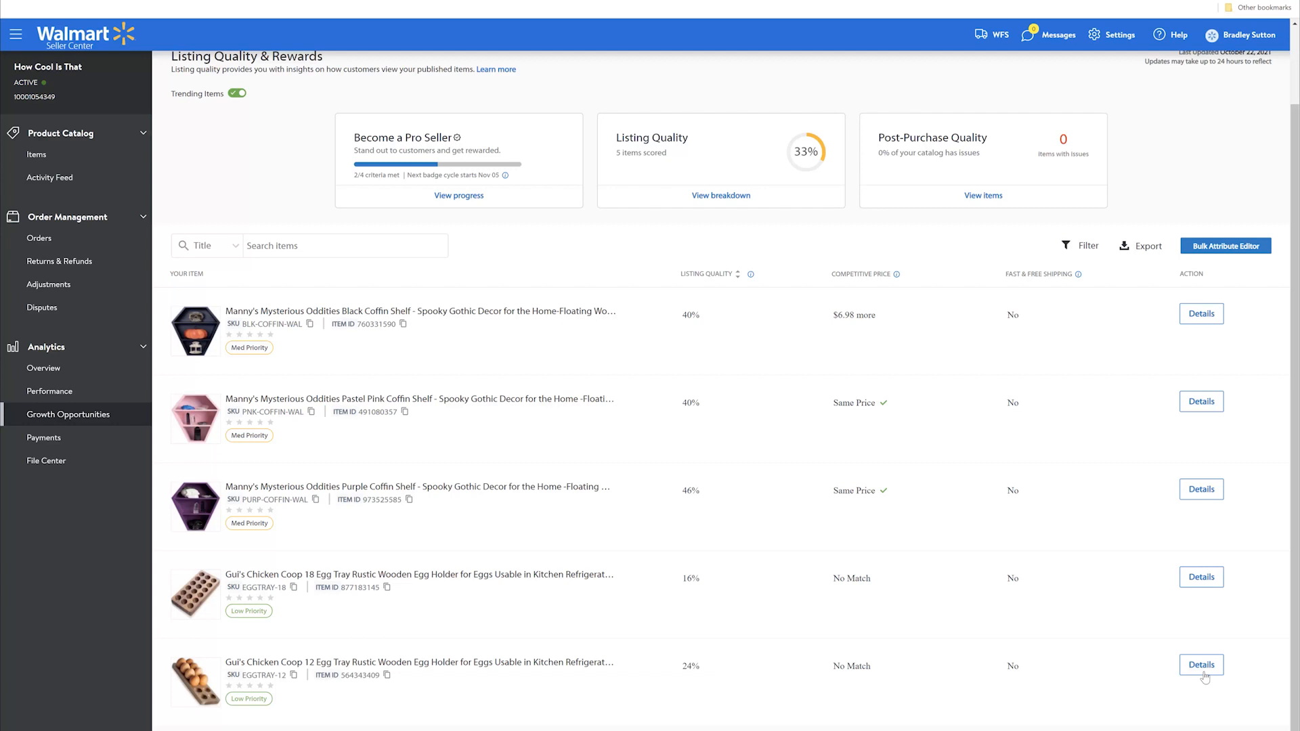
Open the Item Details page for the Gui's Chicken Coop 12 Egg Tray listing.
{"action": "left_click", "coordinate": [1200, 664]}
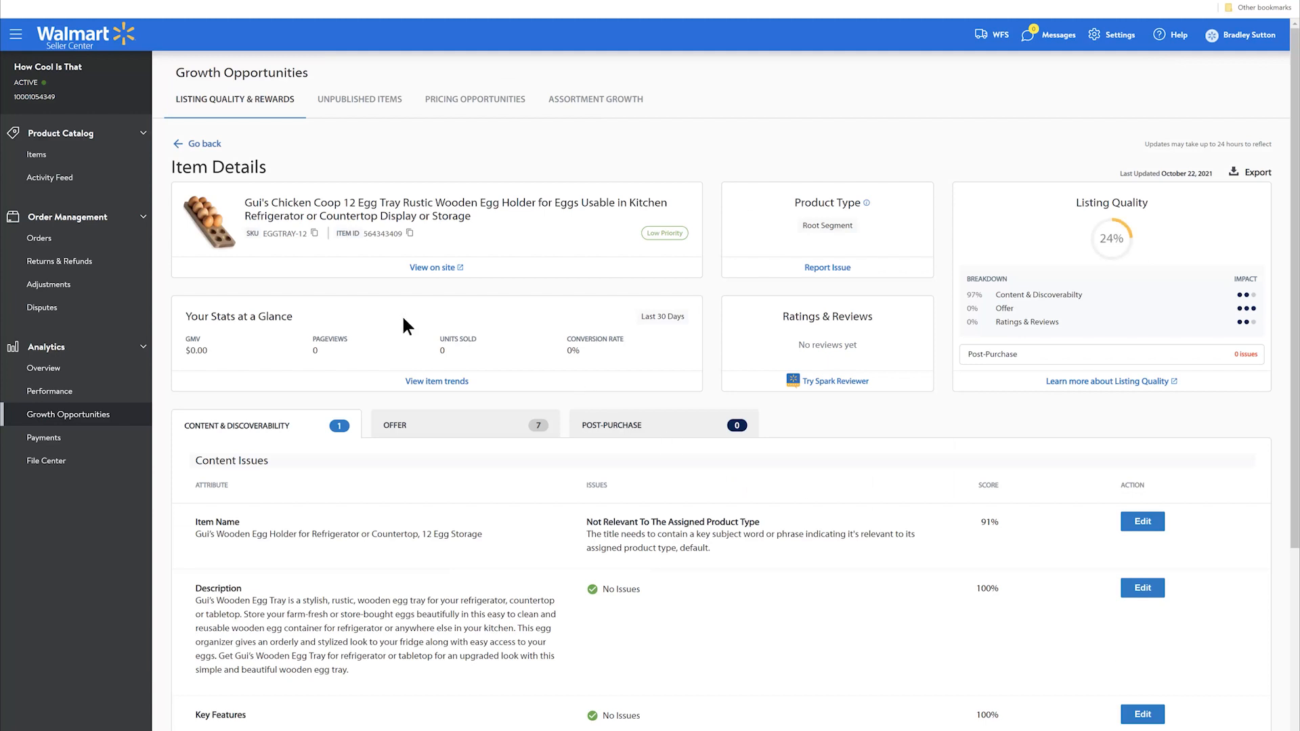
{"action": "mouse_move", "coordinate": [750, 221]}
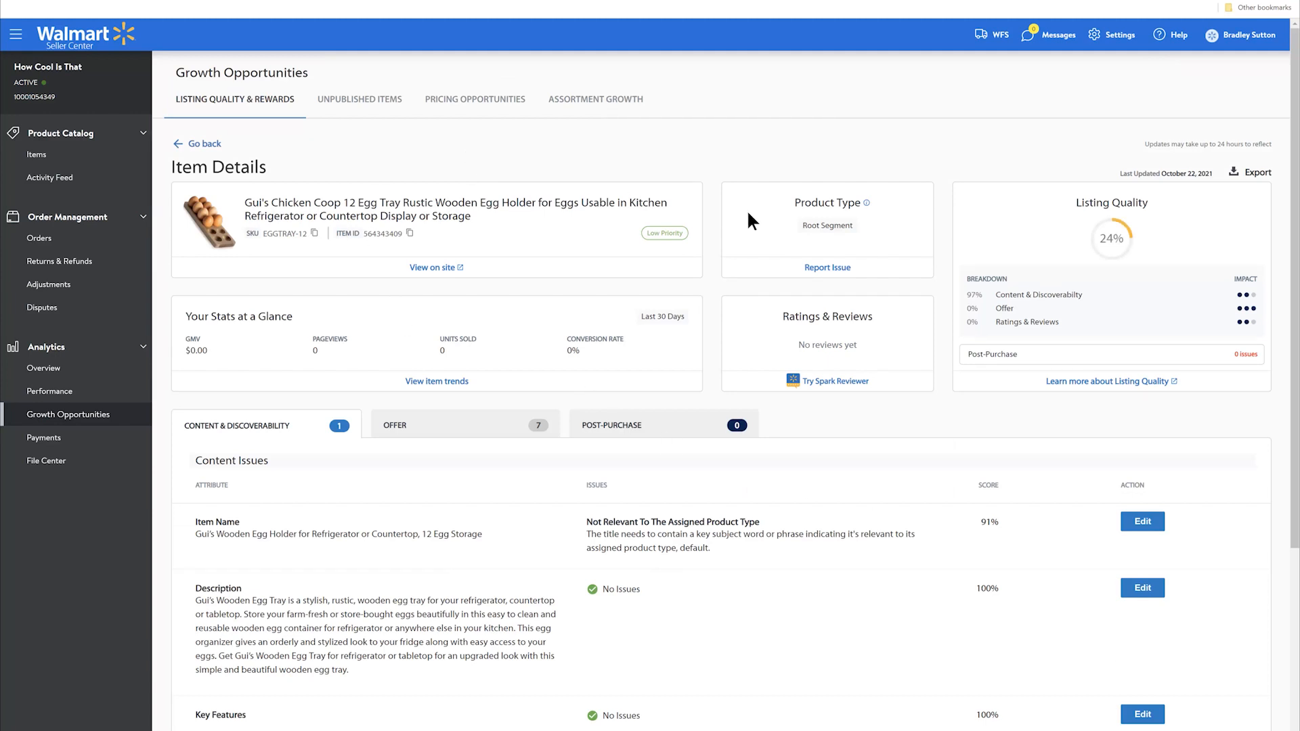
{"action": "mouse_move", "coordinate": [466, 387]}
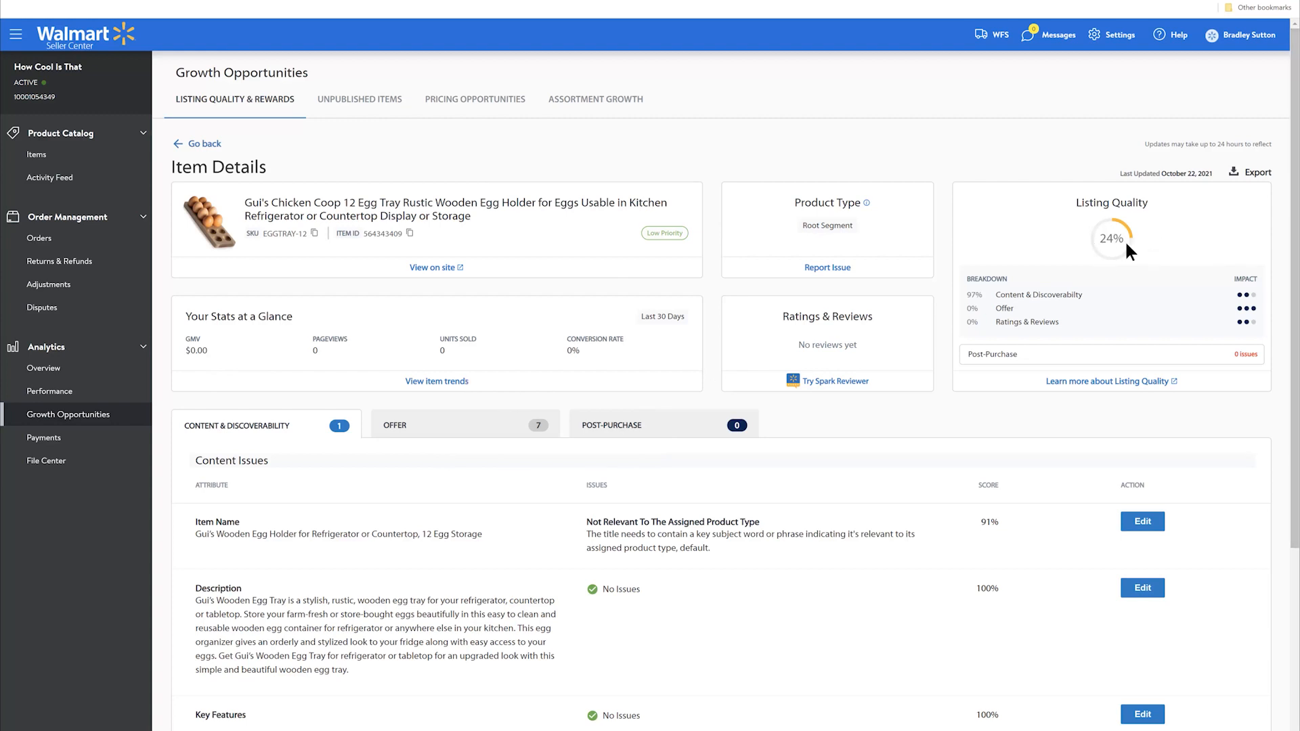
{"action": "mouse_move", "coordinate": [1045, 315]}
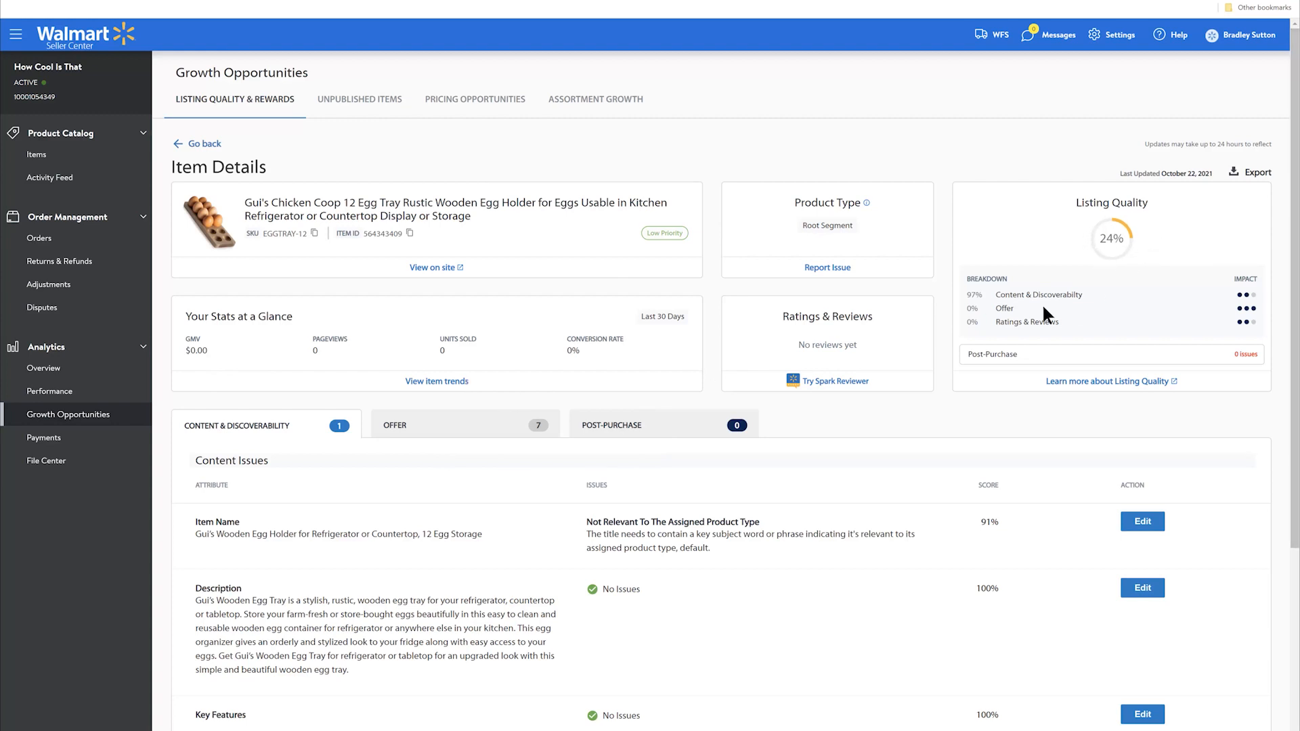
{"action": "mouse_move", "coordinate": [1009, 310]}
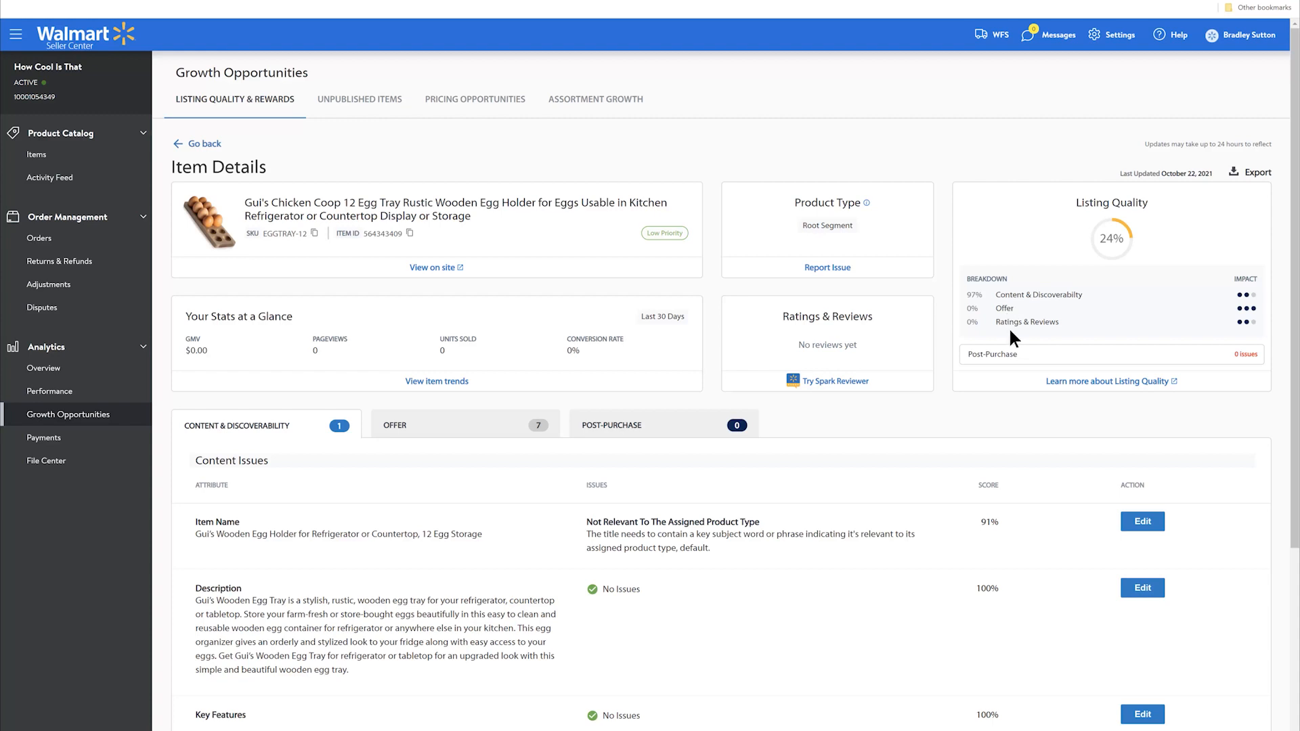
{"action": "mouse_move", "coordinate": [1170, 305]}
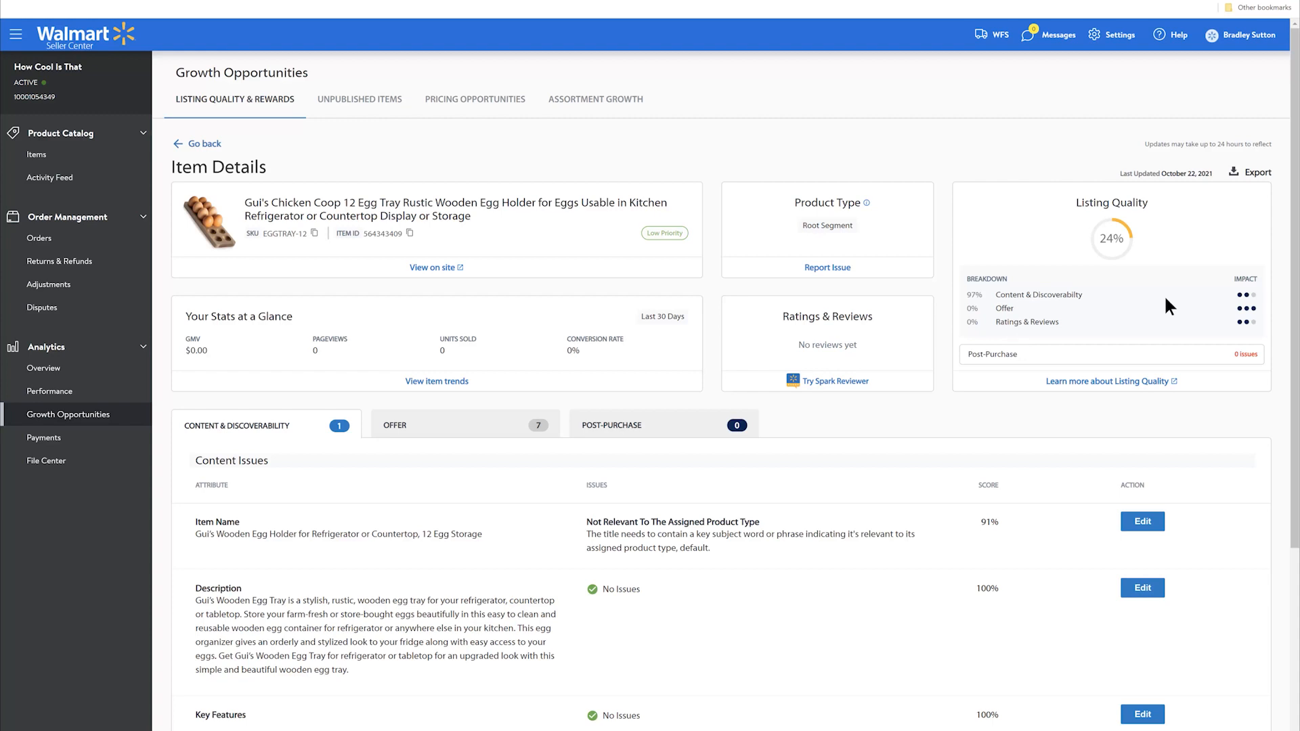
{"action": "mouse_move", "coordinate": [952, 358]}
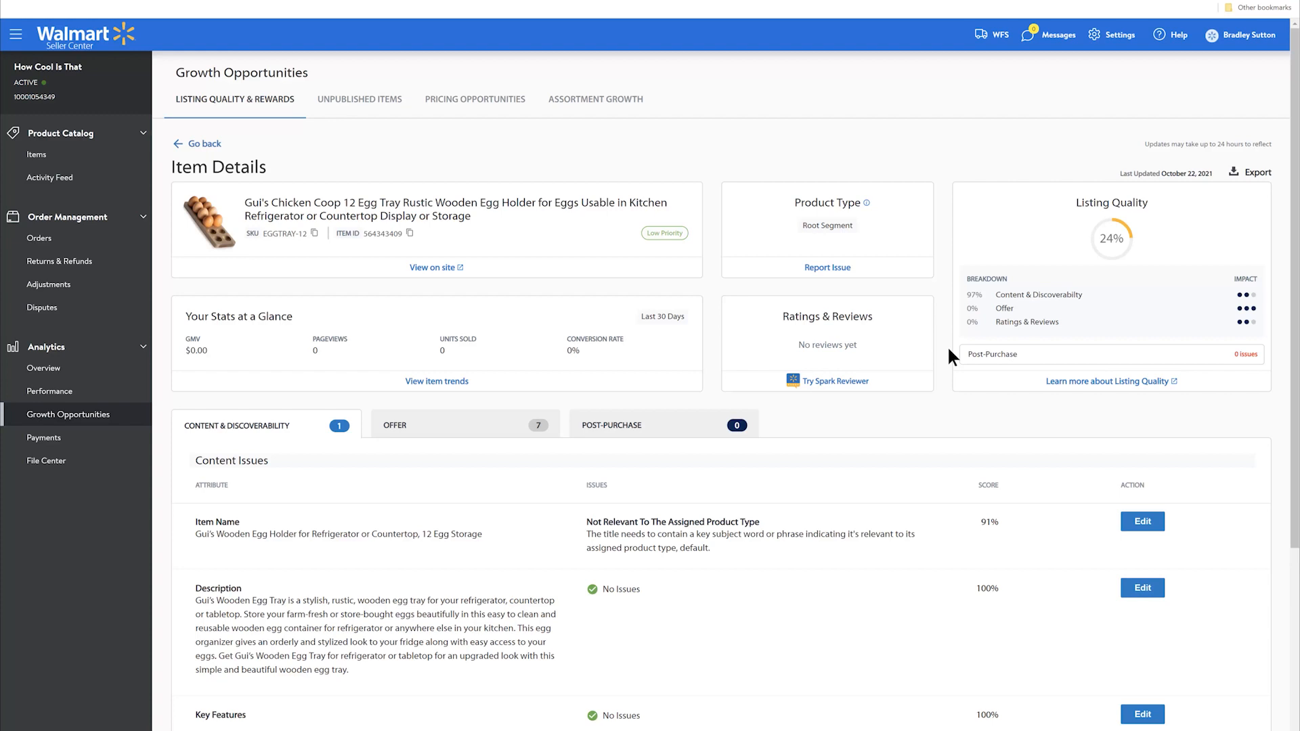
{"action": "mouse_move", "coordinate": [603, 481]}
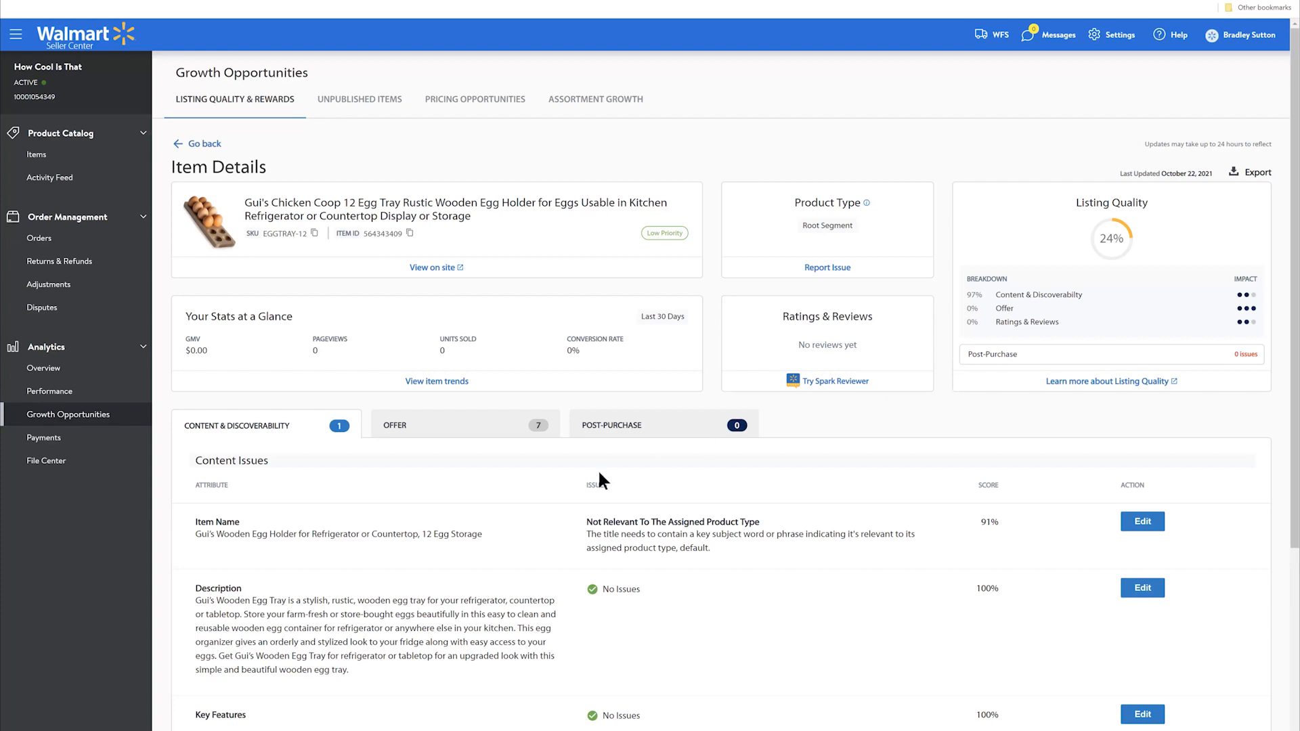
{"action": "mouse_move", "coordinate": [473, 503]}
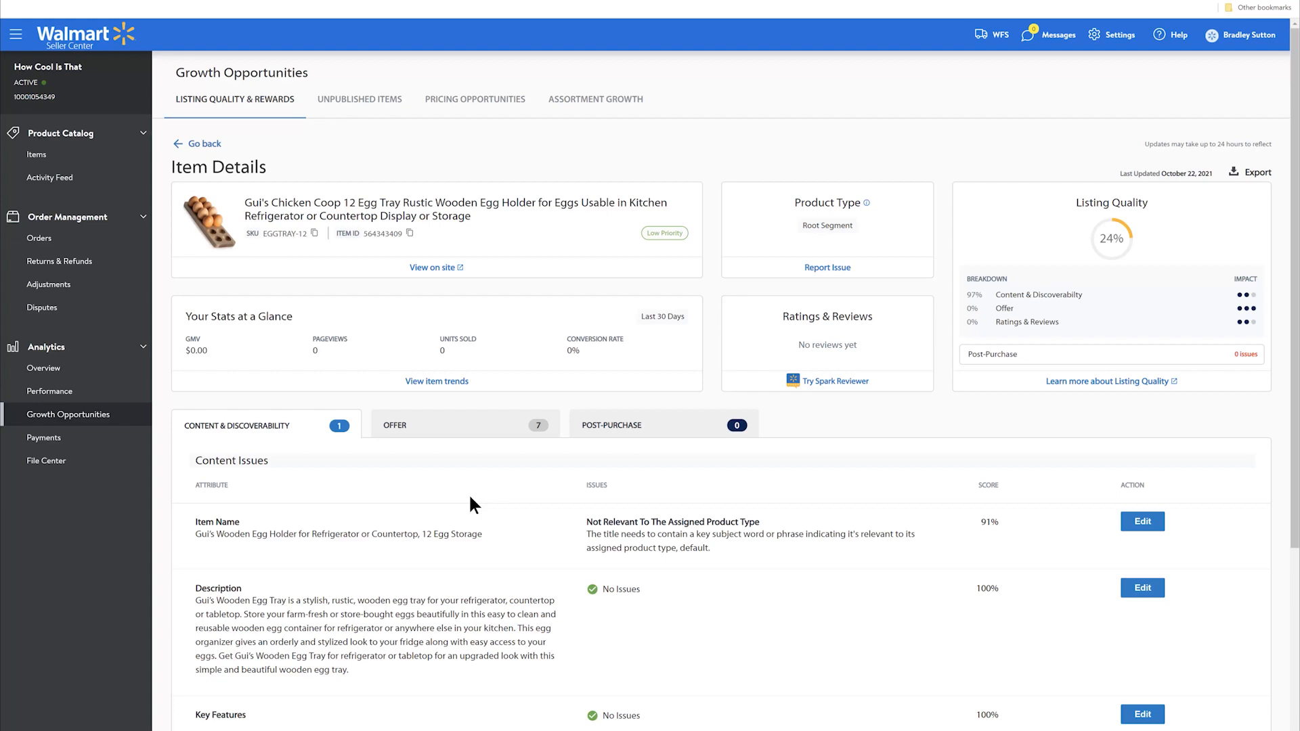
{"action": "mouse_move", "coordinate": [802, 494]}
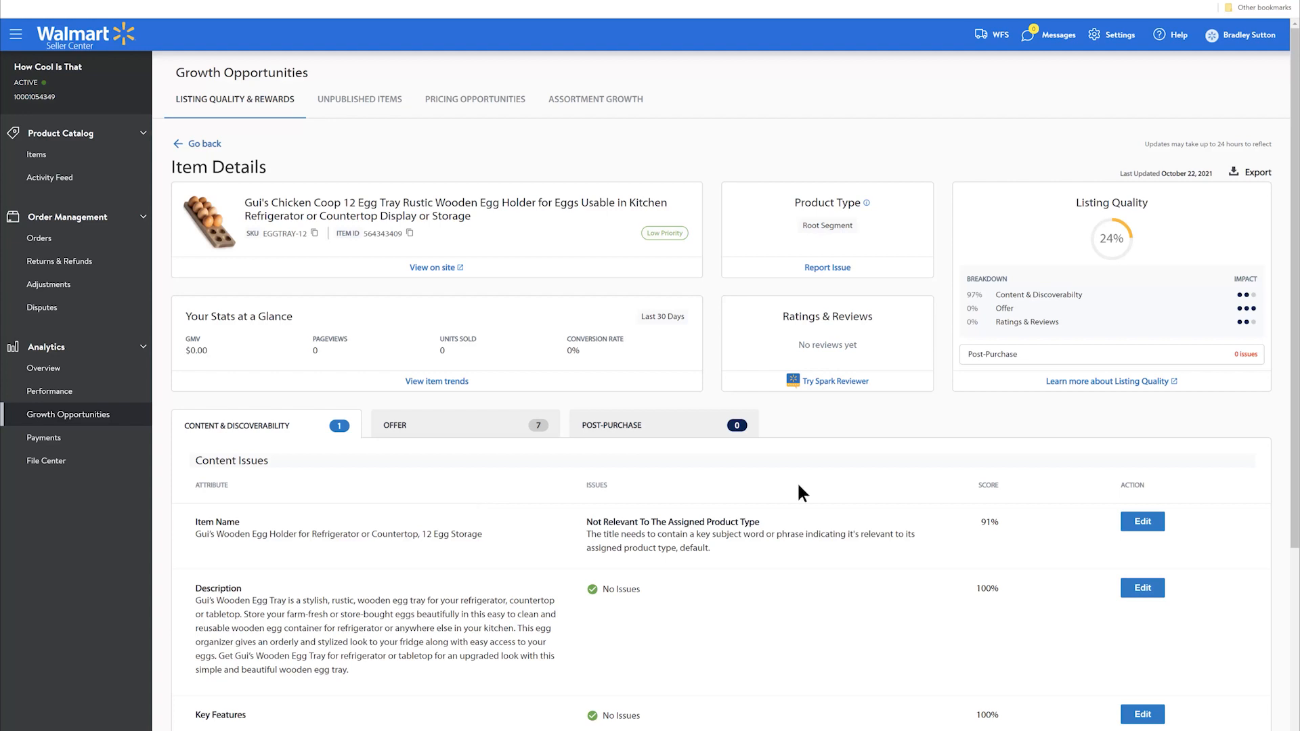
{"action": "mouse_move", "coordinate": [845, 372]}
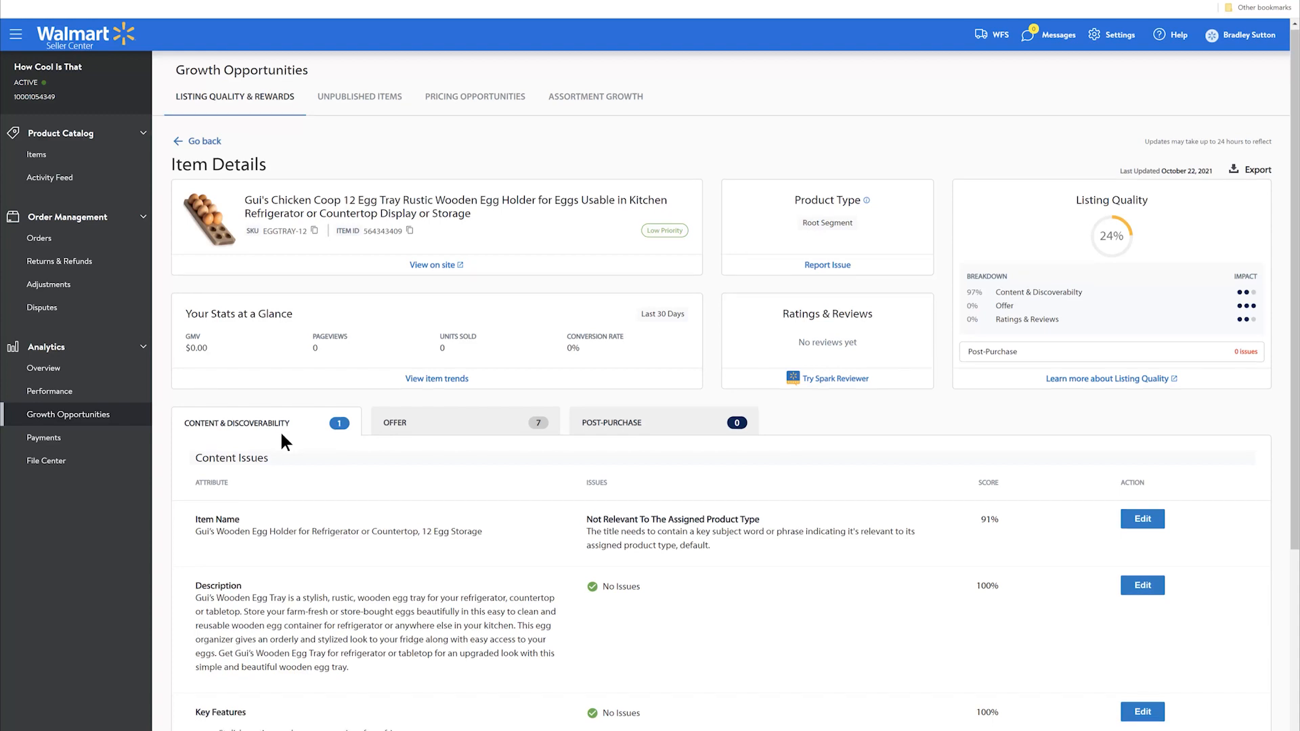
{"action": "scroll", "scroll_direction": "down", "scroll_amount": 3}
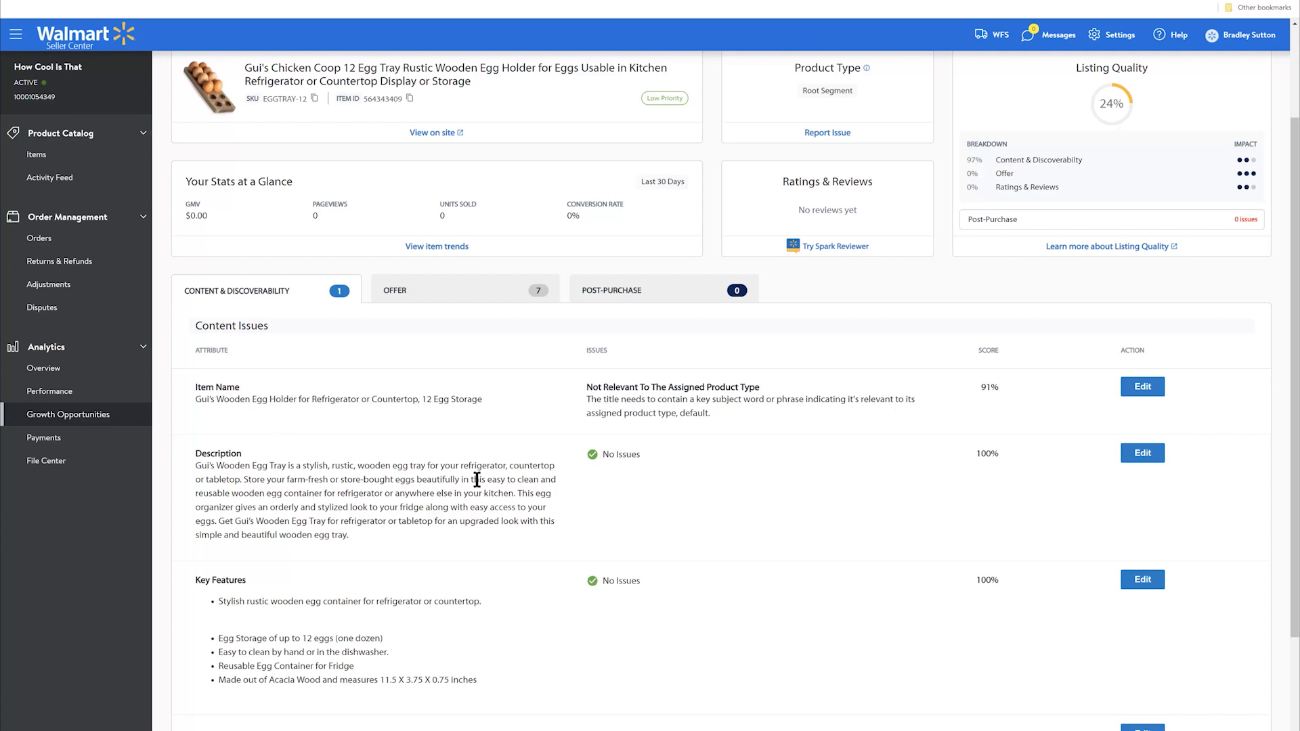
{"action": "mouse_move", "coordinate": [437, 419]}
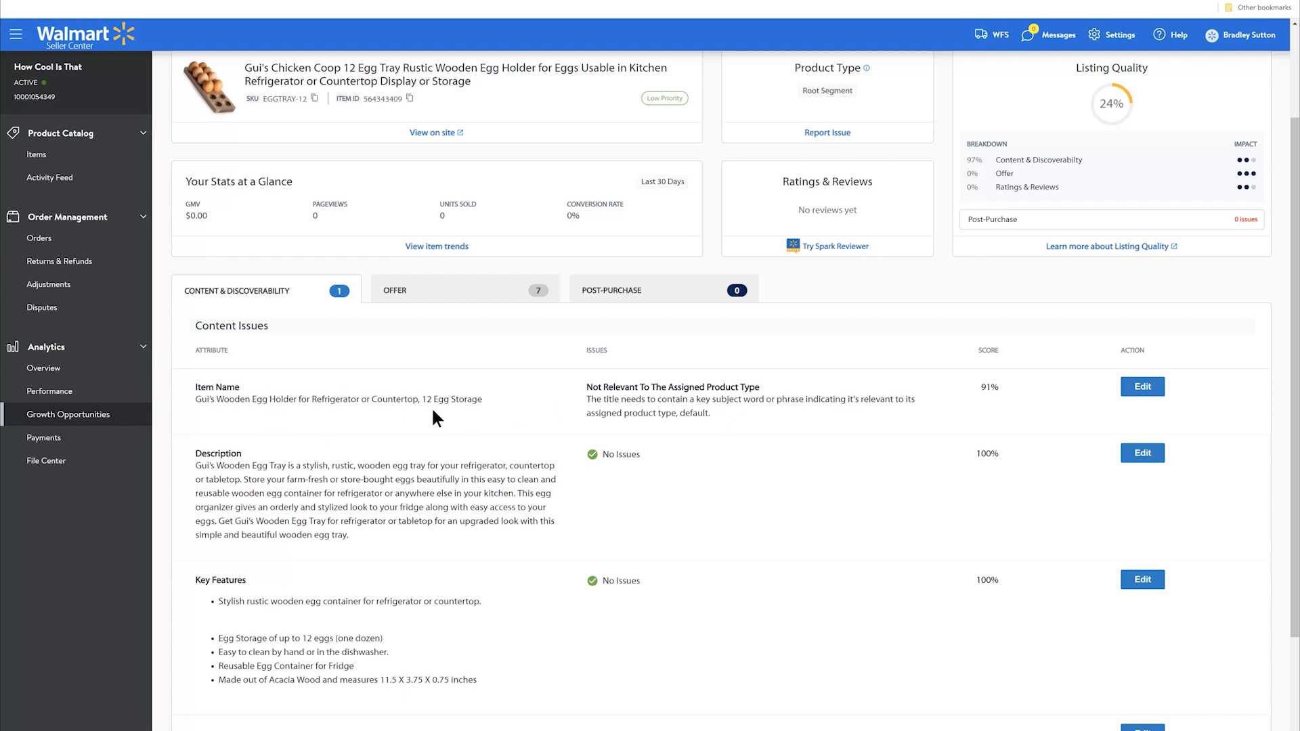
{"action": "mouse_move", "coordinate": [632, 400]}
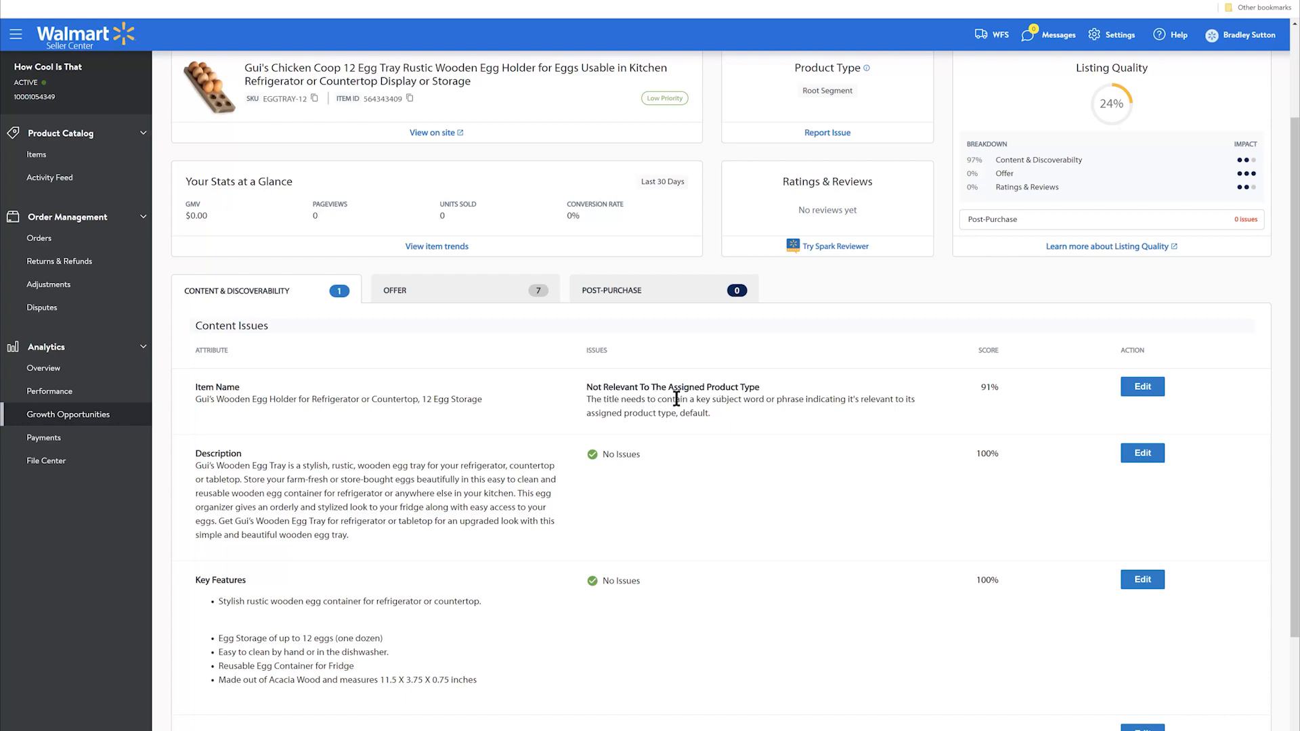
{"action": "mouse_move", "coordinate": [809, 399]}
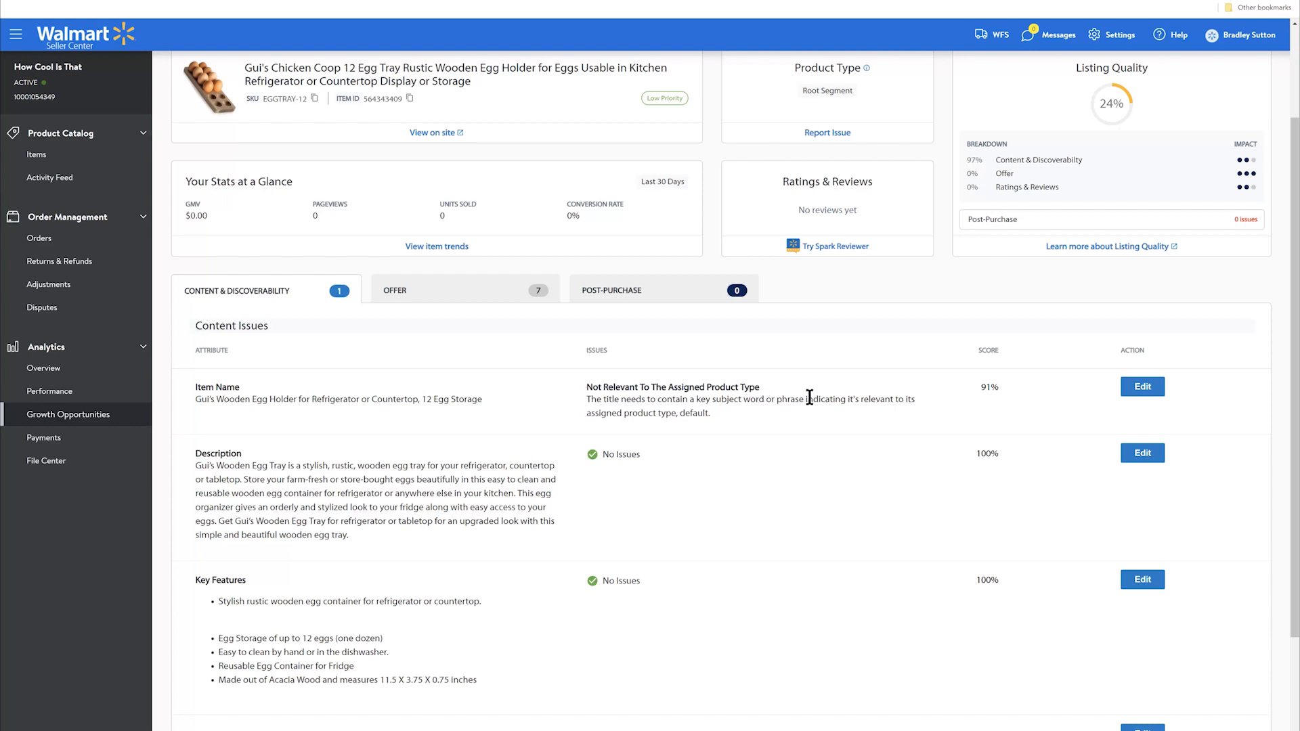
{"action": "mouse_move", "coordinate": [638, 433]}
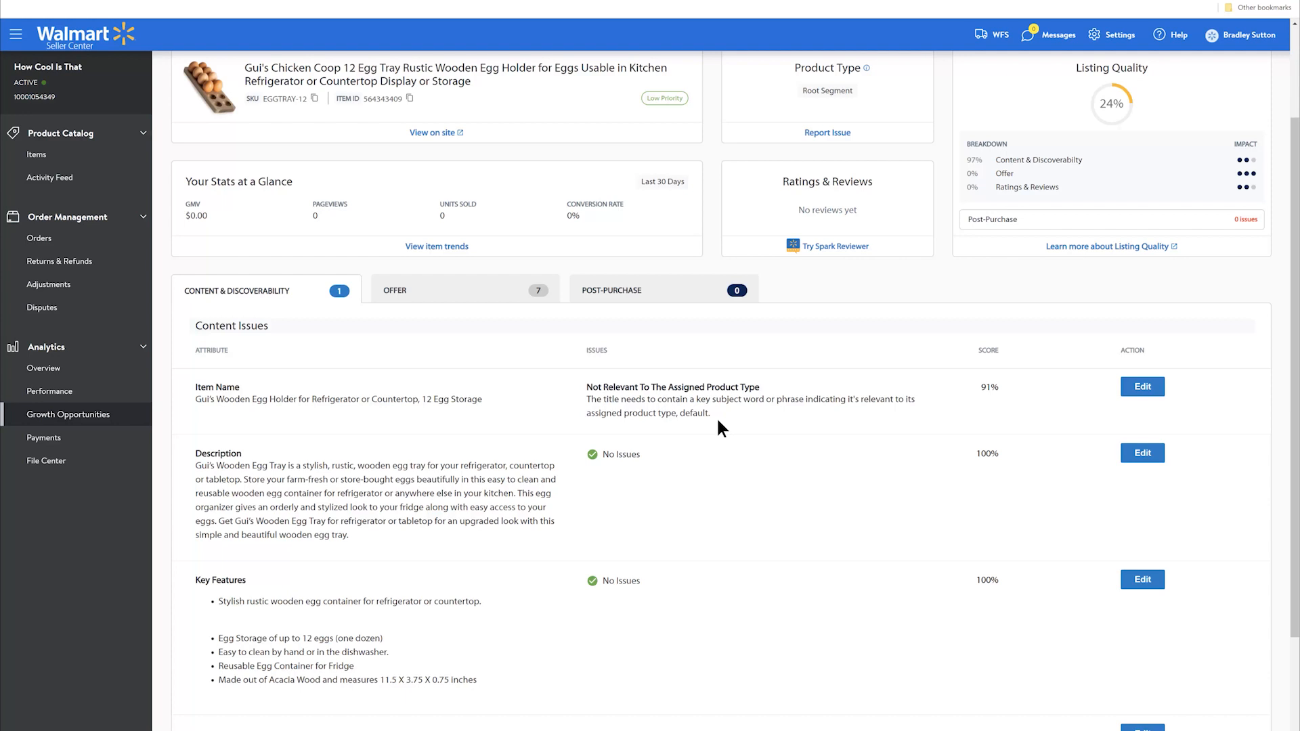
{"action": "mouse_move", "coordinate": [1002, 413]}
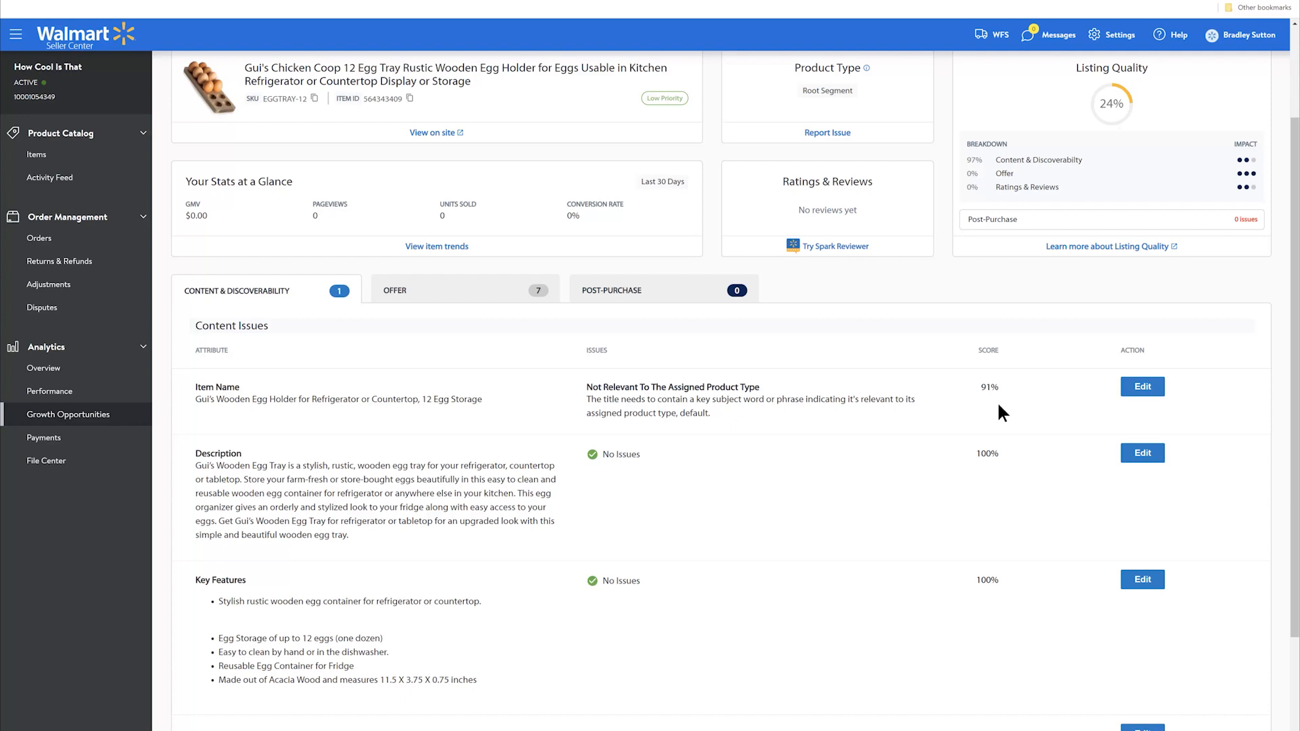
{"action": "scroll", "scroll_direction": "down", "scroll_amount": 3}
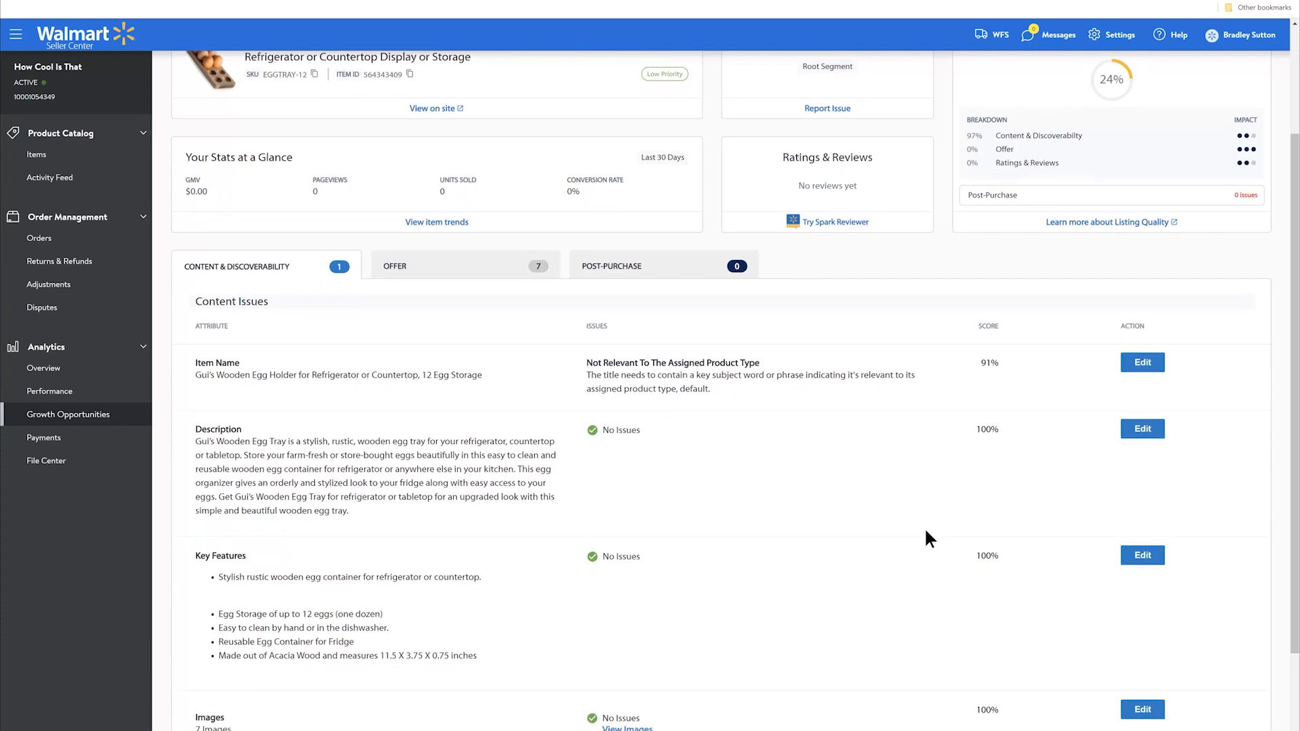
{"action": "scroll", "scroll_direction": "down", "scroll_amount": 3}
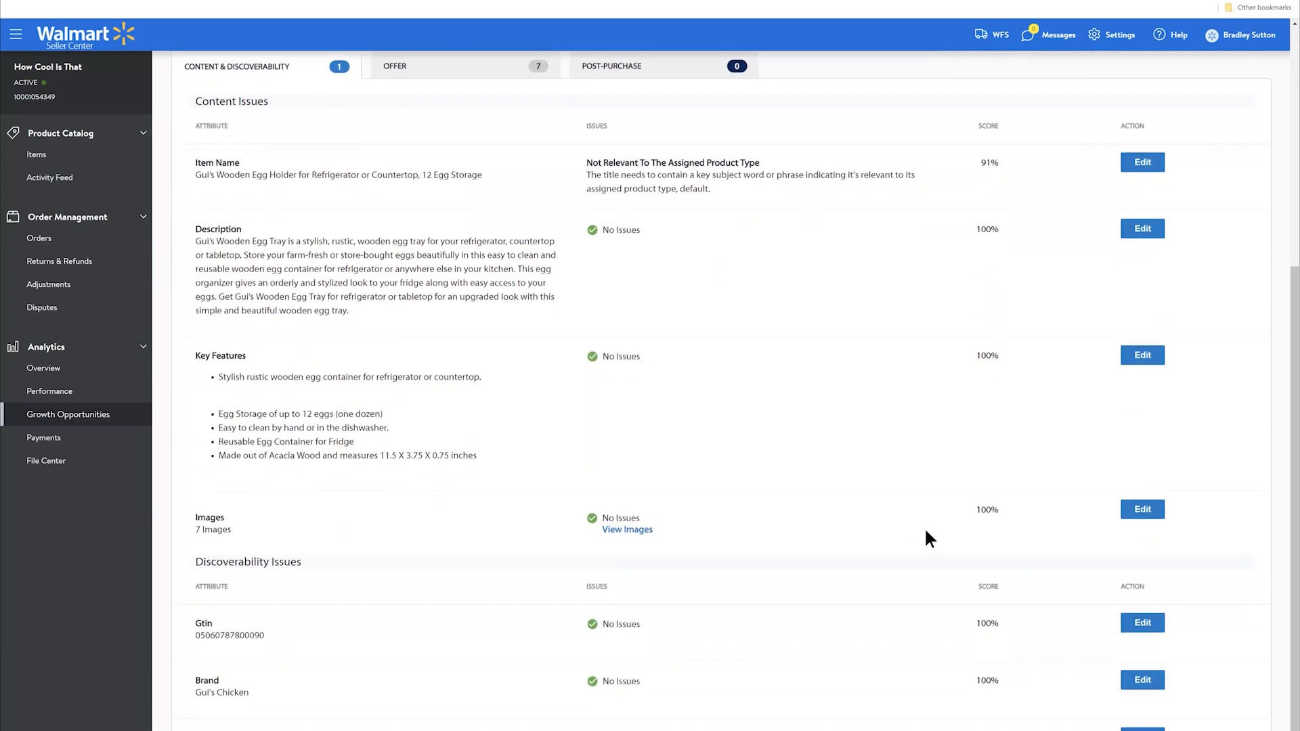
{"action": "scroll", "scroll_direction": "down", "scroll_amount": 3}
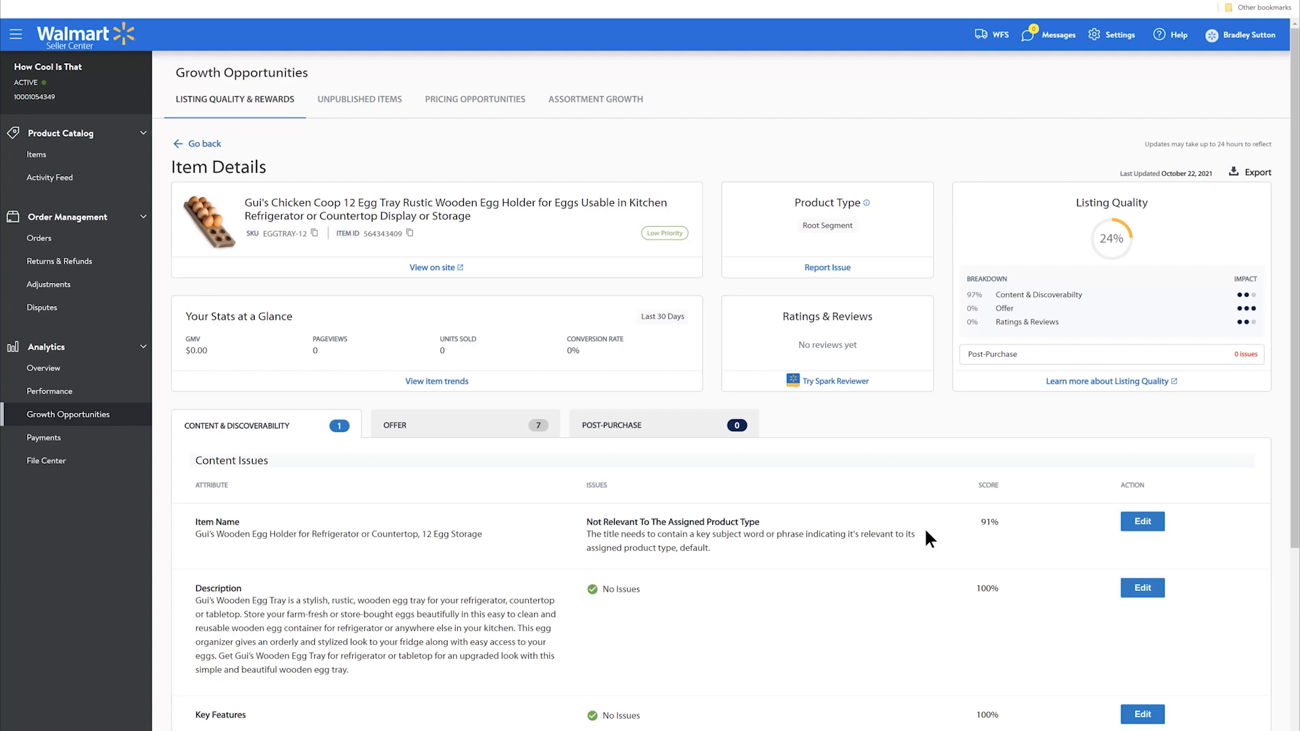
{"action": "scroll", "scroll_direction": "down", "scroll_amount": 3}
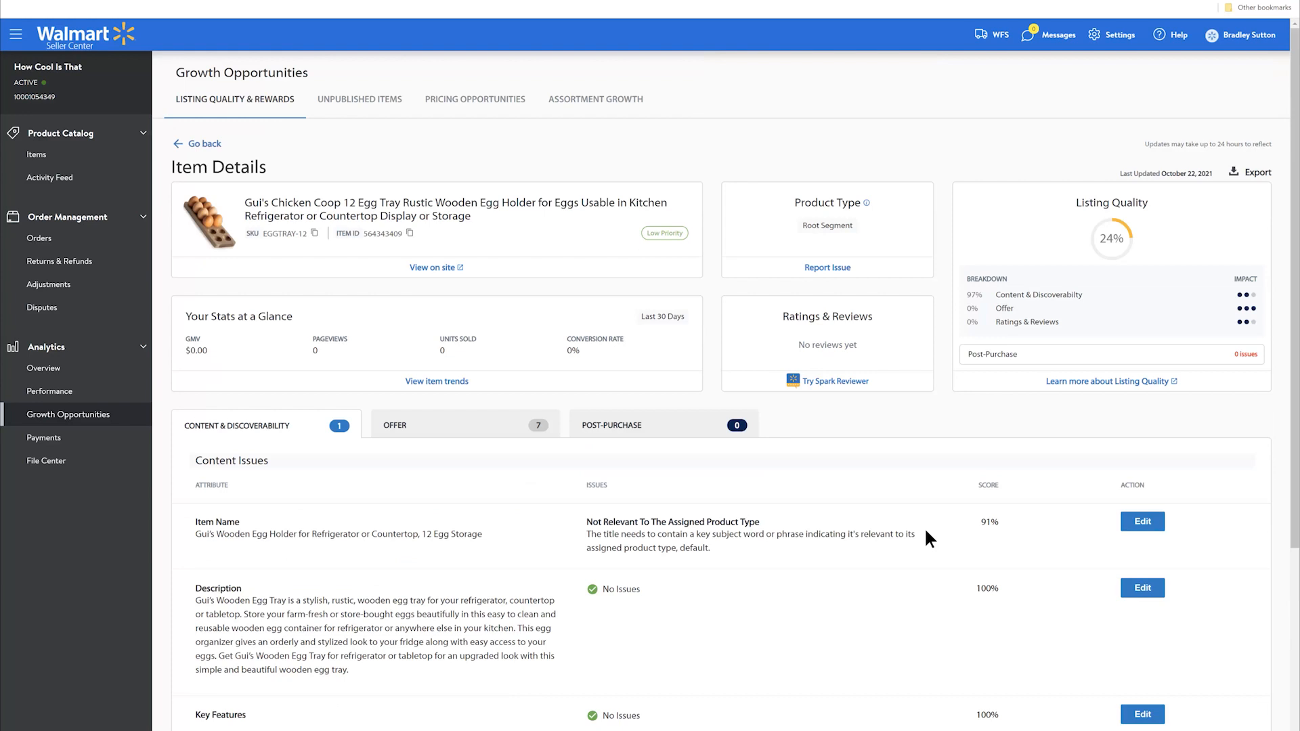
{"action": "scroll", "scroll_direction": "down", "scroll_amount": 3}
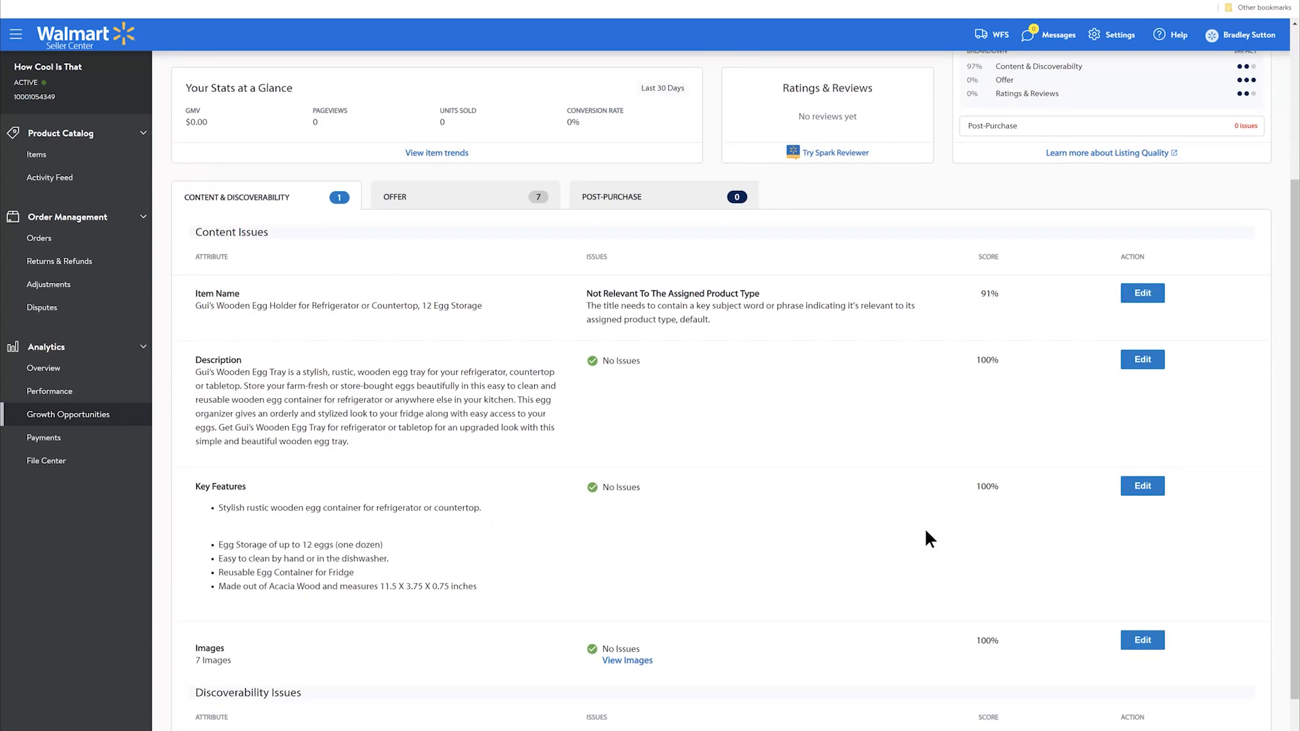